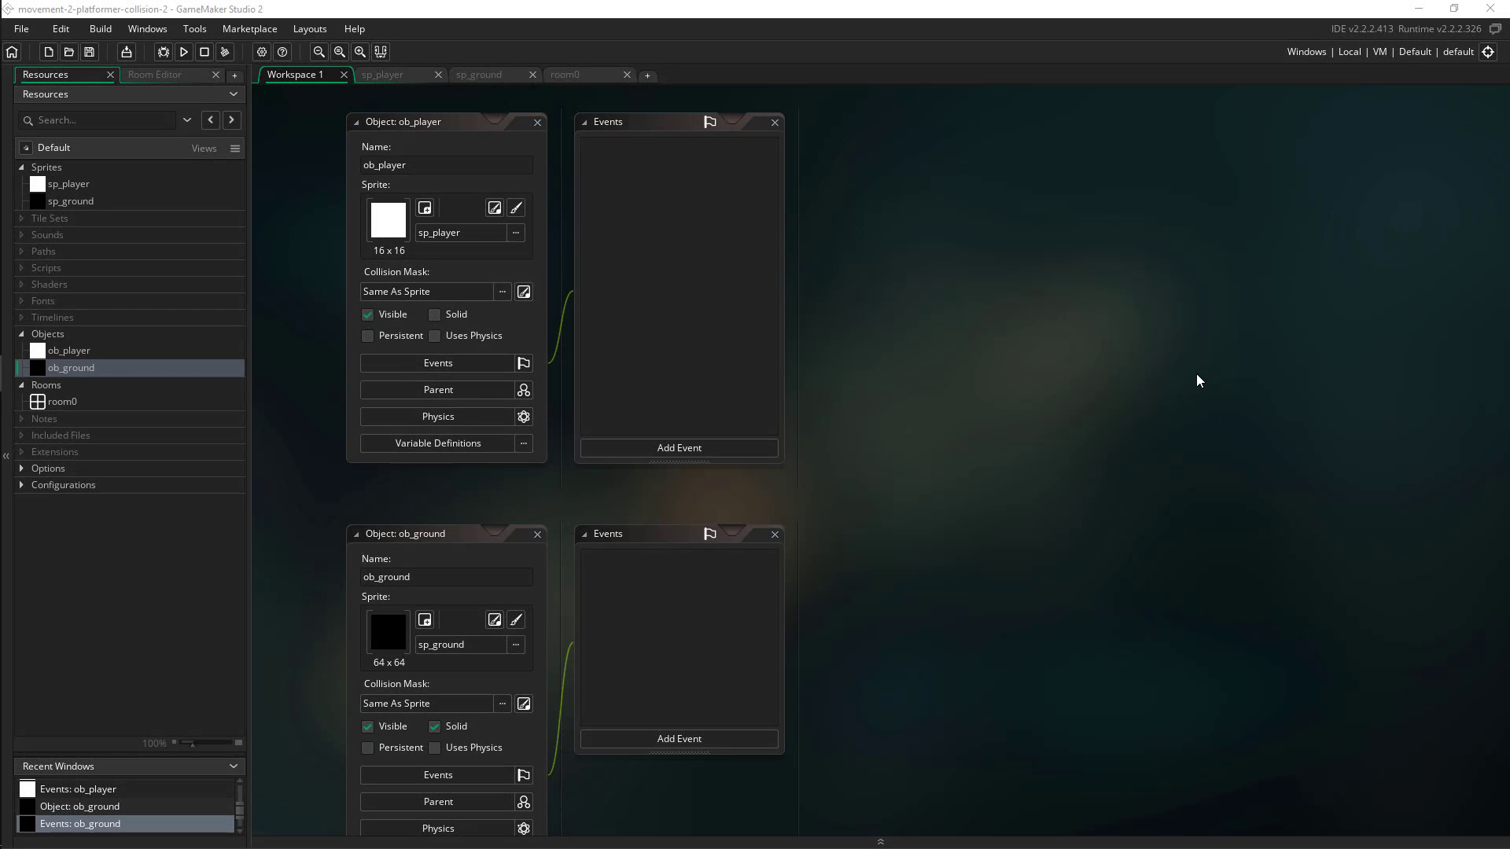
pyautogui.moveTo(1079, 376)
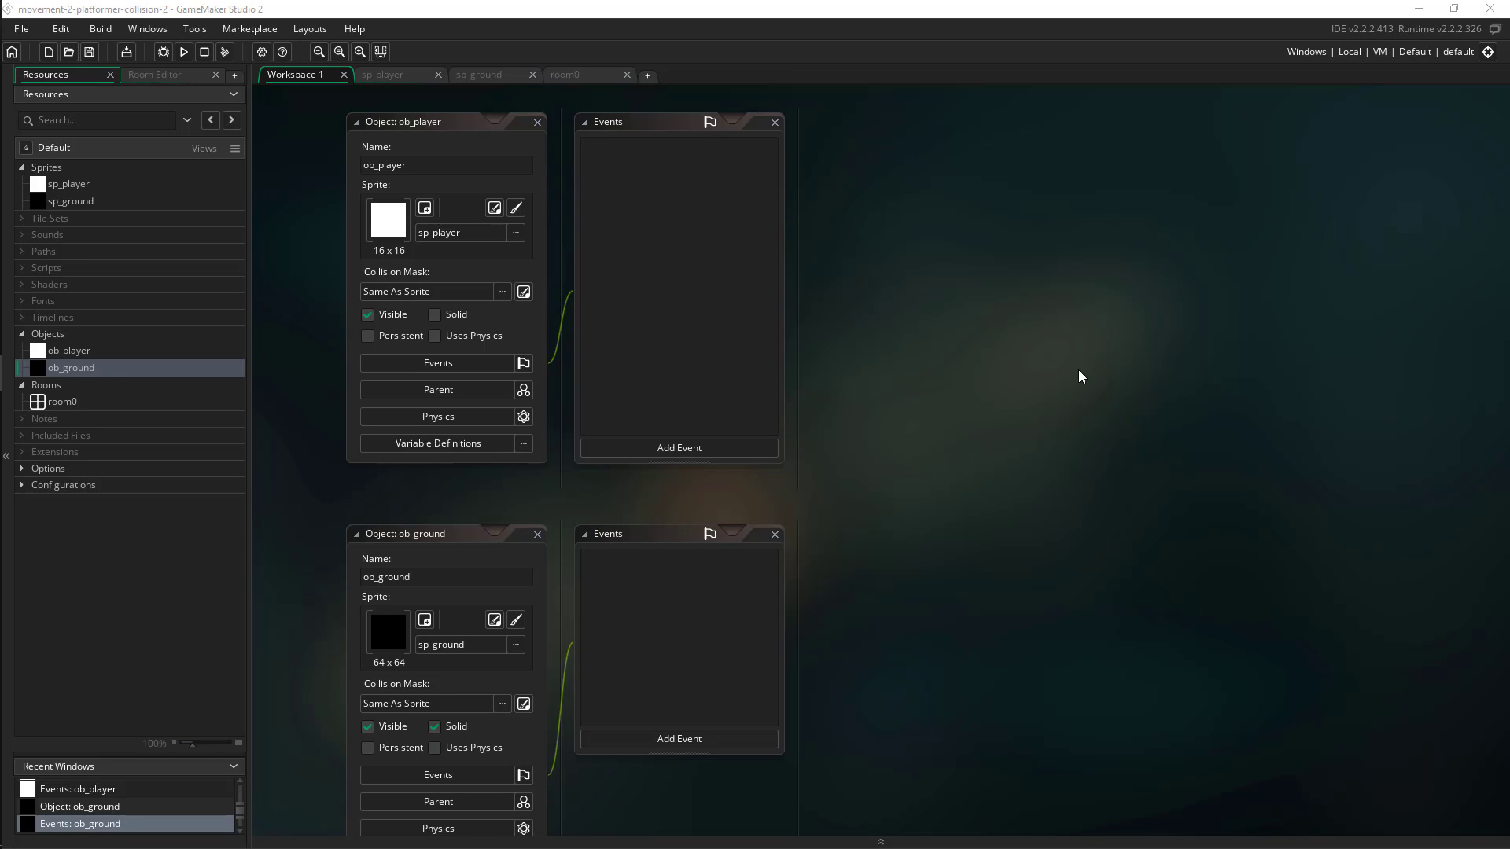
pyautogui.moveTo(1084, 379)
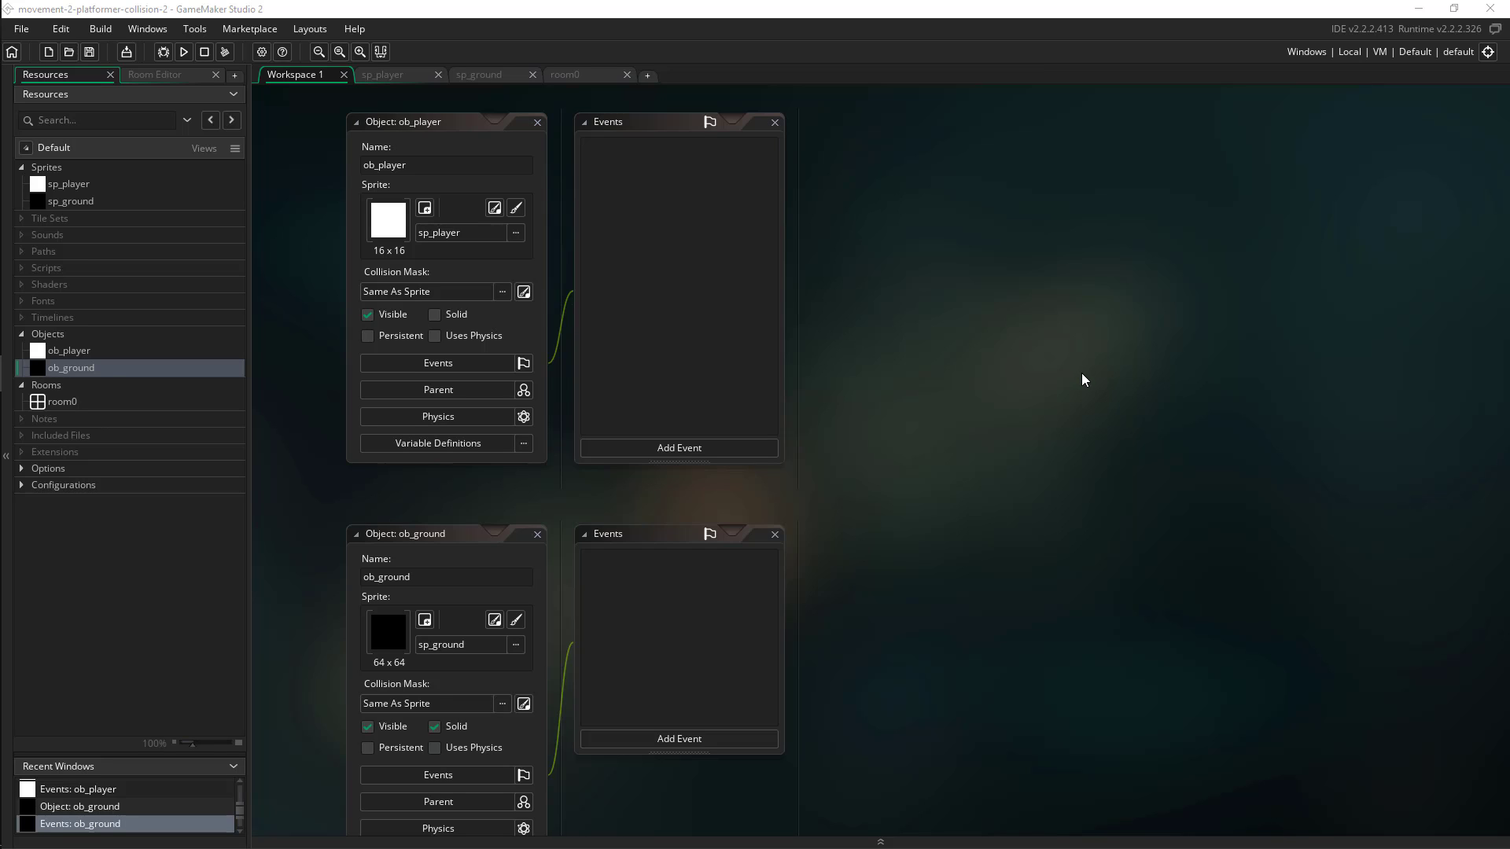
pyautogui.moveTo(1060, 376)
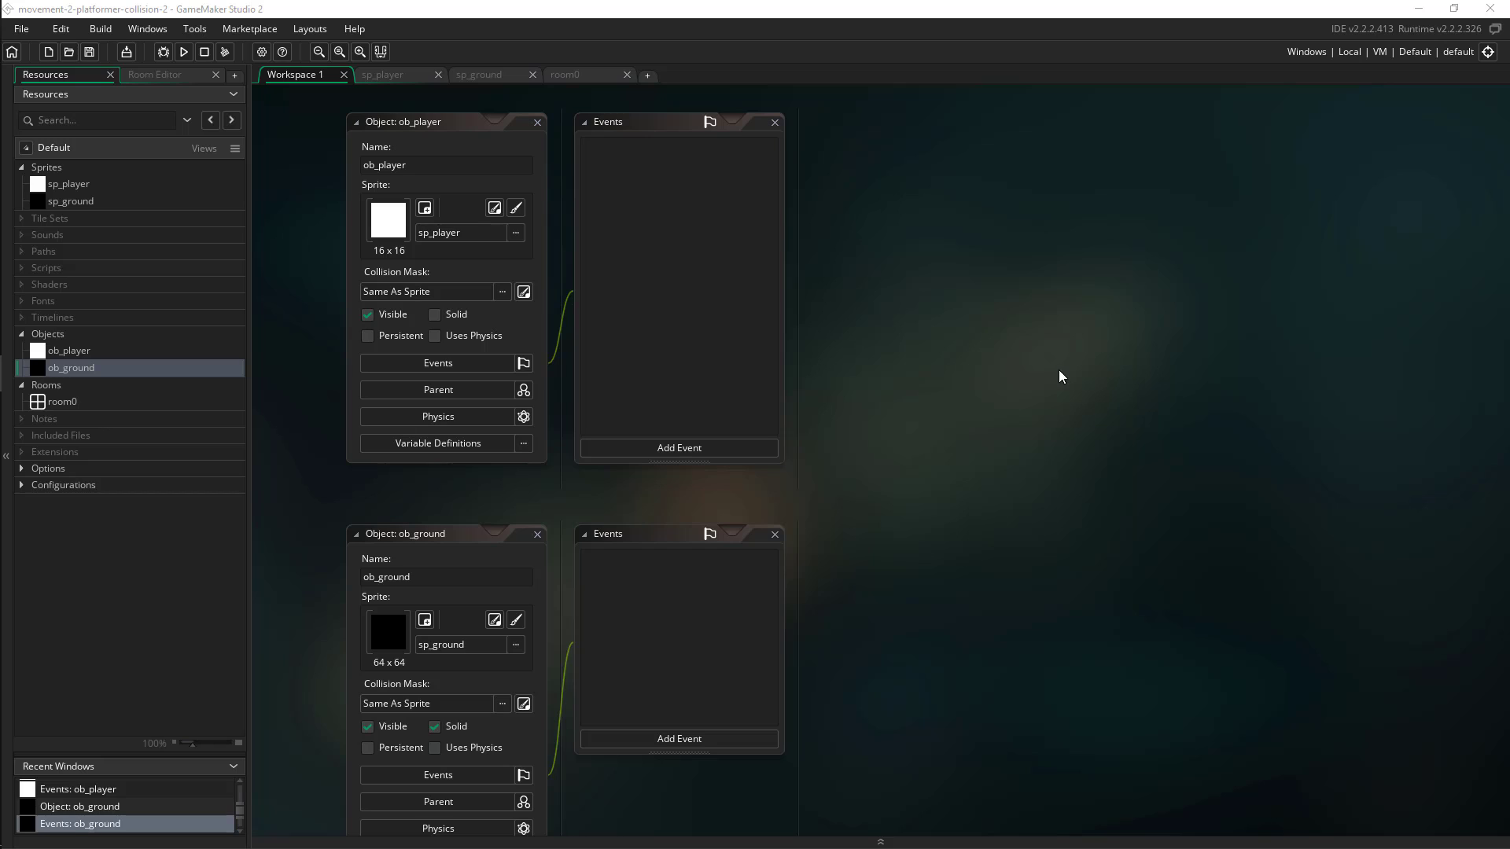
pyautogui.moveTo(1027, 361)
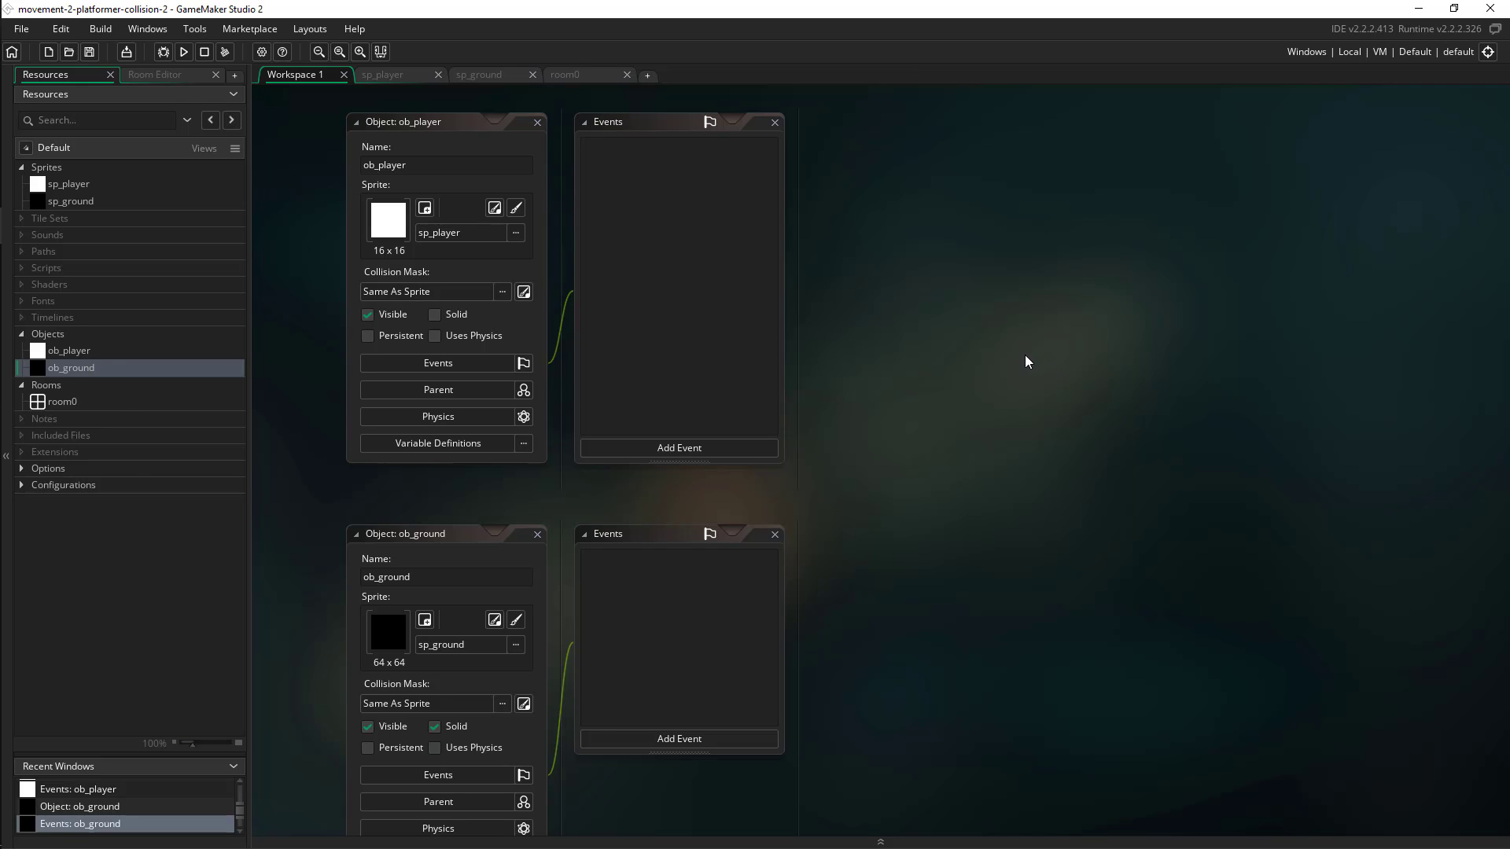
pyautogui.moveTo(831, 501)
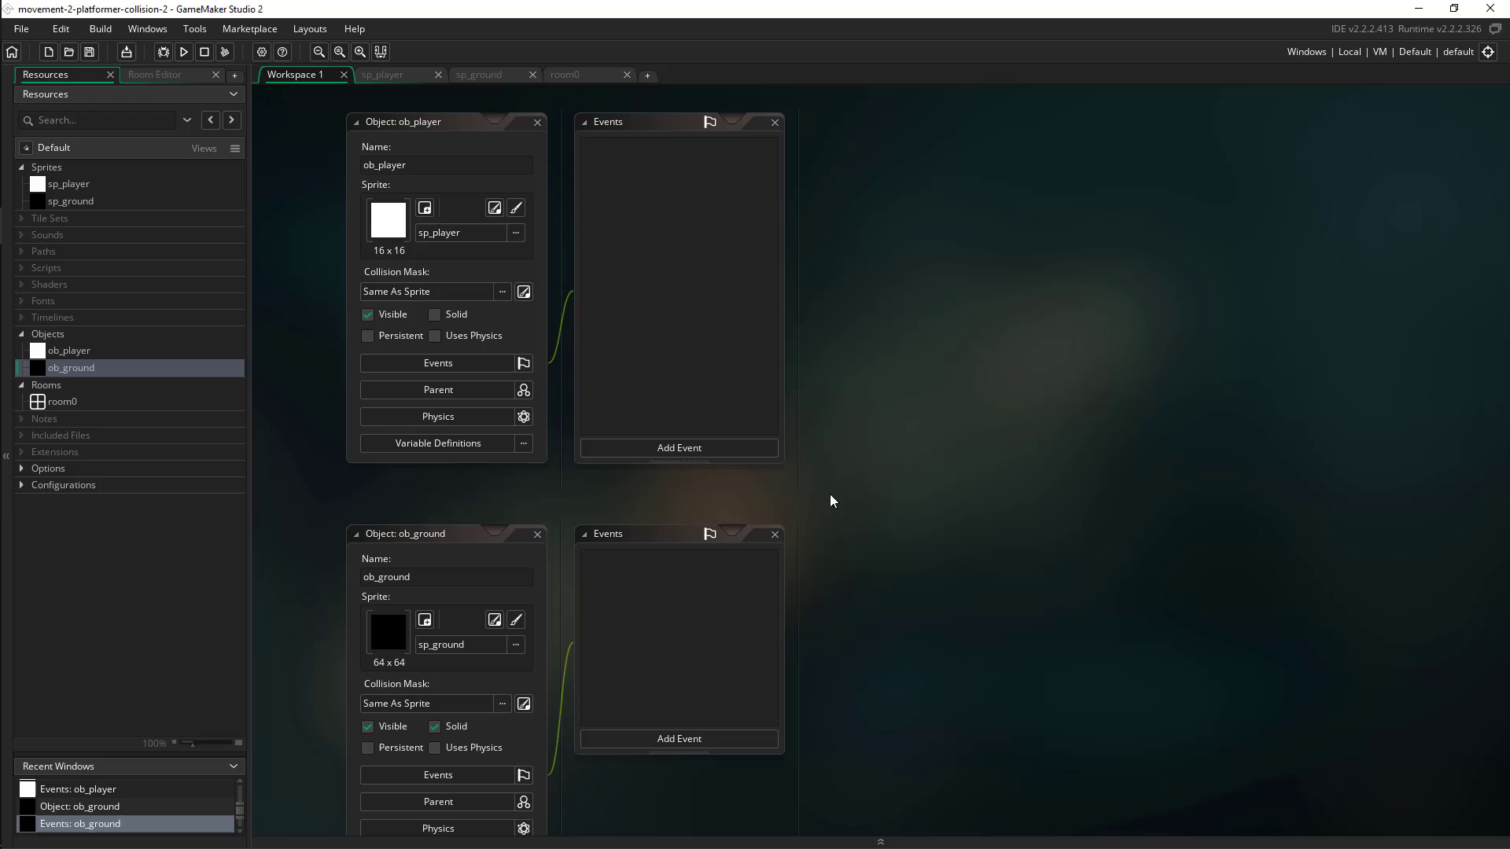
pyautogui.moveTo(881, 498)
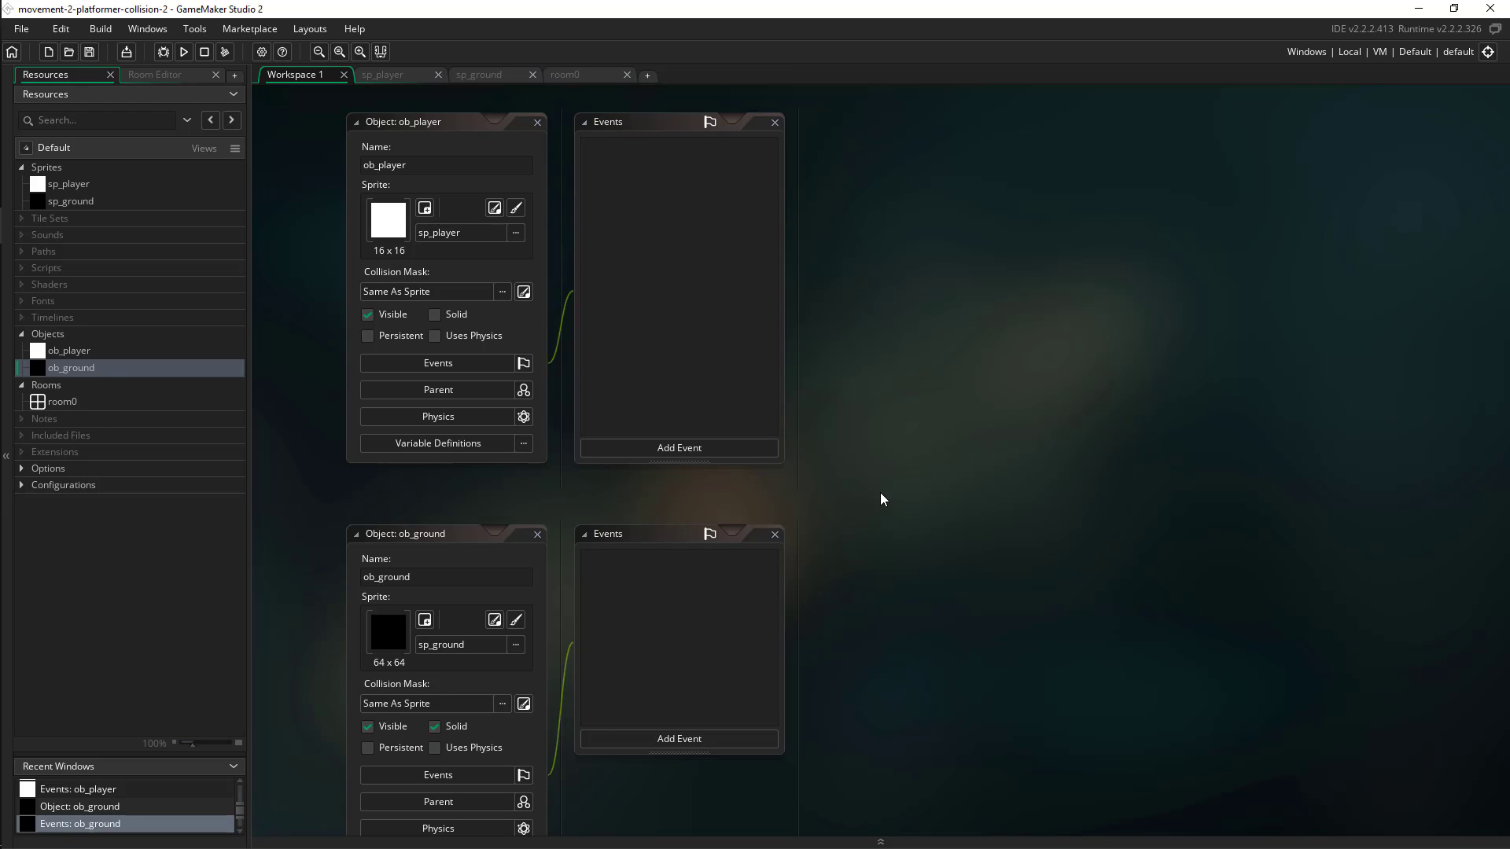
pyautogui.moveTo(445, 538)
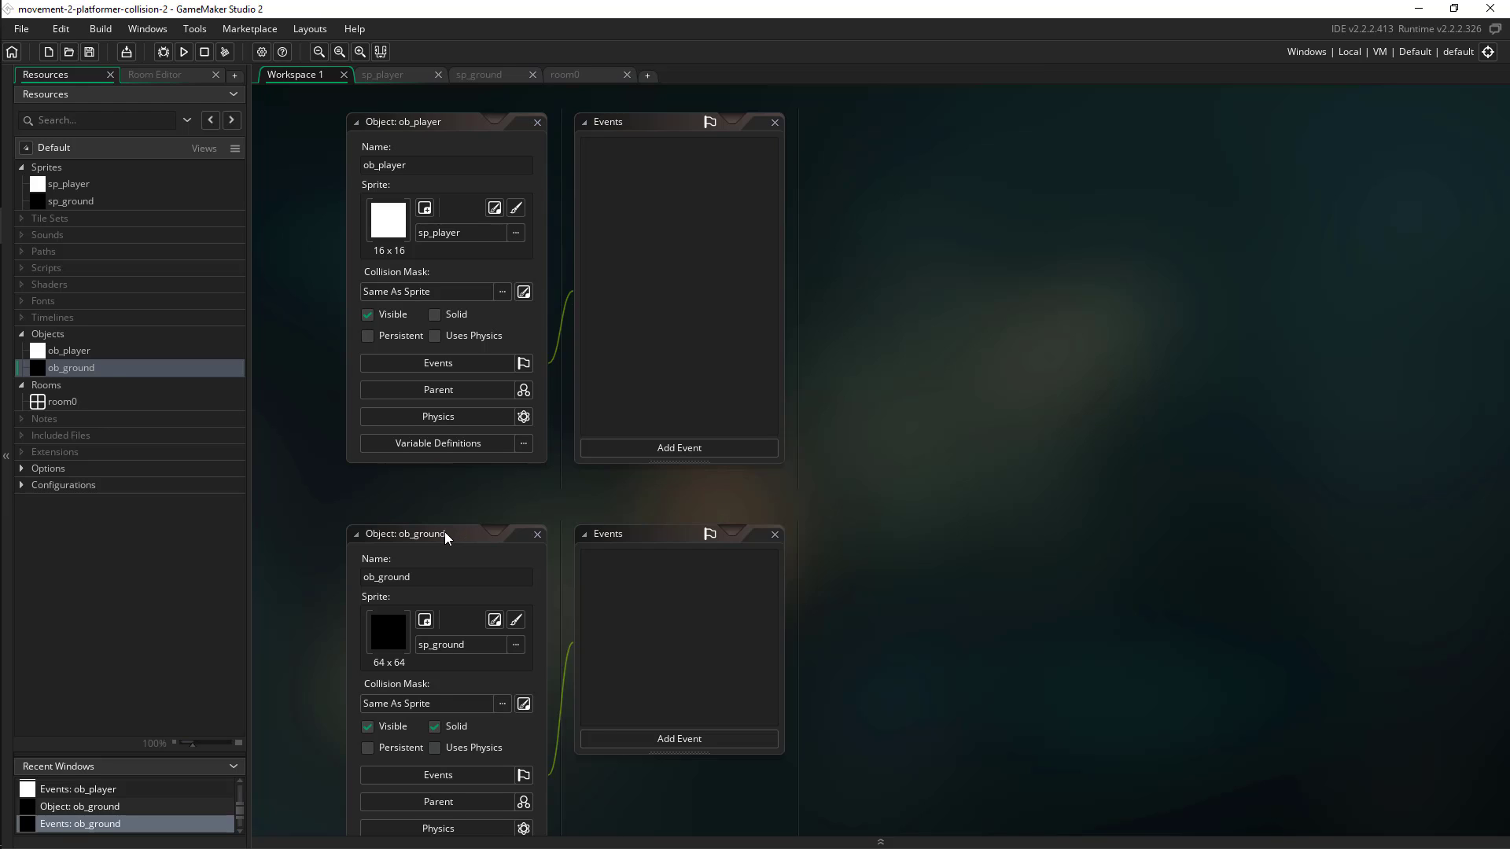
pyautogui.moveTo(834, 495)
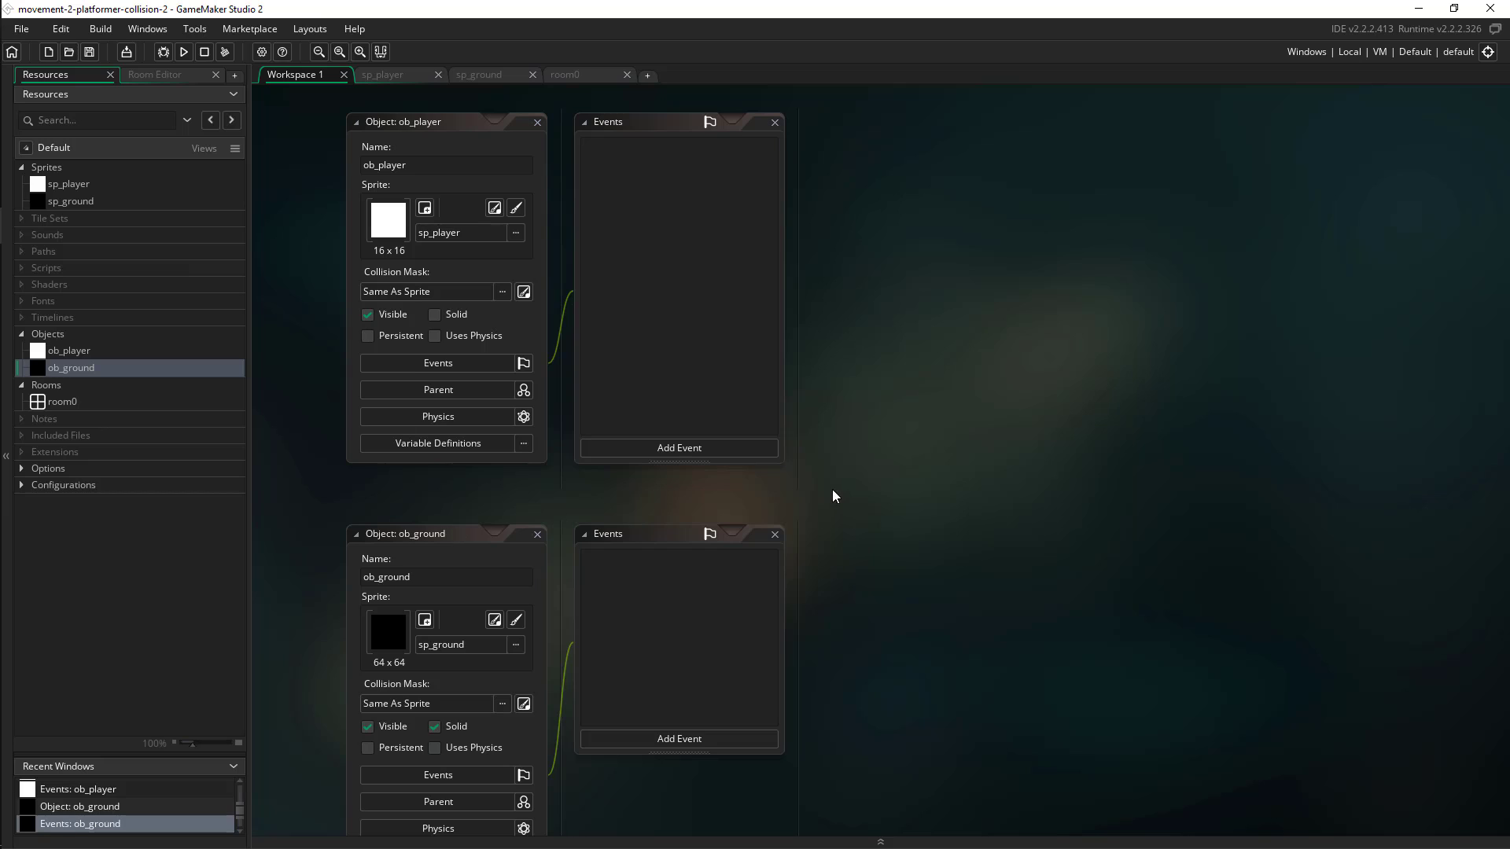
pyautogui.moveTo(891, 524)
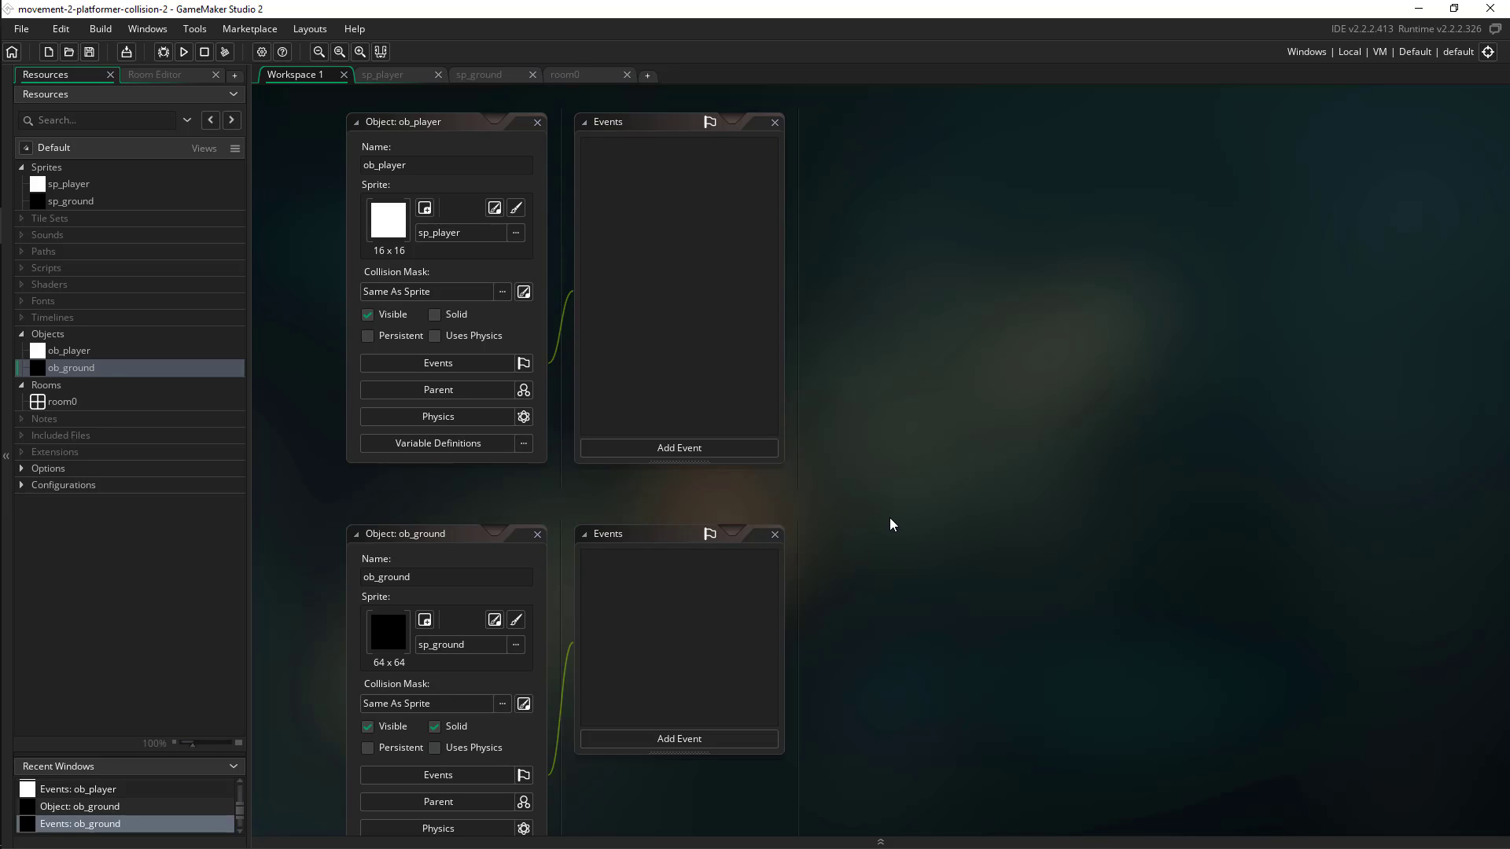
pyautogui.moveTo(903, 522)
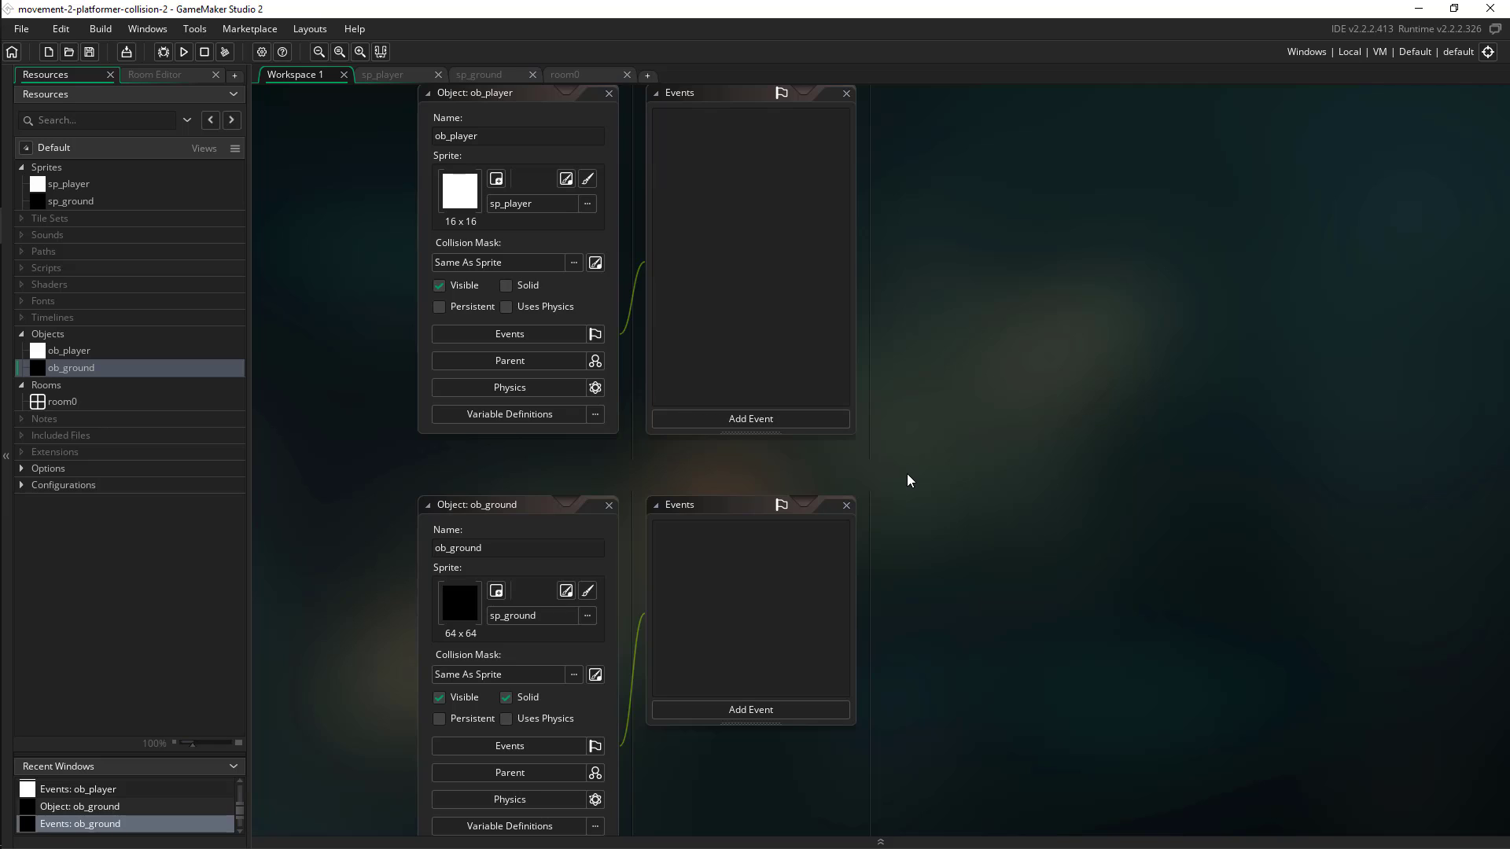
pyautogui.moveTo(915, 464)
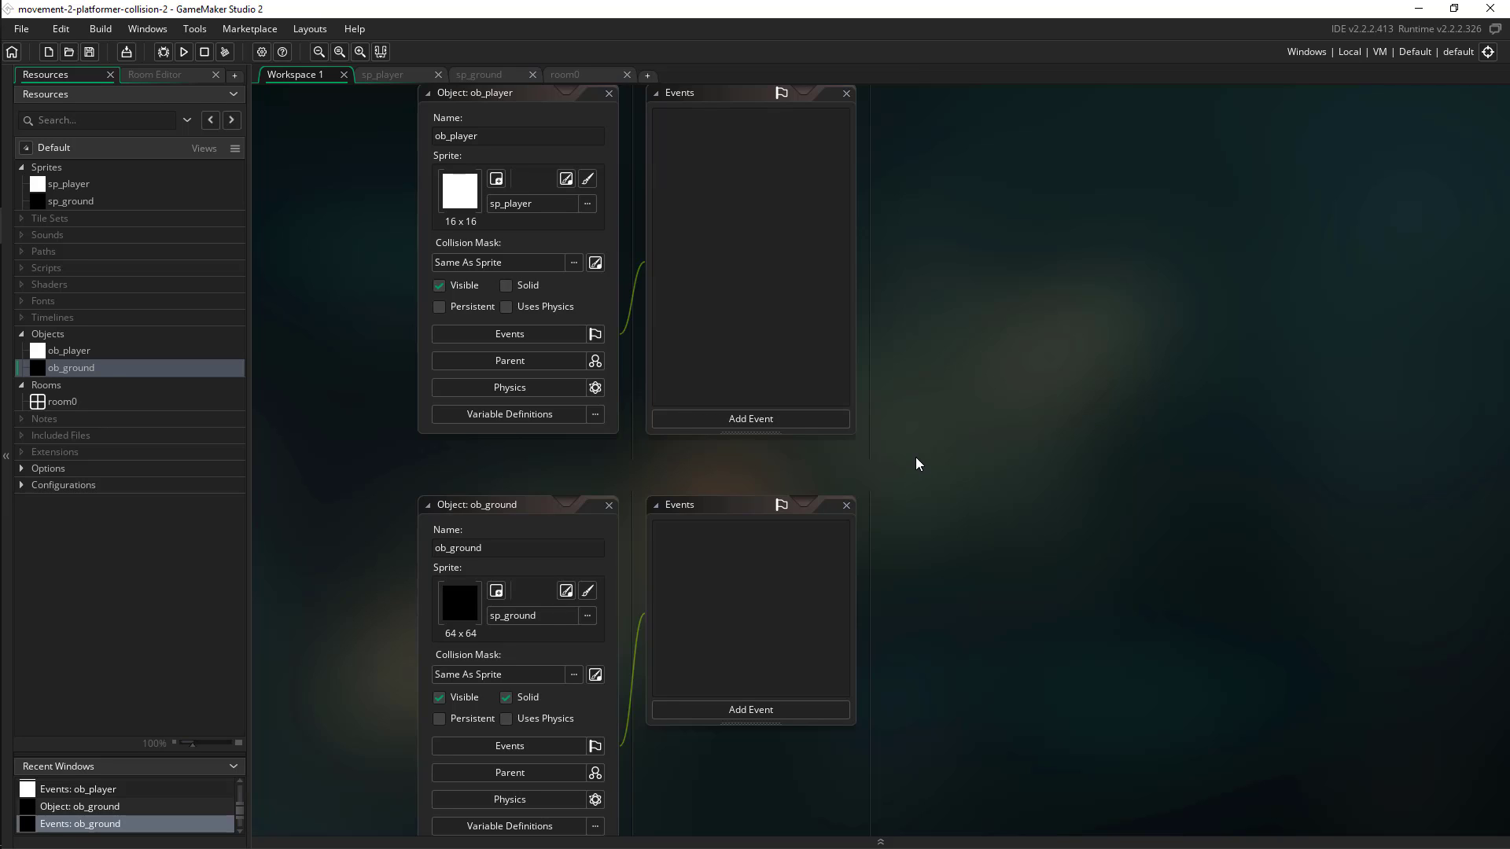
pyautogui.moveTo(921, 460)
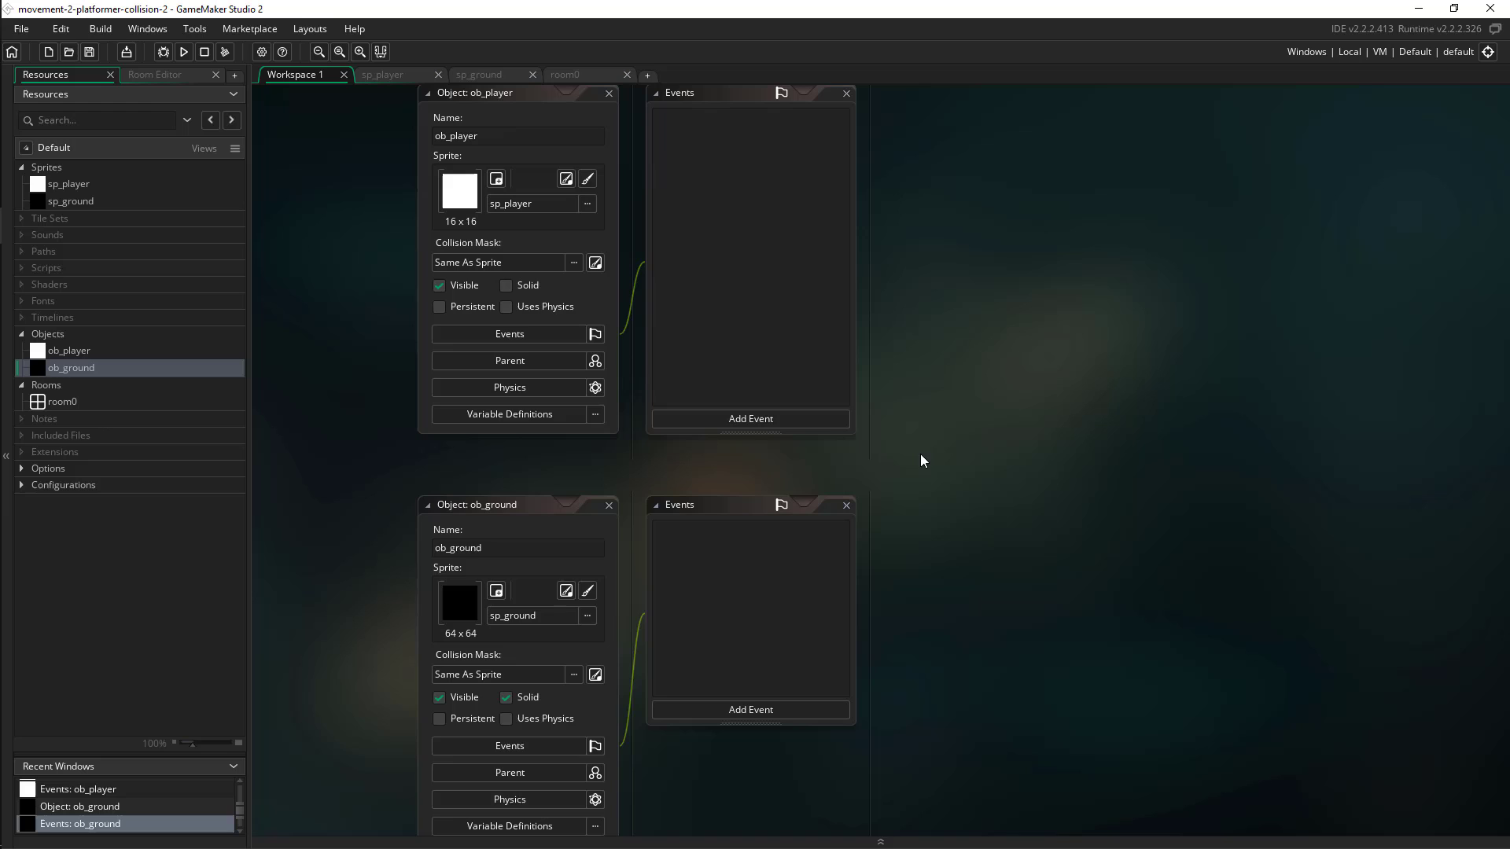
pyautogui.moveTo(540, 517)
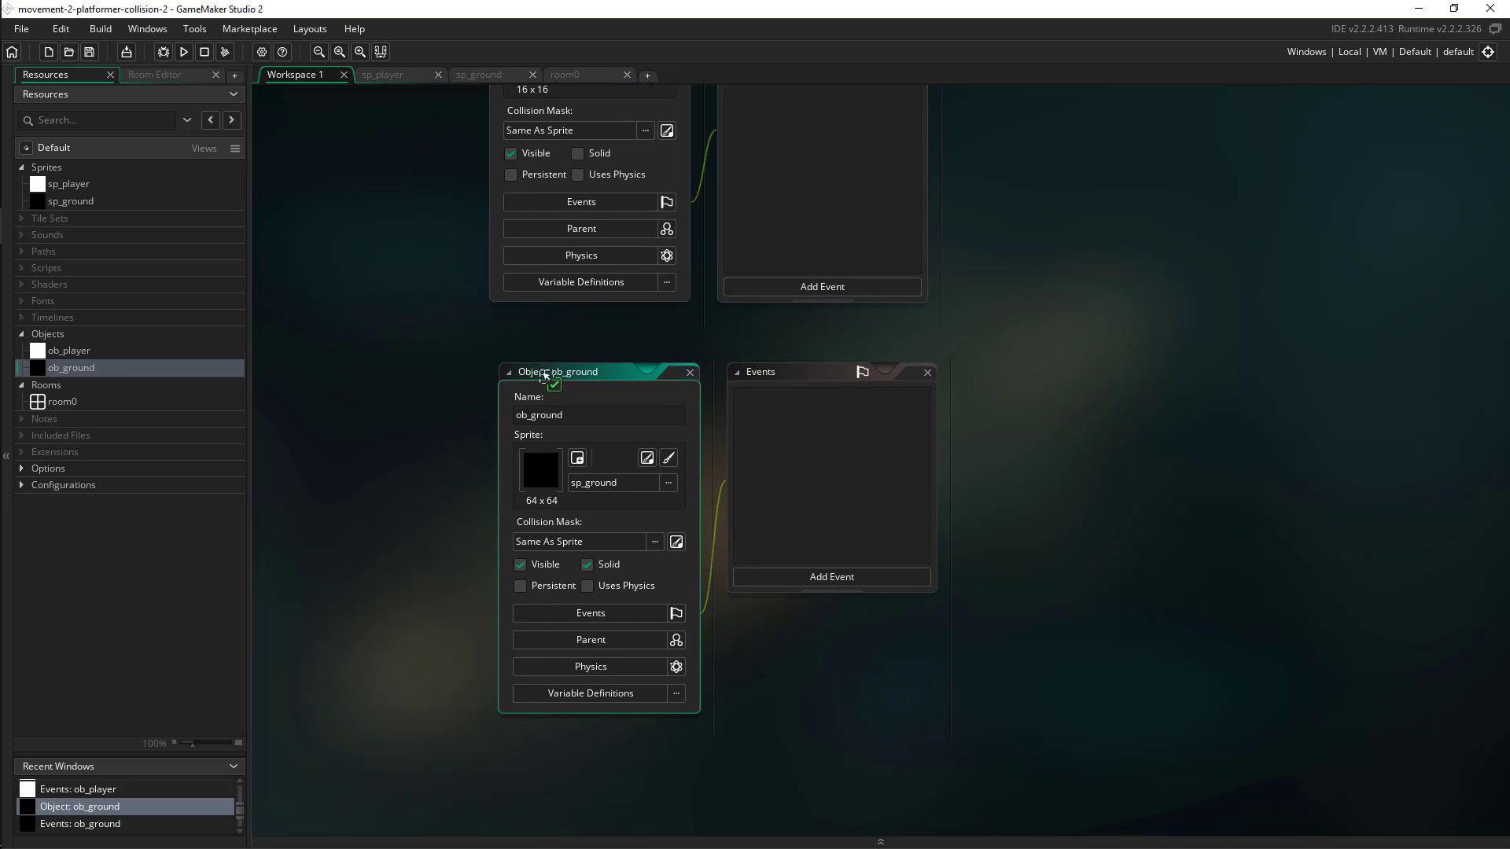
# Step: Toggle ob_ground's Solid checkbox off and on again, then close its editor
pyautogui.click(587, 565)
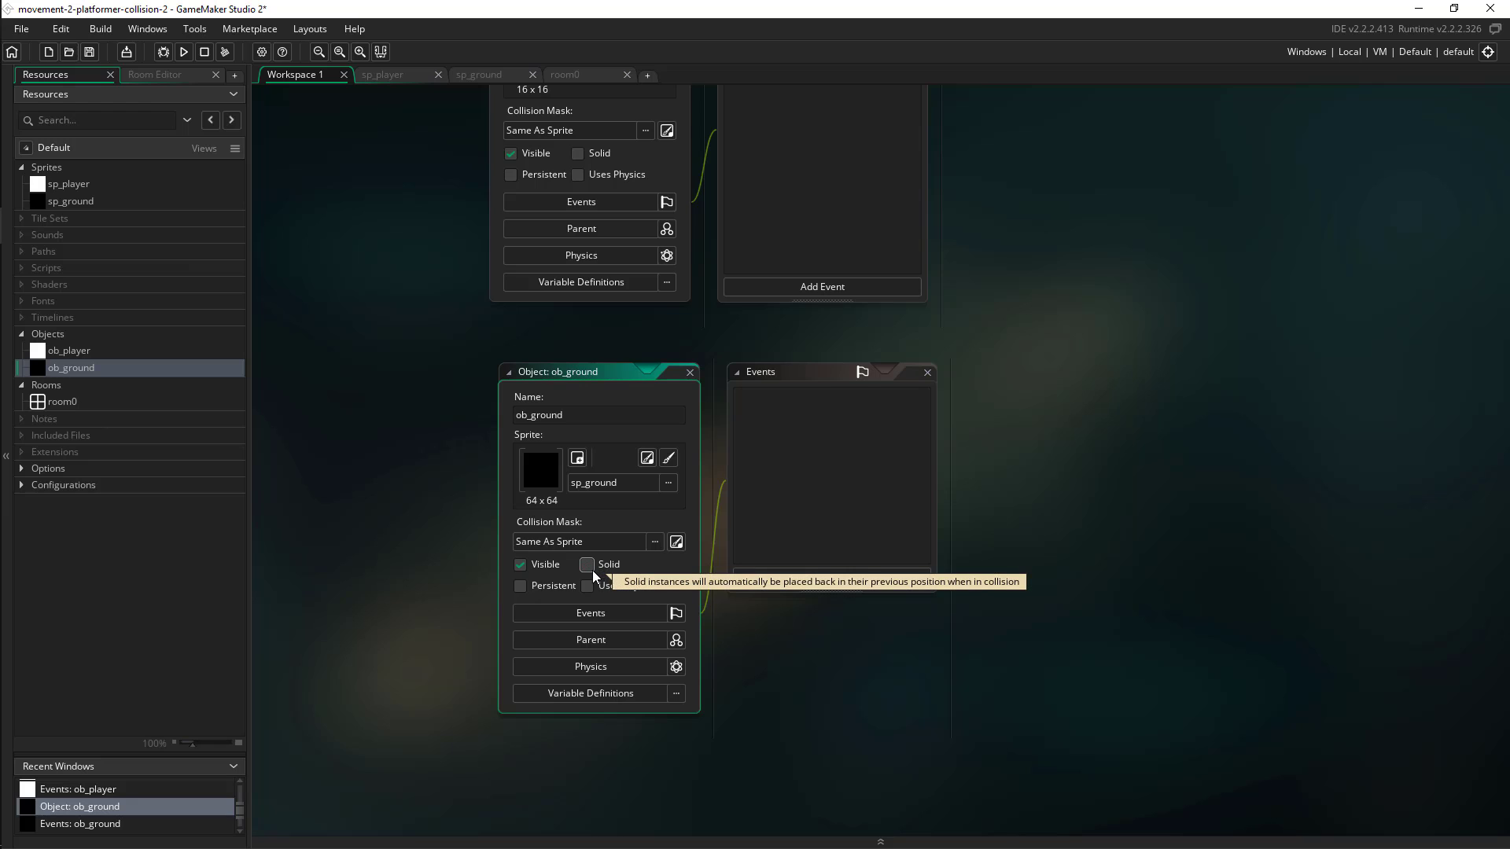
pyautogui.click(587, 565)
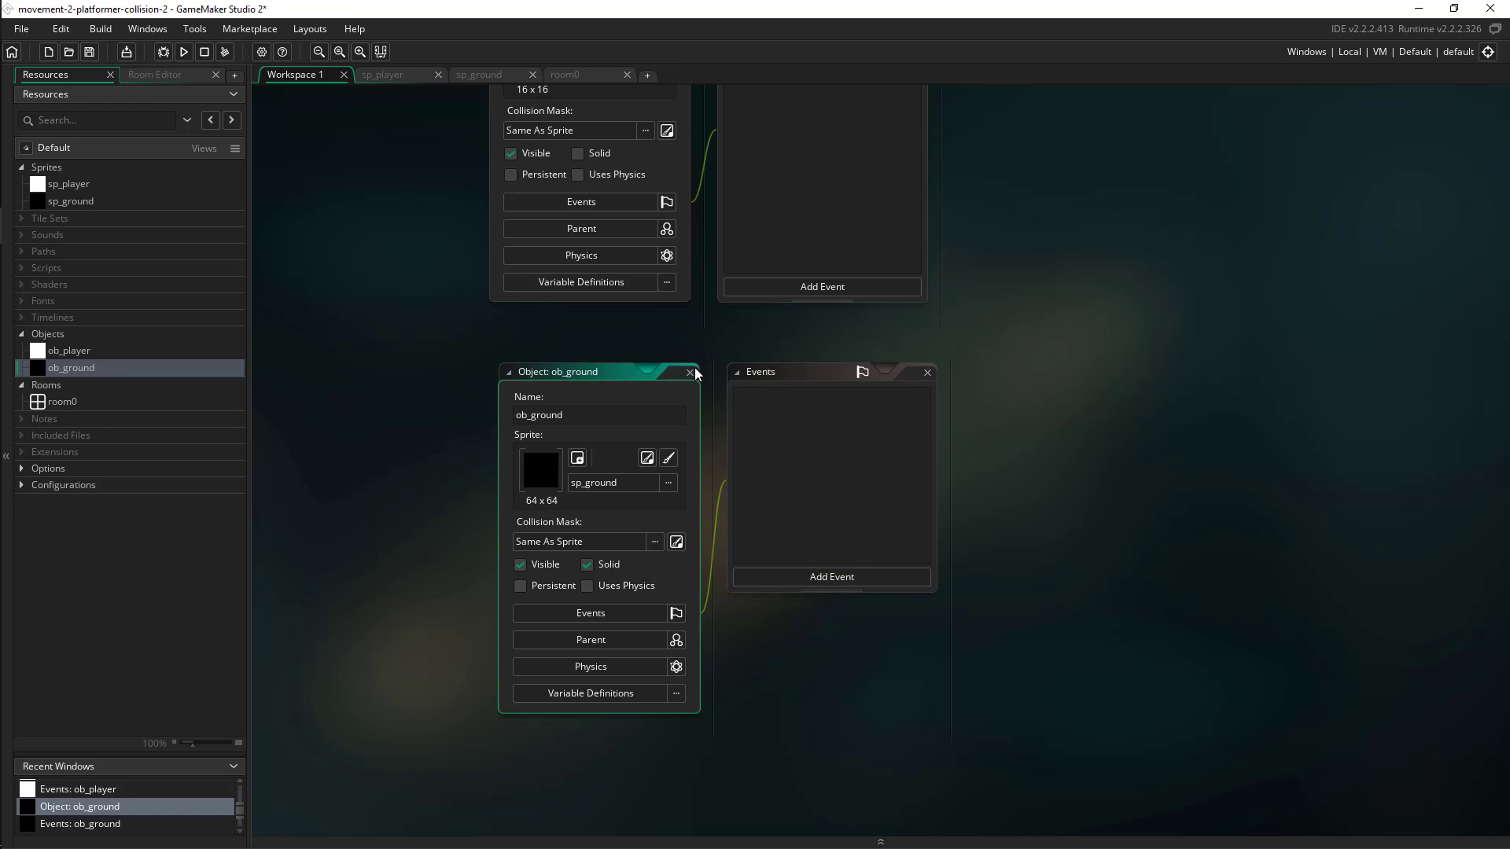
pyautogui.click(691, 373)
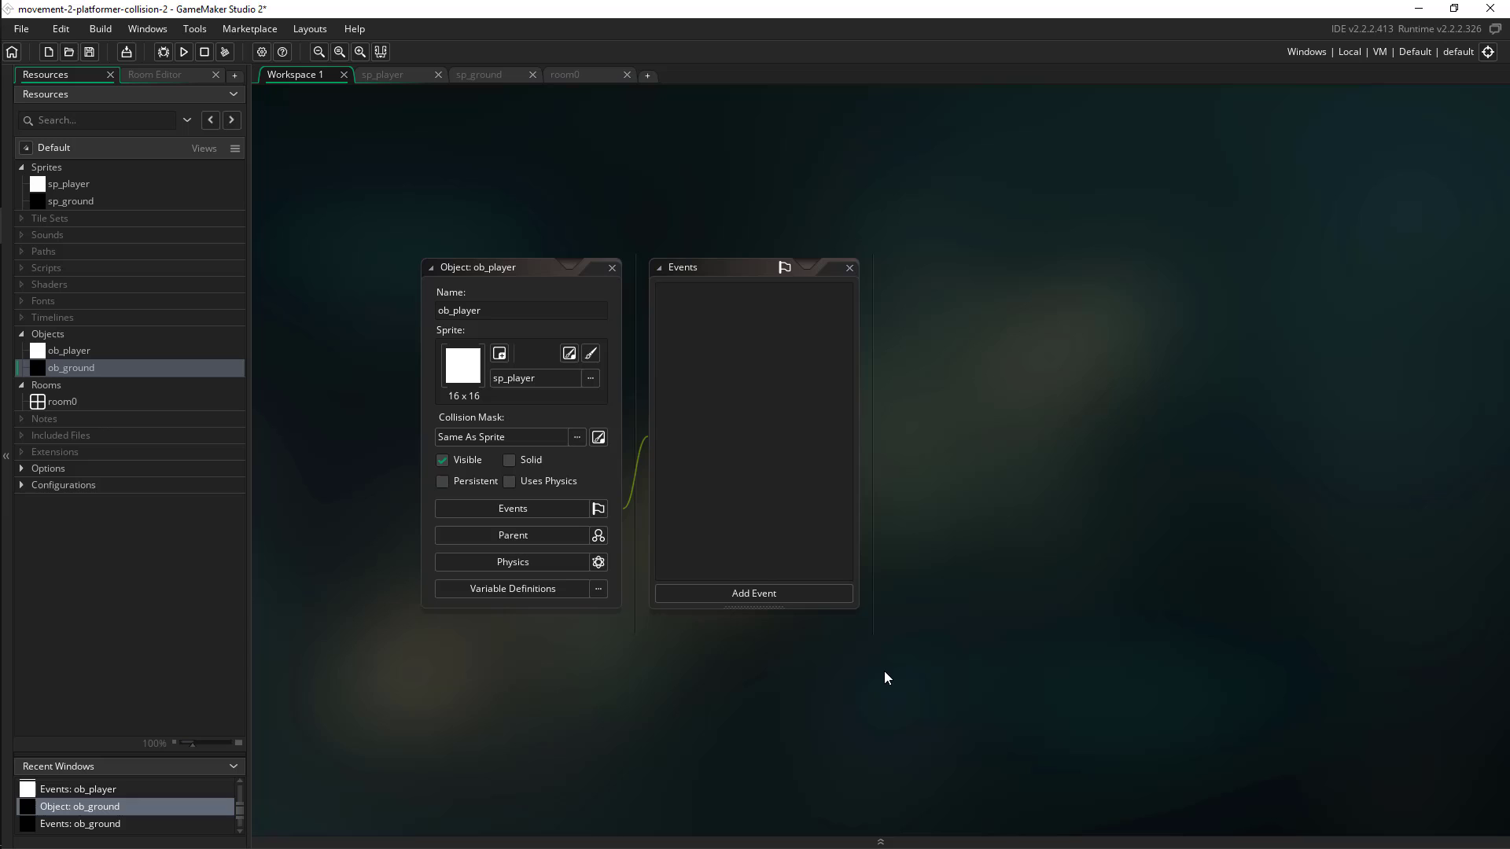
pyautogui.moveTo(873, 548)
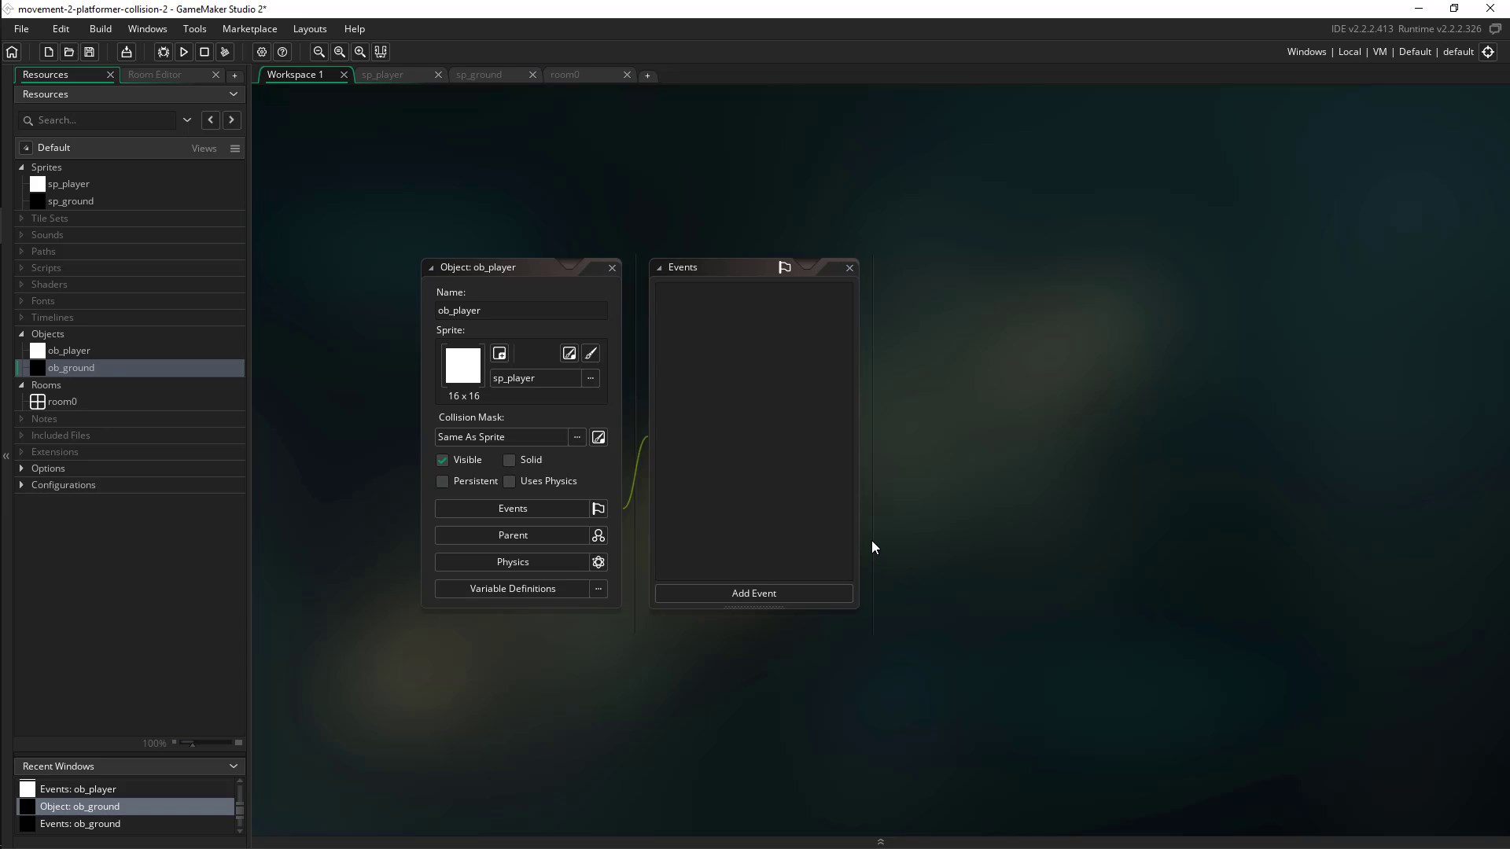
pyautogui.moveTo(529, 434)
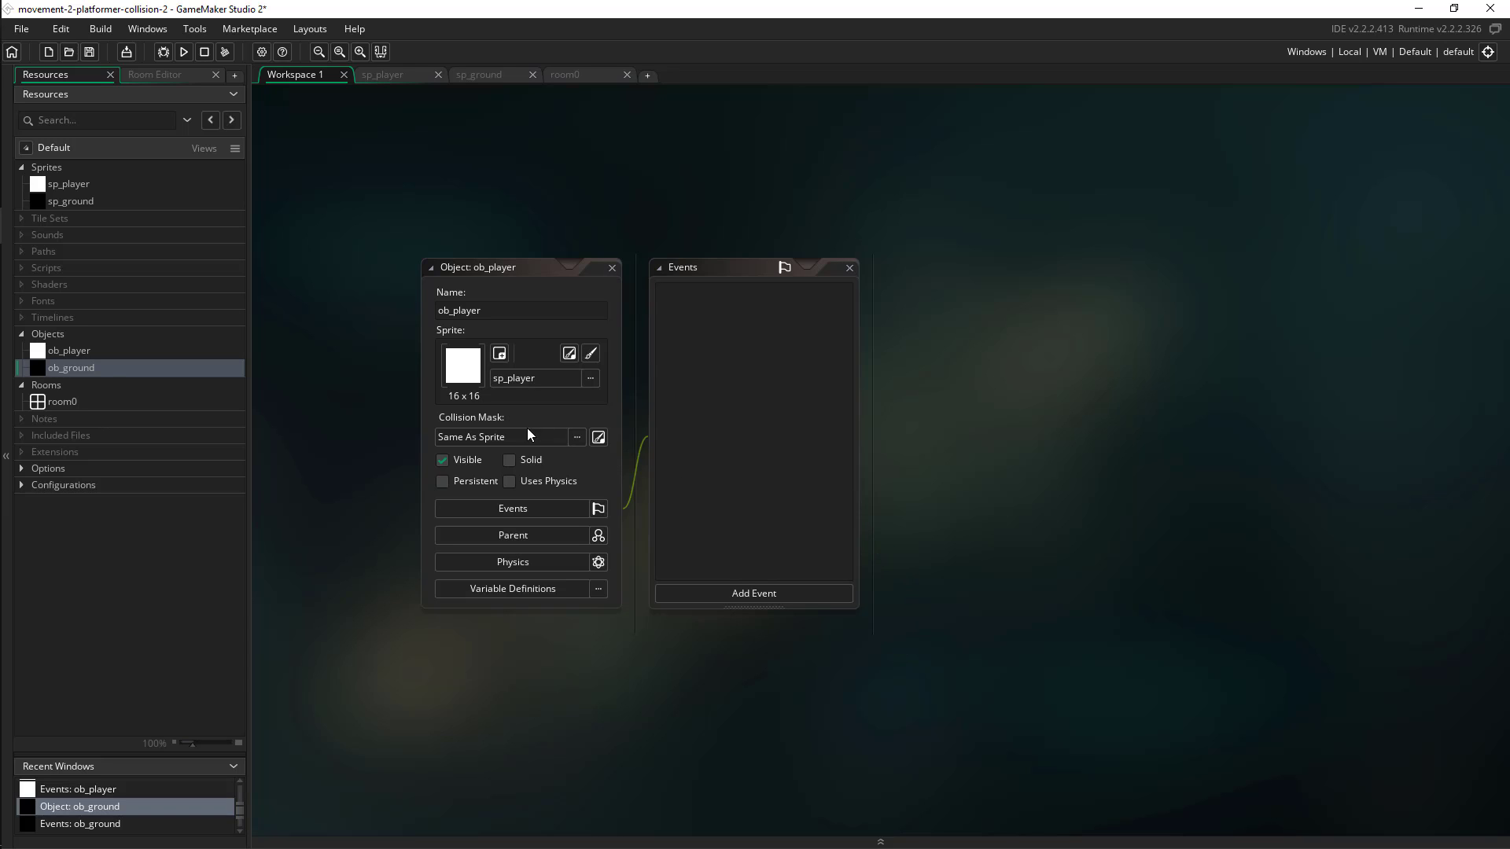
pyautogui.moveTo(538, 466)
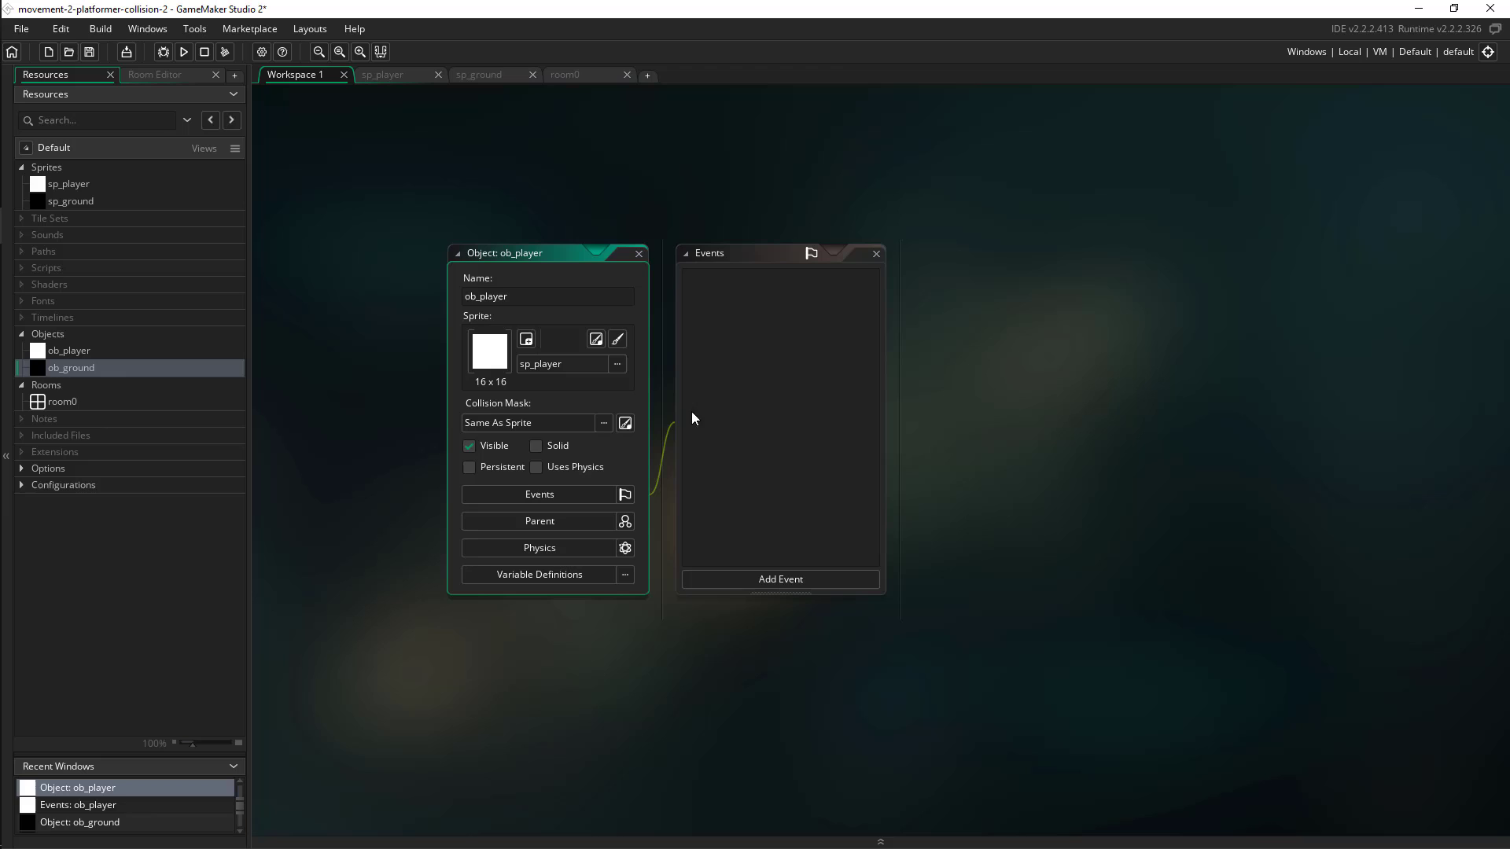
# Step: Add Create, Step and a Collision with ob_ground event to ob_player via Add Event
pyautogui.click(780, 579)
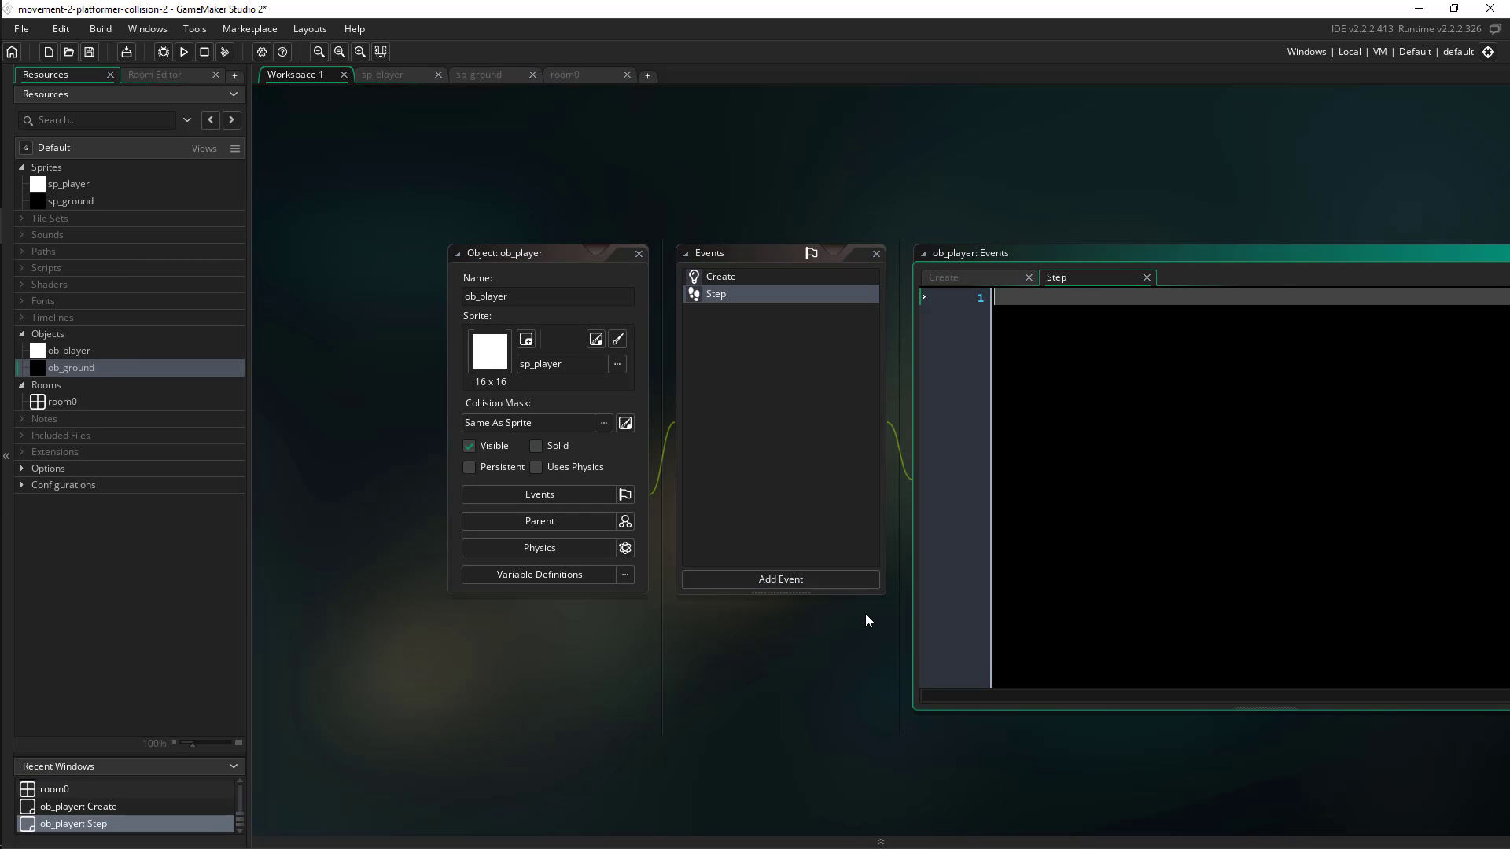
pyautogui.click(780, 579)
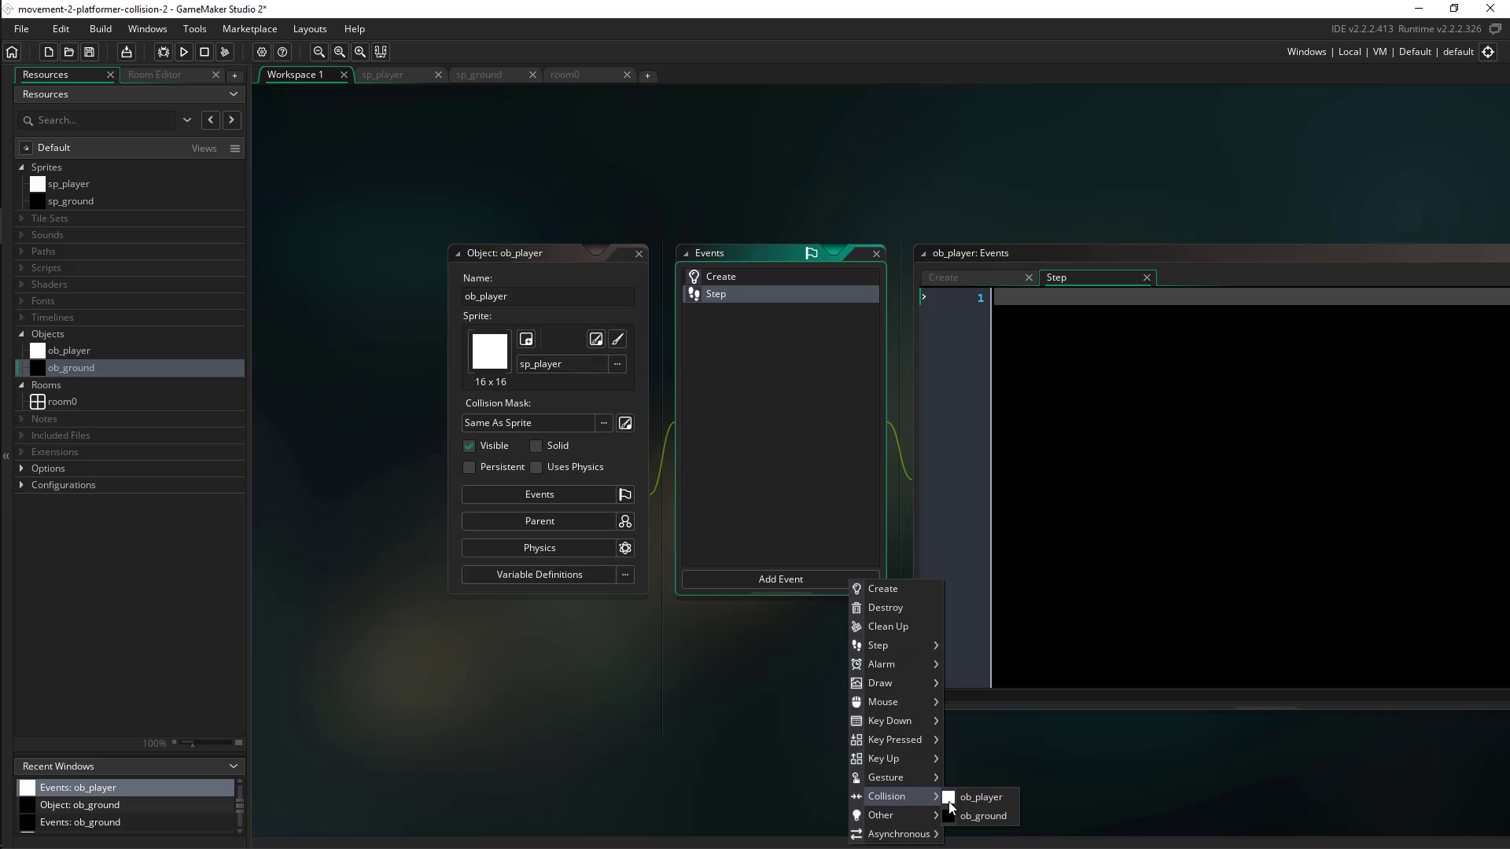
pyautogui.click(983, 816)
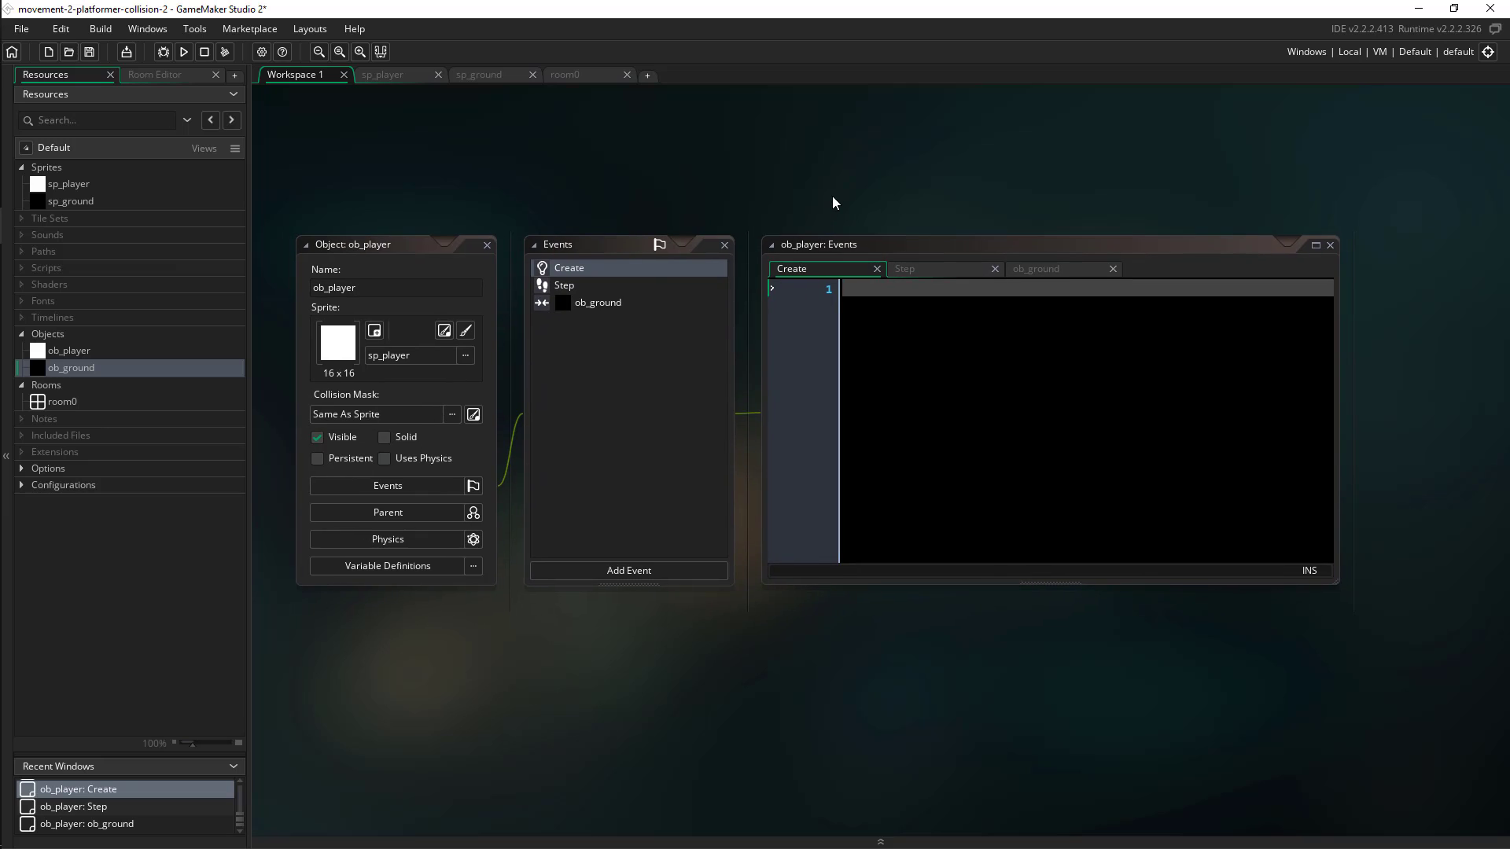
pyautogui.moveTo(859, 177)
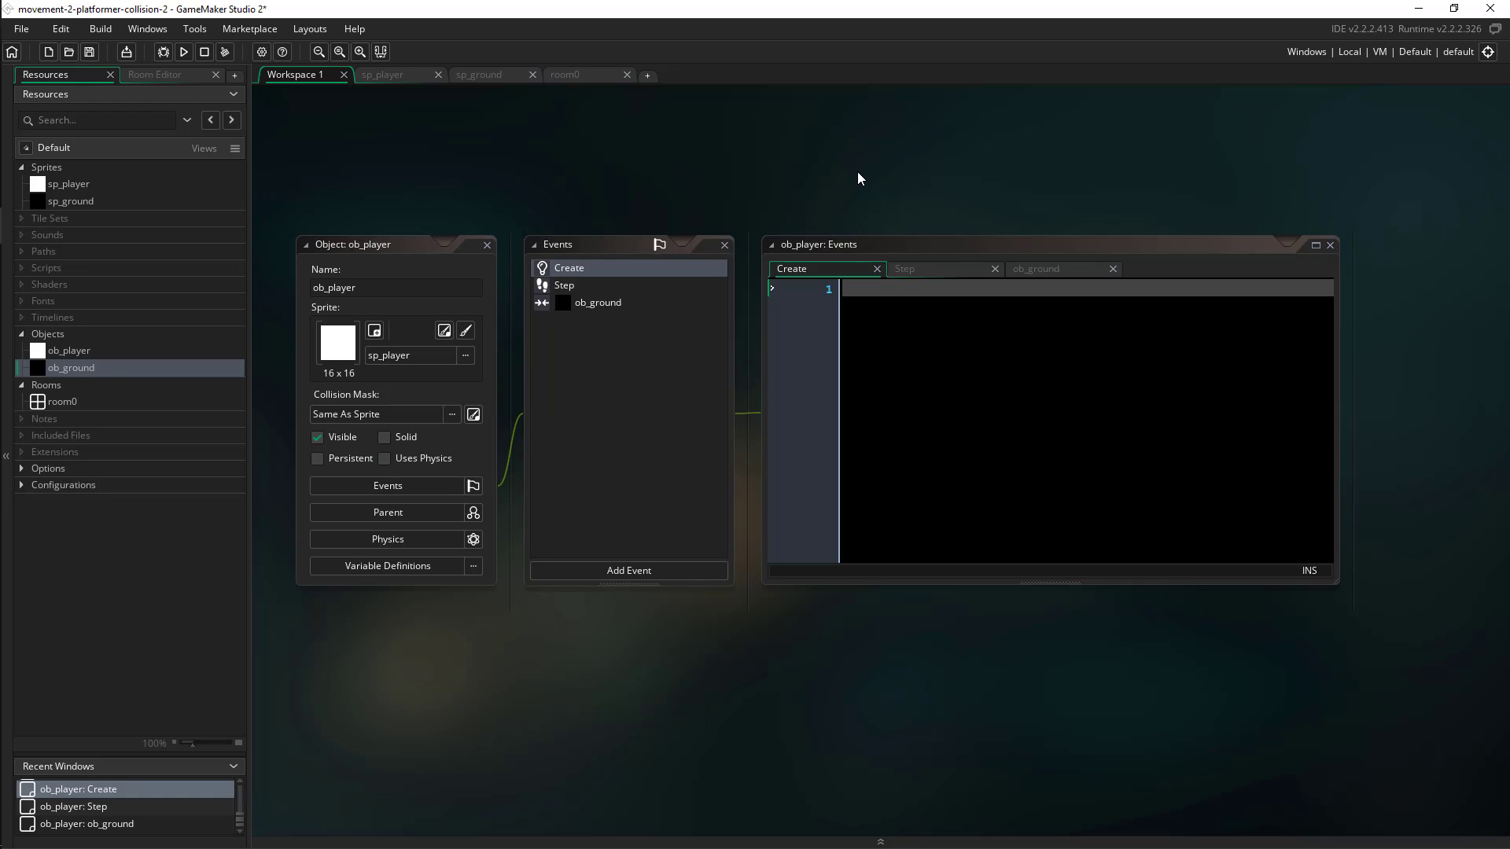
# Step: Write Create code setting jump_height = 12, spd = 3, space_ahead = 2 and friction = 0.5
pyautogui.click(965, 322)
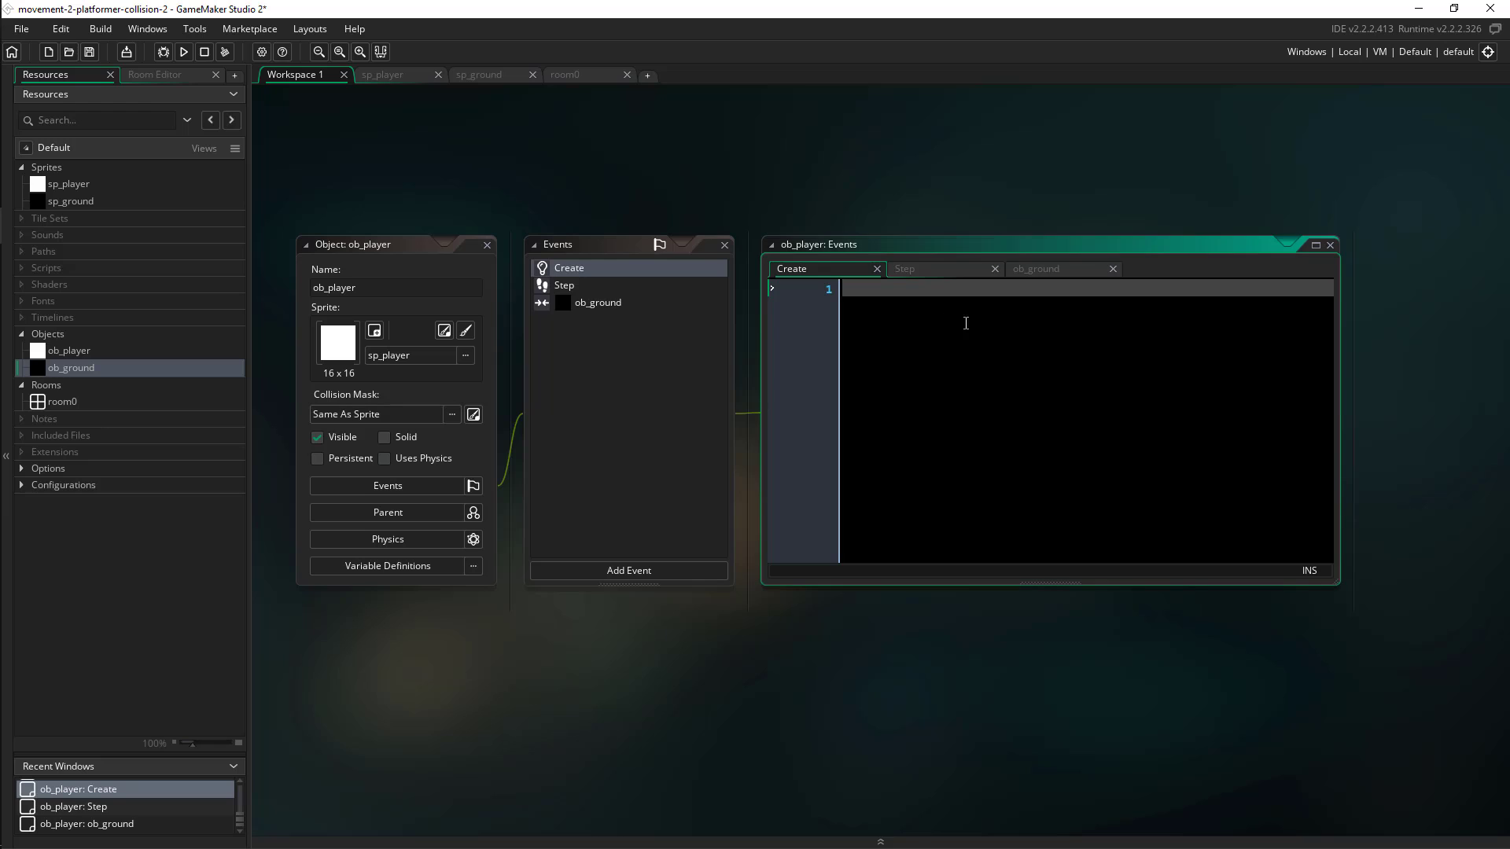
pyautogui.moveTo(994, 315)
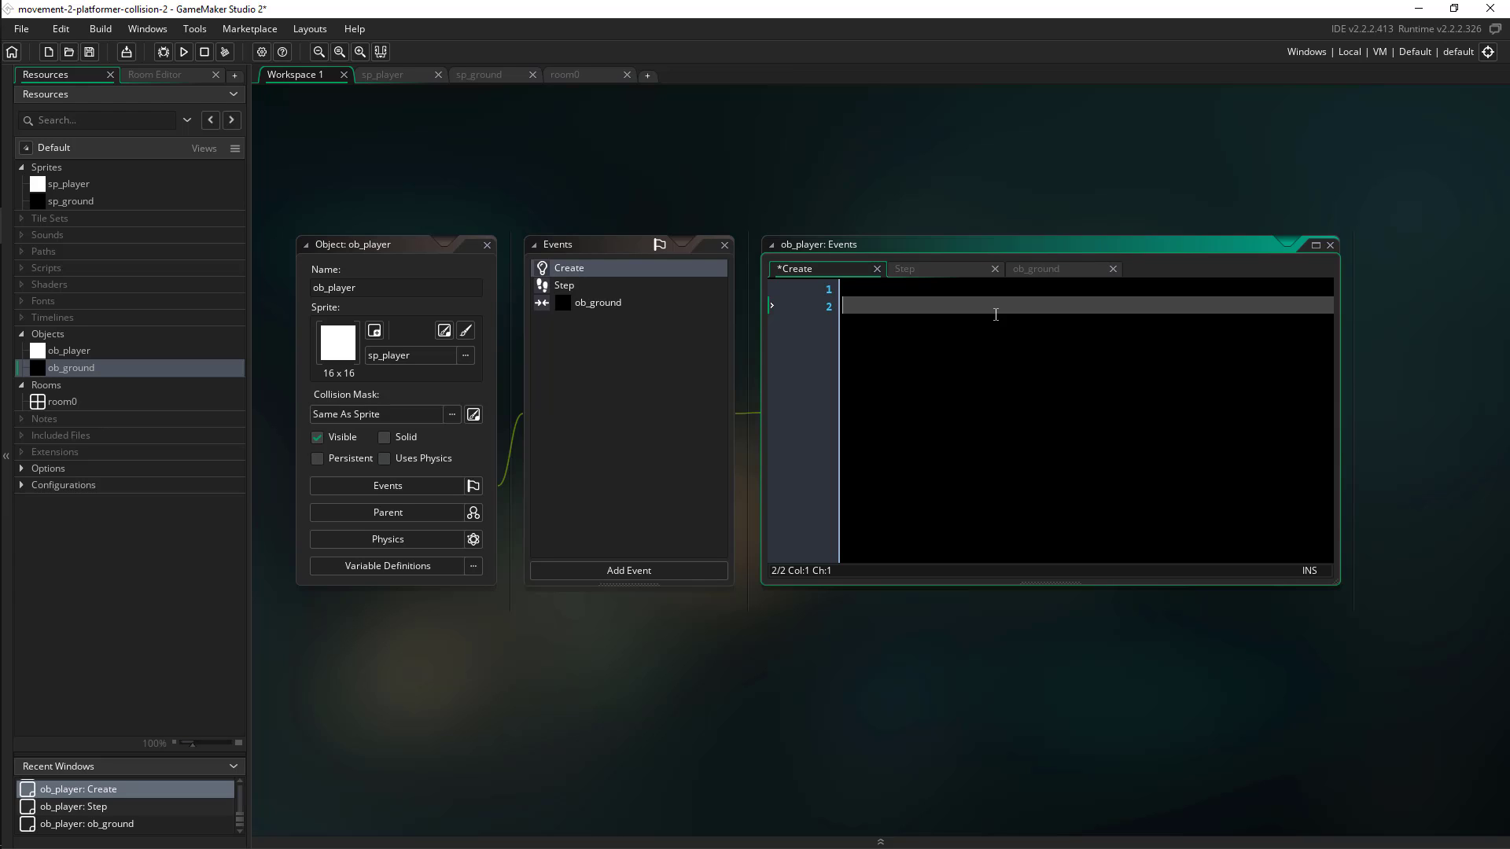
pyautogui.write('jump+')
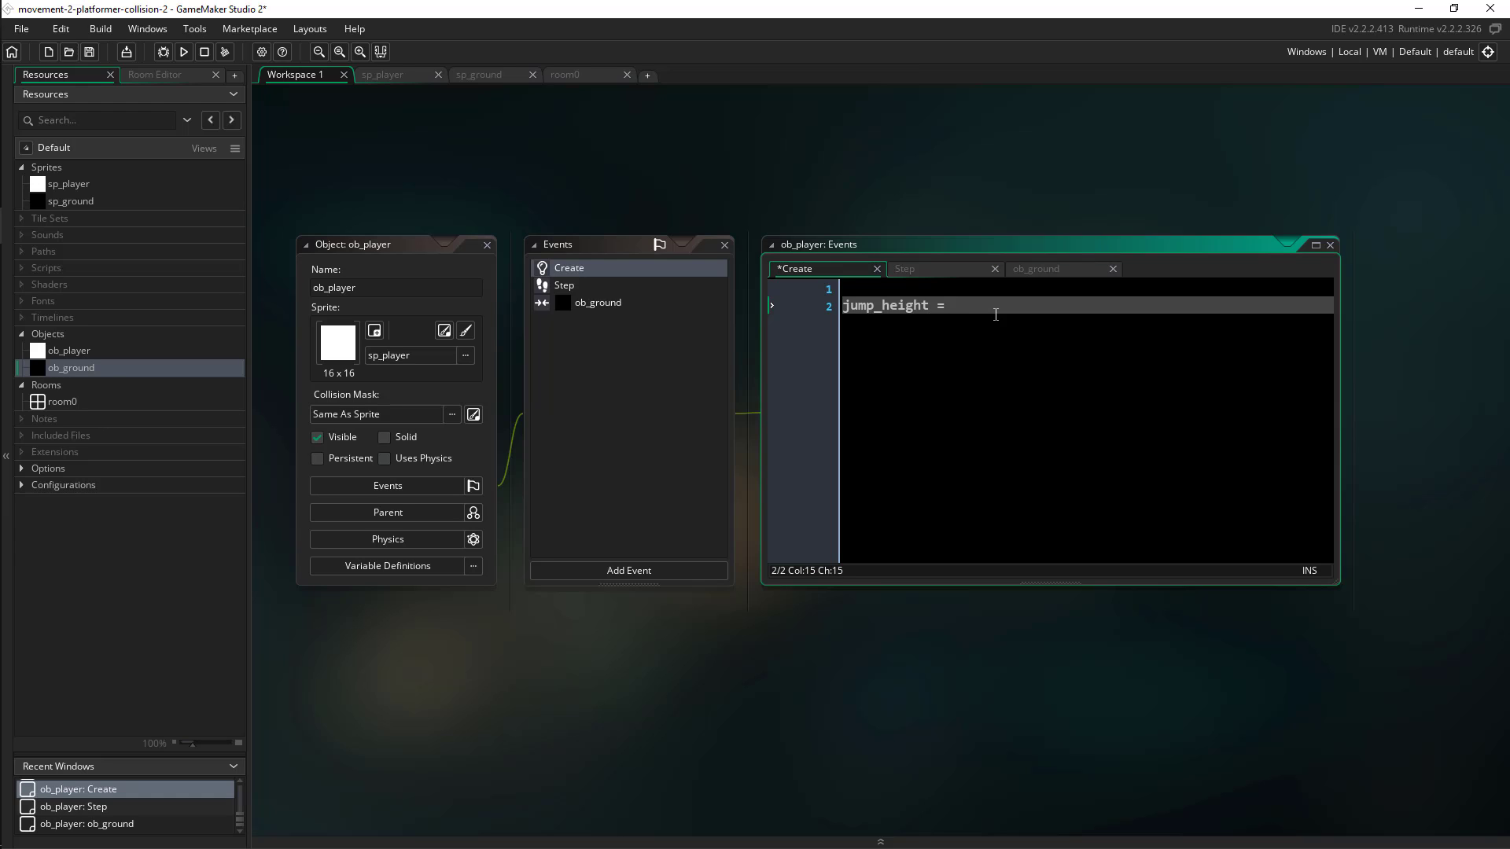
pyautogui.write('1')
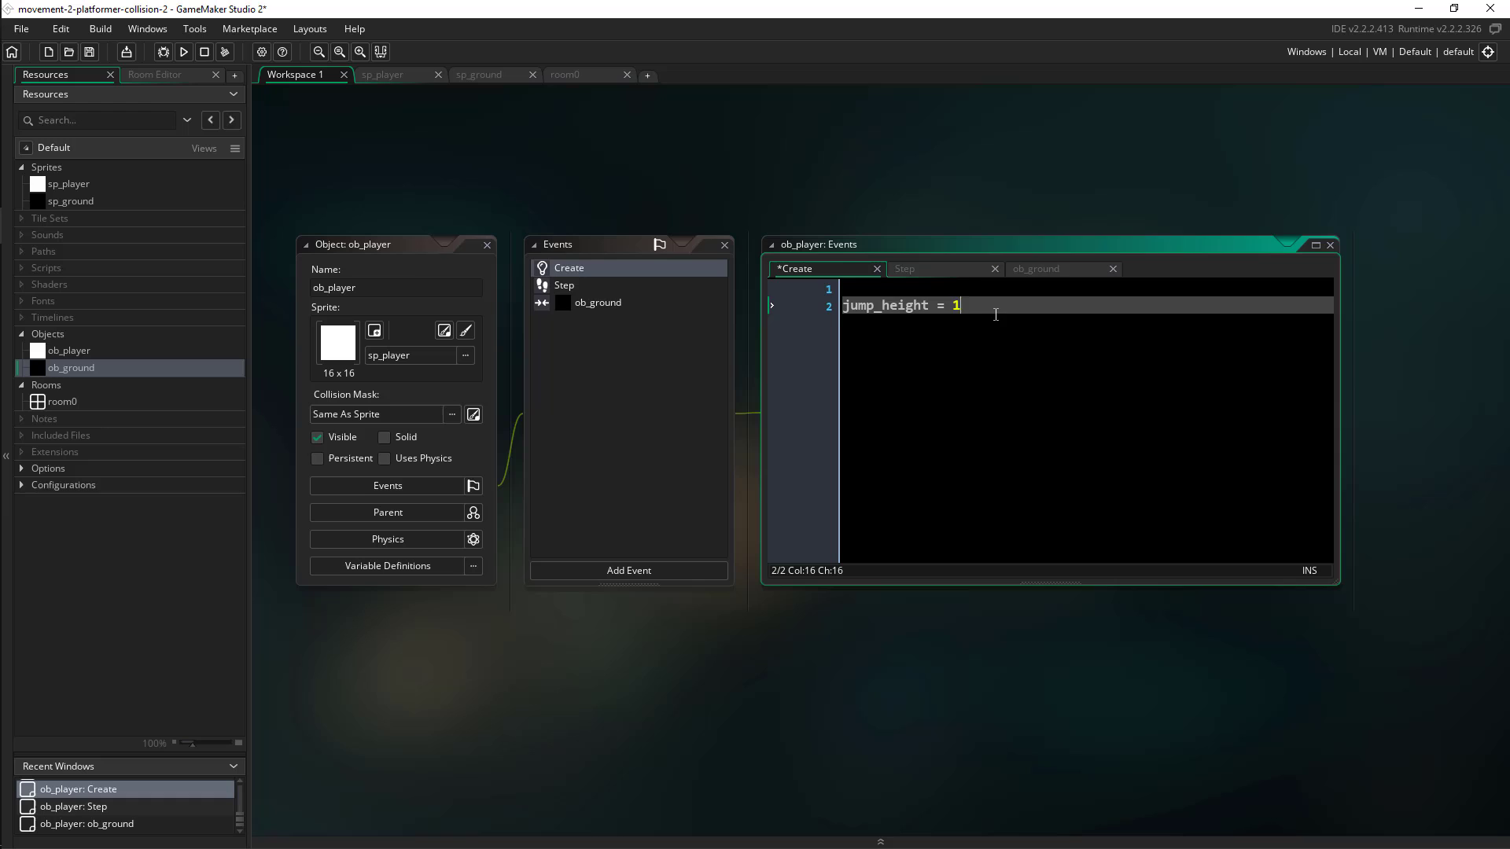
pyautogui.write('2;')
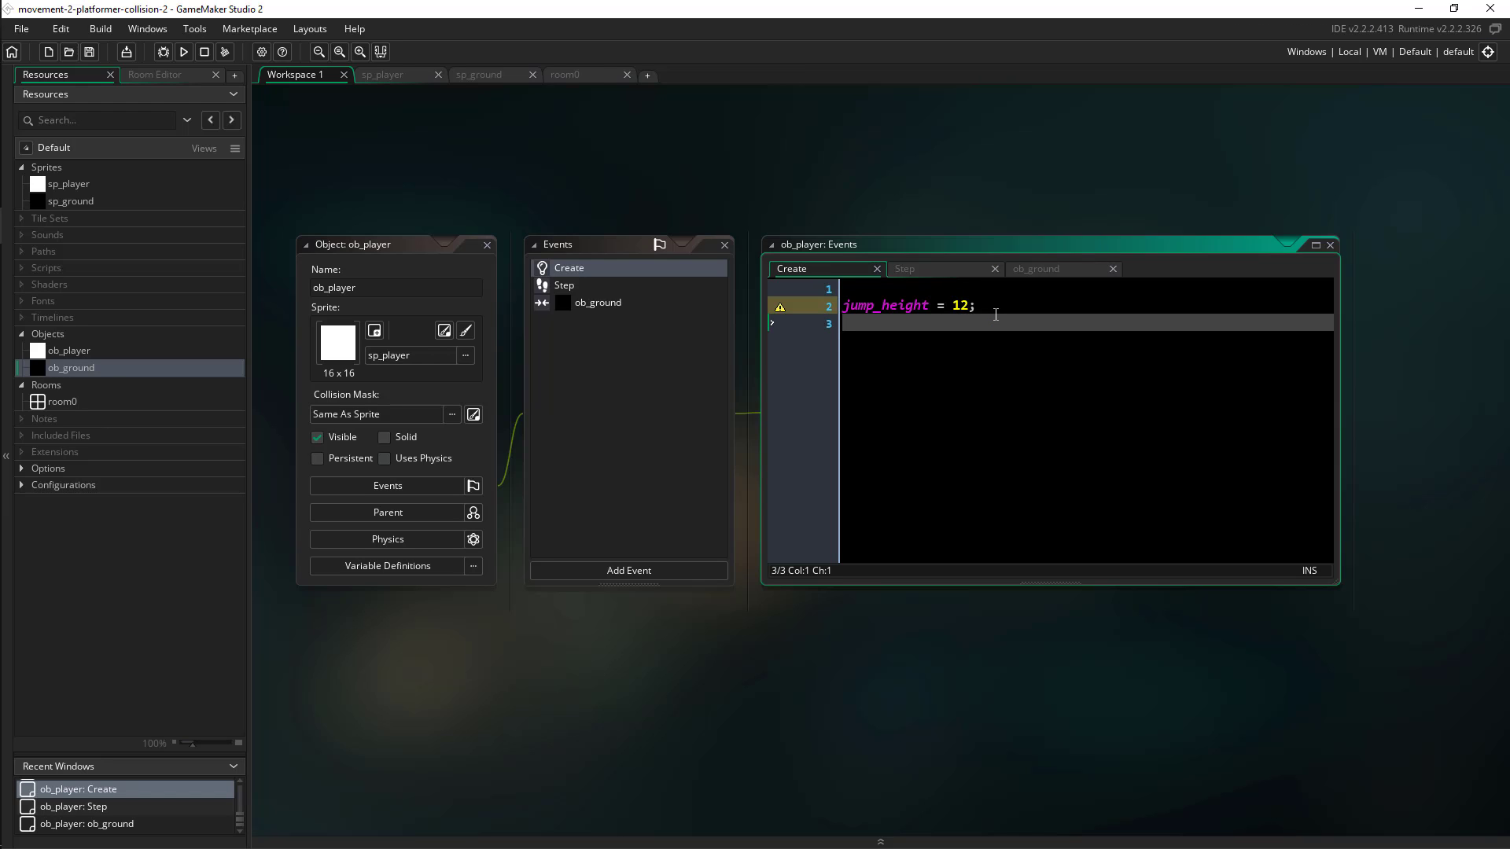
pyautogui.write('spd = 3;')
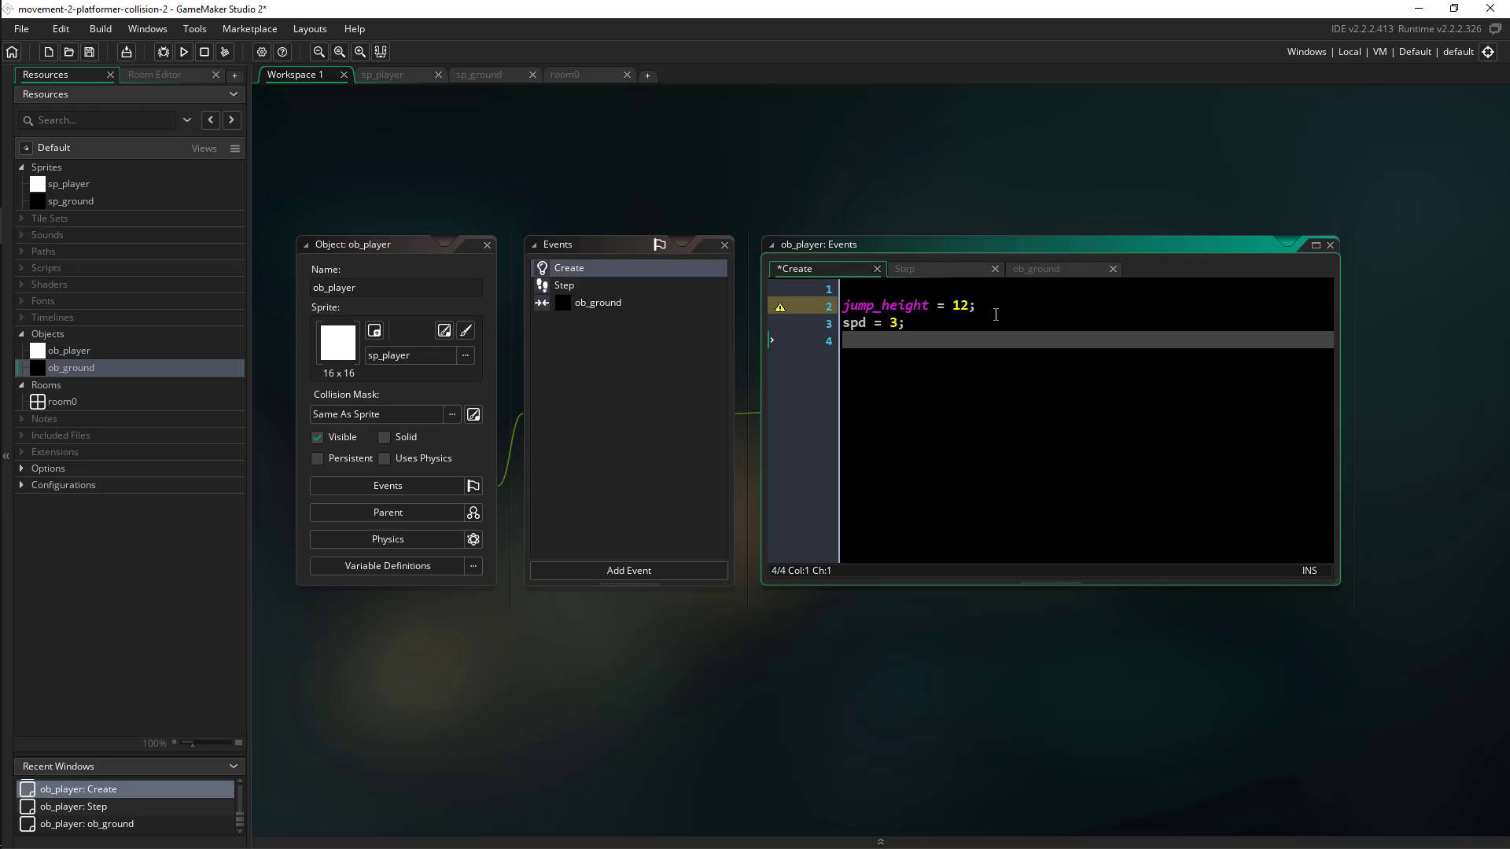
pyautogui.write('space_')
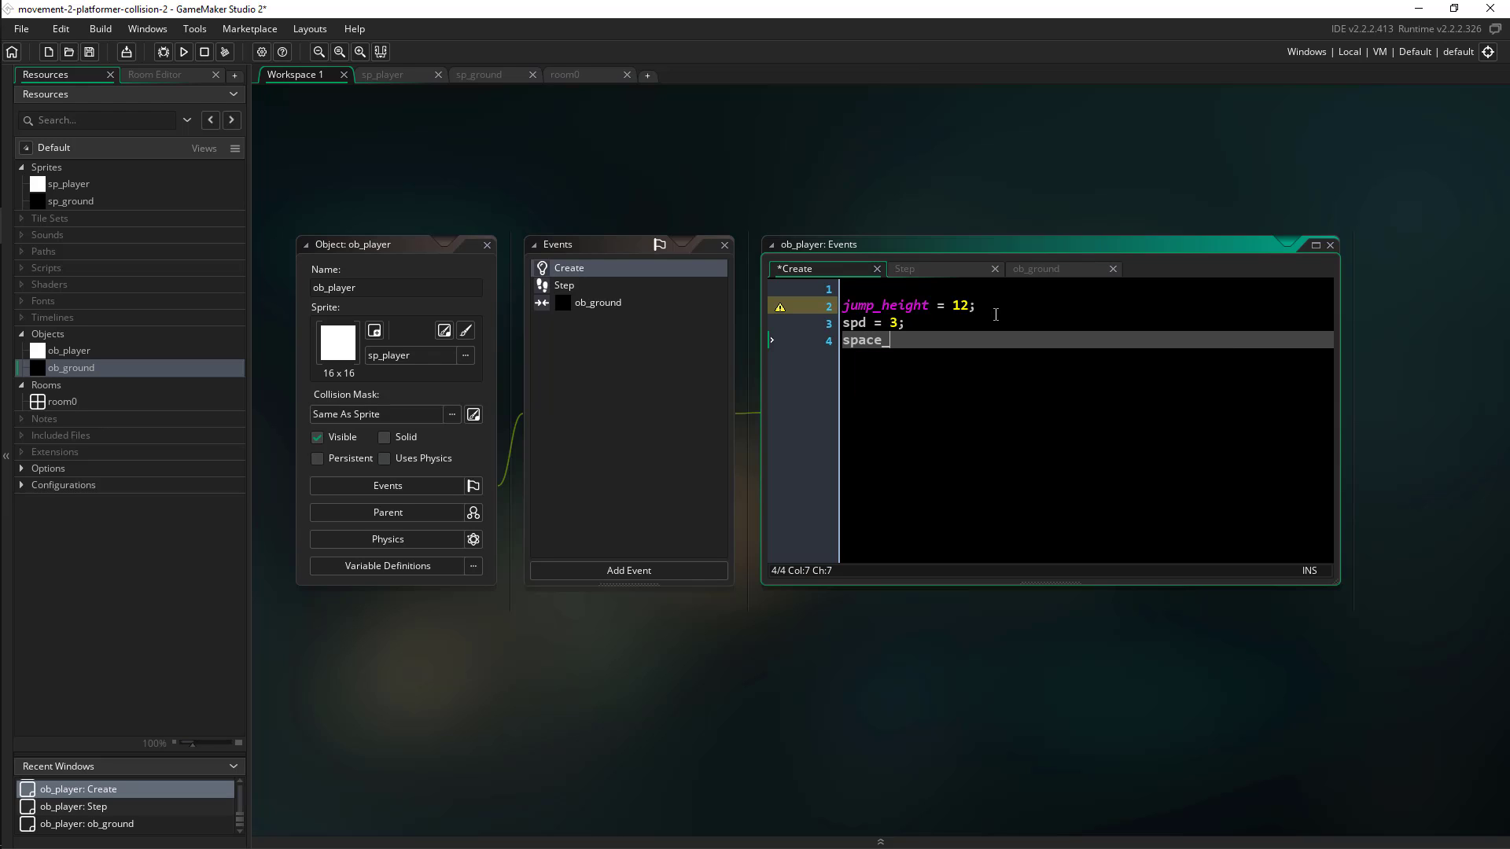
pyautogui.write('ahead = 2;')
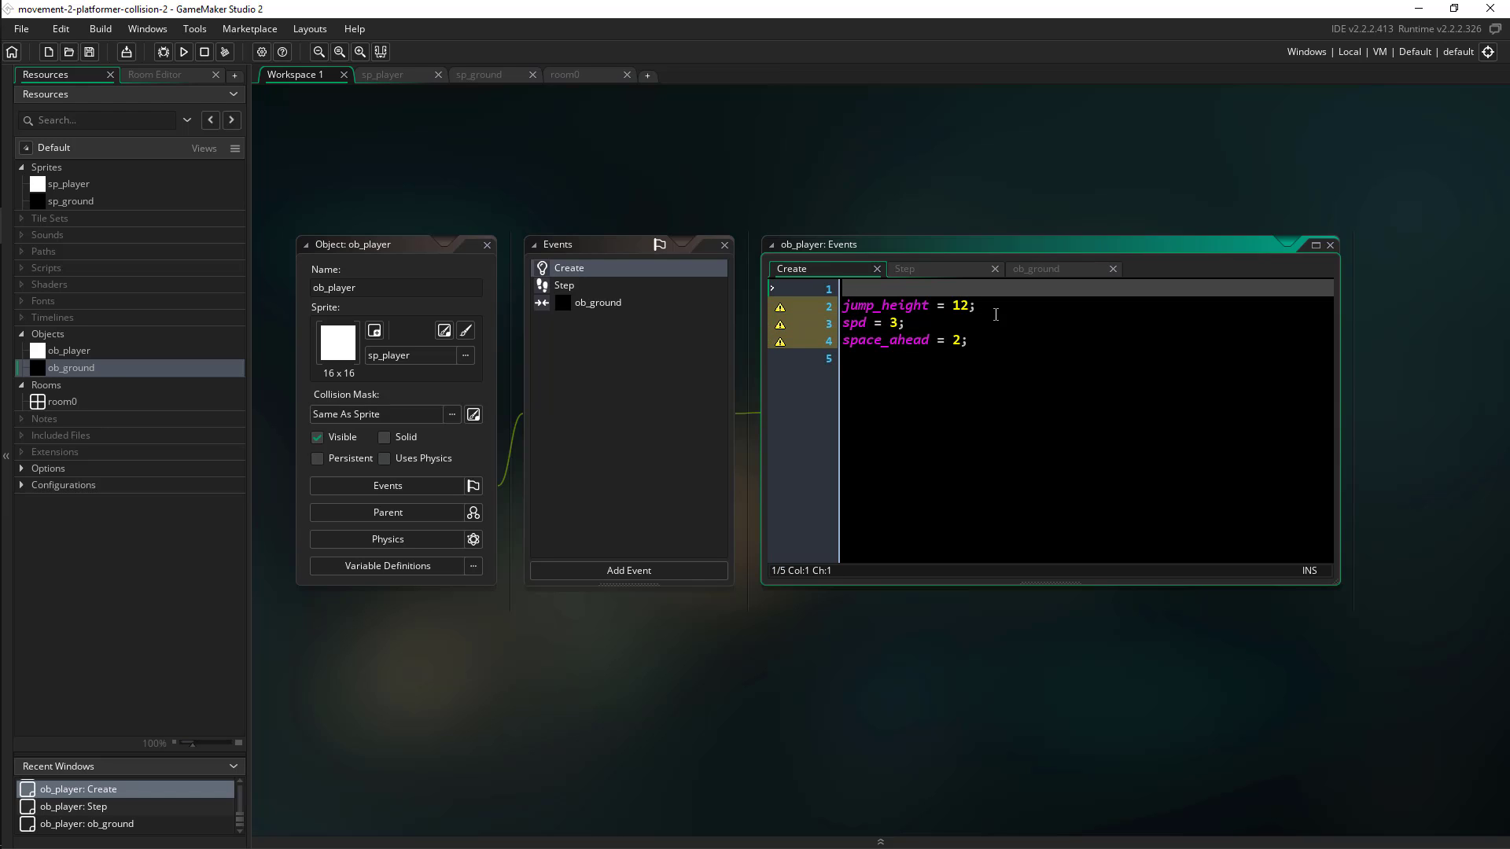
pyautogui.write('friction')
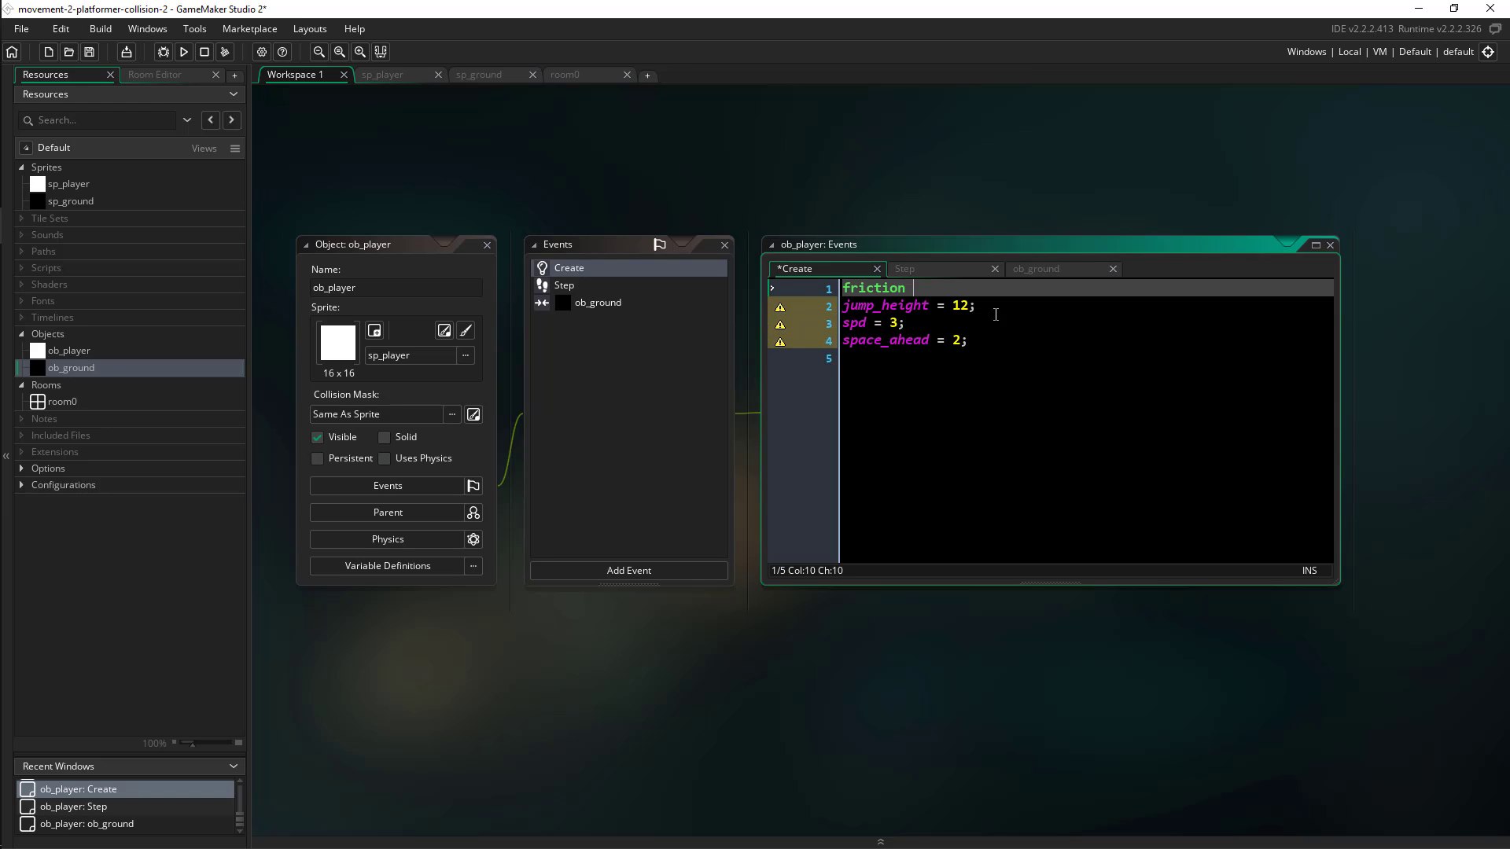
pyautogui.write('= 0.5;')
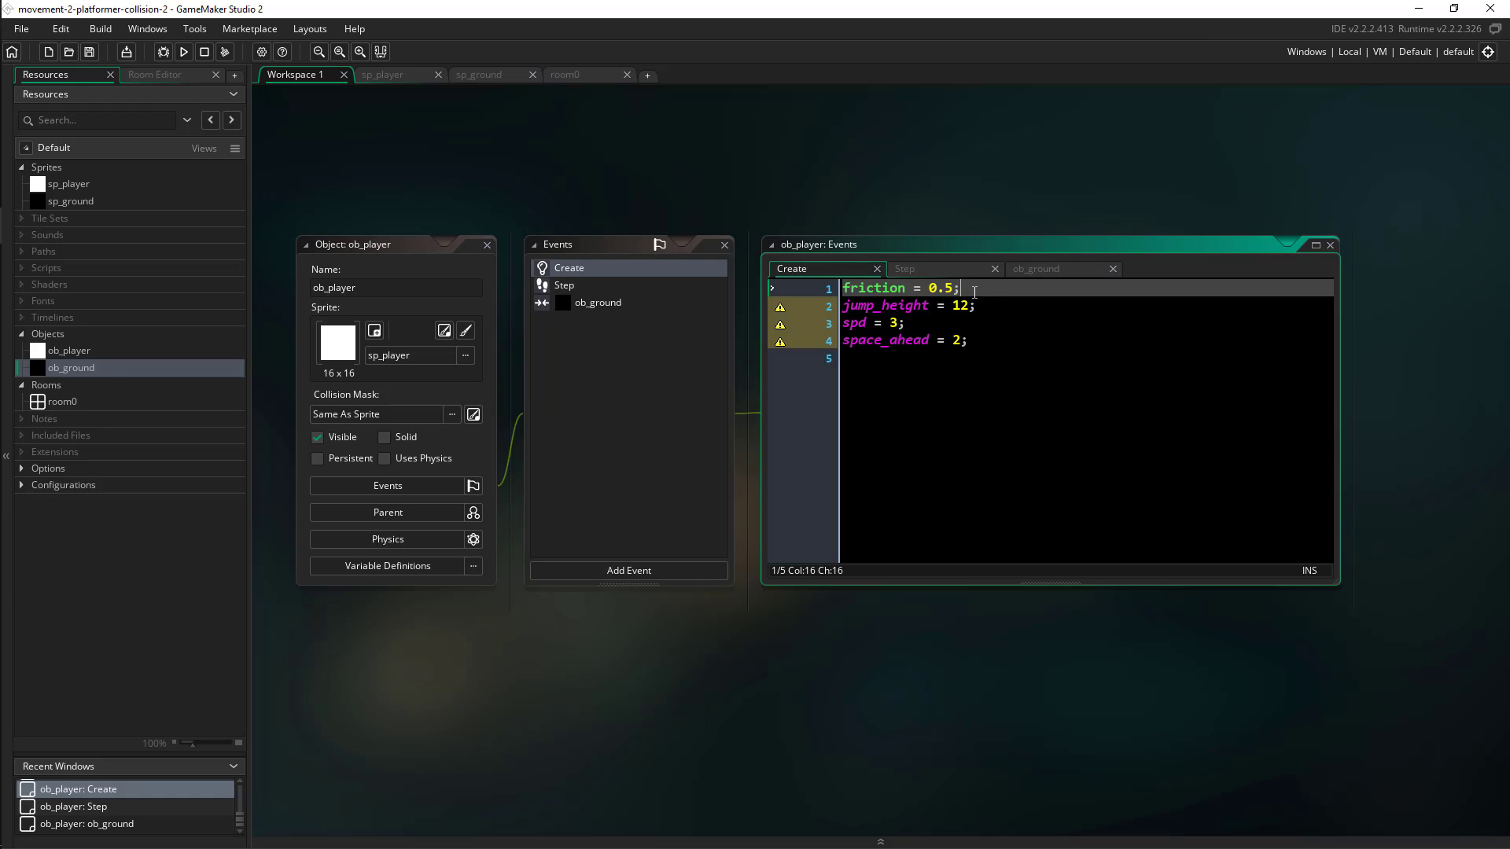
pyautogui.tripleClick(898, 288)
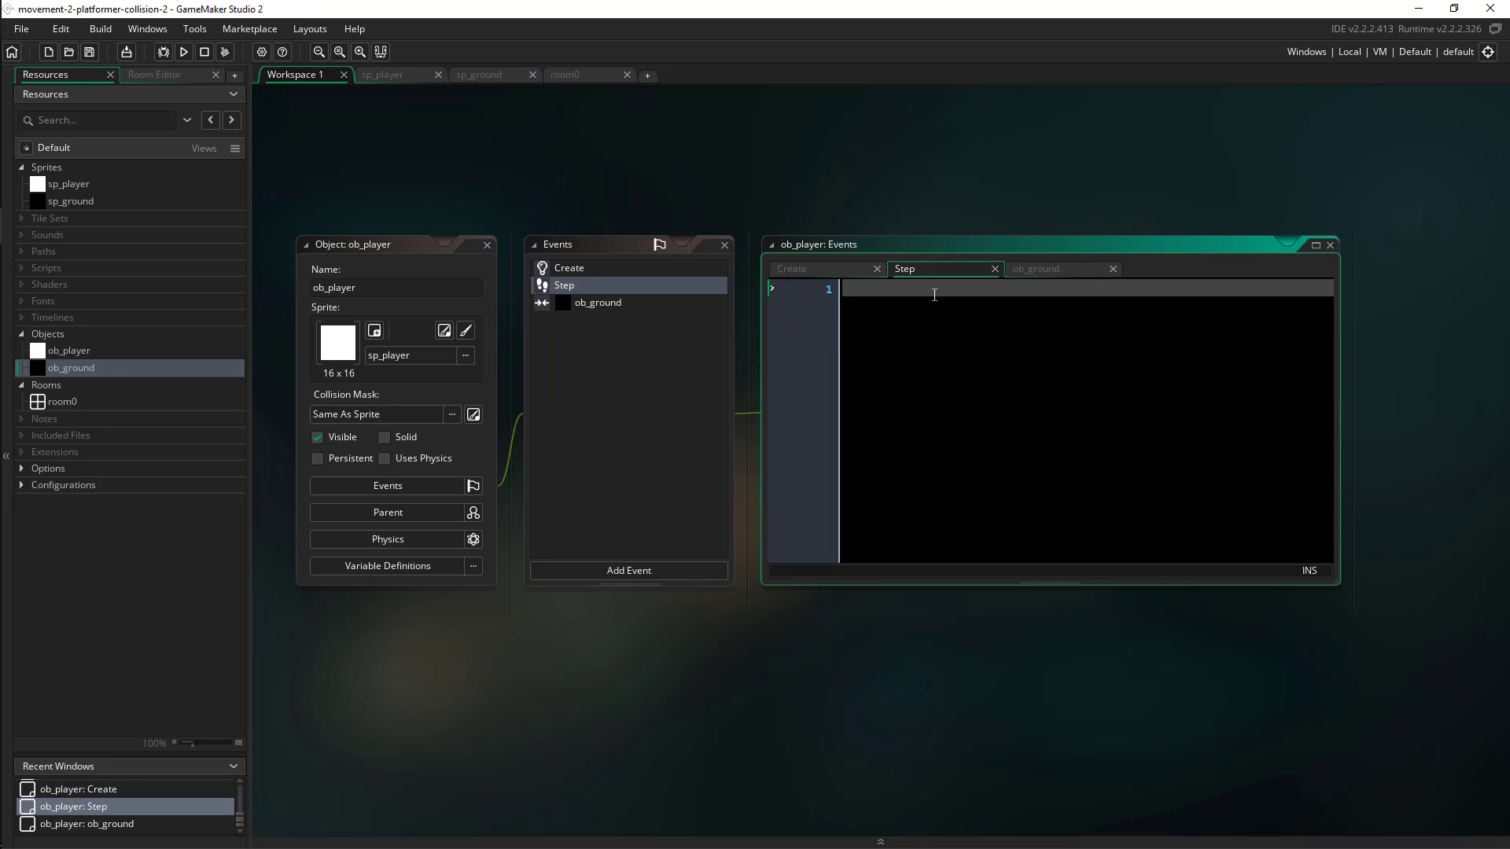
pyautogui.moveTo(940, 316)
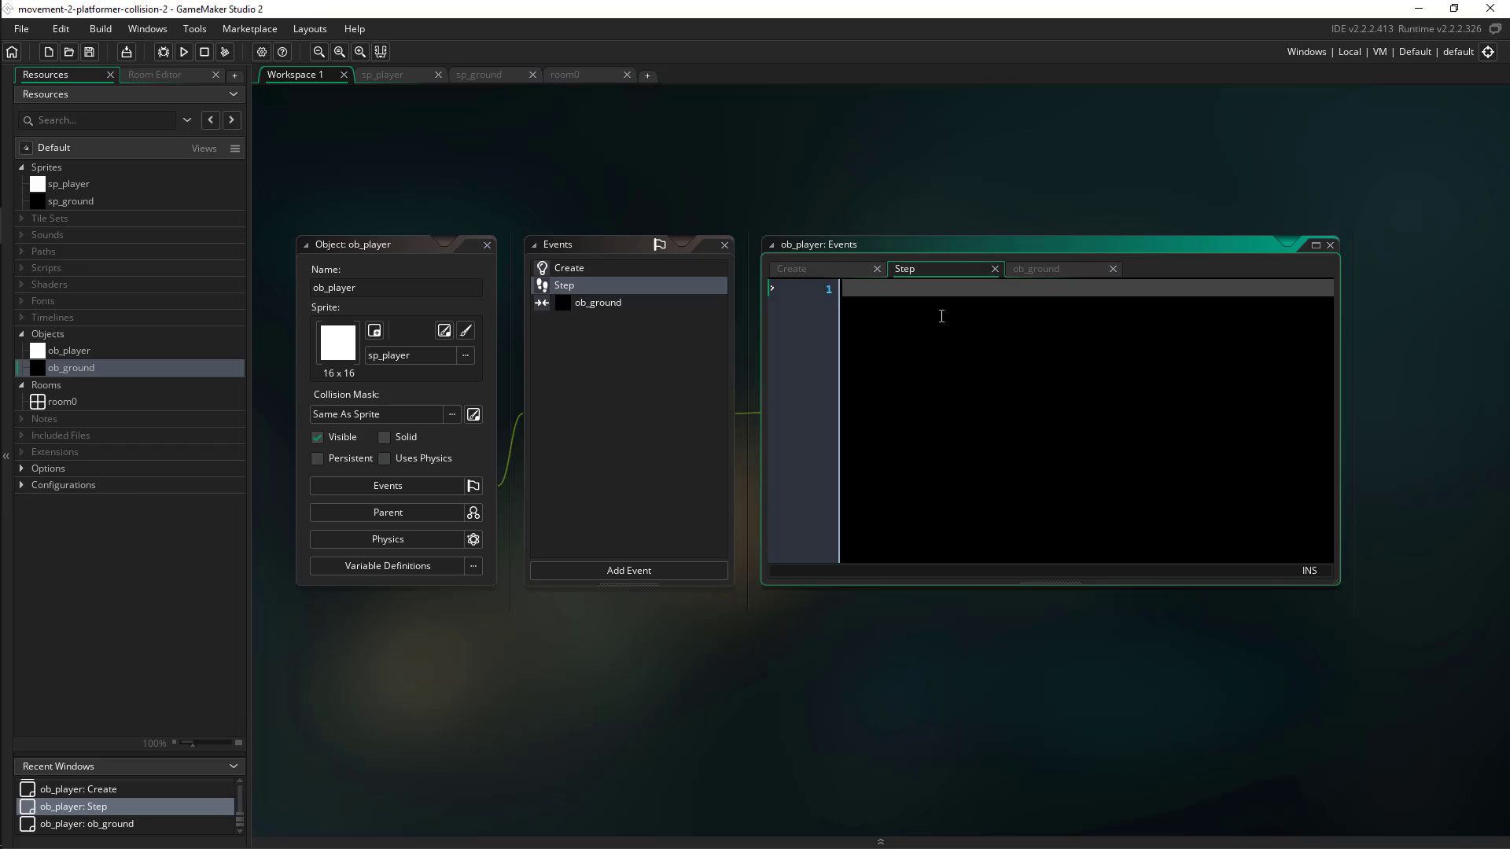
# Step: Write keyboard_check on A subtracting spd from x and on D adding spd to x
pyautogui.write('if keyboard_check(ord("A")) {')
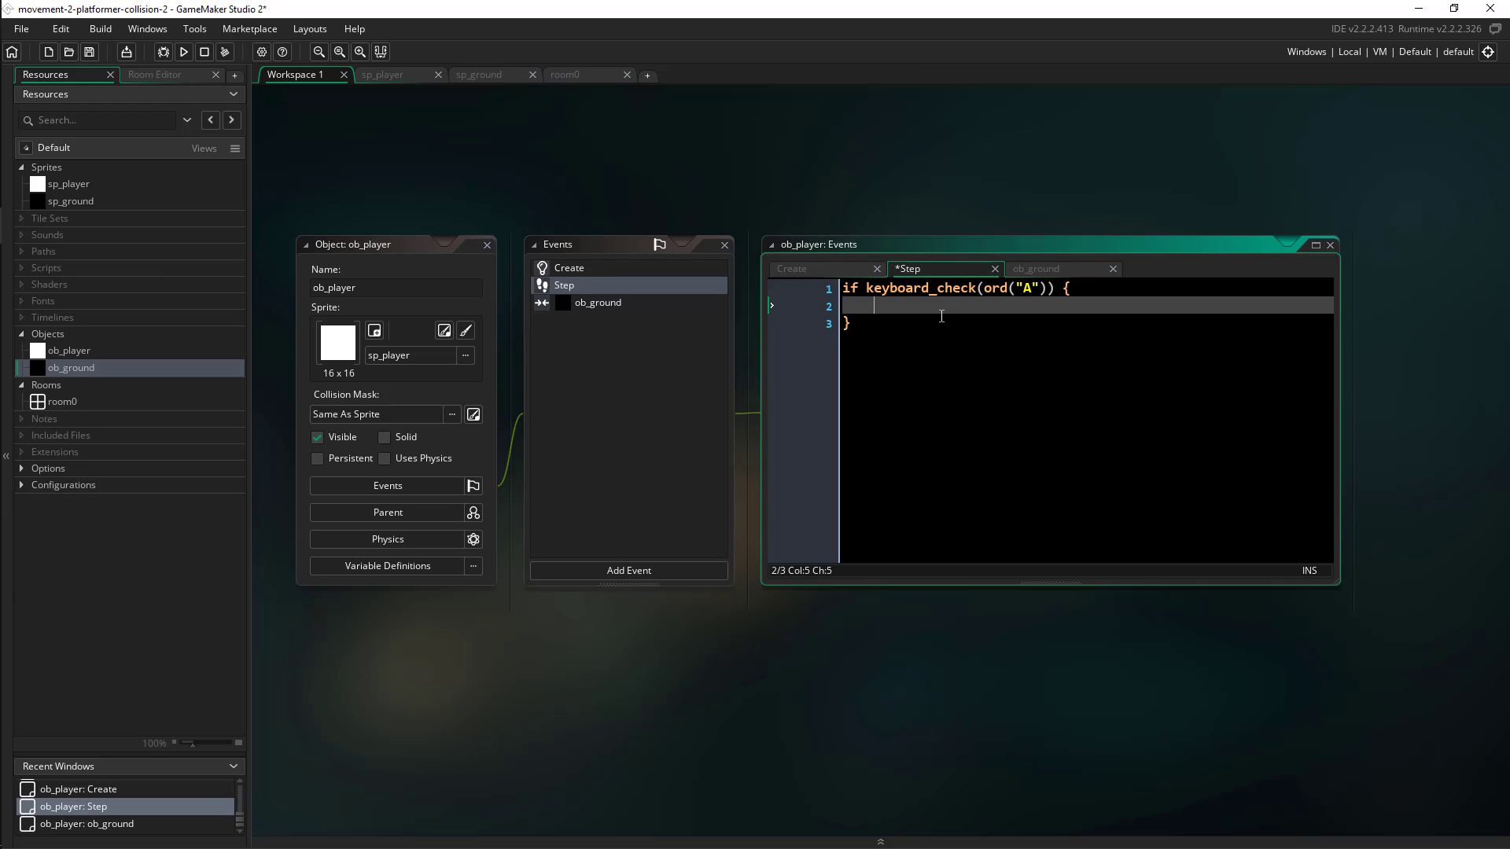
pyautogui.write('x -= 3;')
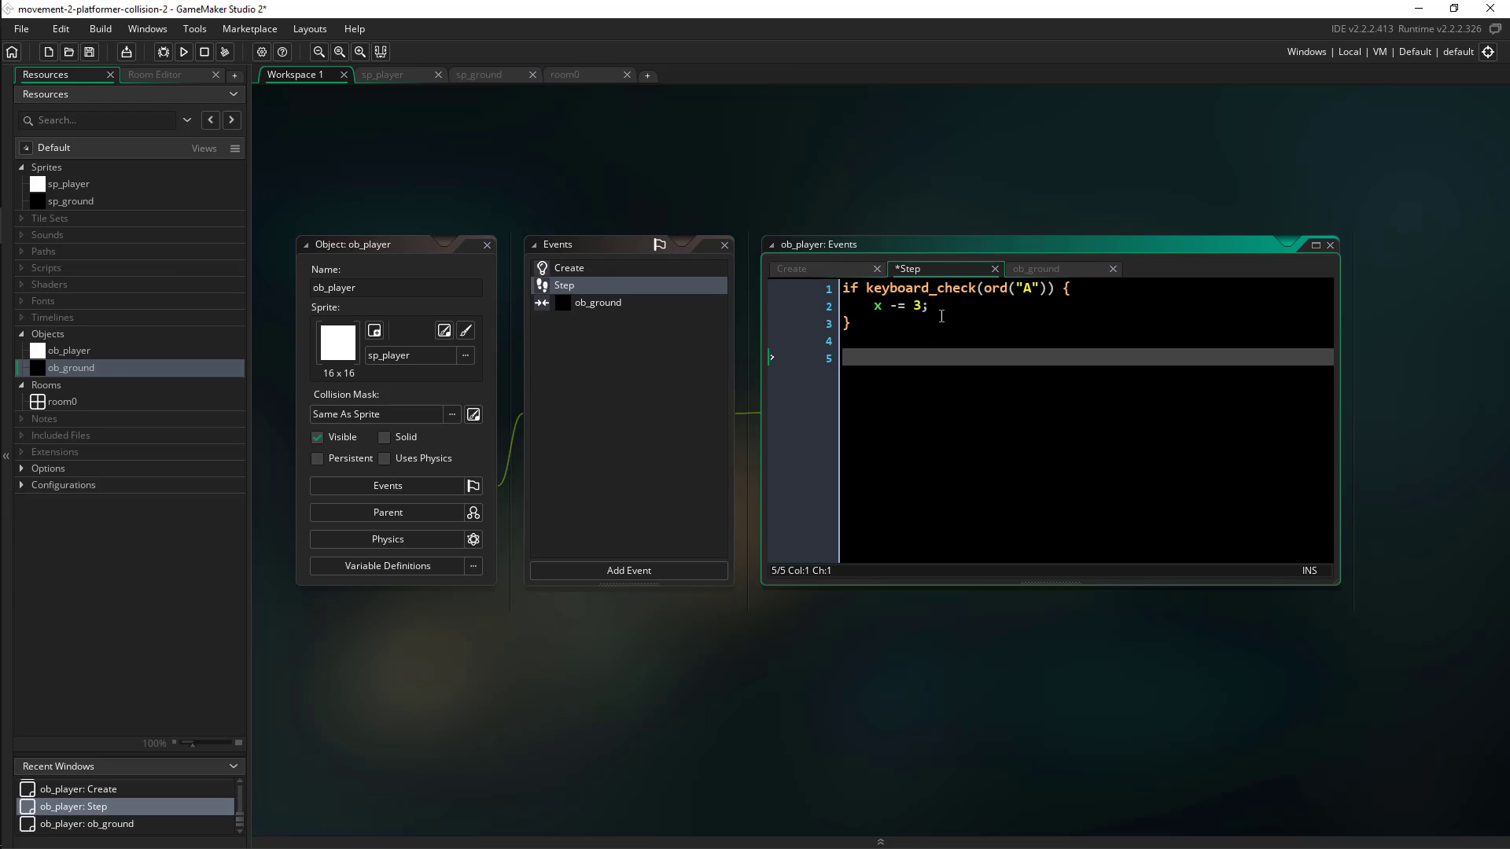
pyautogui.write('if keyboard_ch')
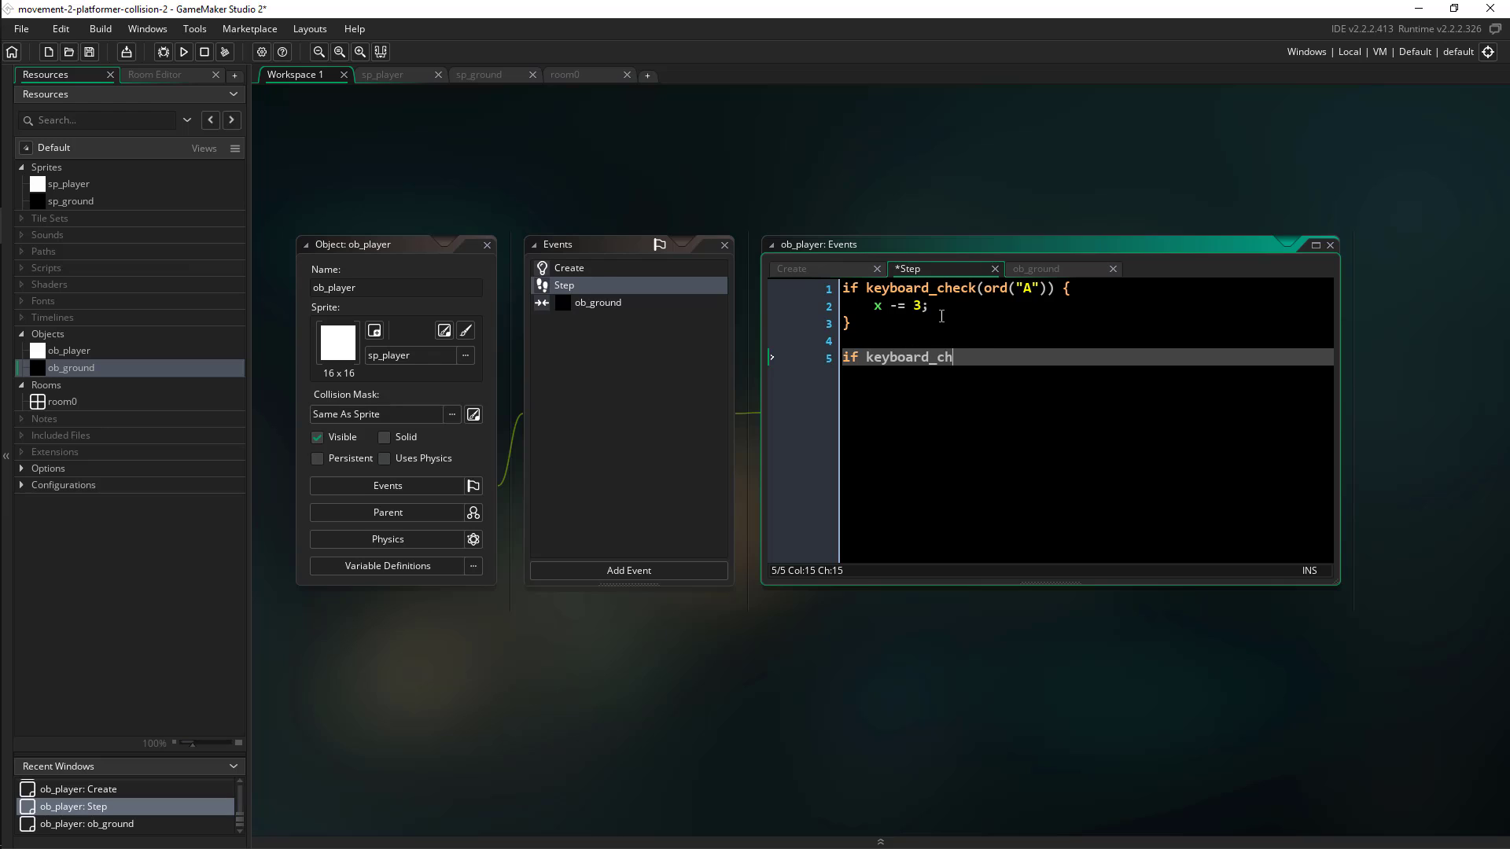
pyautogui.write('eck(ord("D")){')
pyautogui.write('x')
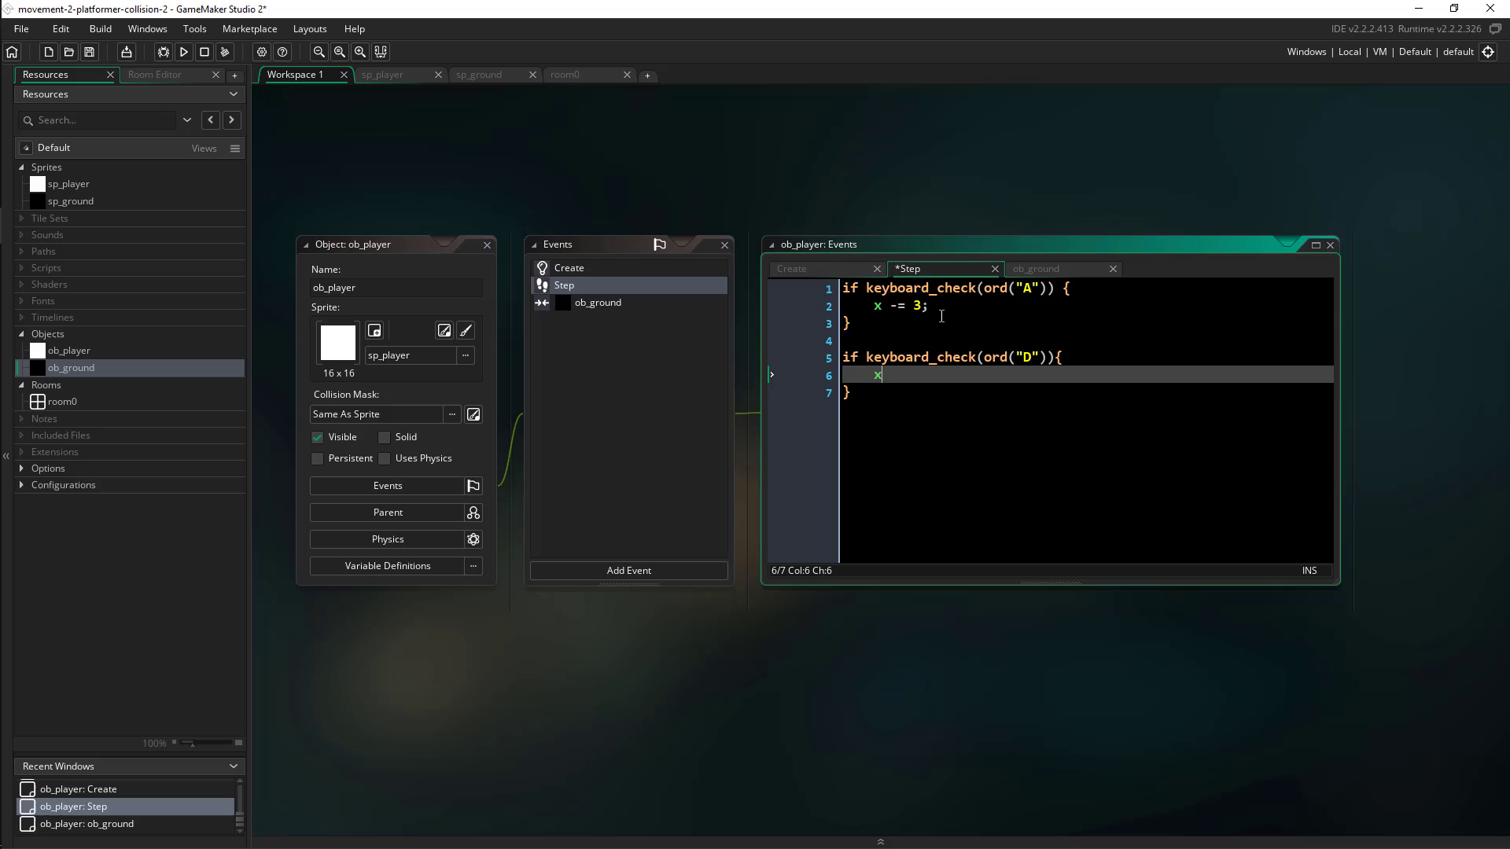
pyautogui.write('+= 3;')
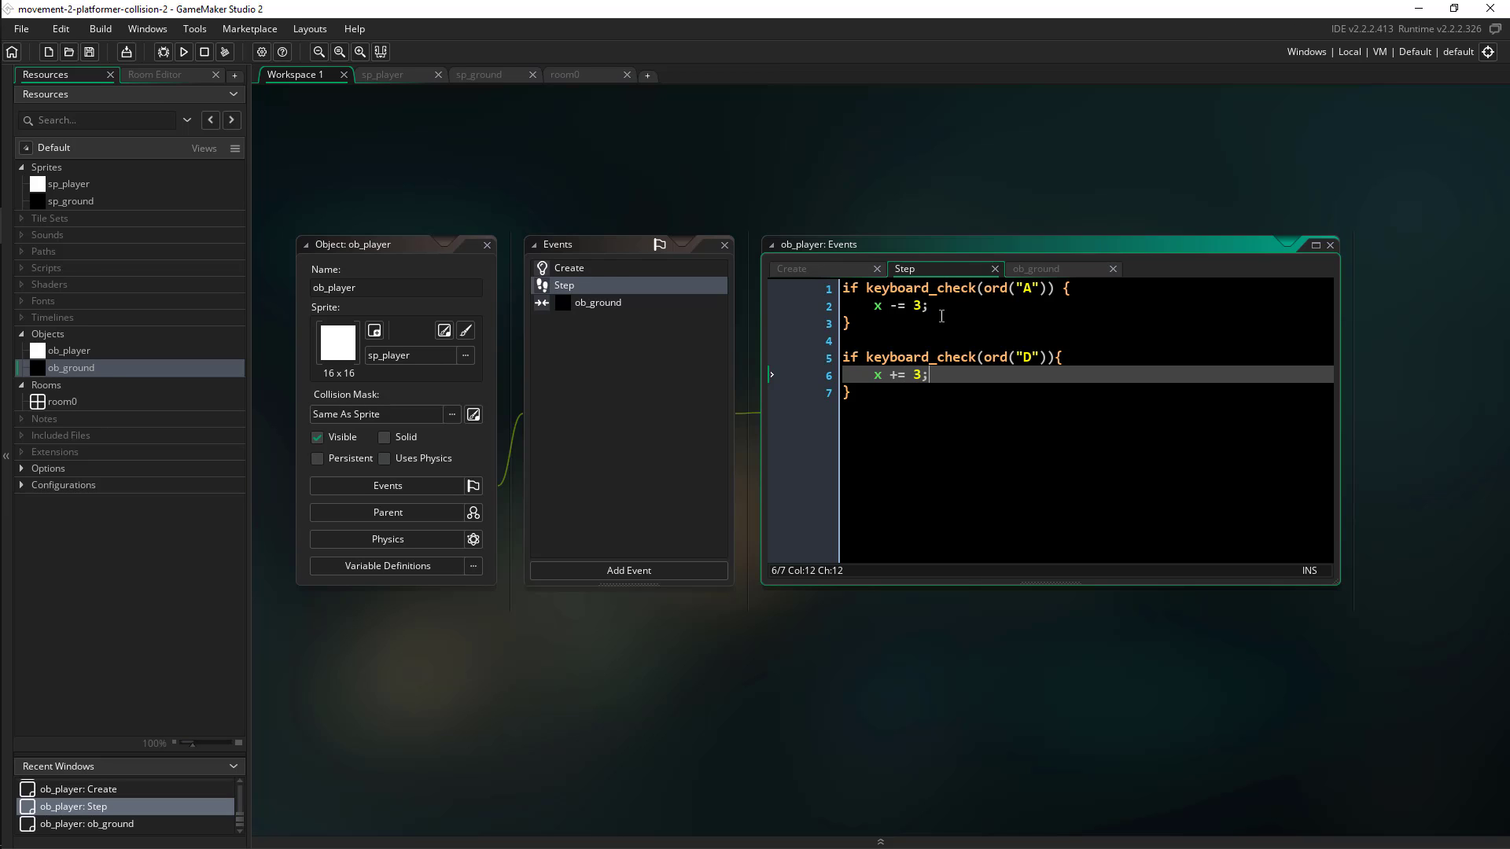
pyautogui.write('spd')
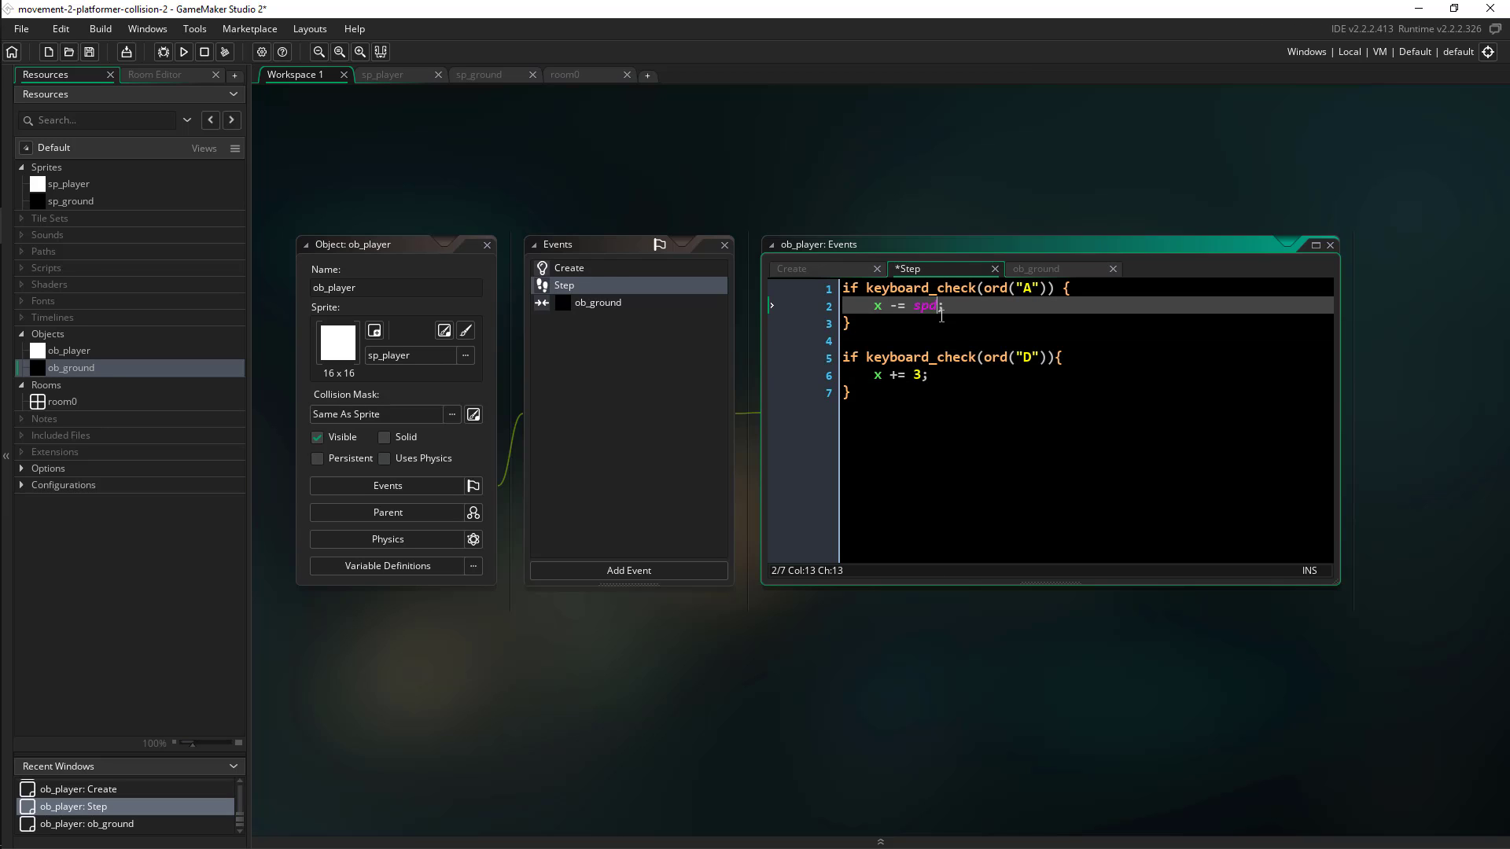
pyautogui.write('spd')
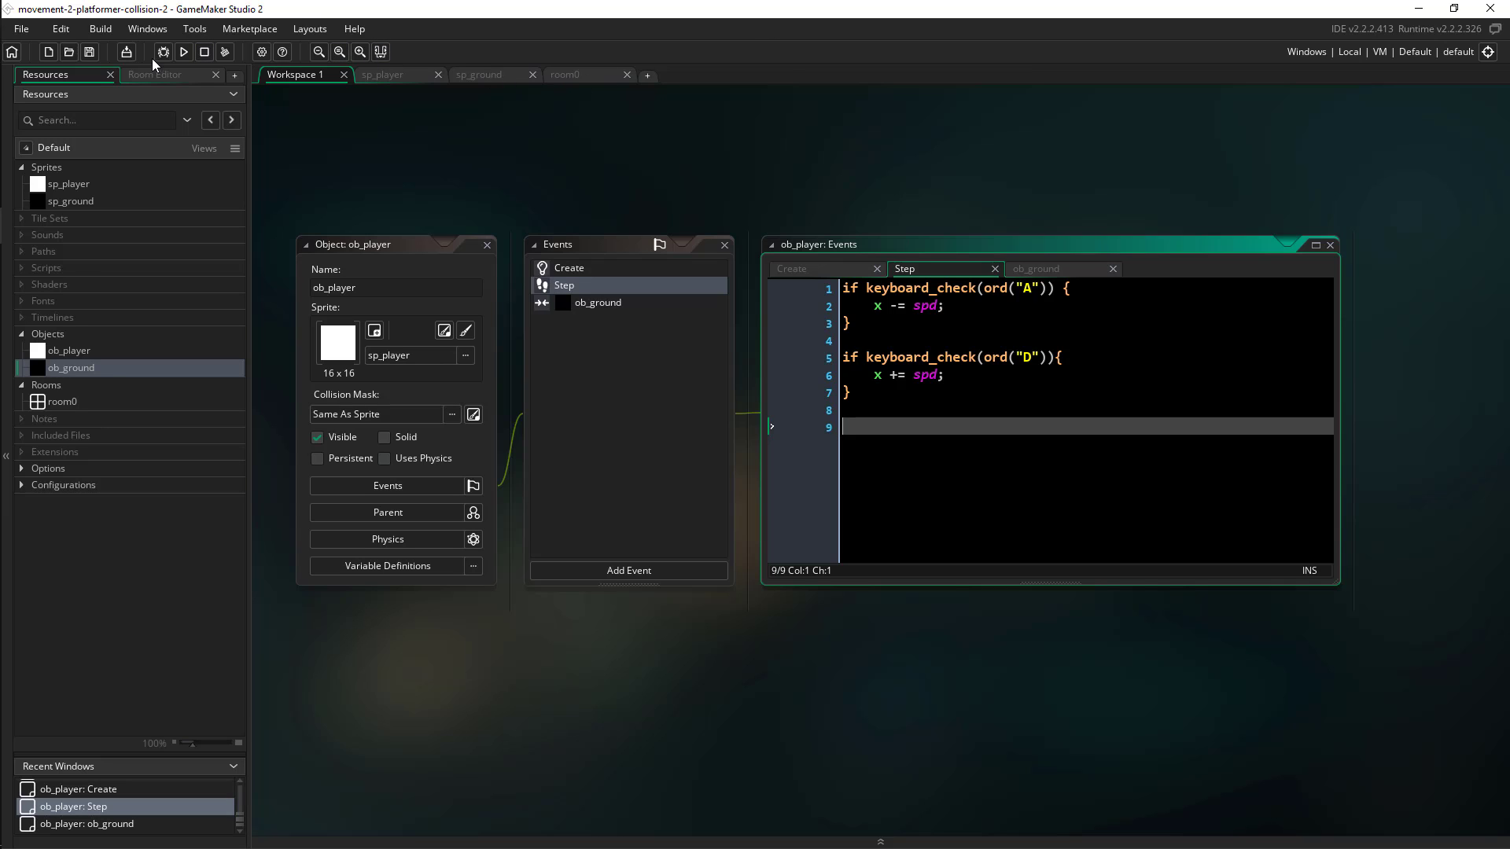
# Step: Run the game from the toolbar to test horizontal movement
pyautogui.click(183, 52)
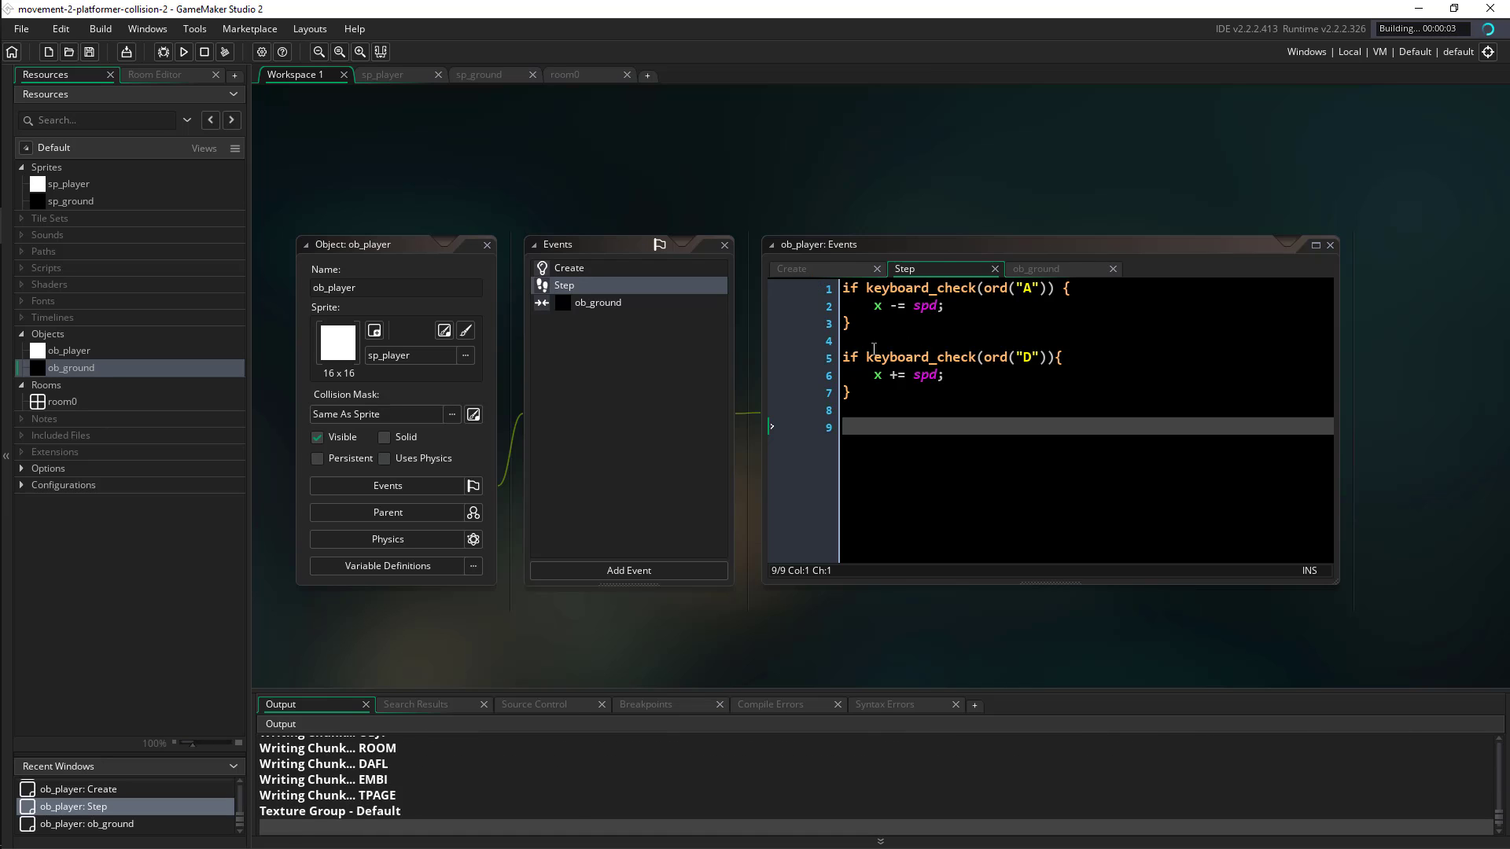
pyautogui.click(182, 52)
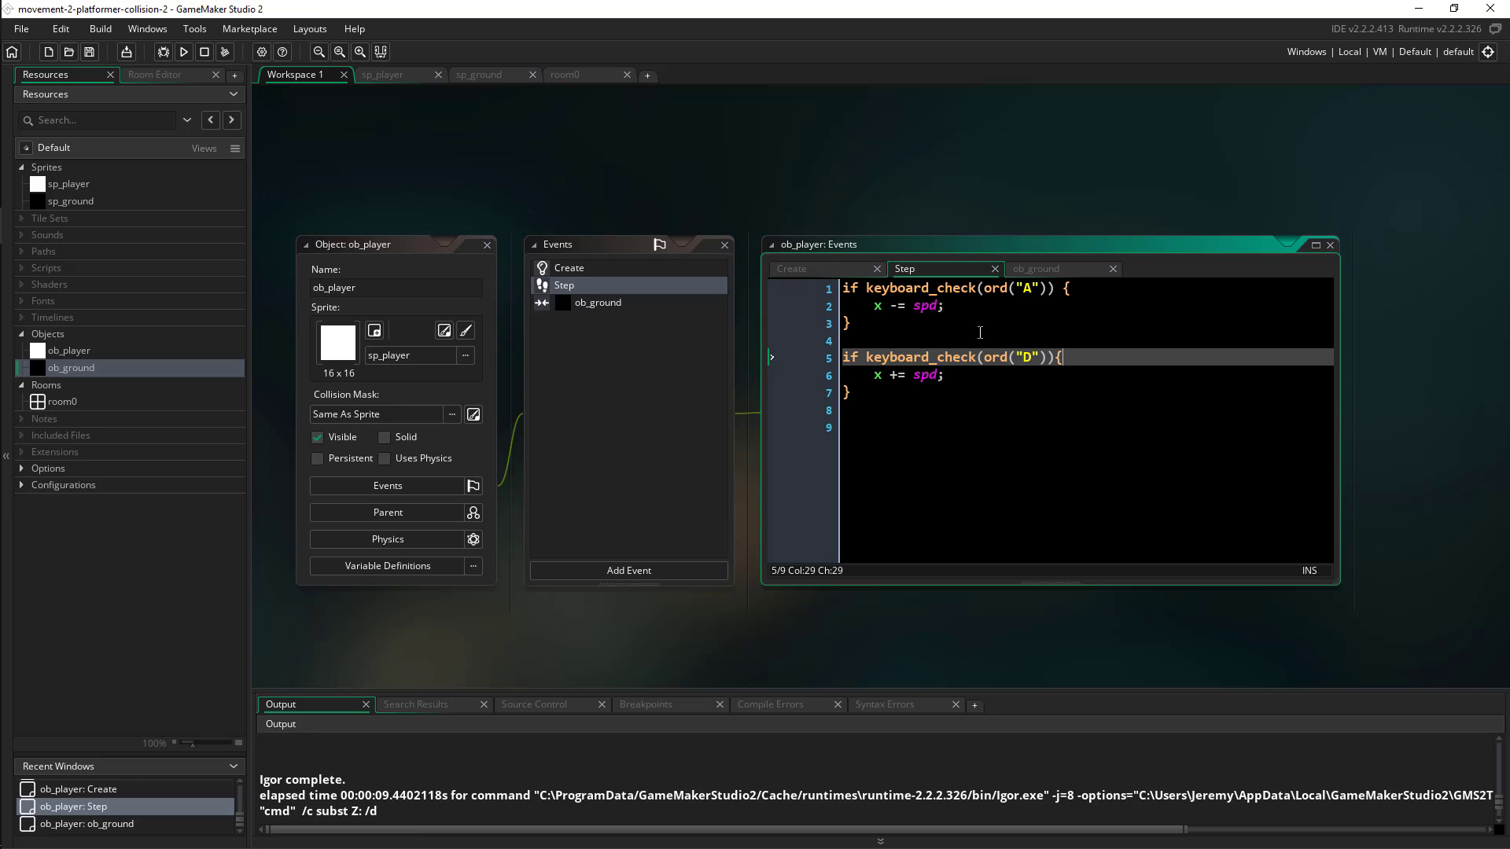
pyautogui.moveTo(979, 340)
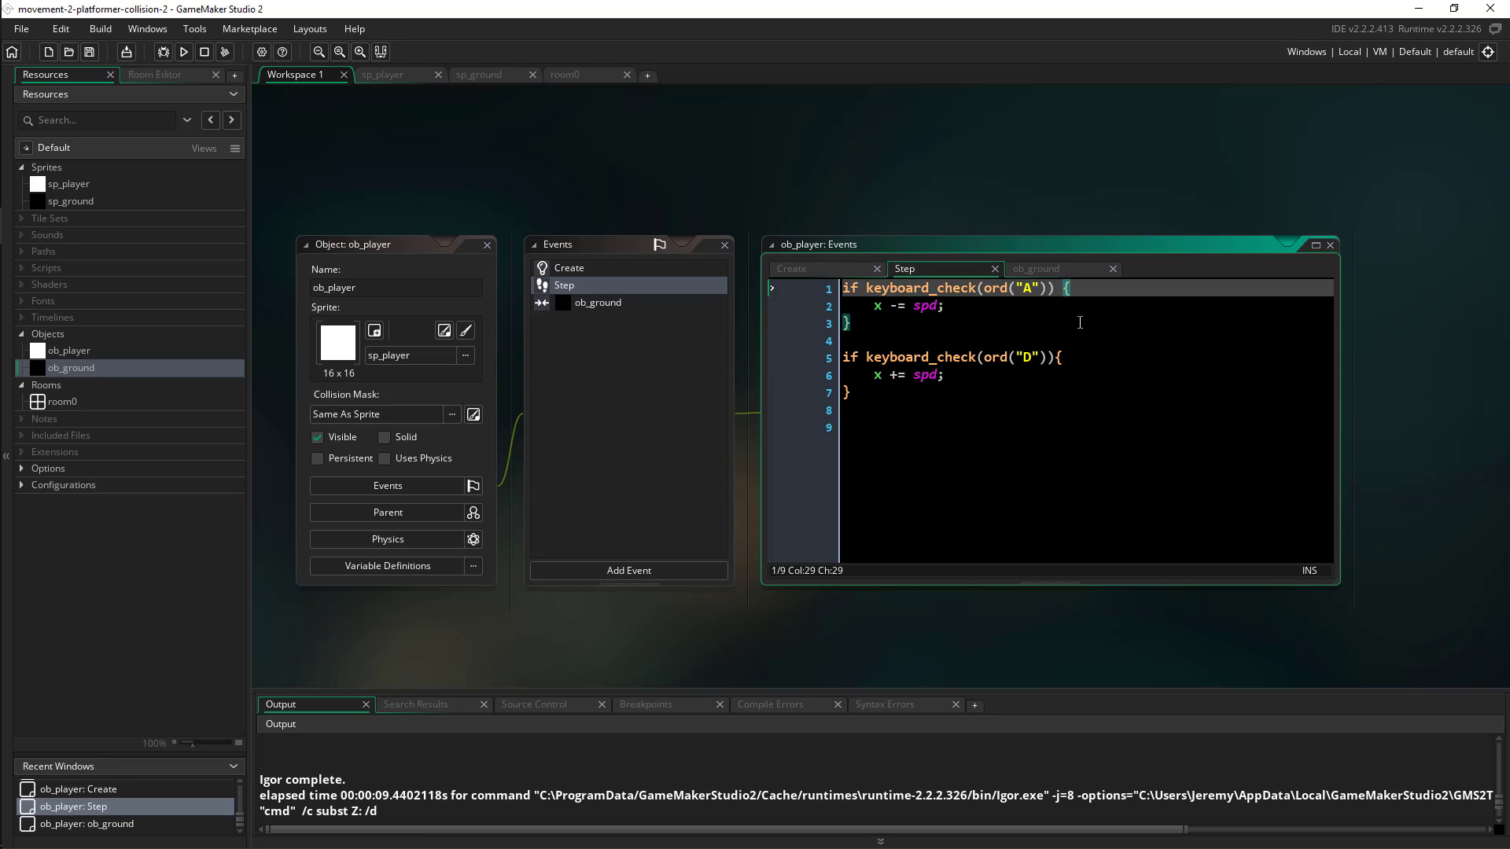
# Step: Extend the A check with && place_free(x - space_ahead, y)
pyautogui.write('&&')
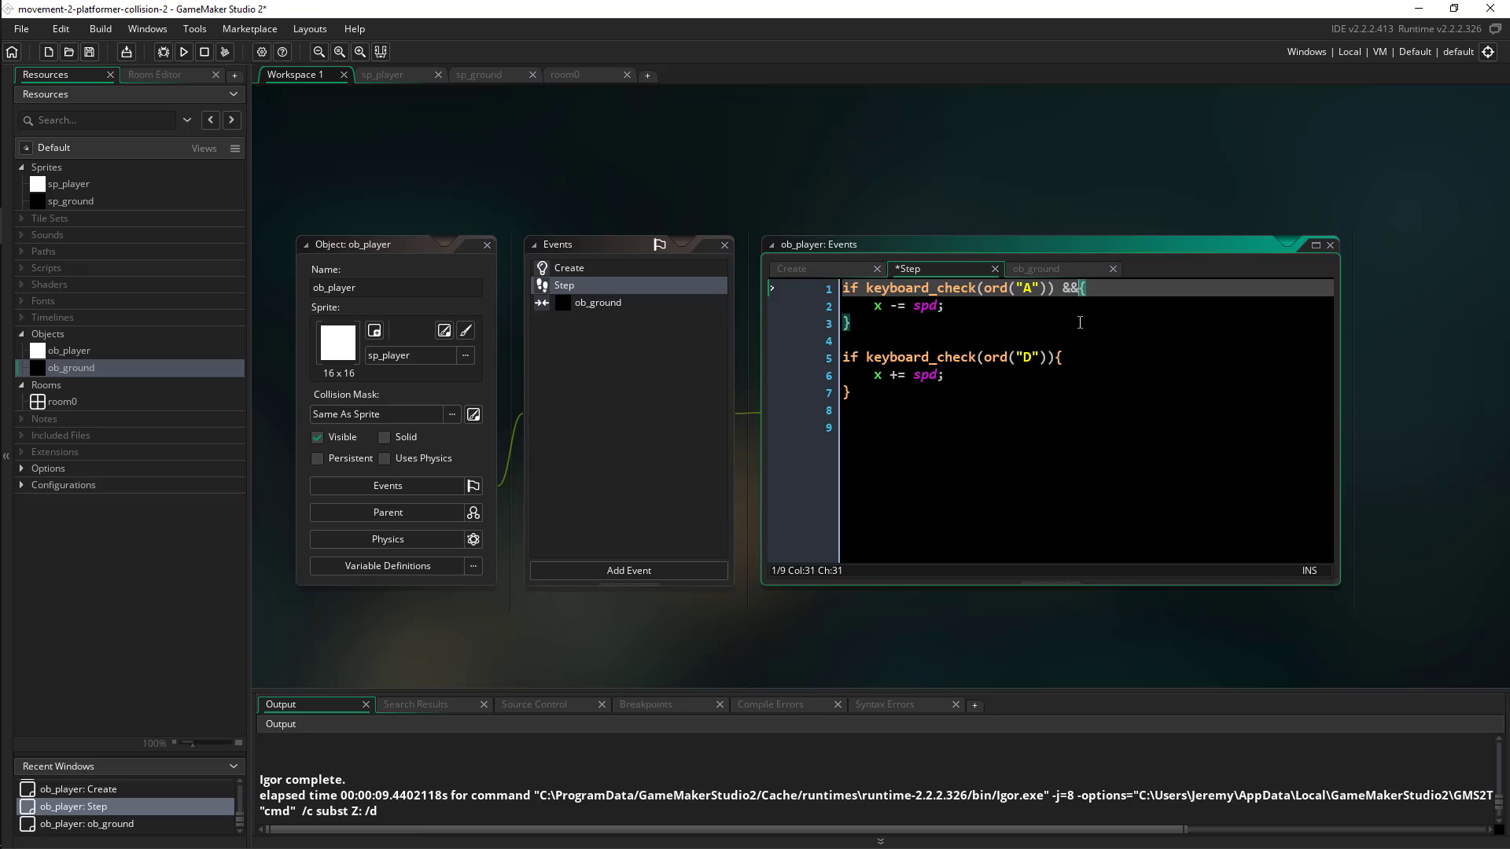
pyautogui.write('a')
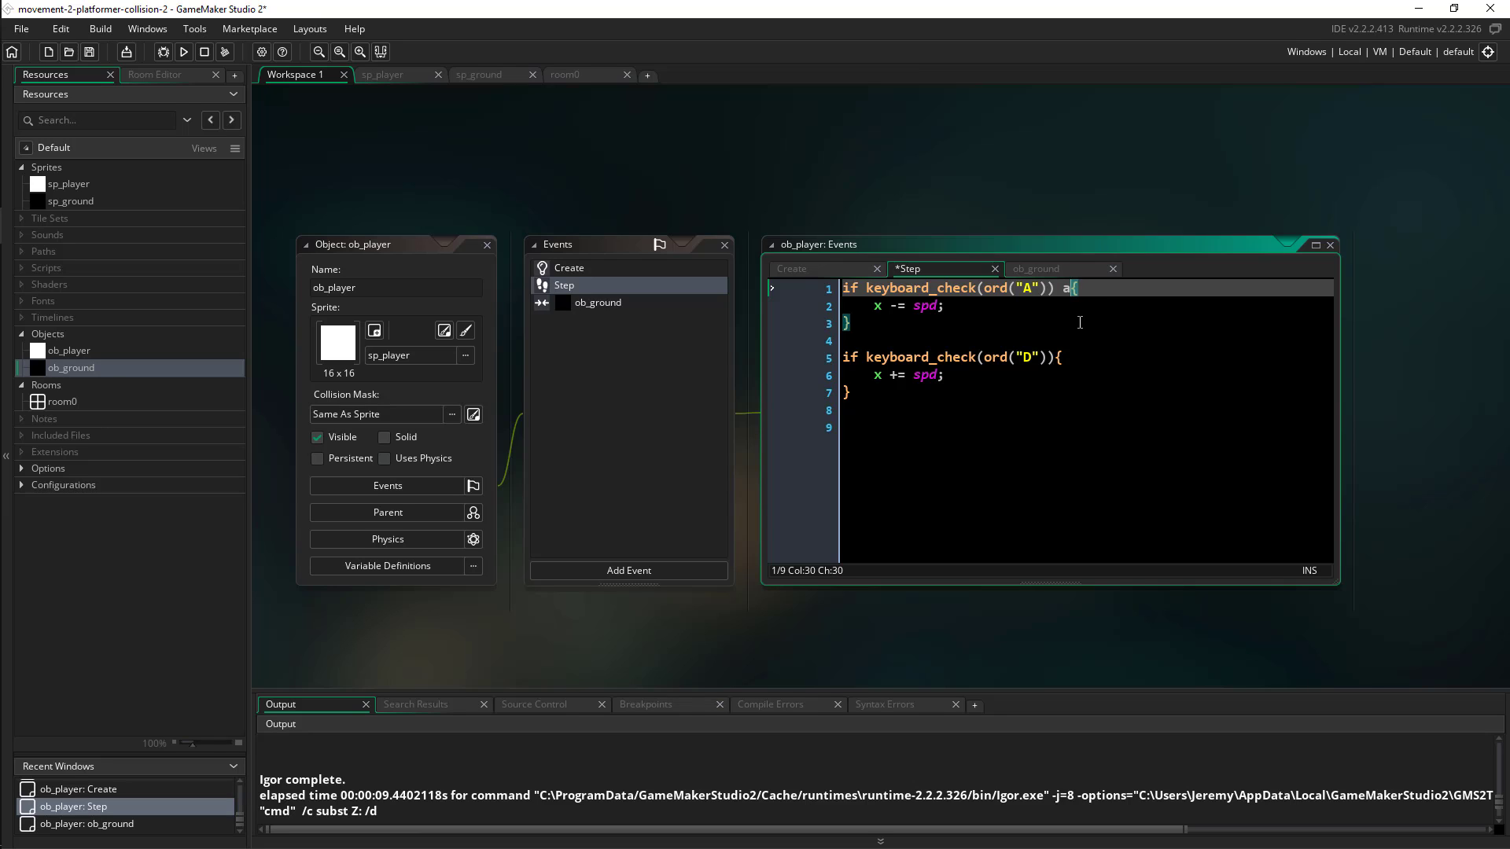
pyautogui.write('&')
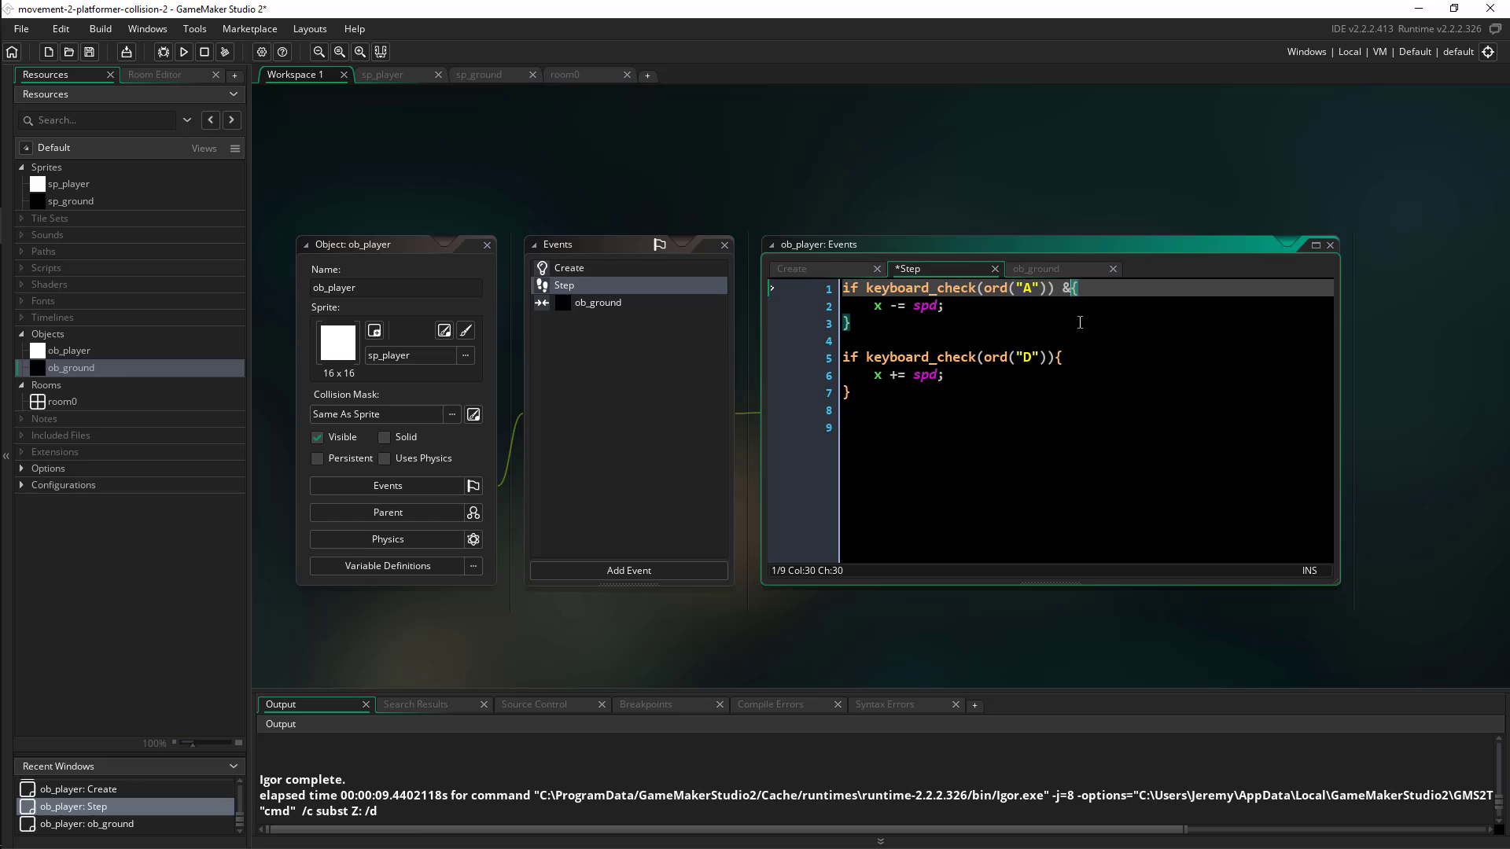
pyautogui.write('&')
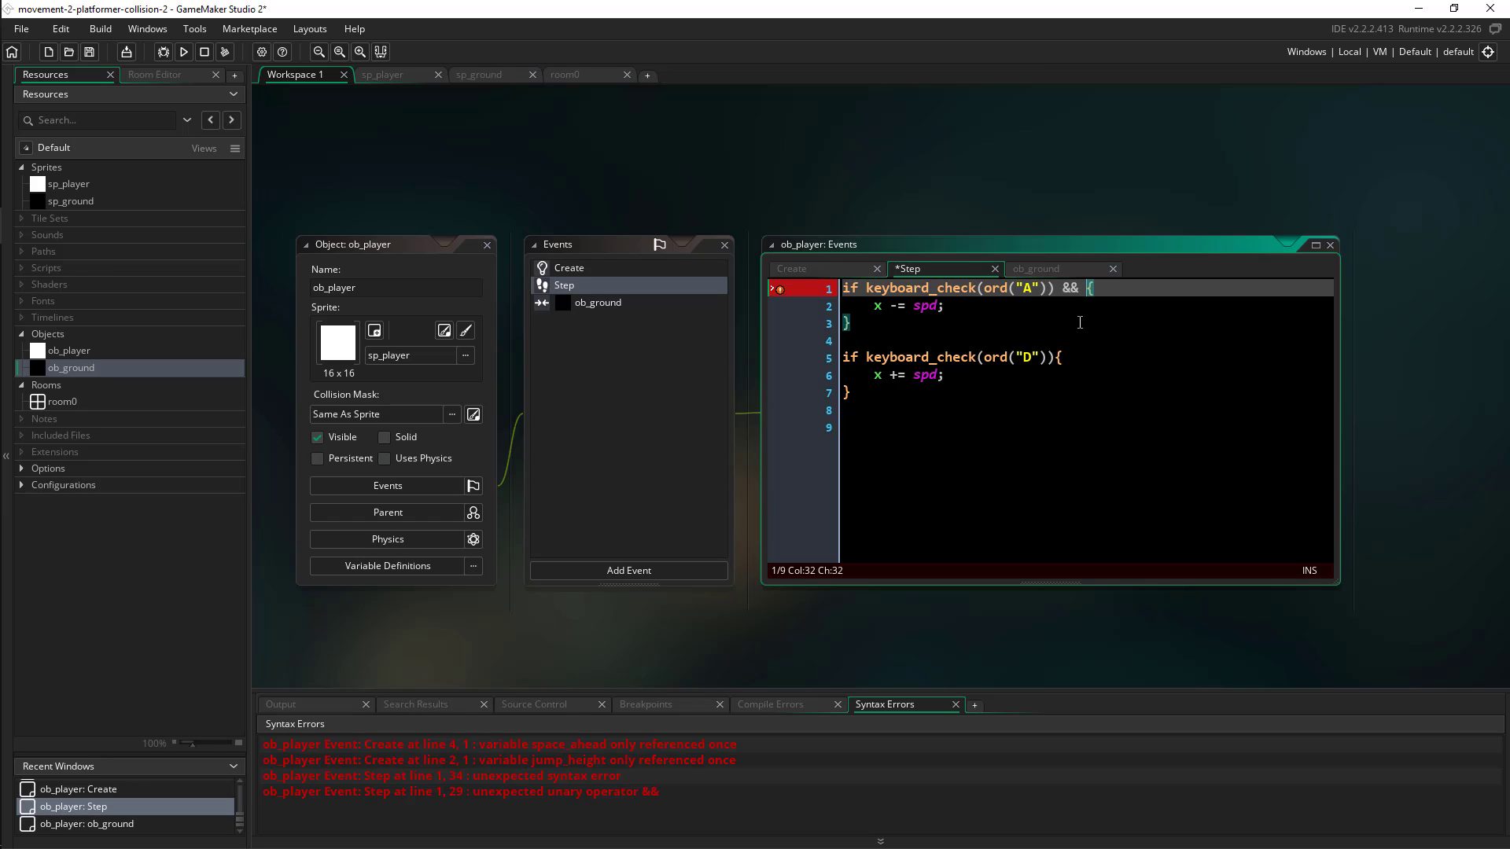
pyautogui.write('place_free')
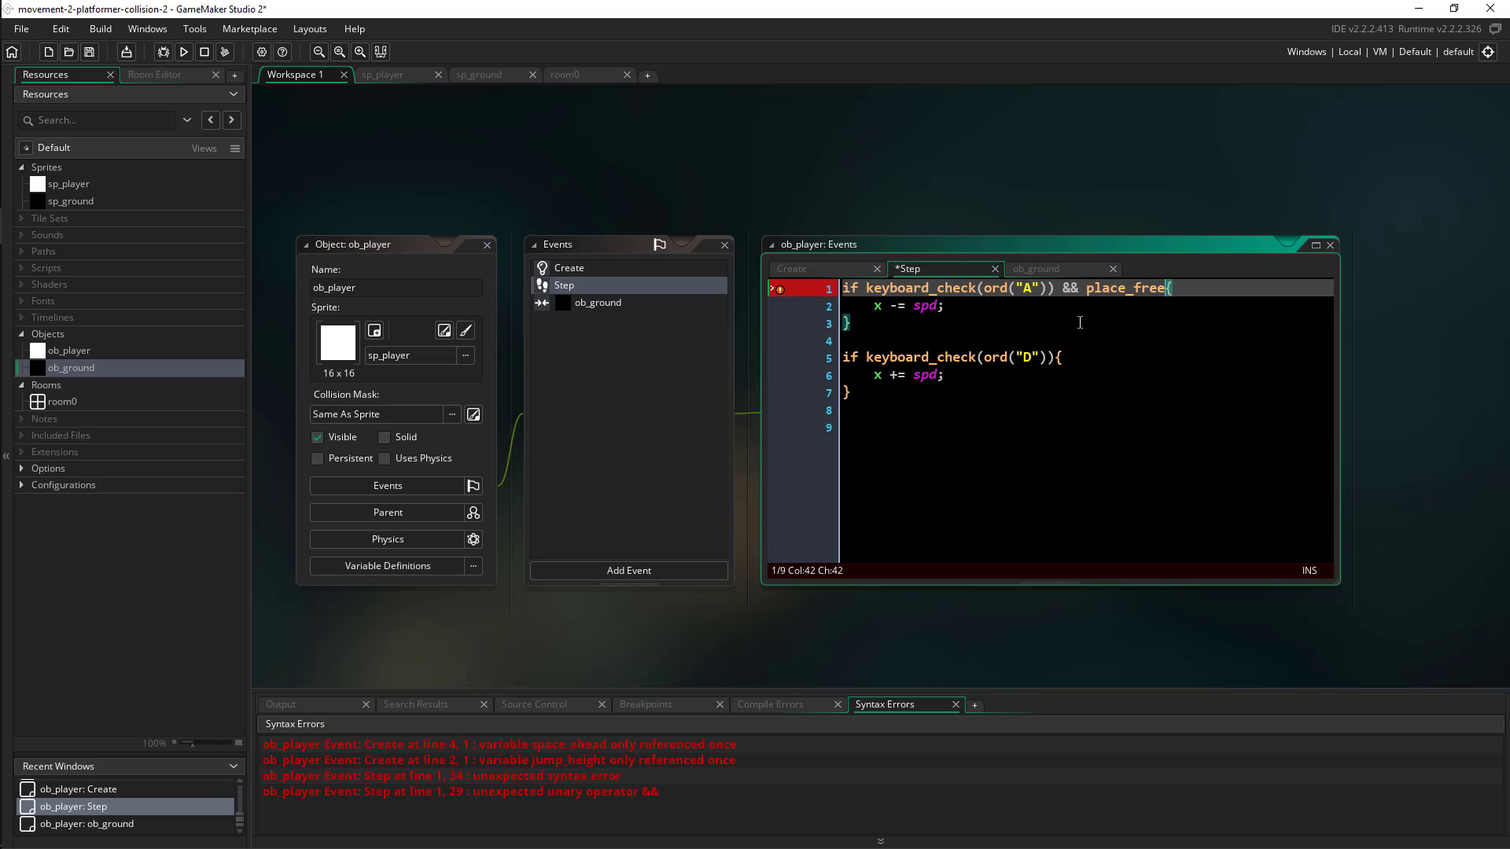
pyautogui.write('()')
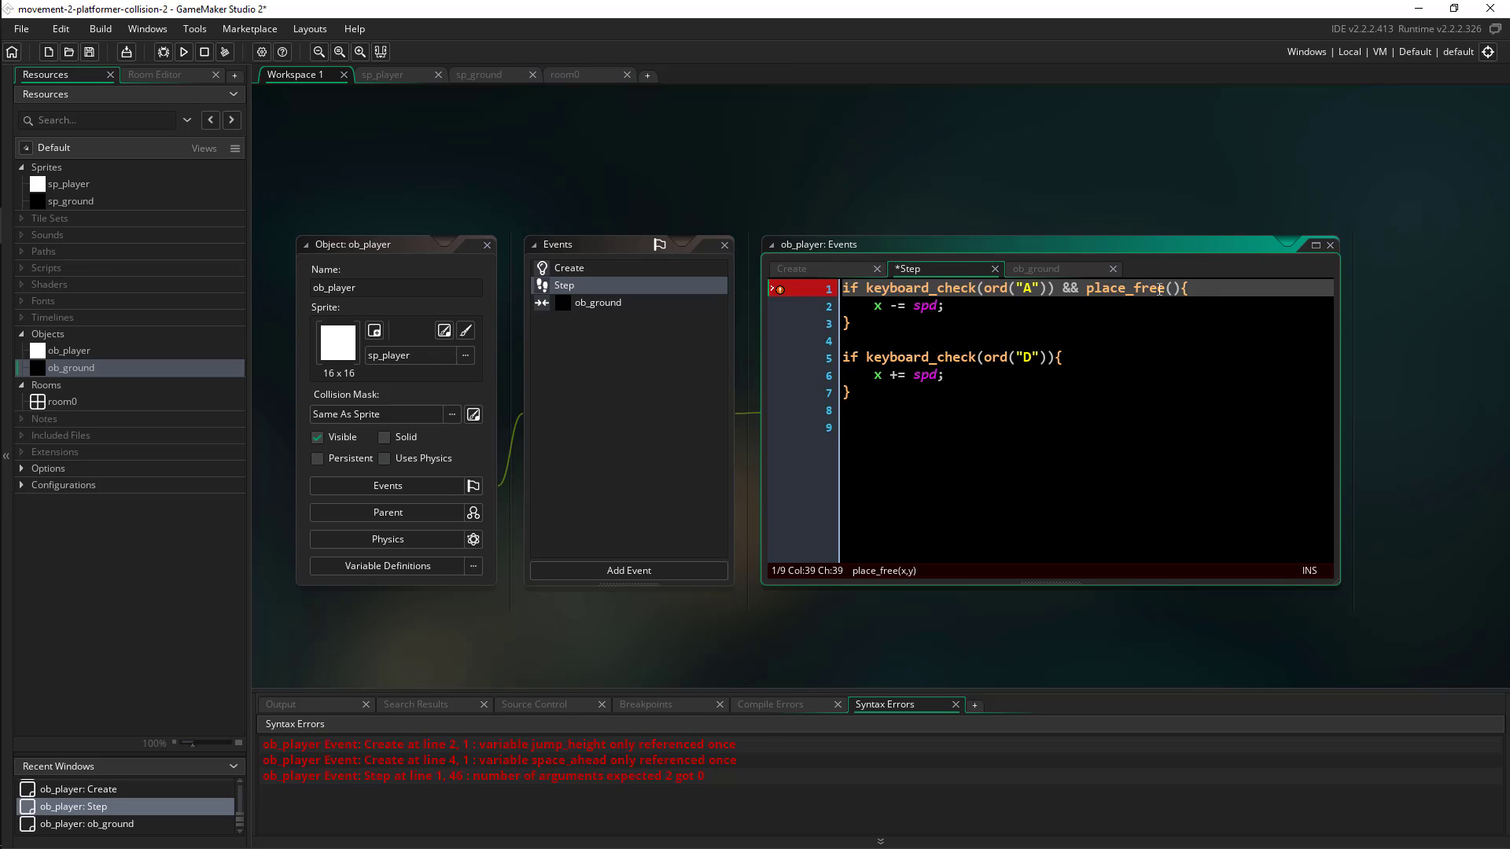
pyautogui.moveTo(895, 582)
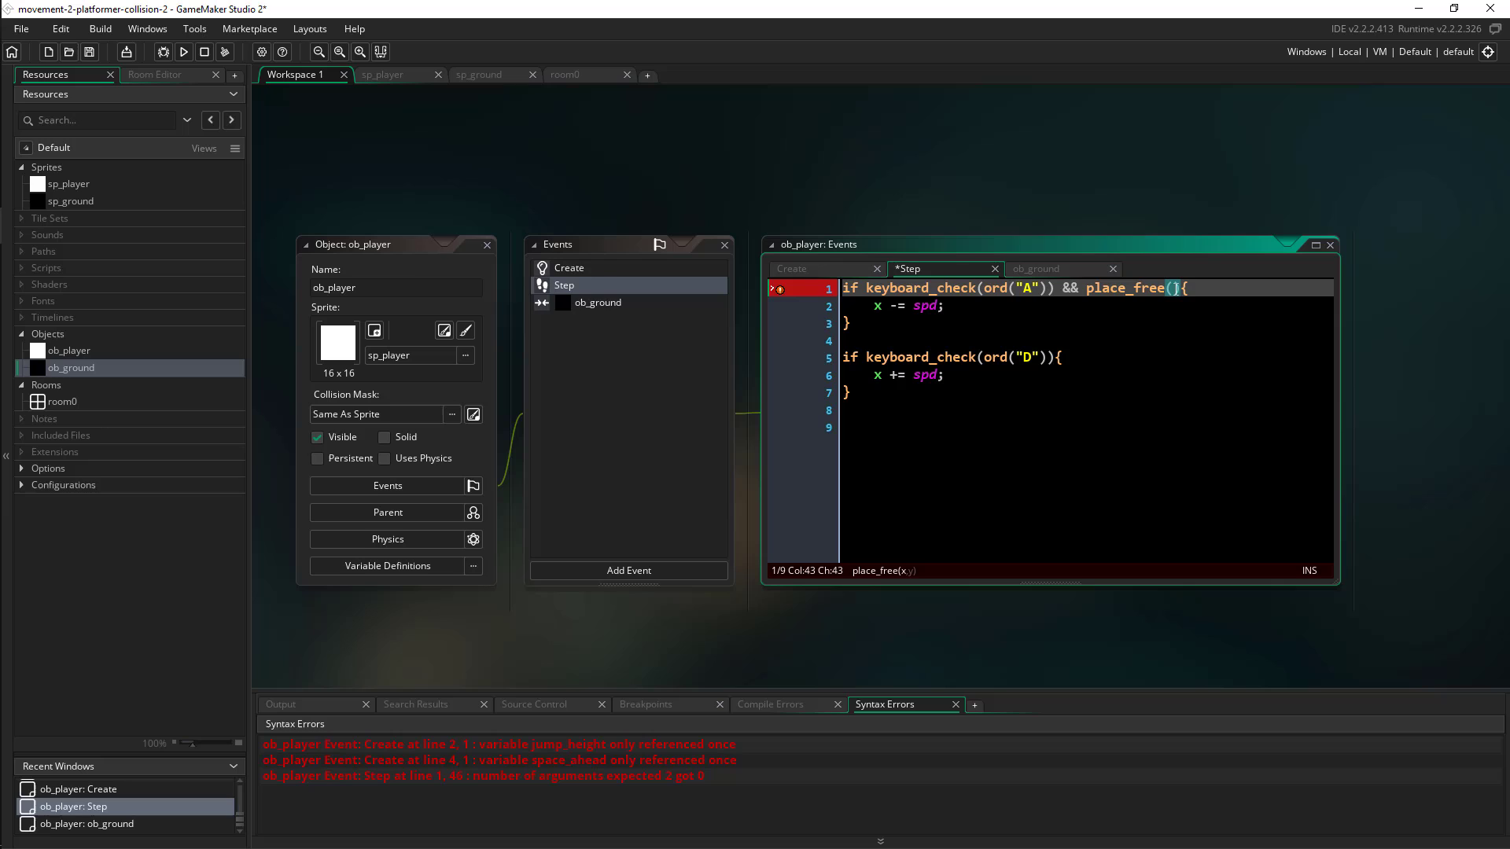
pyautogui.write('x,y')
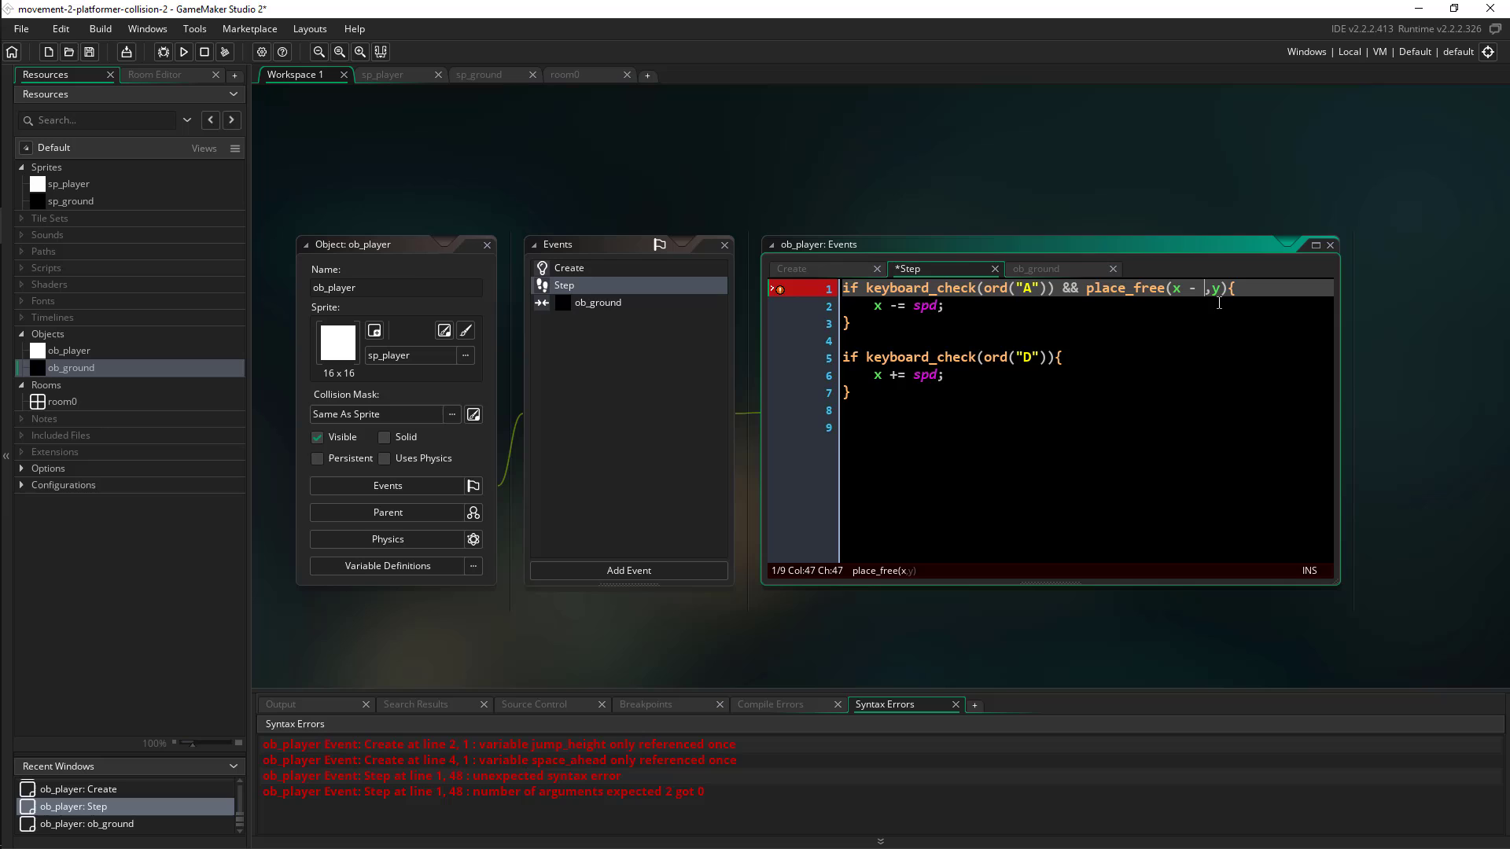
pyautogui.write('s')
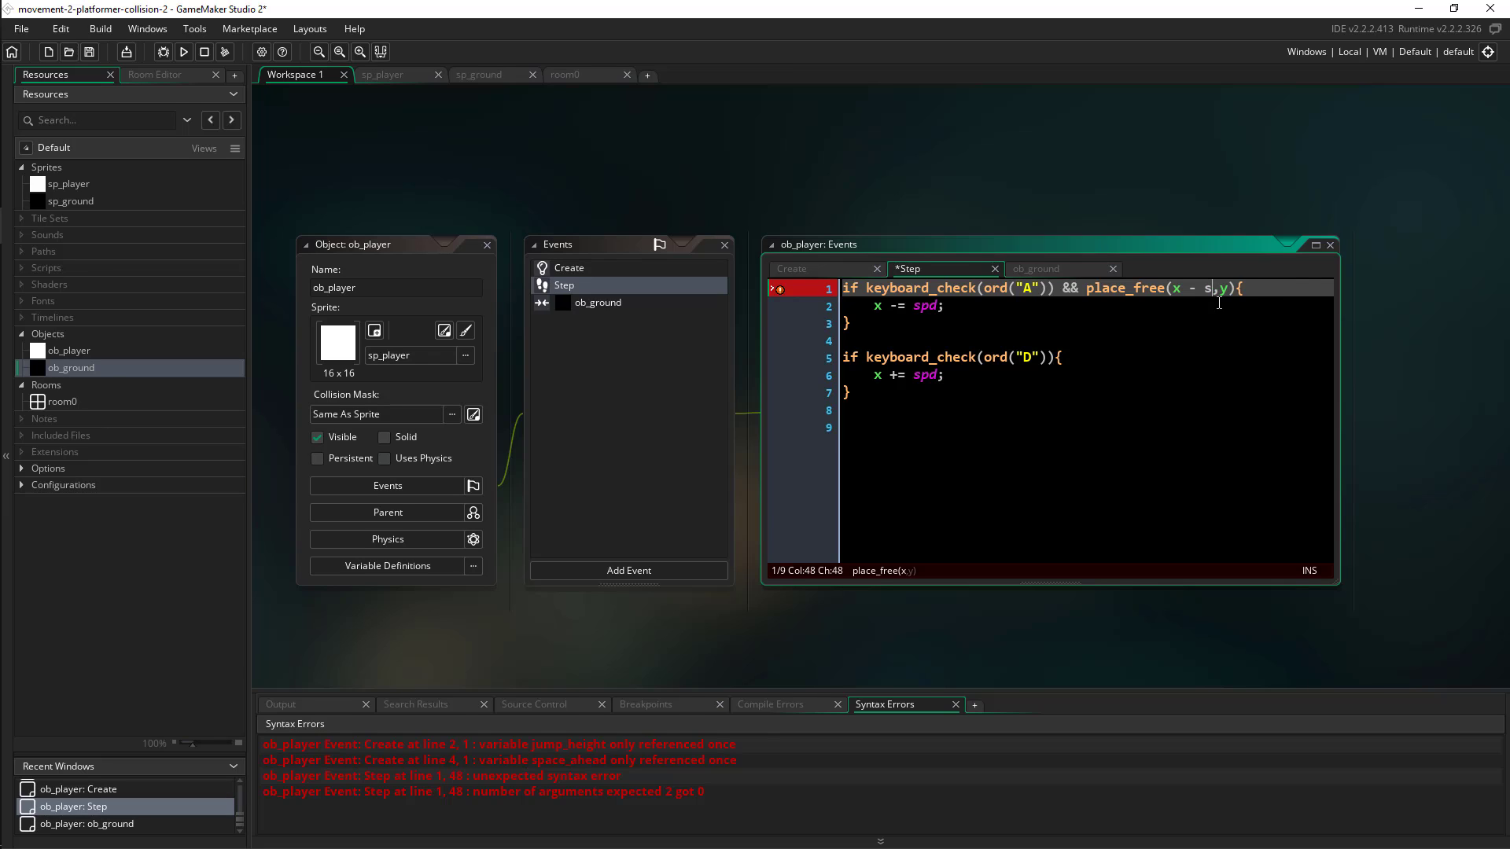
pyautogui.write('pace_ahead')
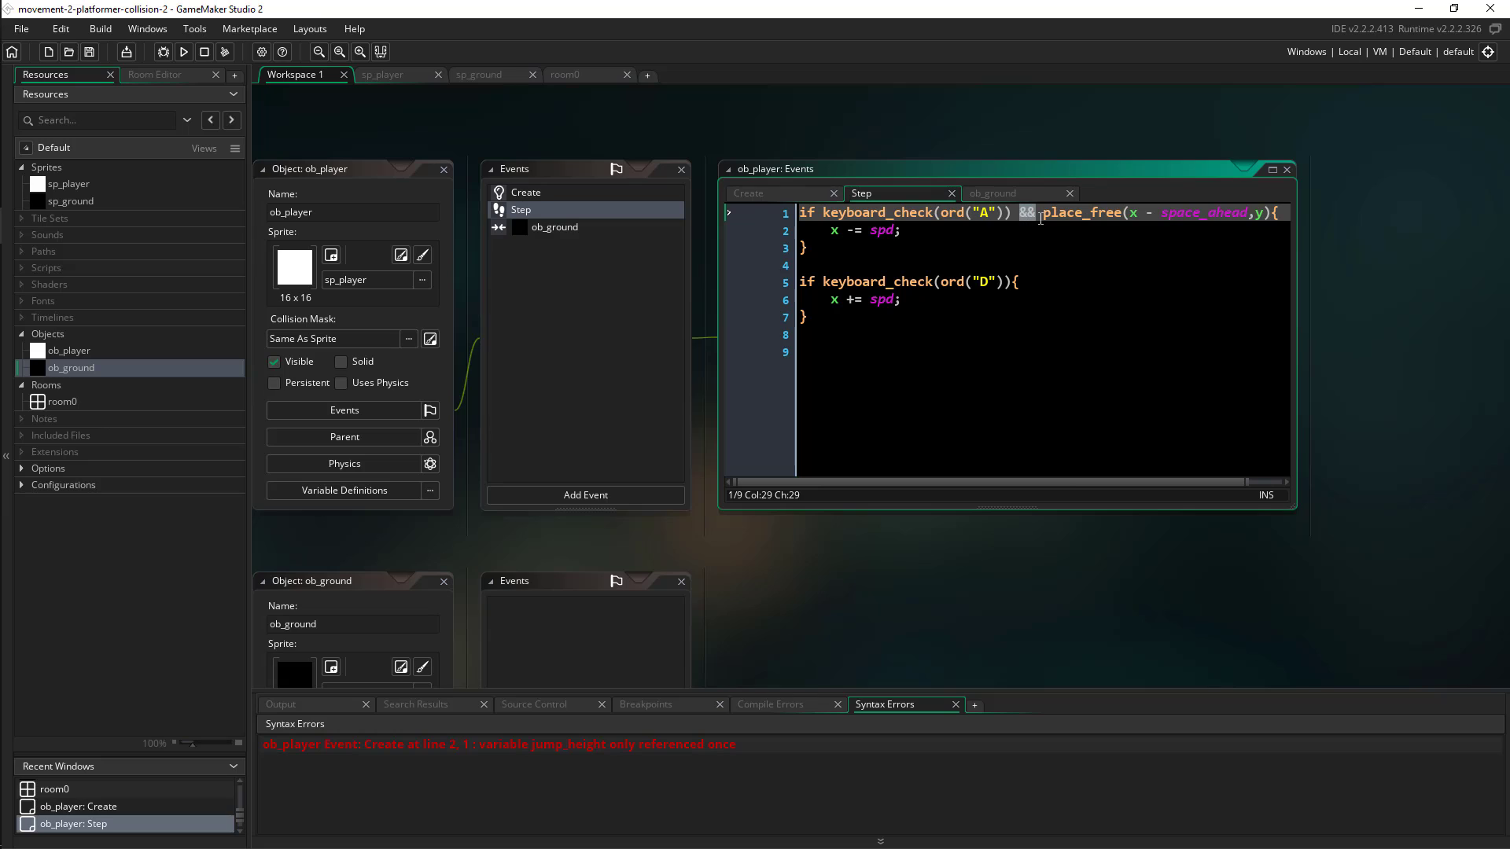
pyautogui.moveTo(699, 414)
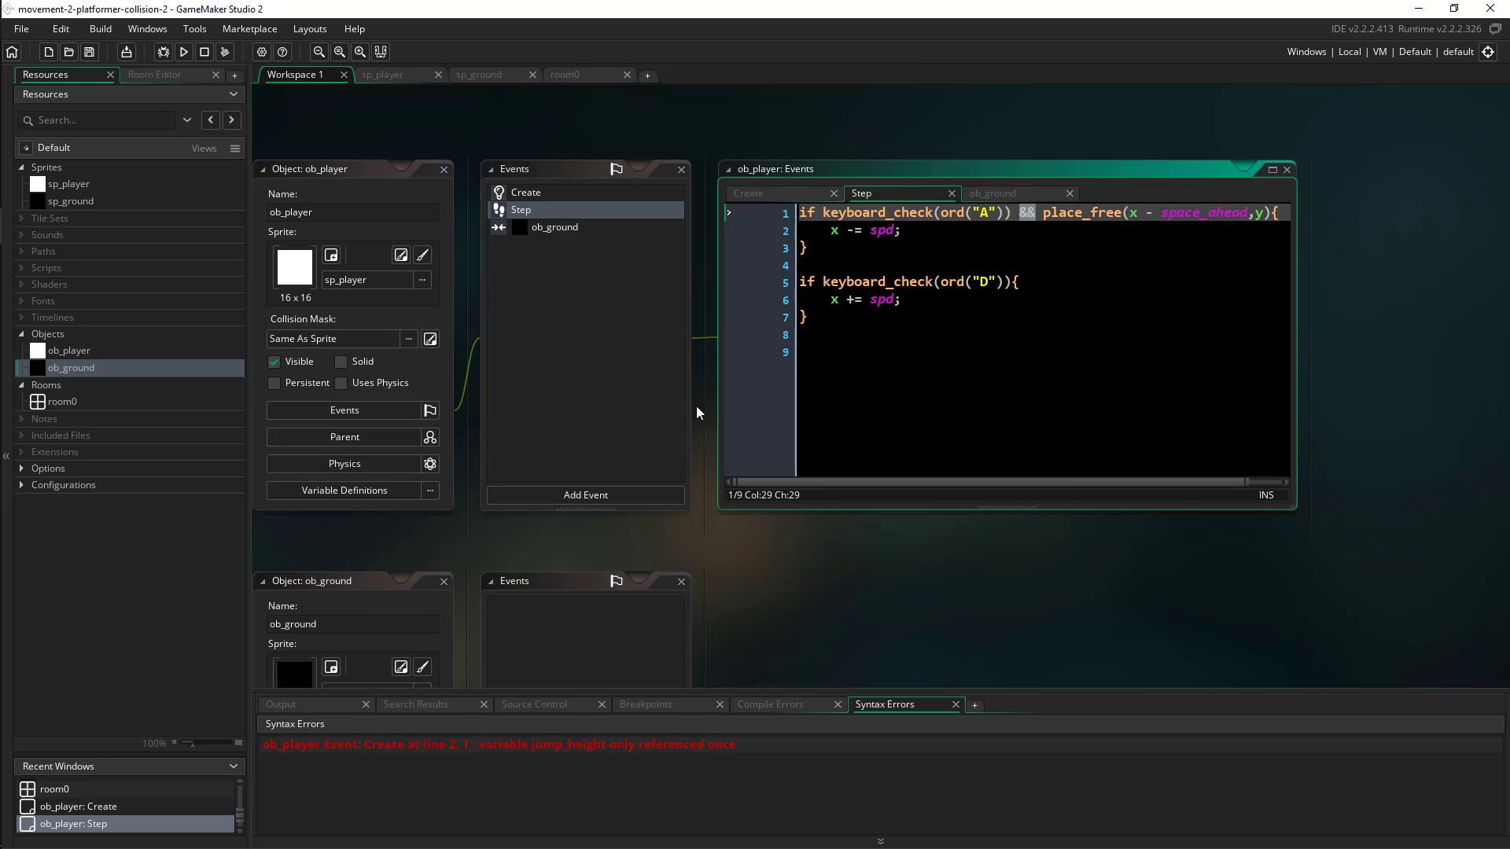
# Step: Extend the D check with && place_free(x + space_ahead, y) and start a new line below
pyautogui.click(915, 247)
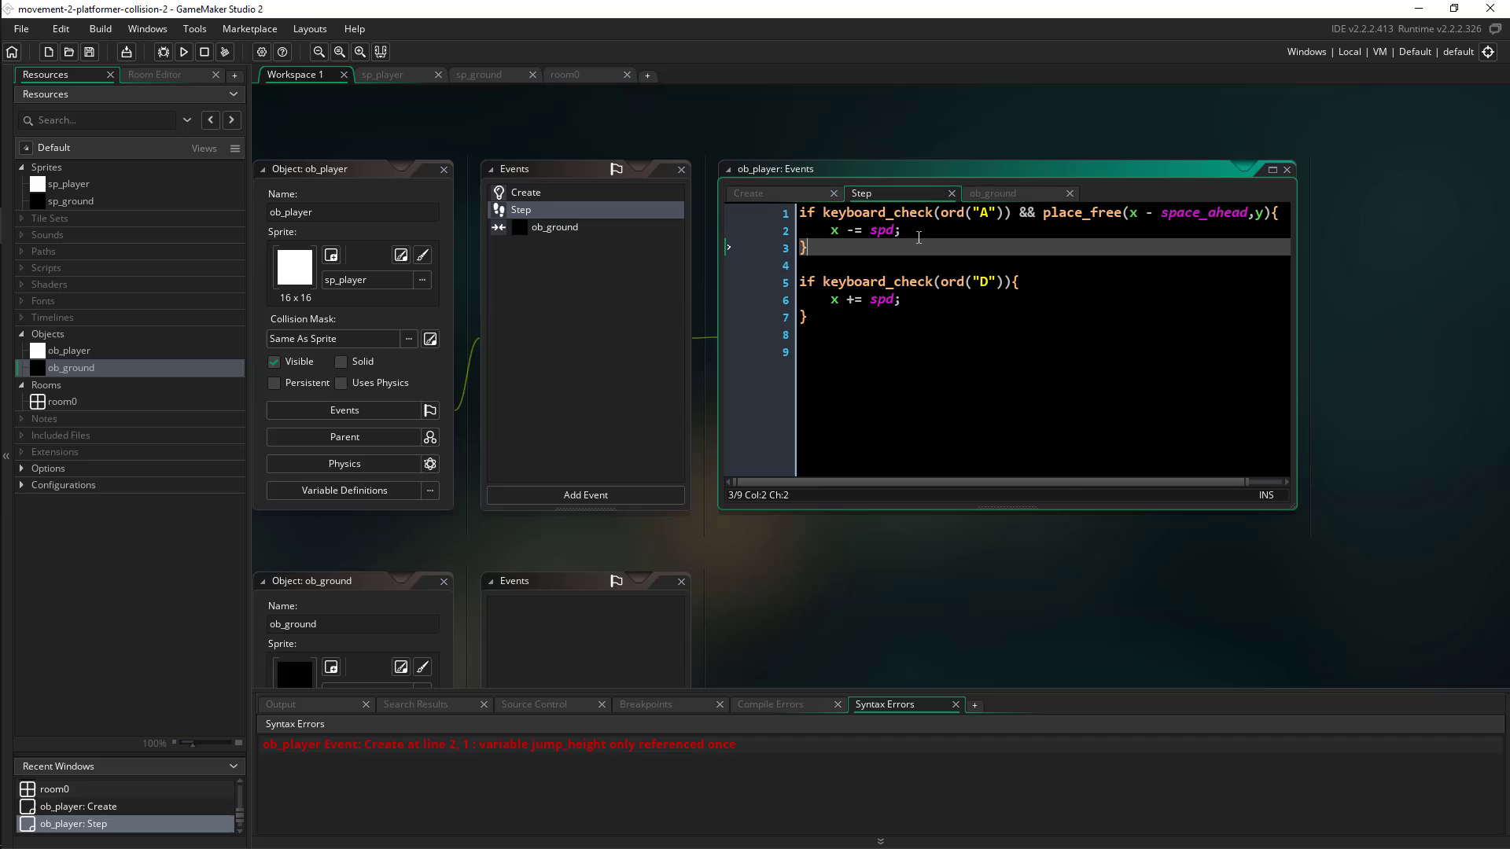
pyautogui.click(1018, 280)
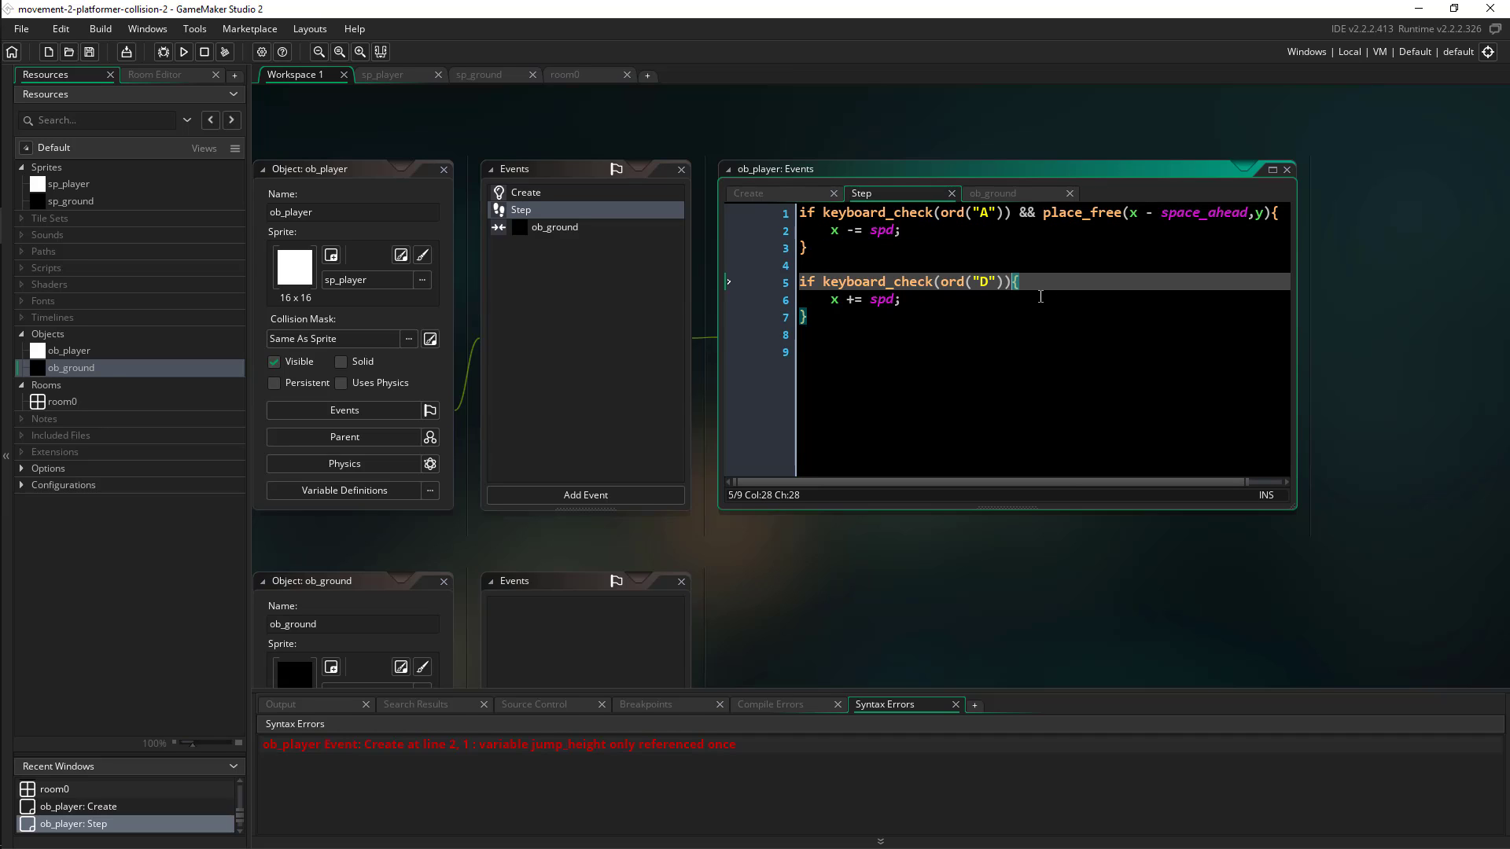
pyautogui.write('&& place_')
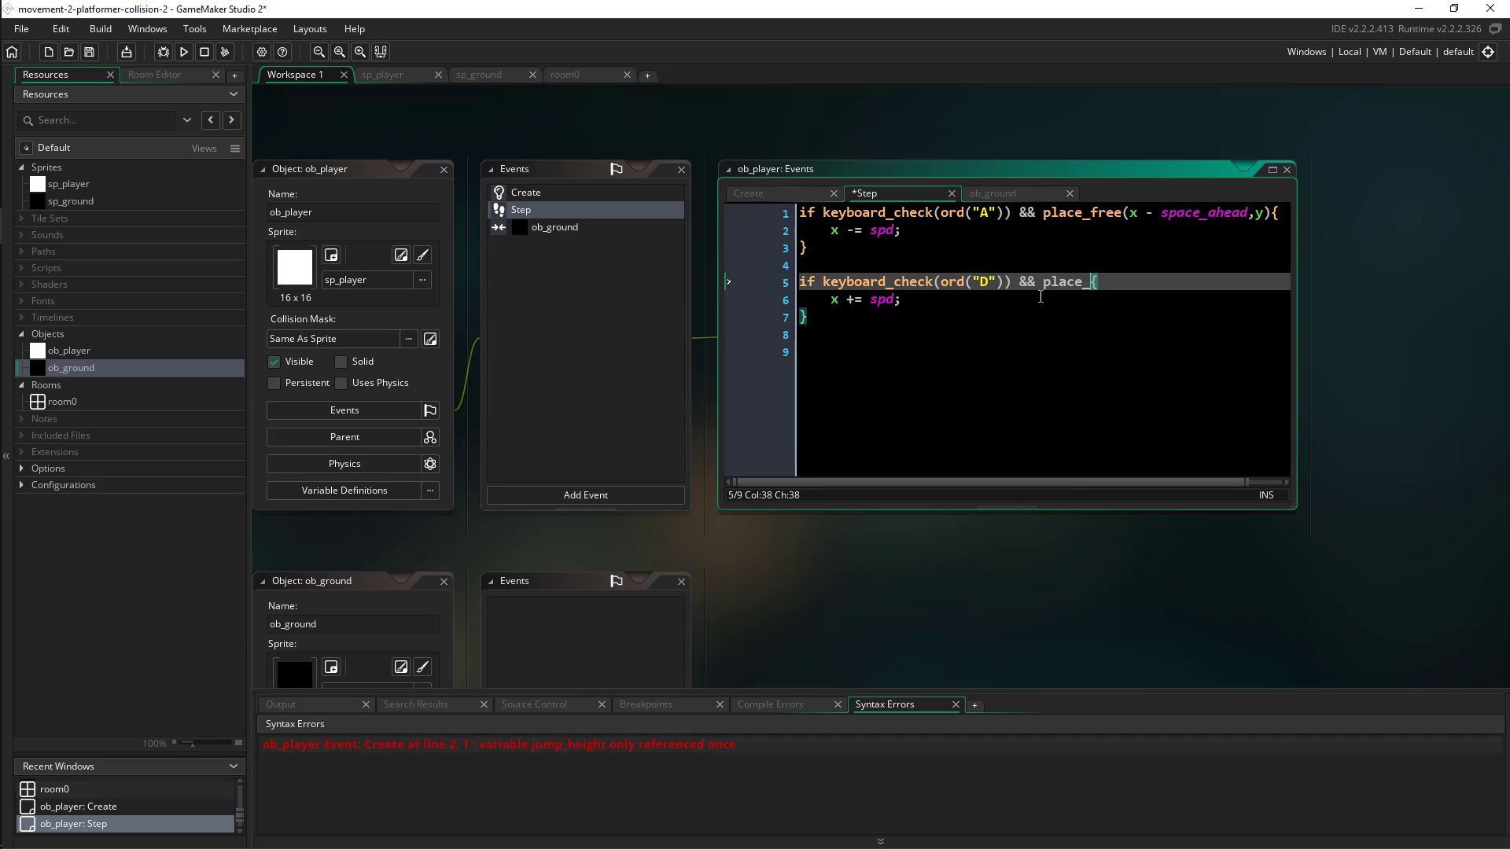
pyautogui.write('free(x +')
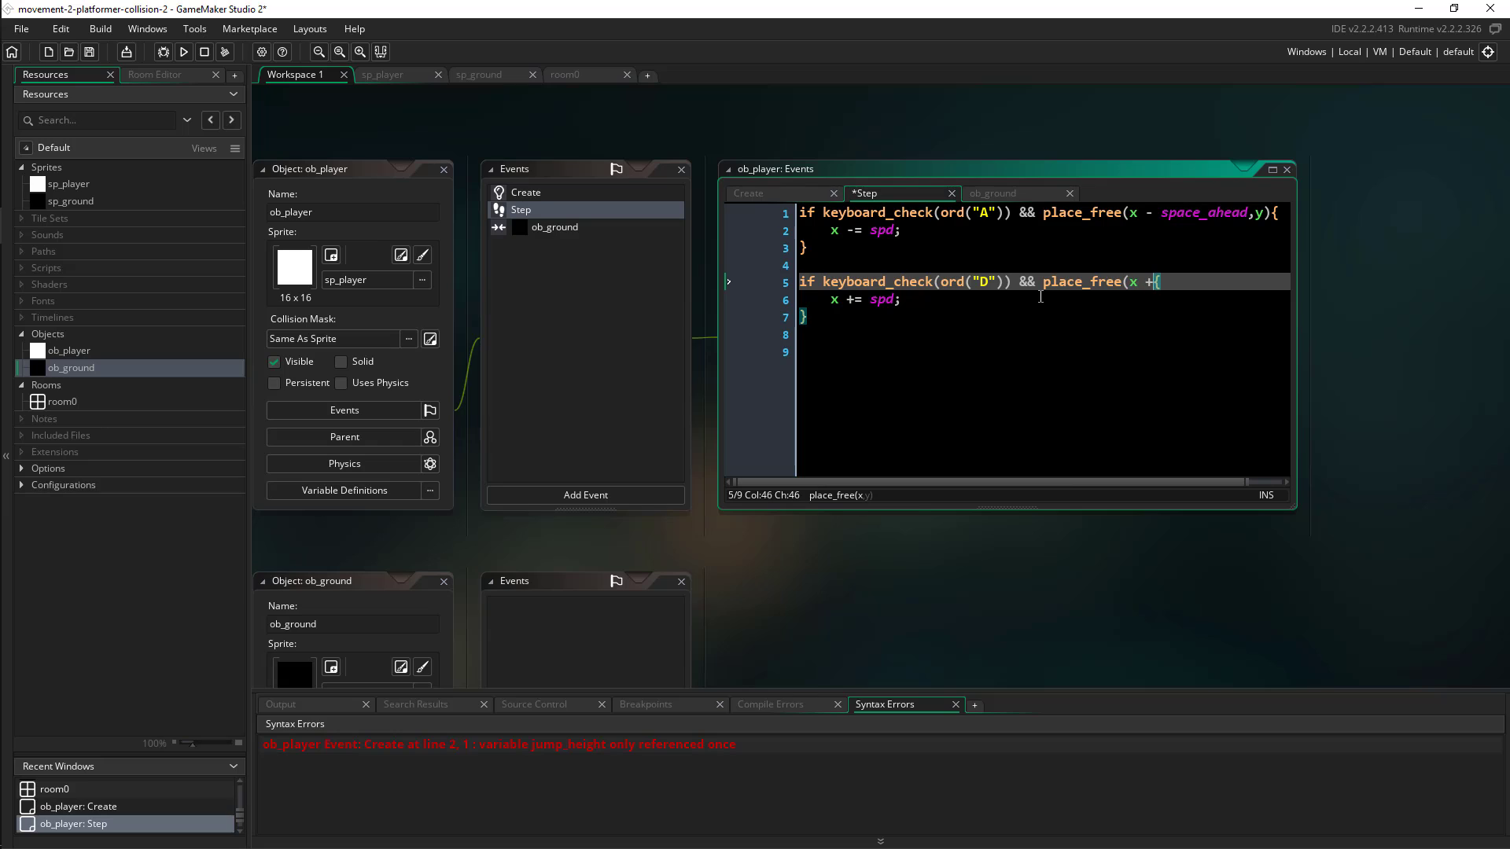
pyautogui.write('spa')
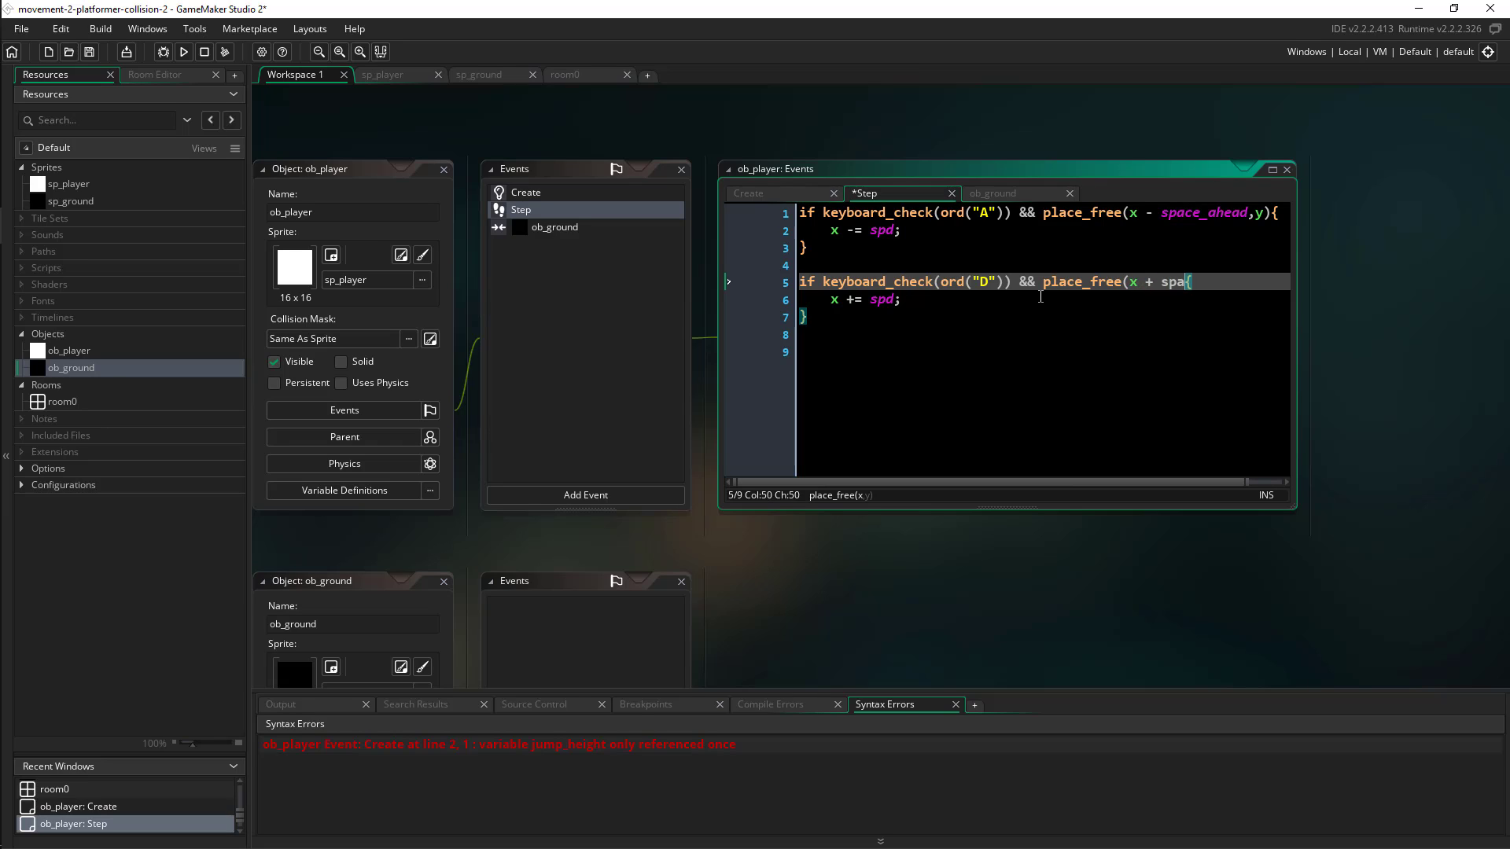
pyautogui.write('ce_ahead, y)')
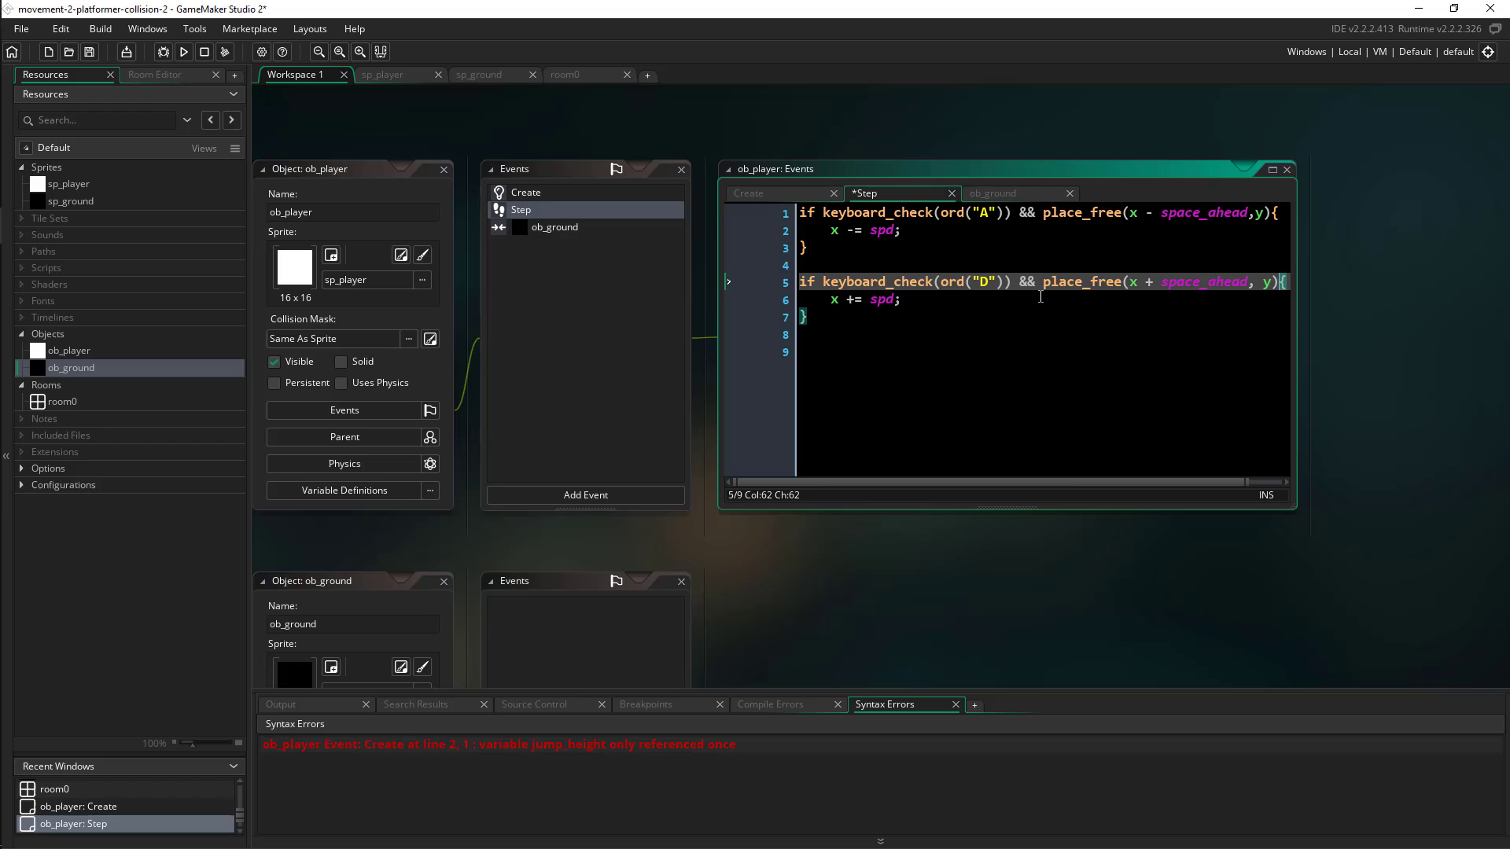
pyautogui.click(994, 299)
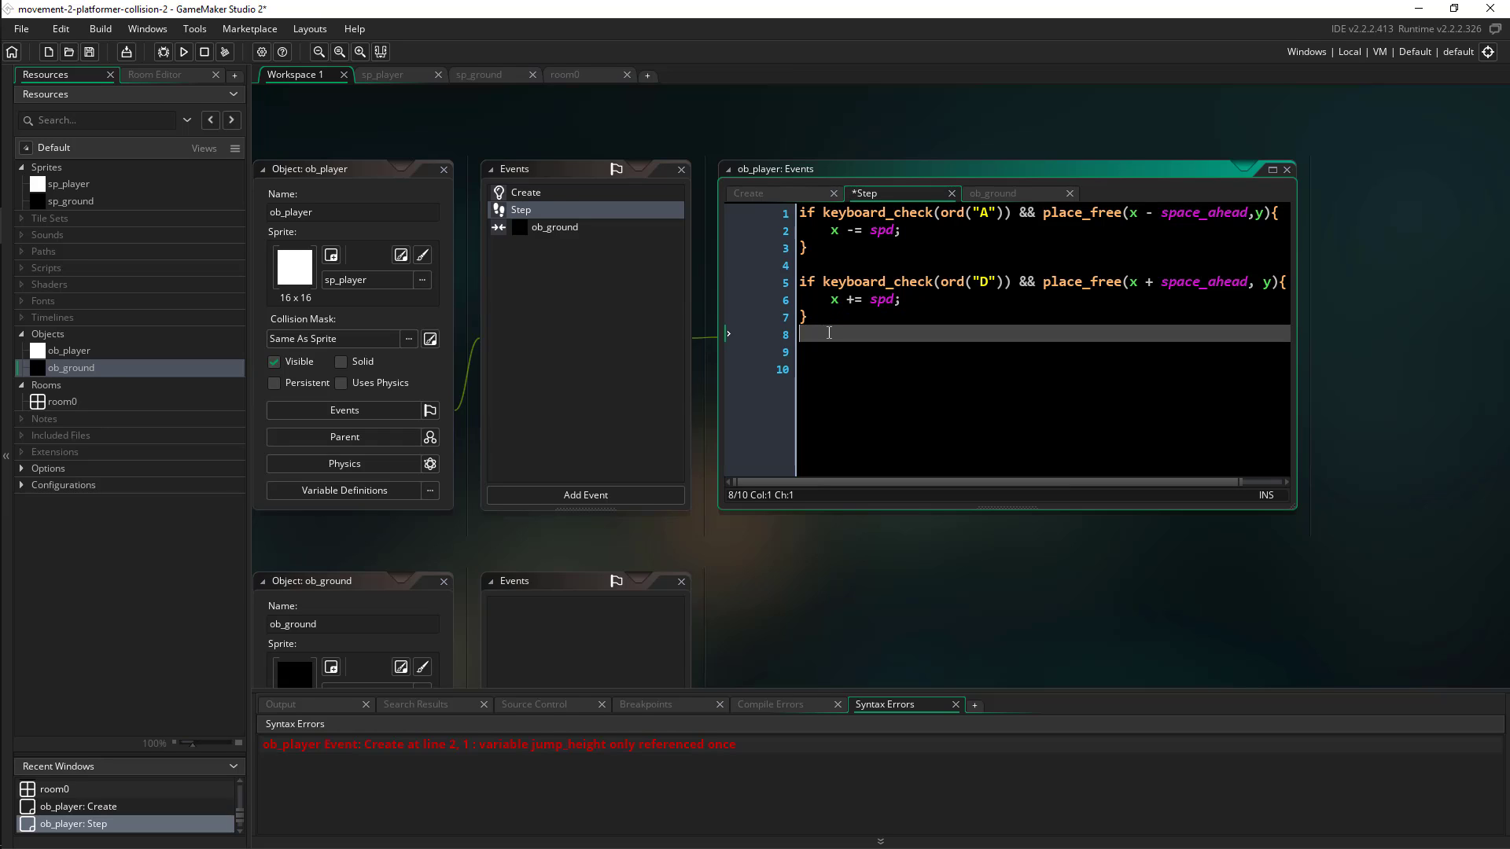
# Step: Write if keyboard_check_pressed(ord("W")) setting vspeed = -jump_height, then check Create's variables
pyautogui.press('enter')
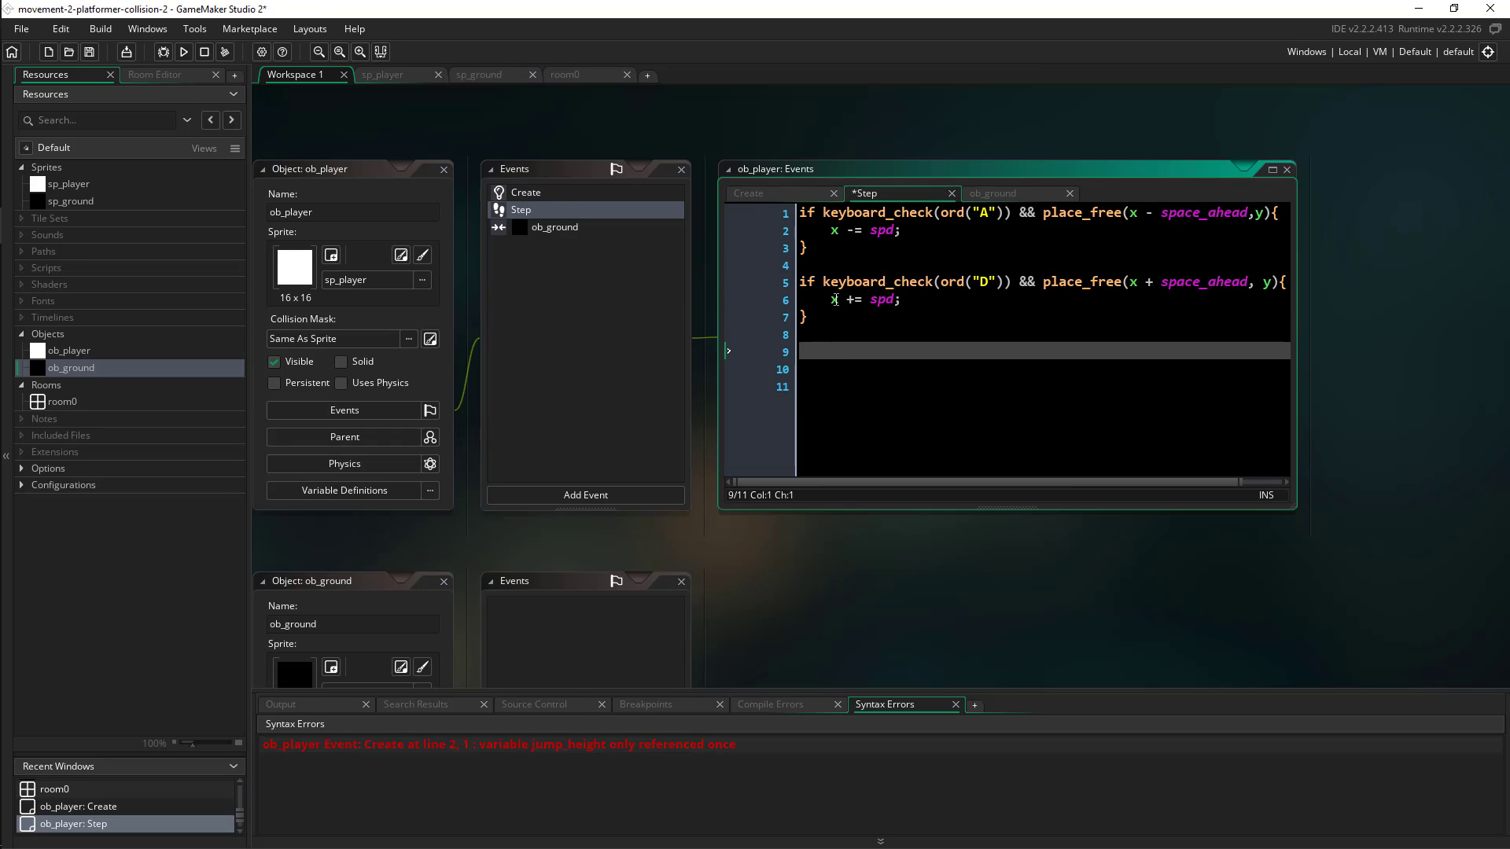
pyautogui.click(848, 299)
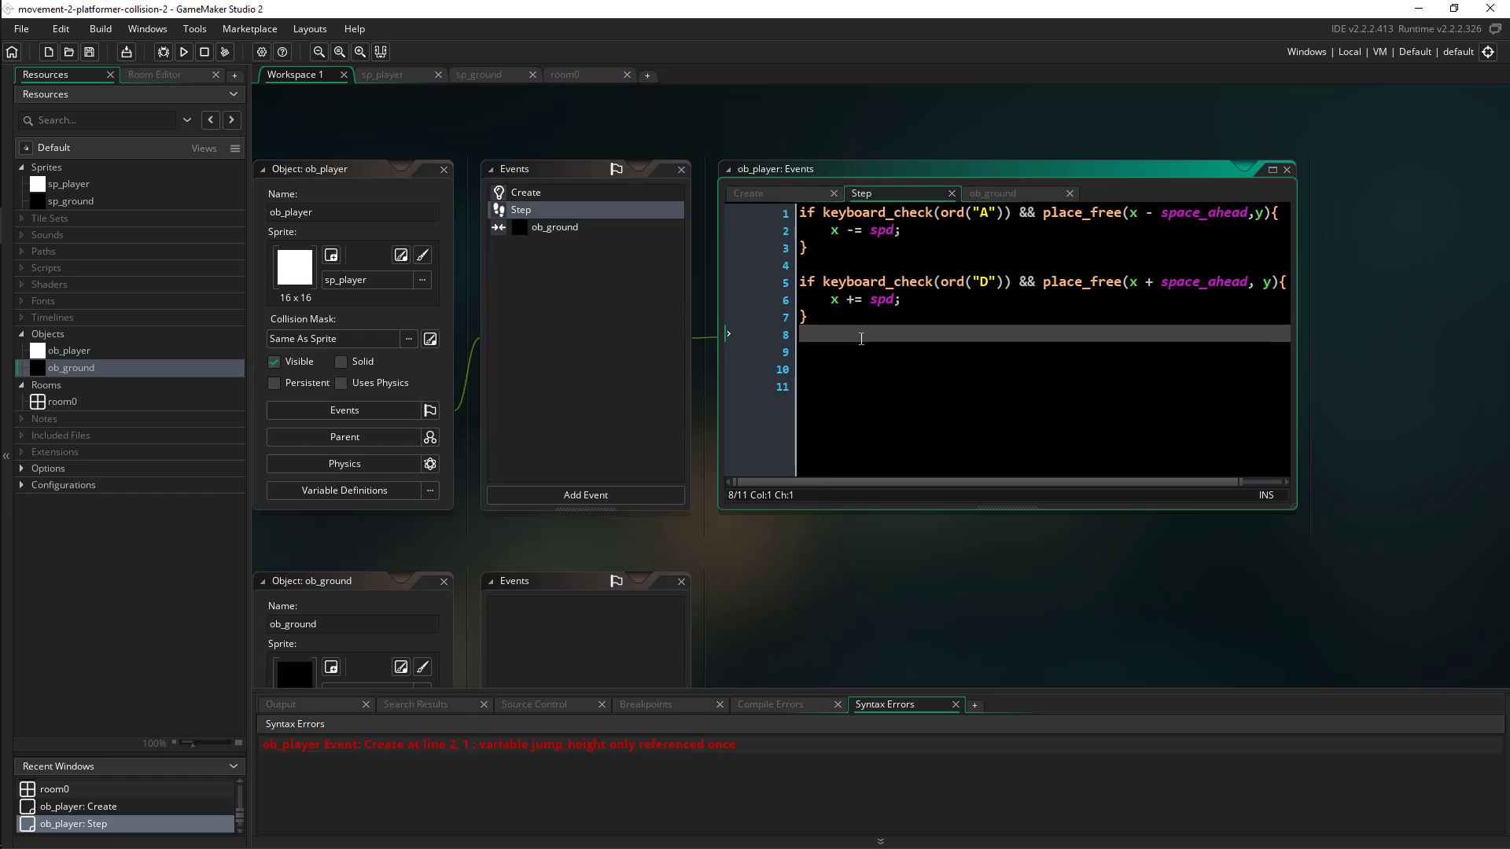
pyautogui.press('Enter')
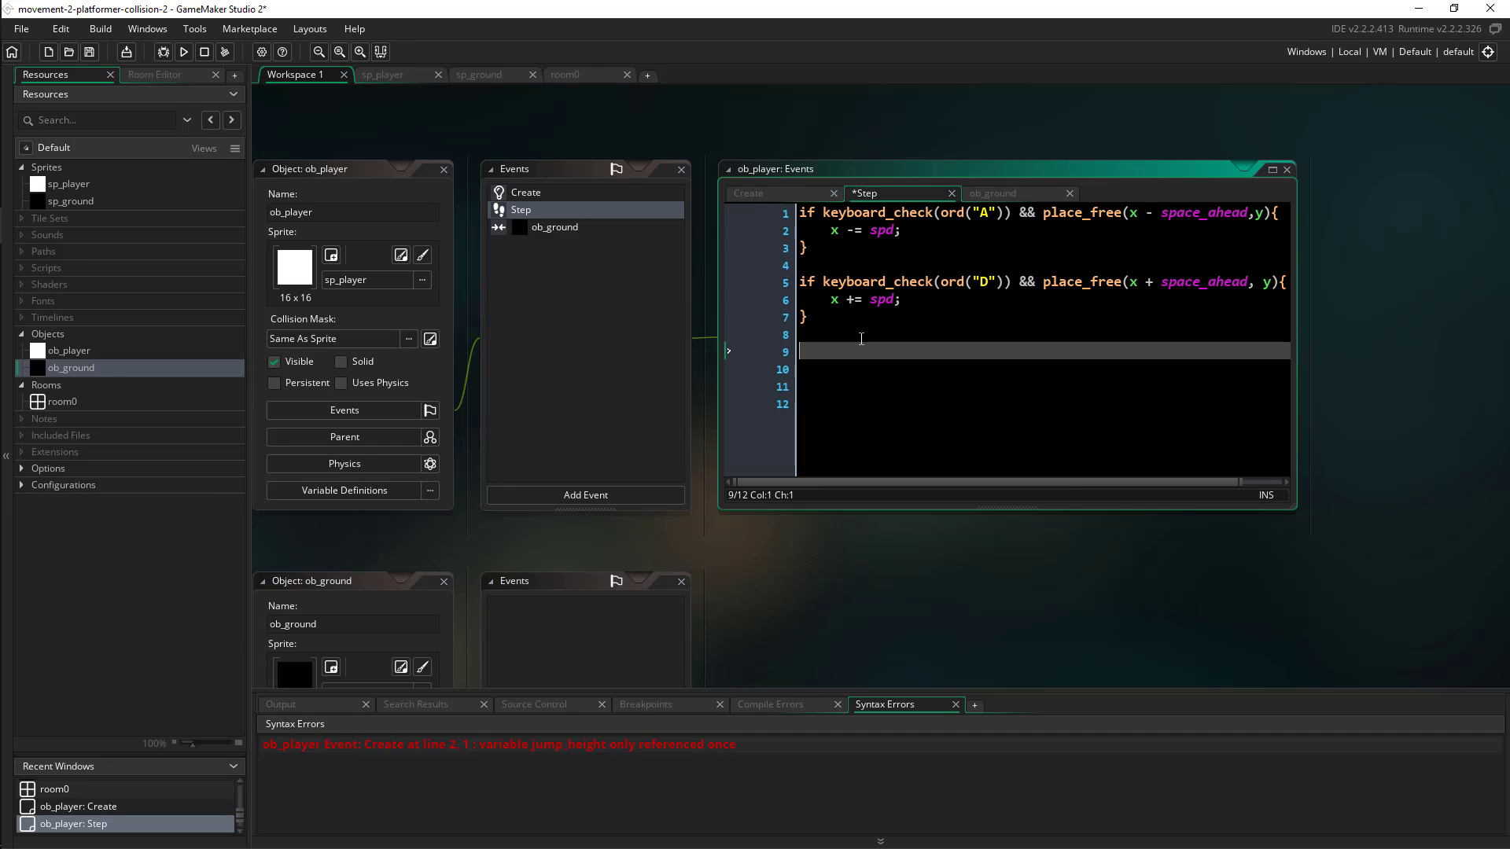
pyautogui.write('if keyboard_check_pressed(or')
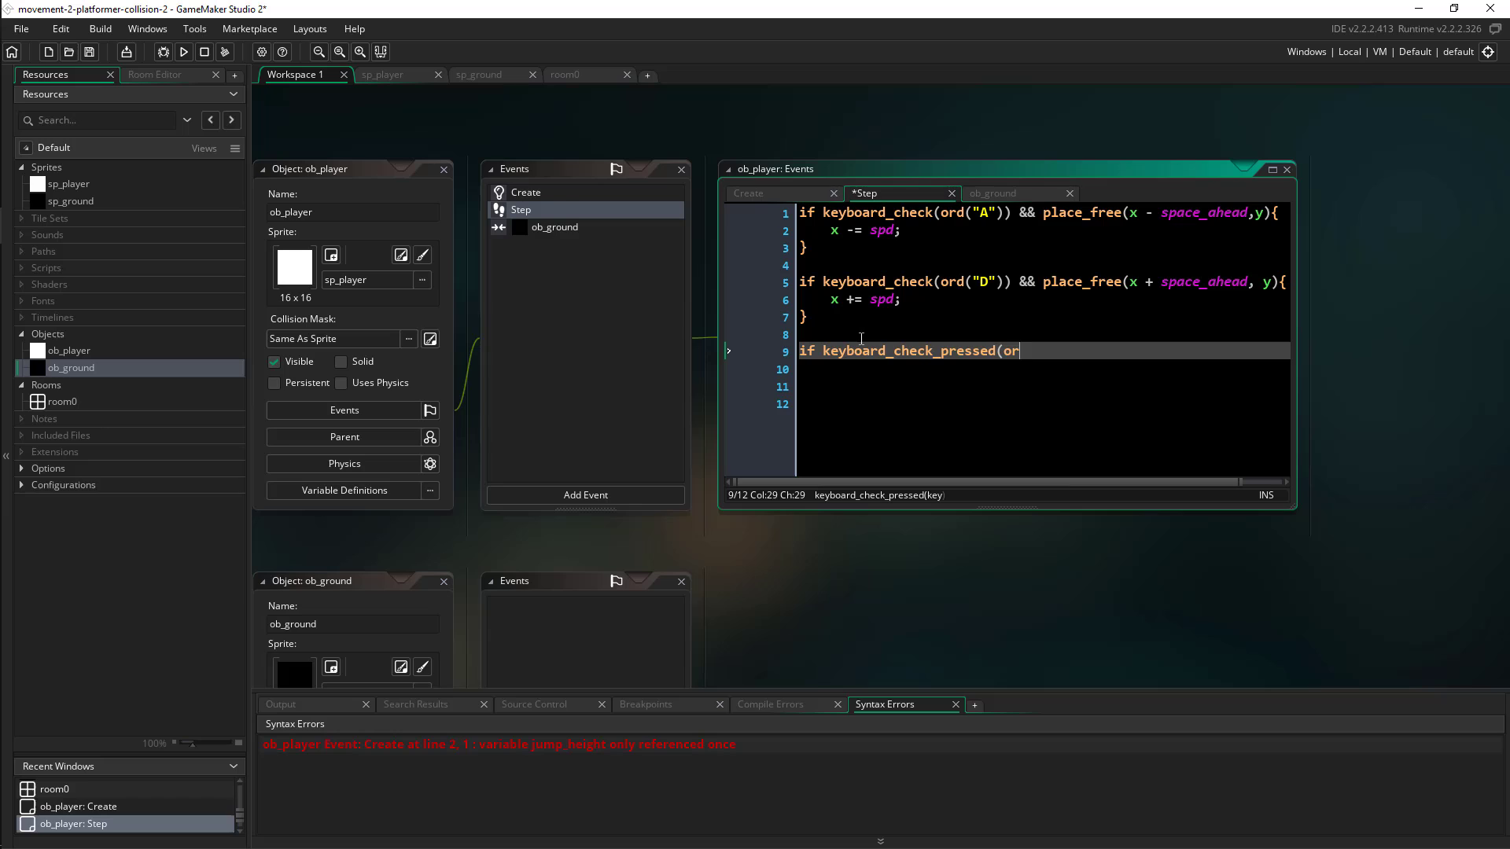
pyautogui.write('d("W")){')
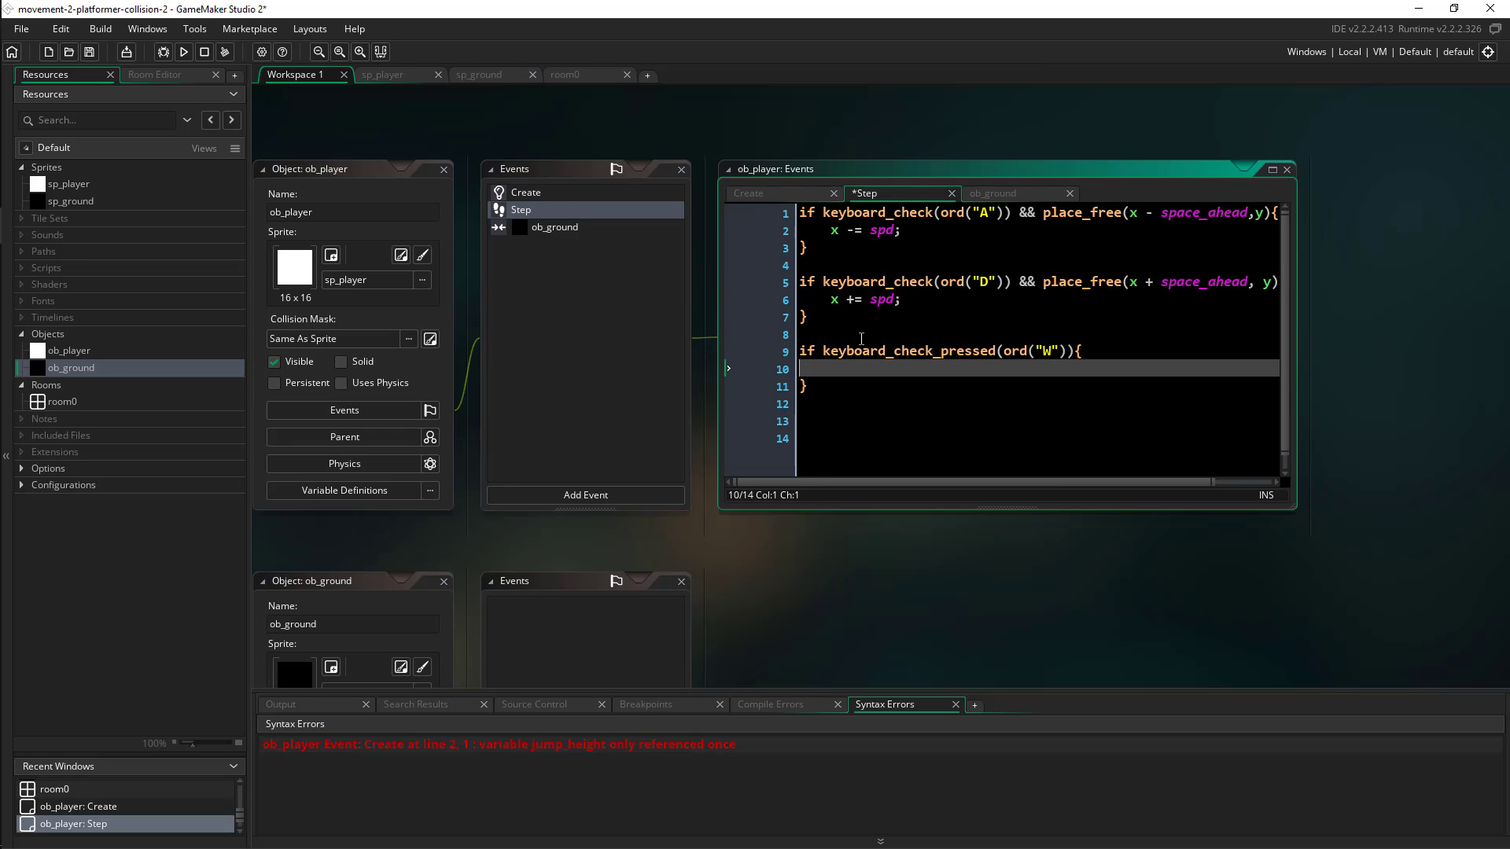
pyautogui.write('vspeed =')
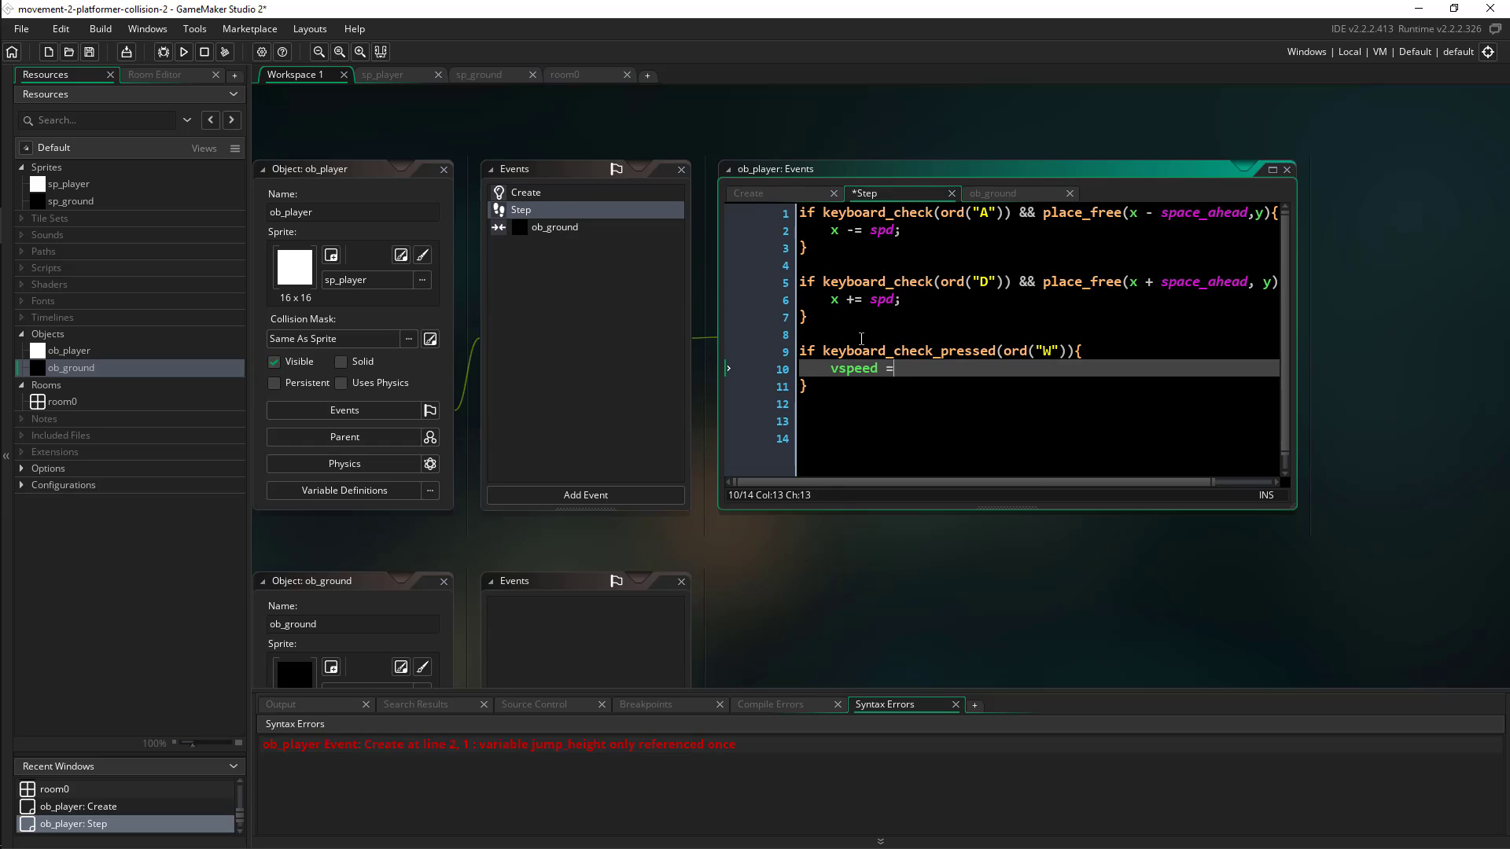
pyautogui.write('-jump')
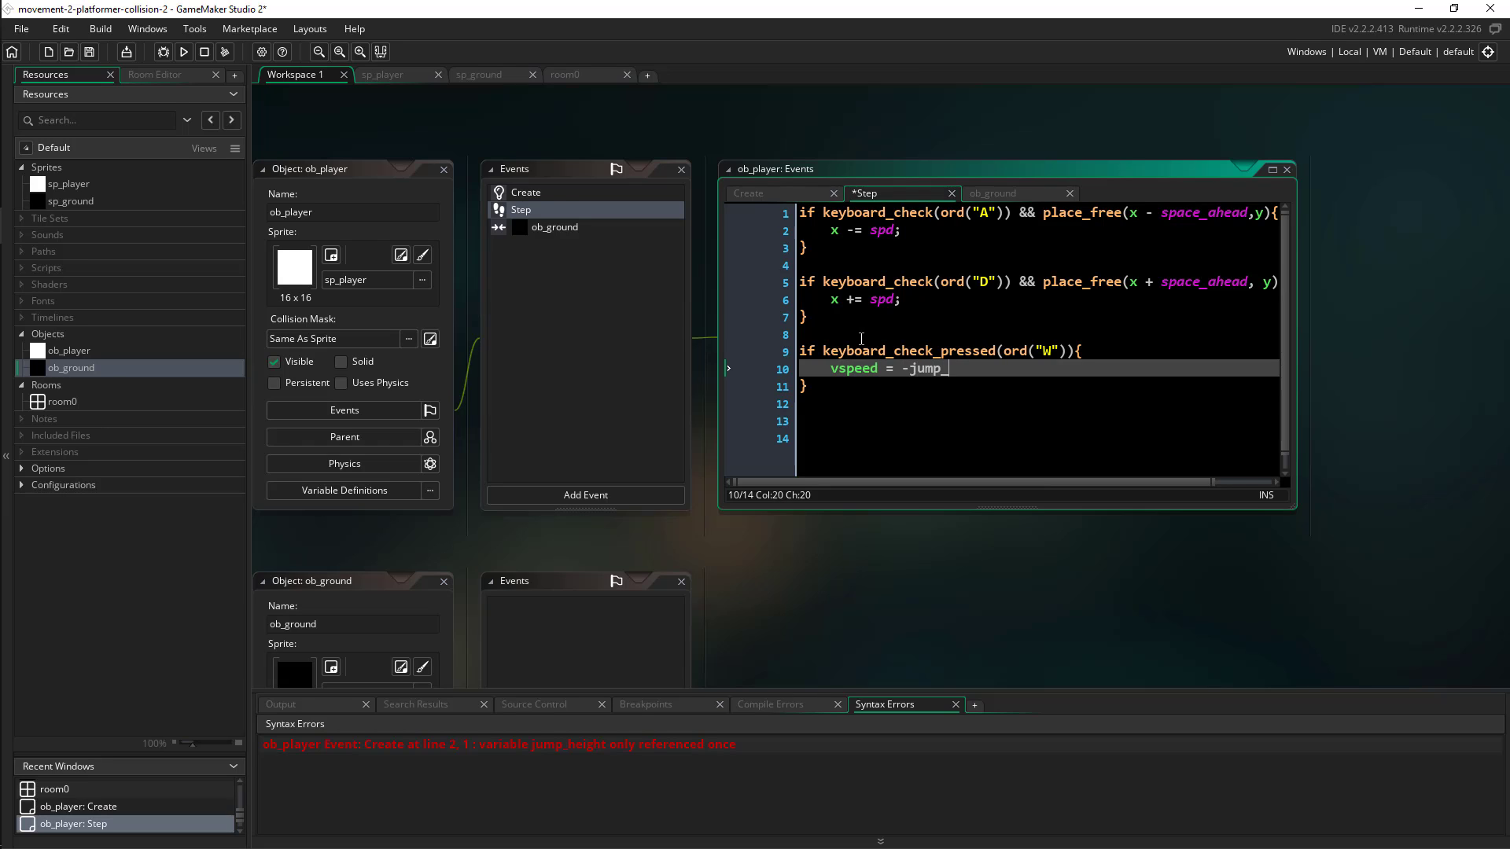
pyautogui.write('_height;')
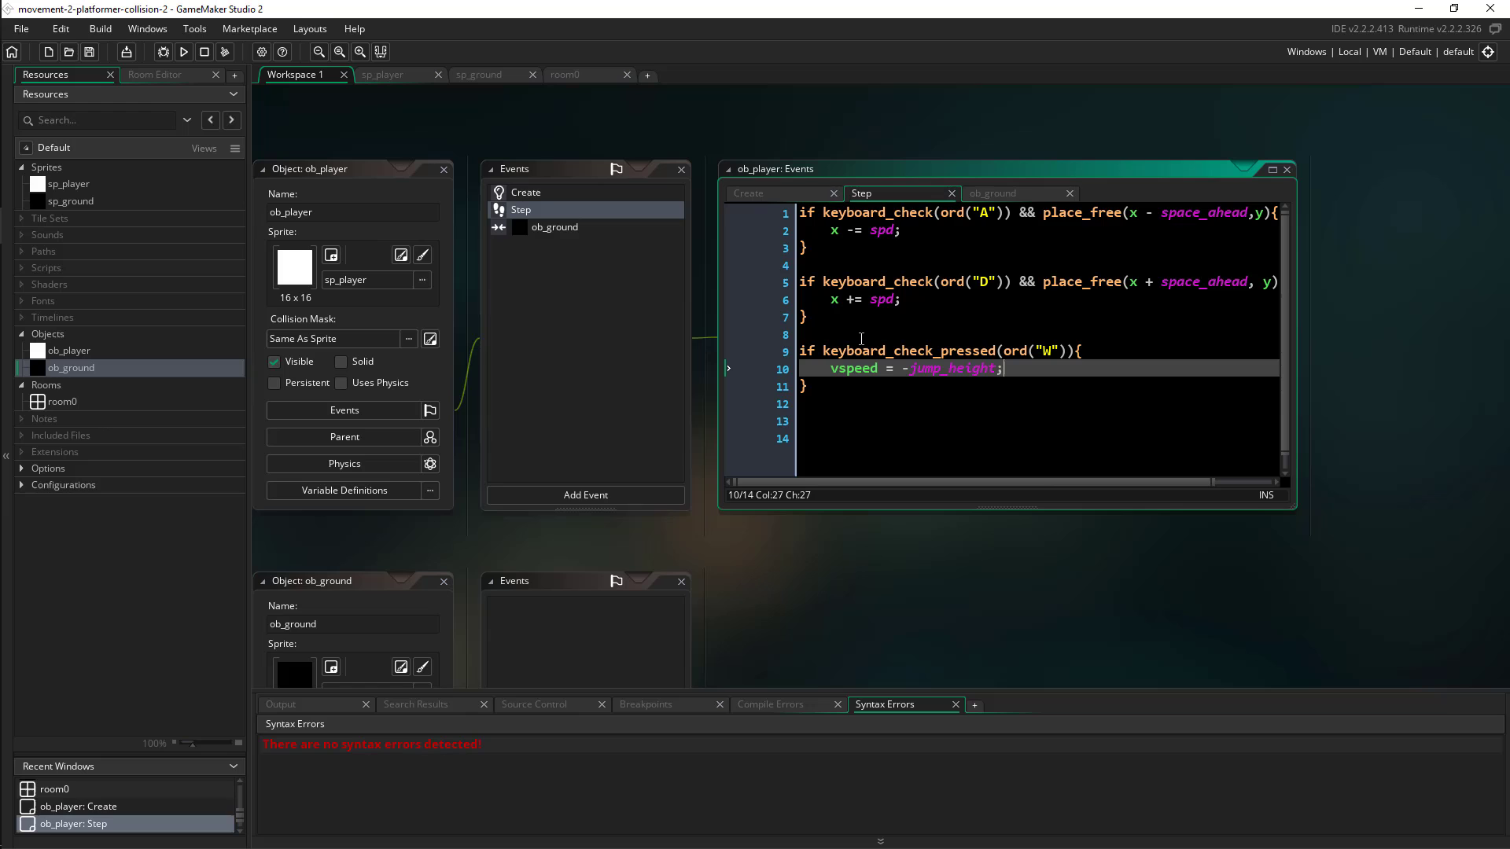
pyautogui.click(750, 194)
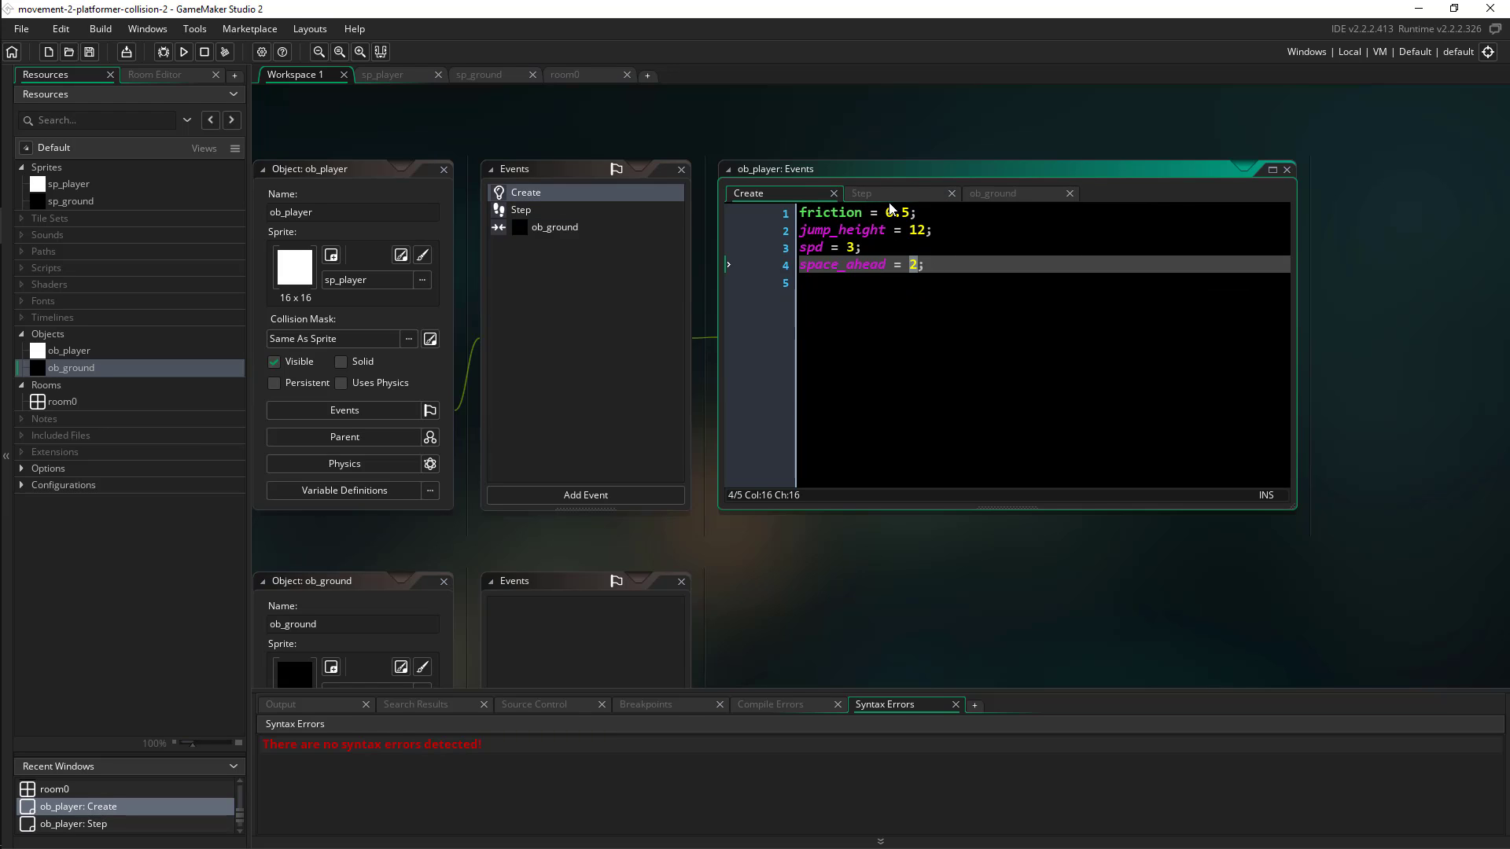
# Step: Return to the Step event, run the game to test jumping, and close the game window
pyautogui.click(859, 193)
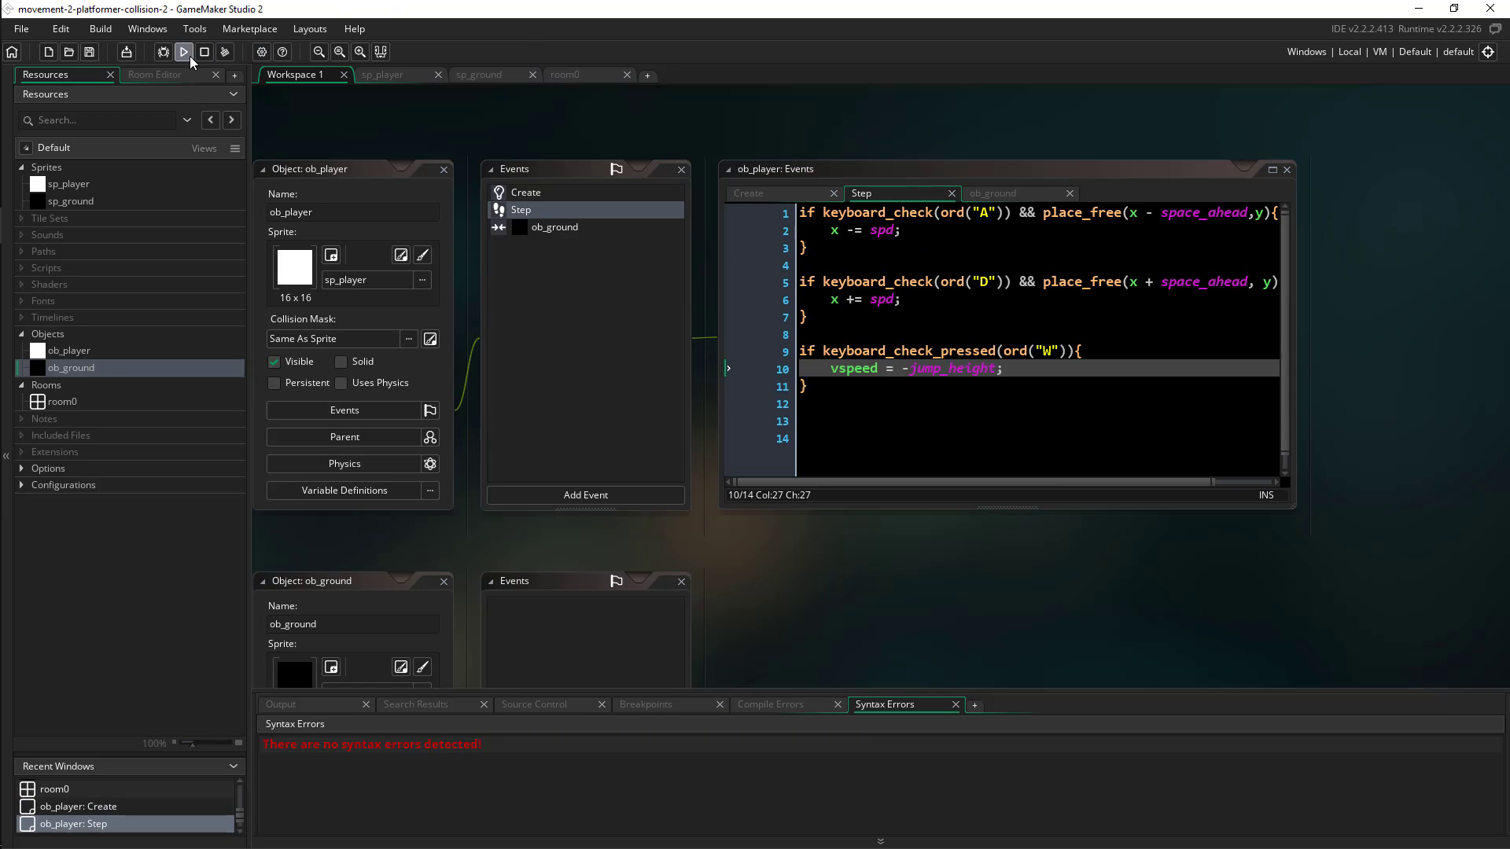
pyautogui.click(183, 52)
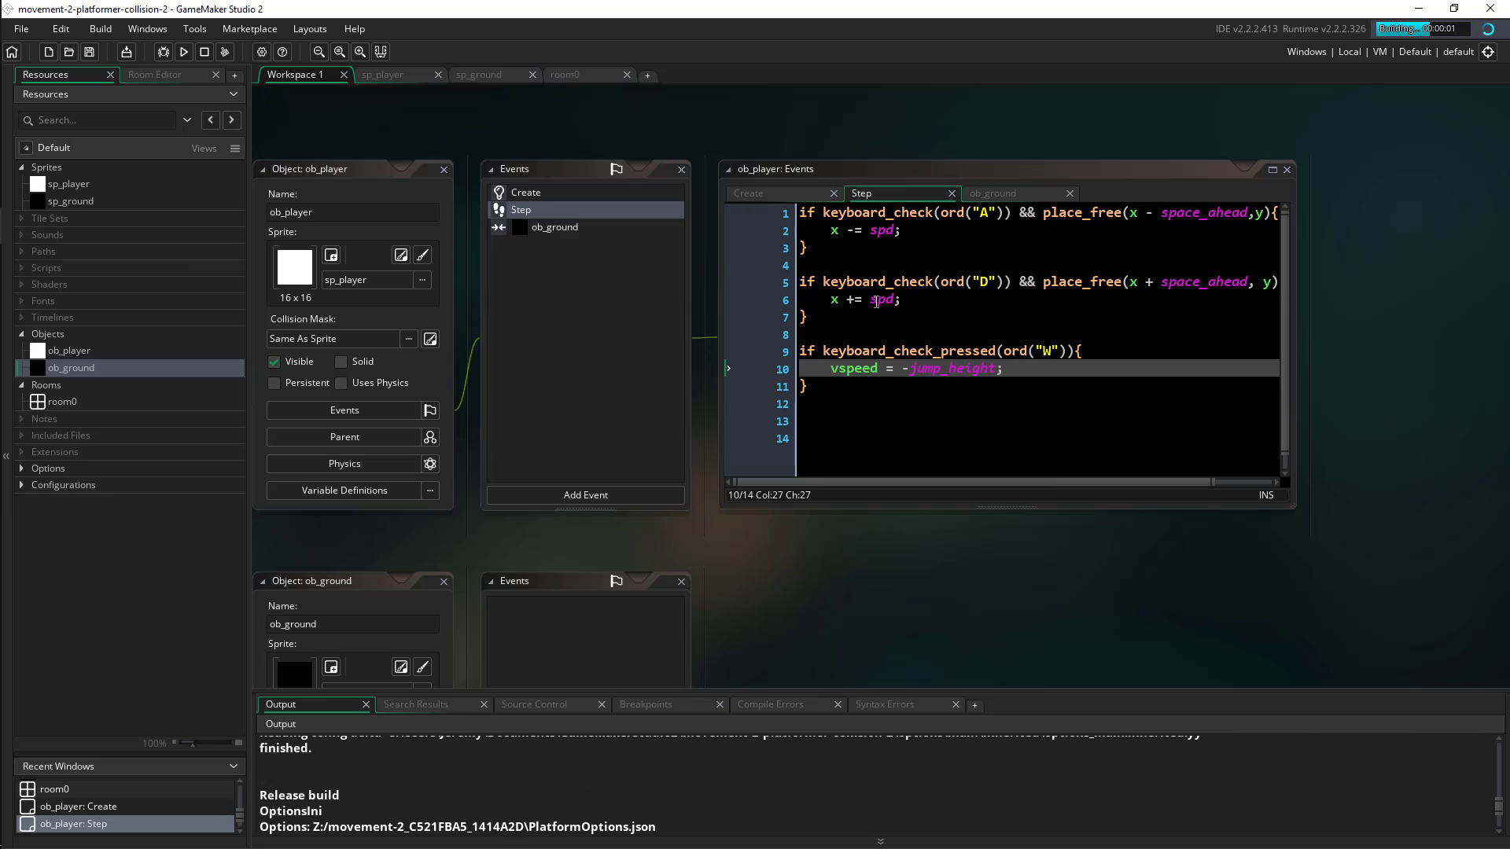
pyautogui.click(182, 52)
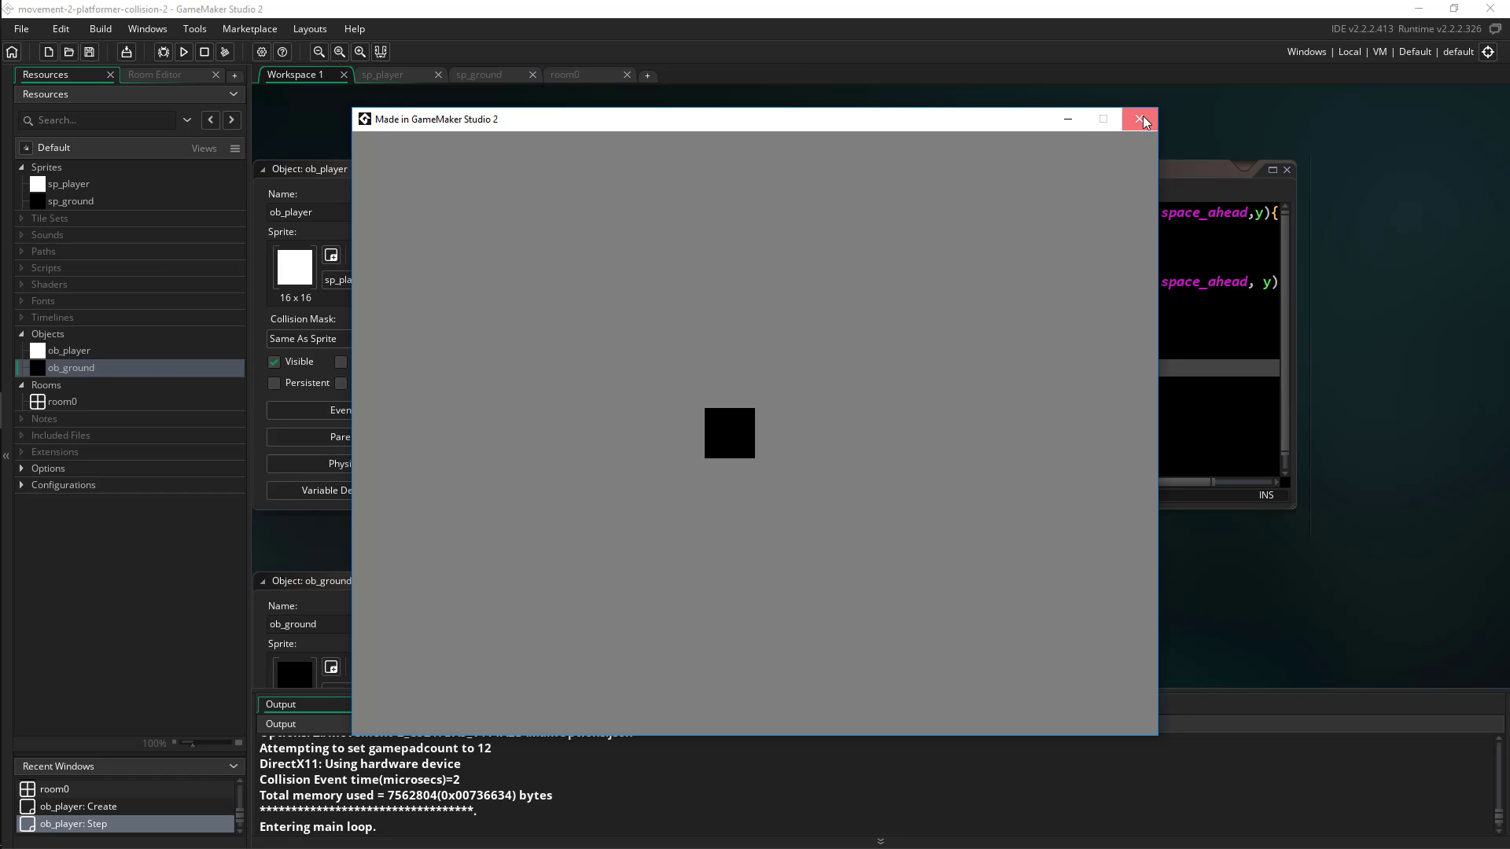
pyautogui.click(1141, 118)
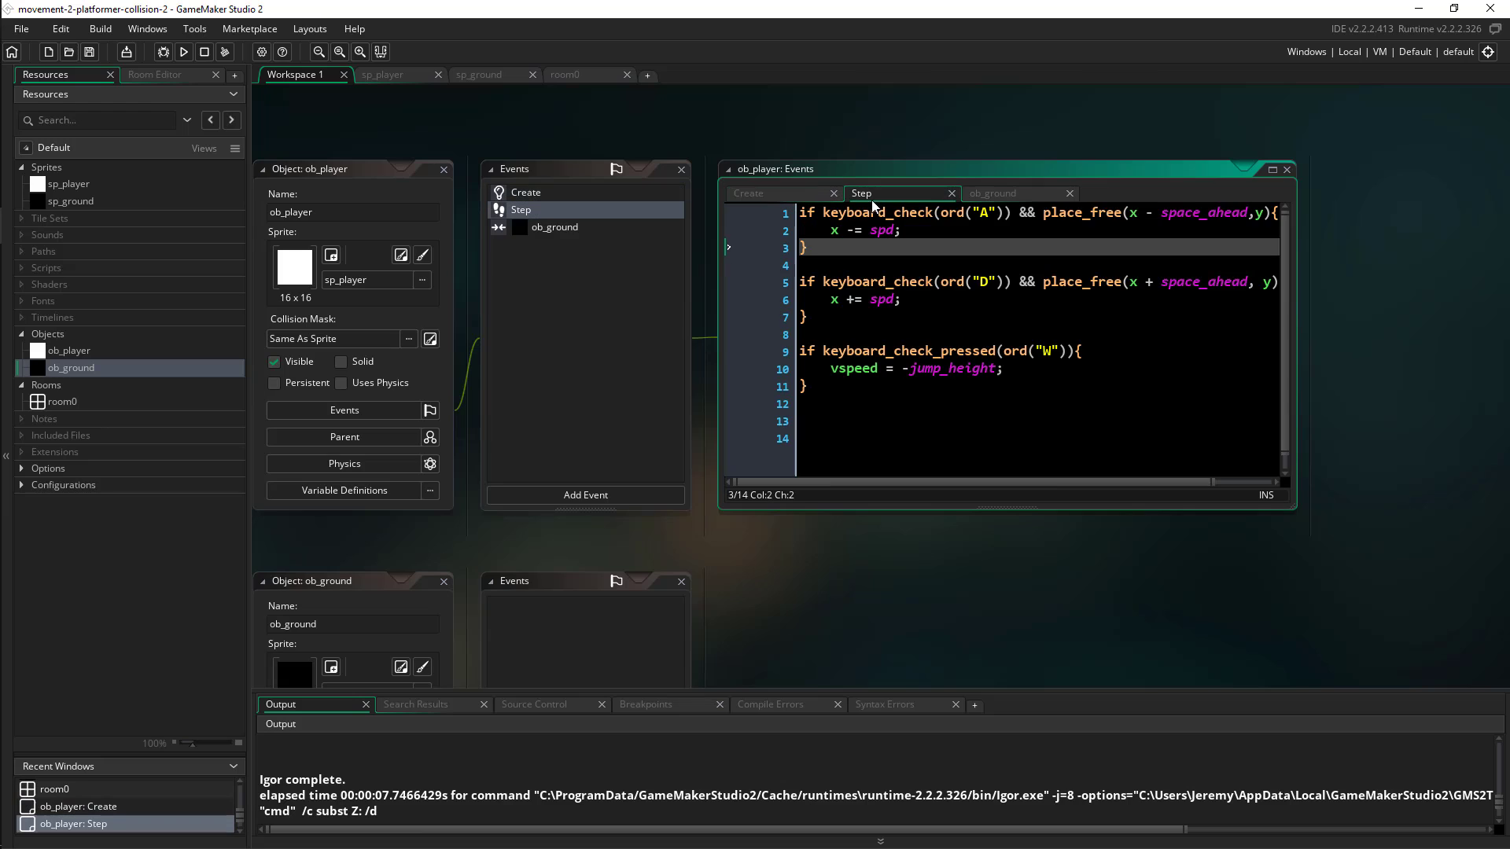
pyautogui.moveTo(882, 356)
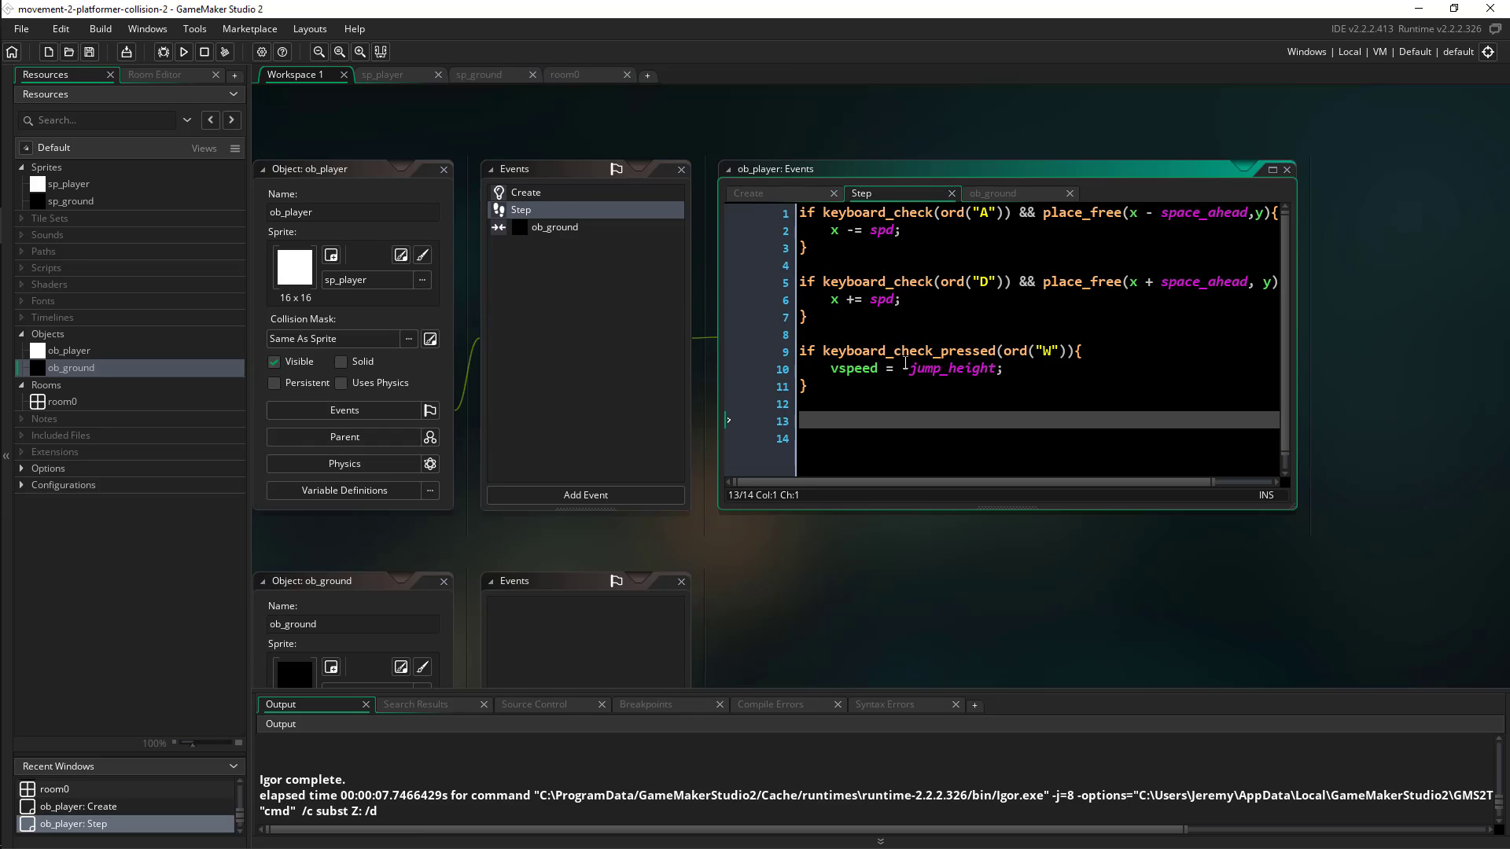
# Step: Write if place_free(x, y + space_ahead) setting gravity = 1, else gravity = 0
pyautogui.write('i')
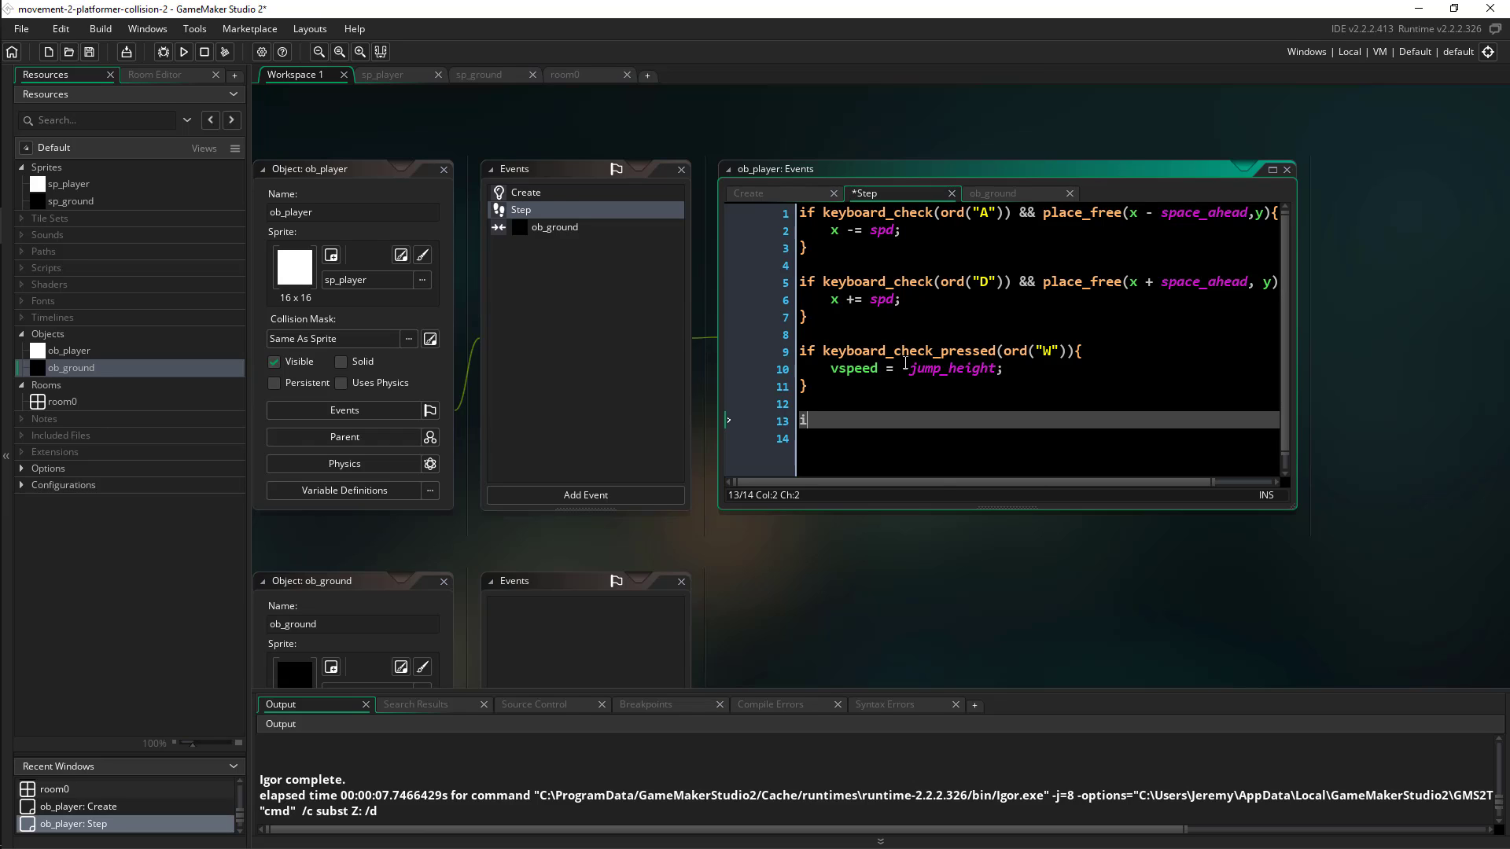
pyautogui.write('if place')
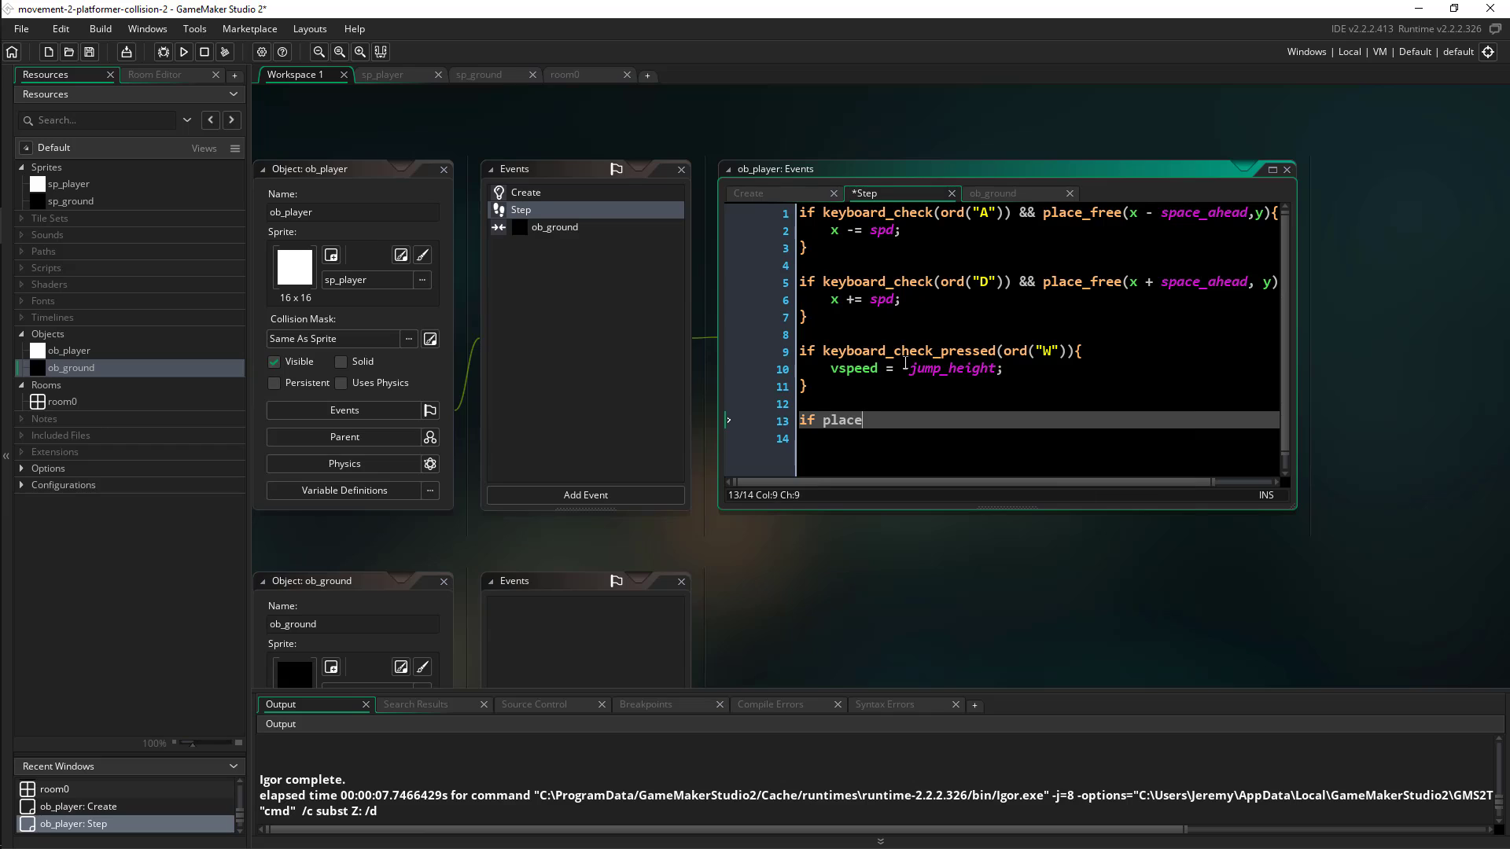
pyautogui.write('_free')
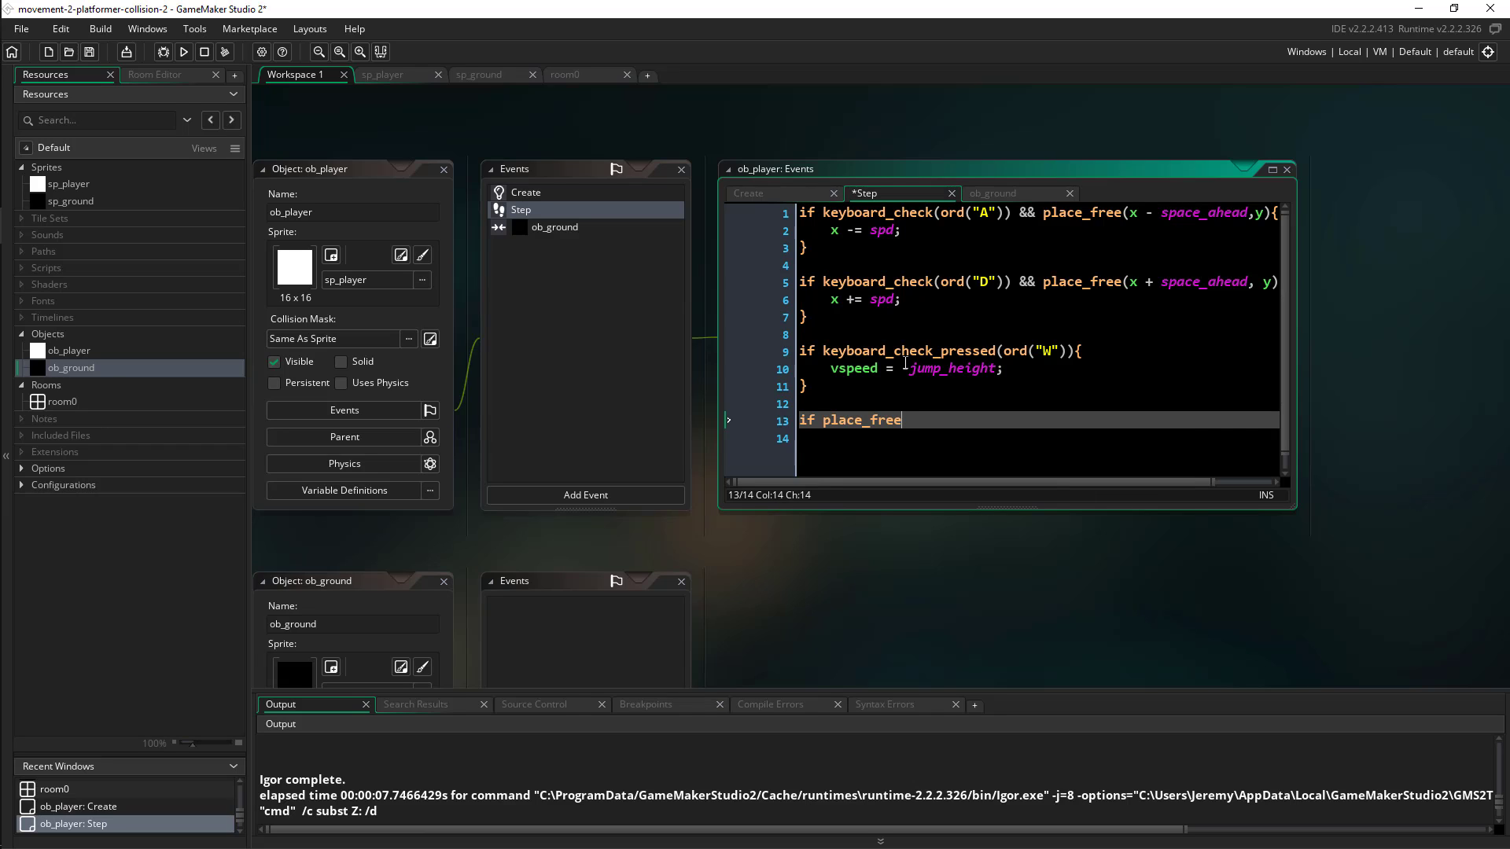
pyautogui.write('(xm')
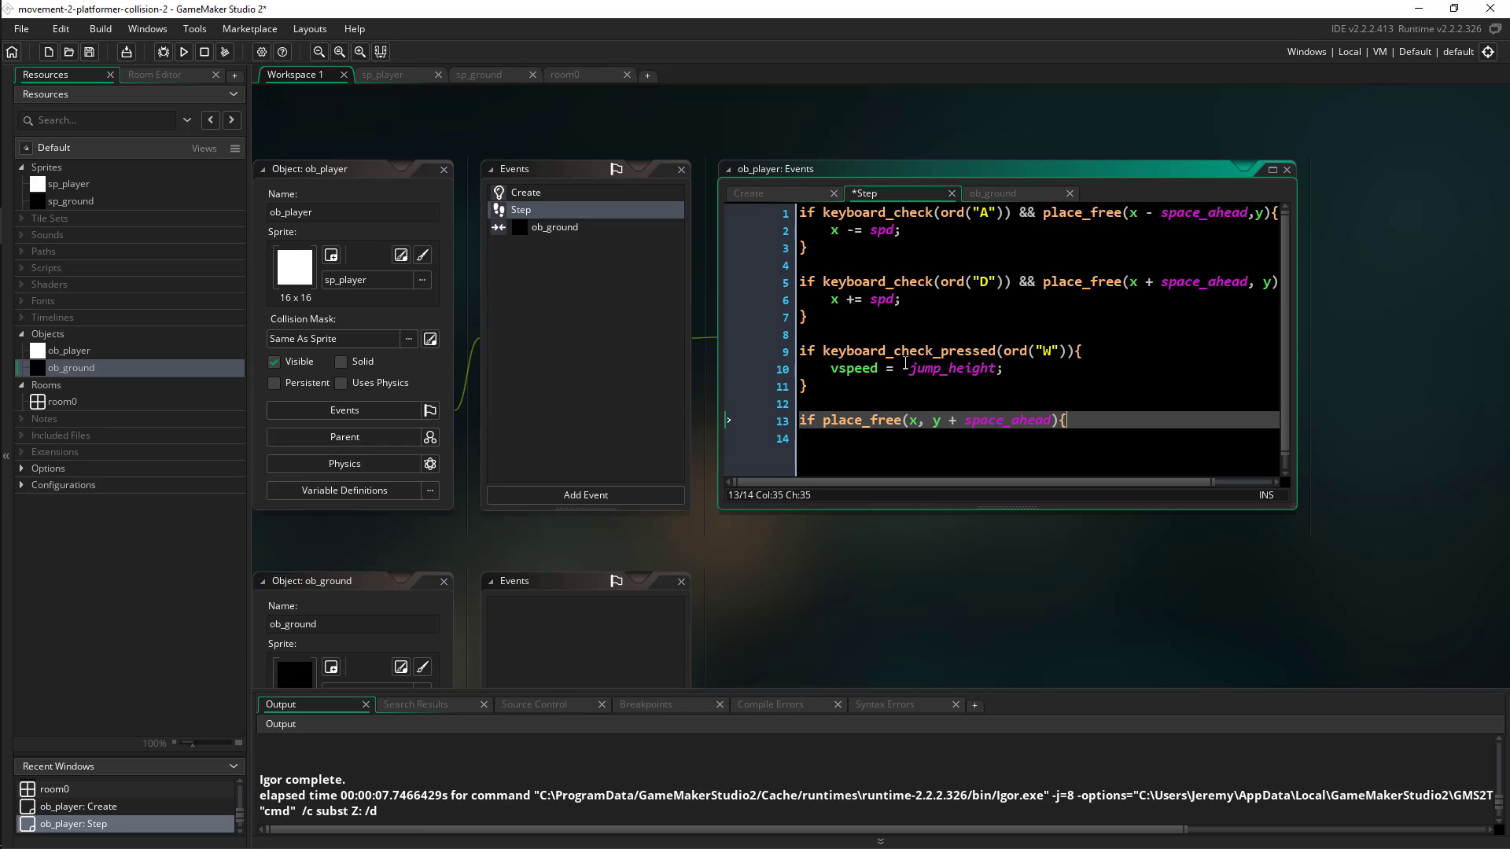
pyautogui.write('gr')
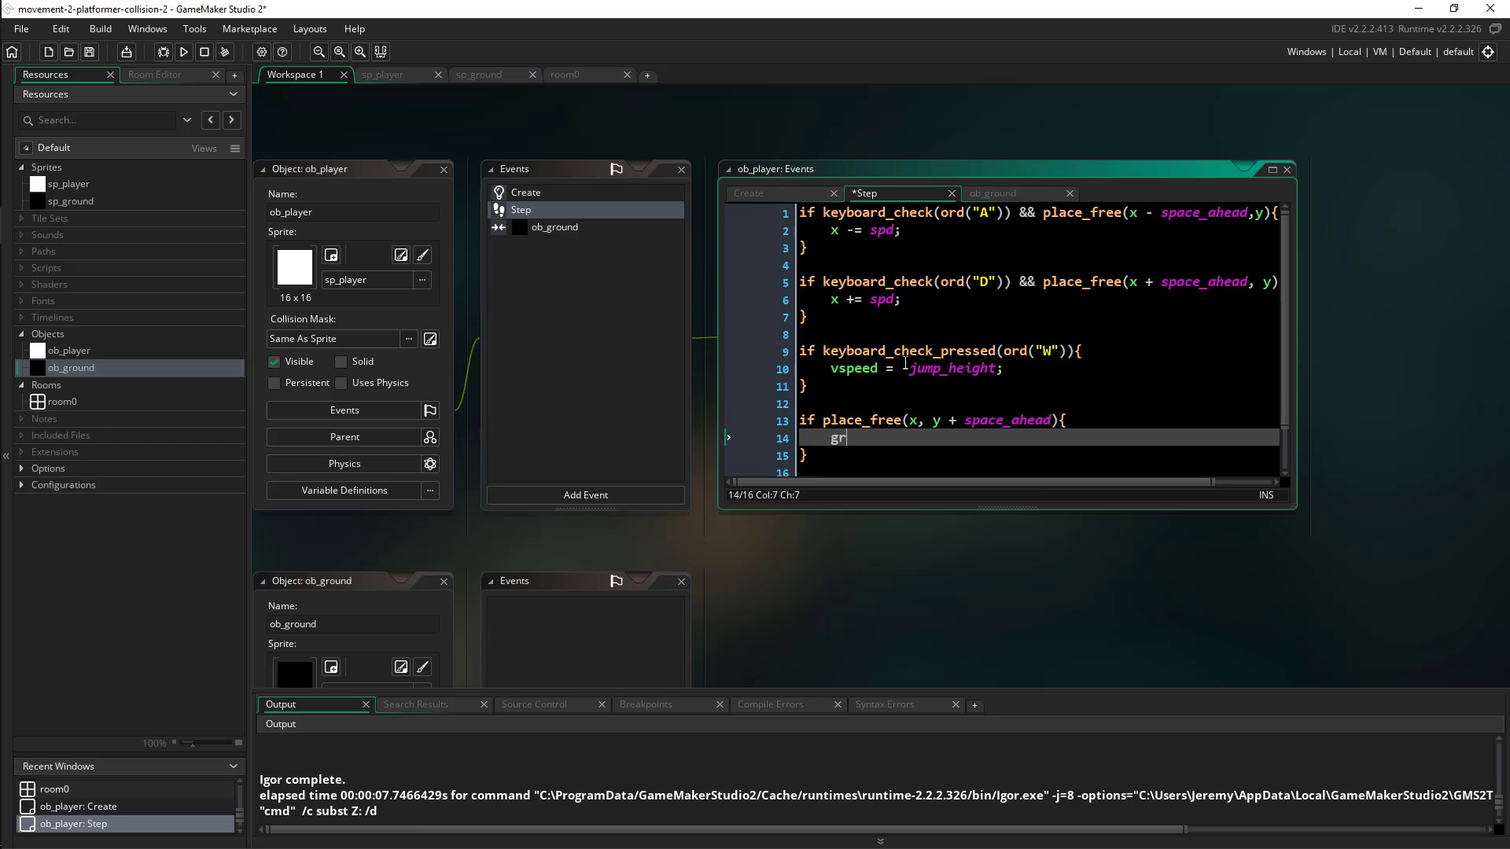
pyautogui.write('avity = 1')
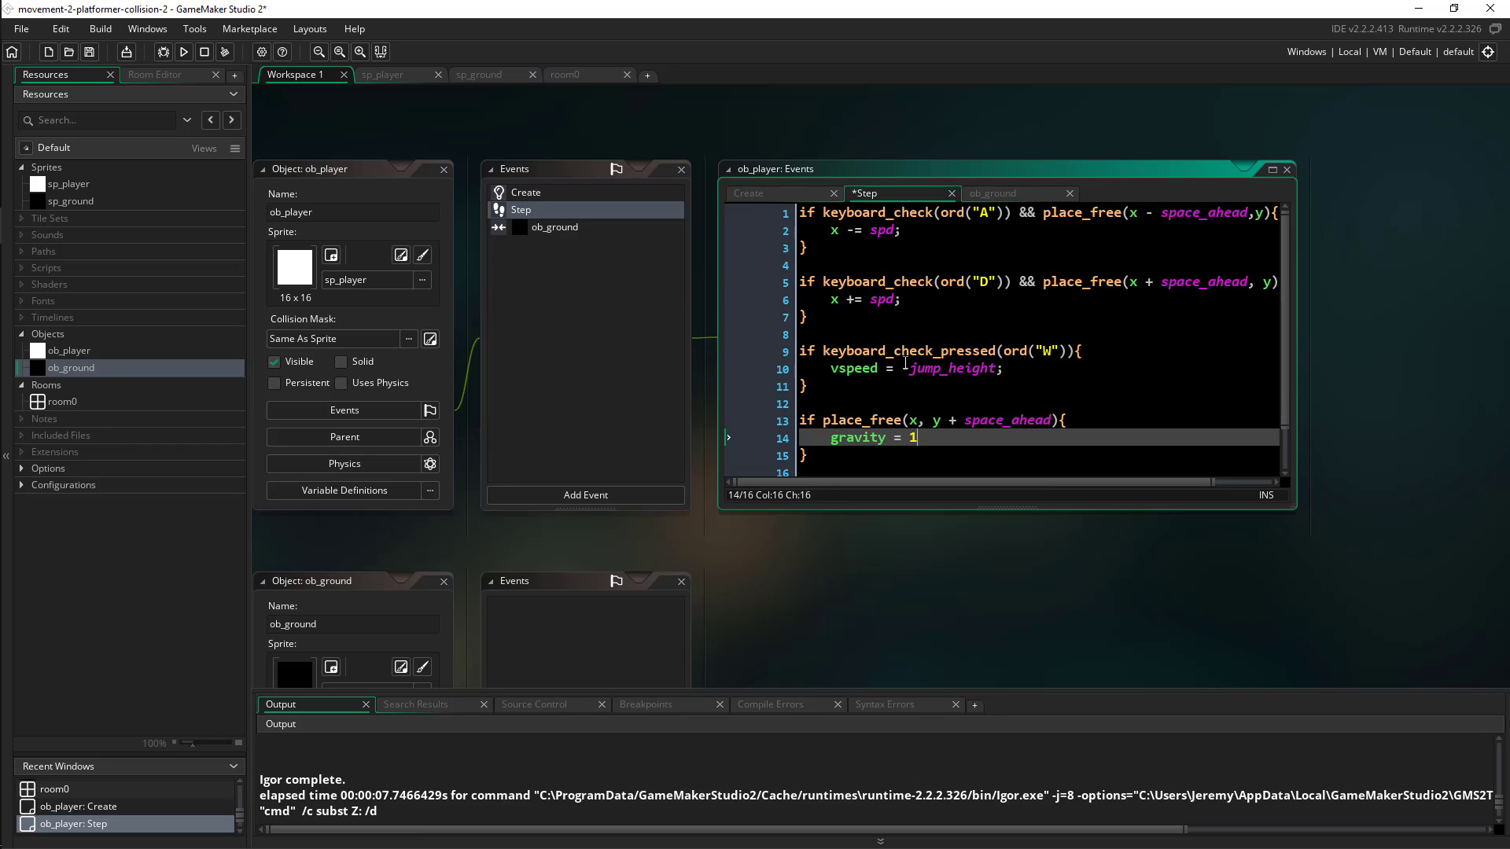
pyautogui.write(';')
pyautogui.click(1038, 454)
pyautogui.write(' else {')
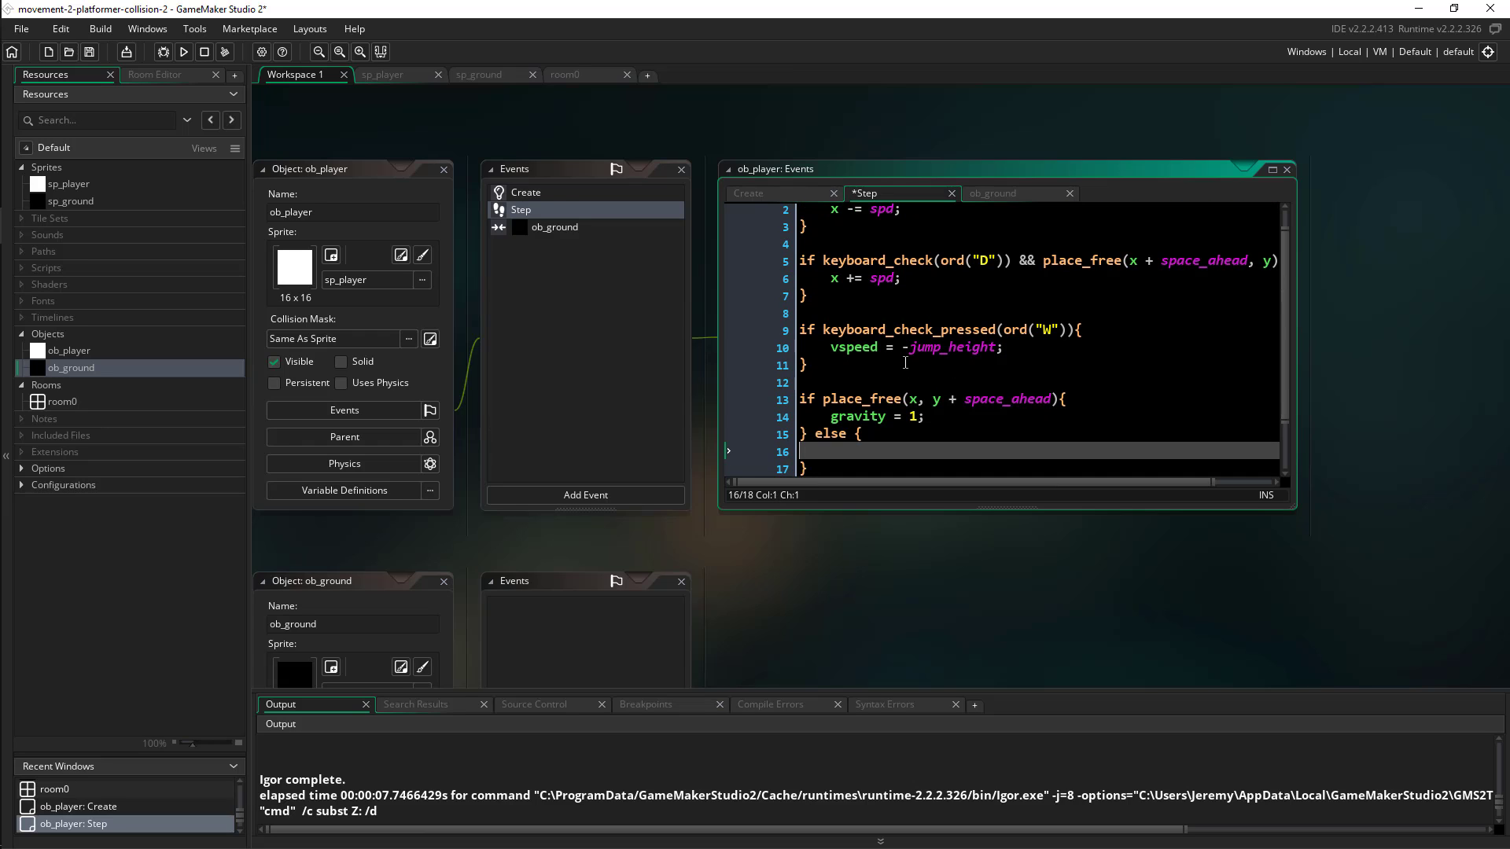
pyautogui.write('gravity = 0;')
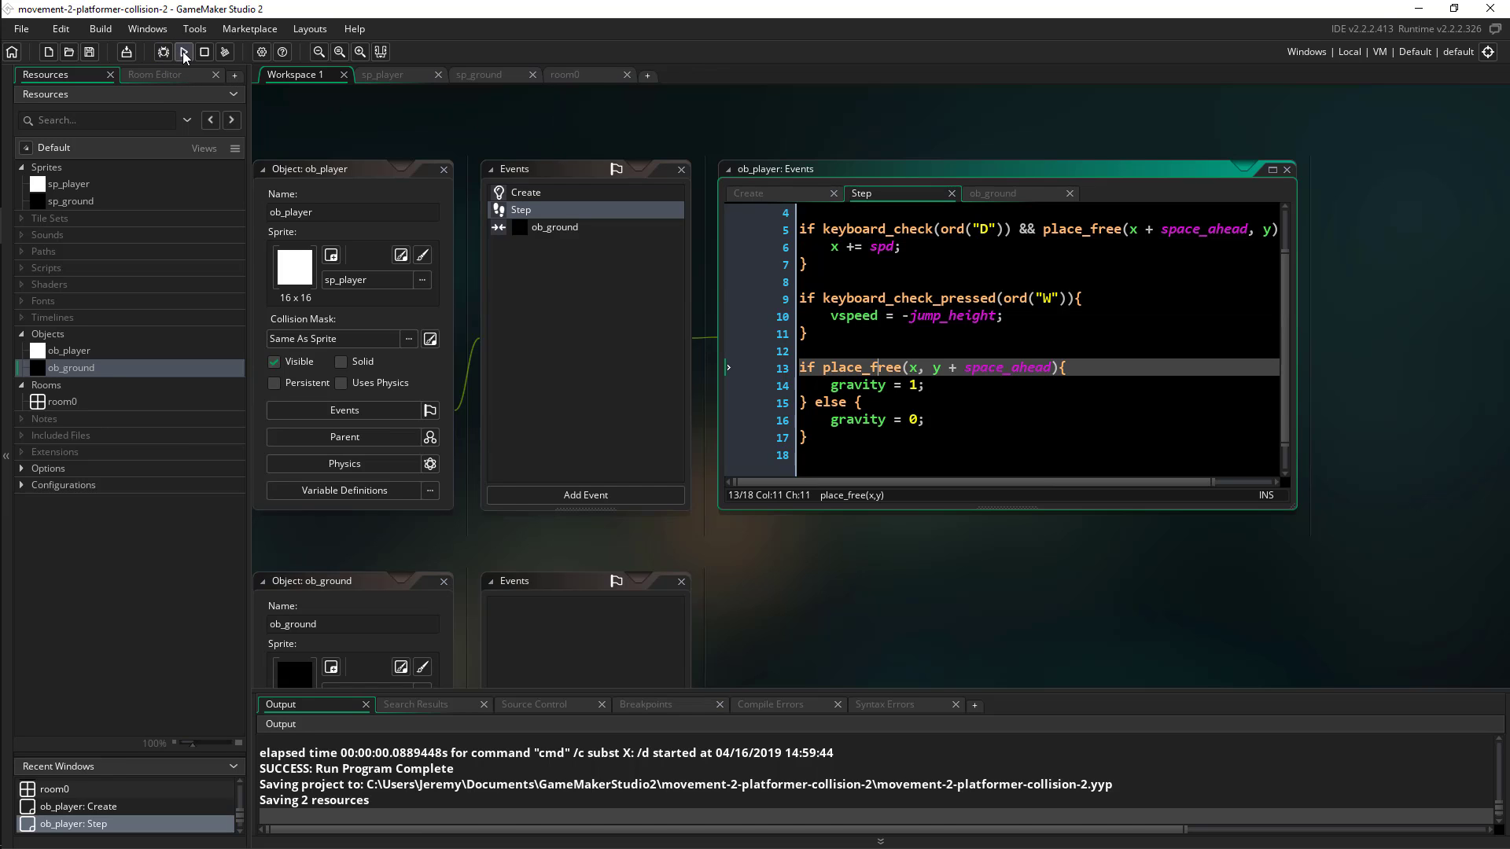
pyautogui.click(183, 52)
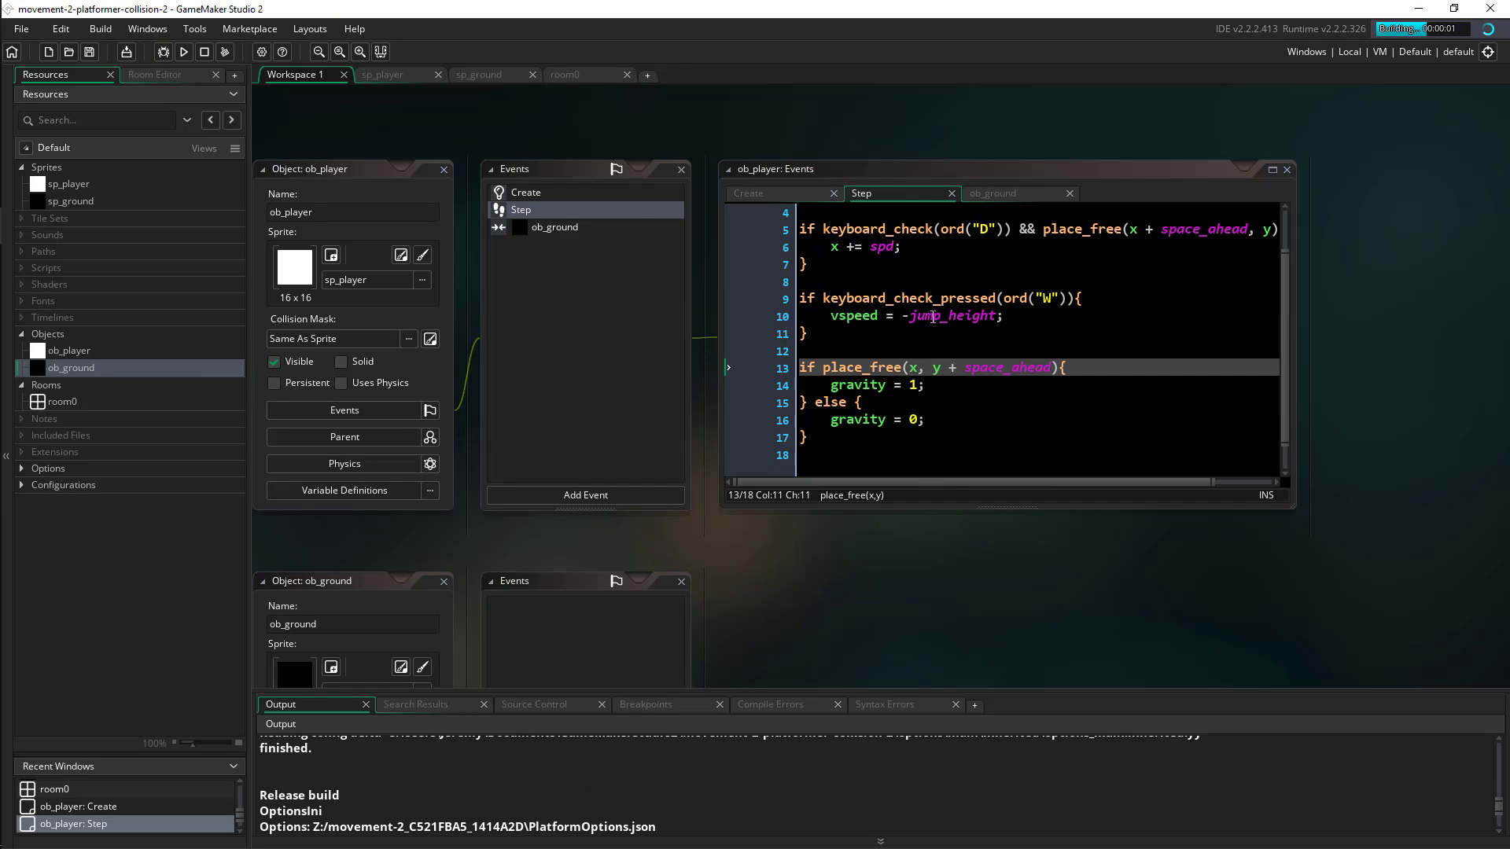
pyautogui.click(182, 52)
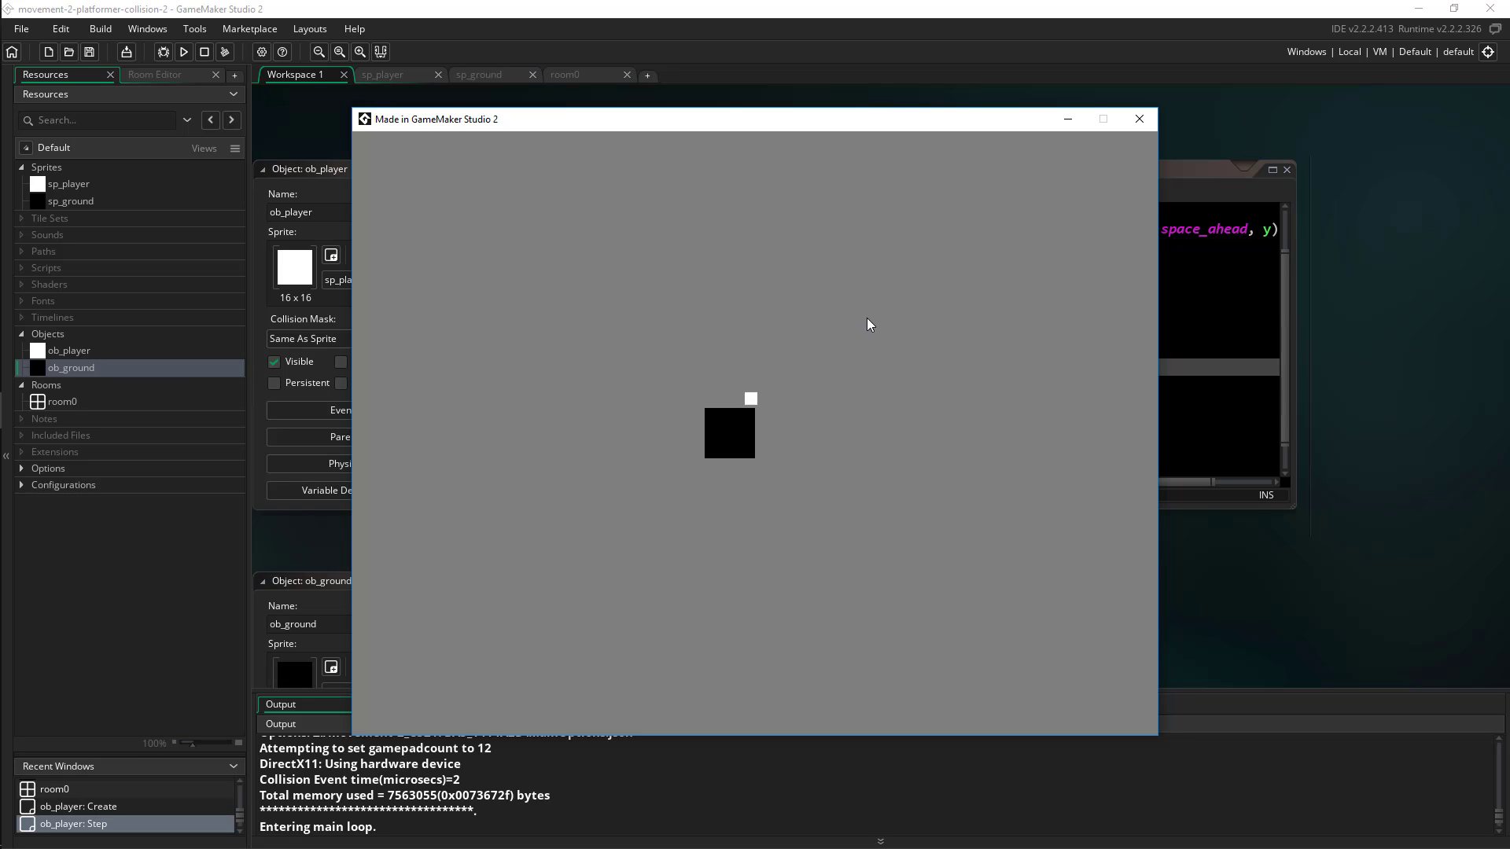
pyautogui.click(1139, 118)
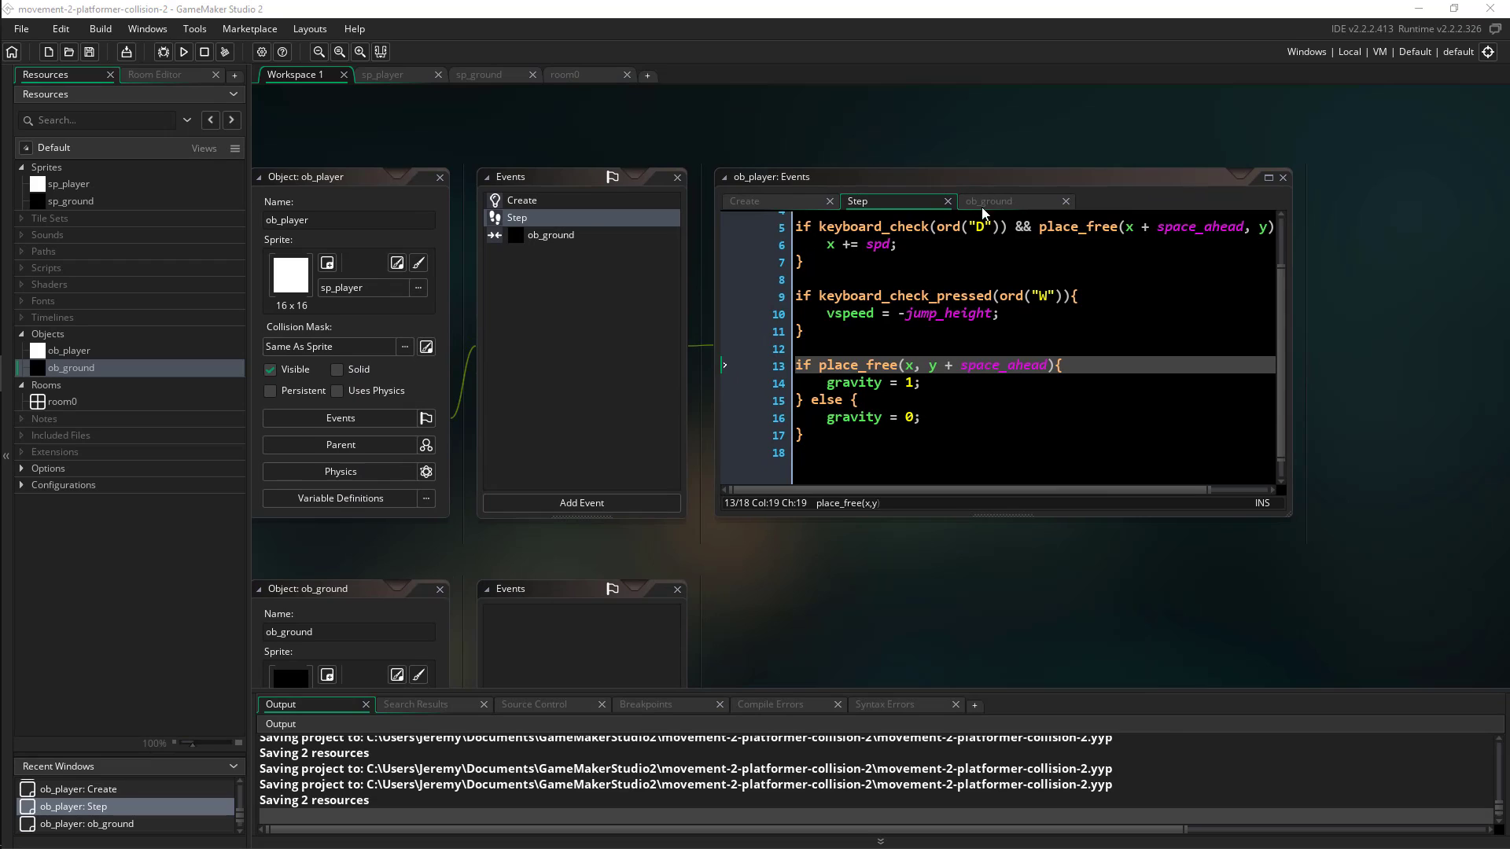
# Step: Write move_contact_solid(direction, 12); then vspeed = 0; in the ob_ground collision event
pyautogui.click(988, 201)
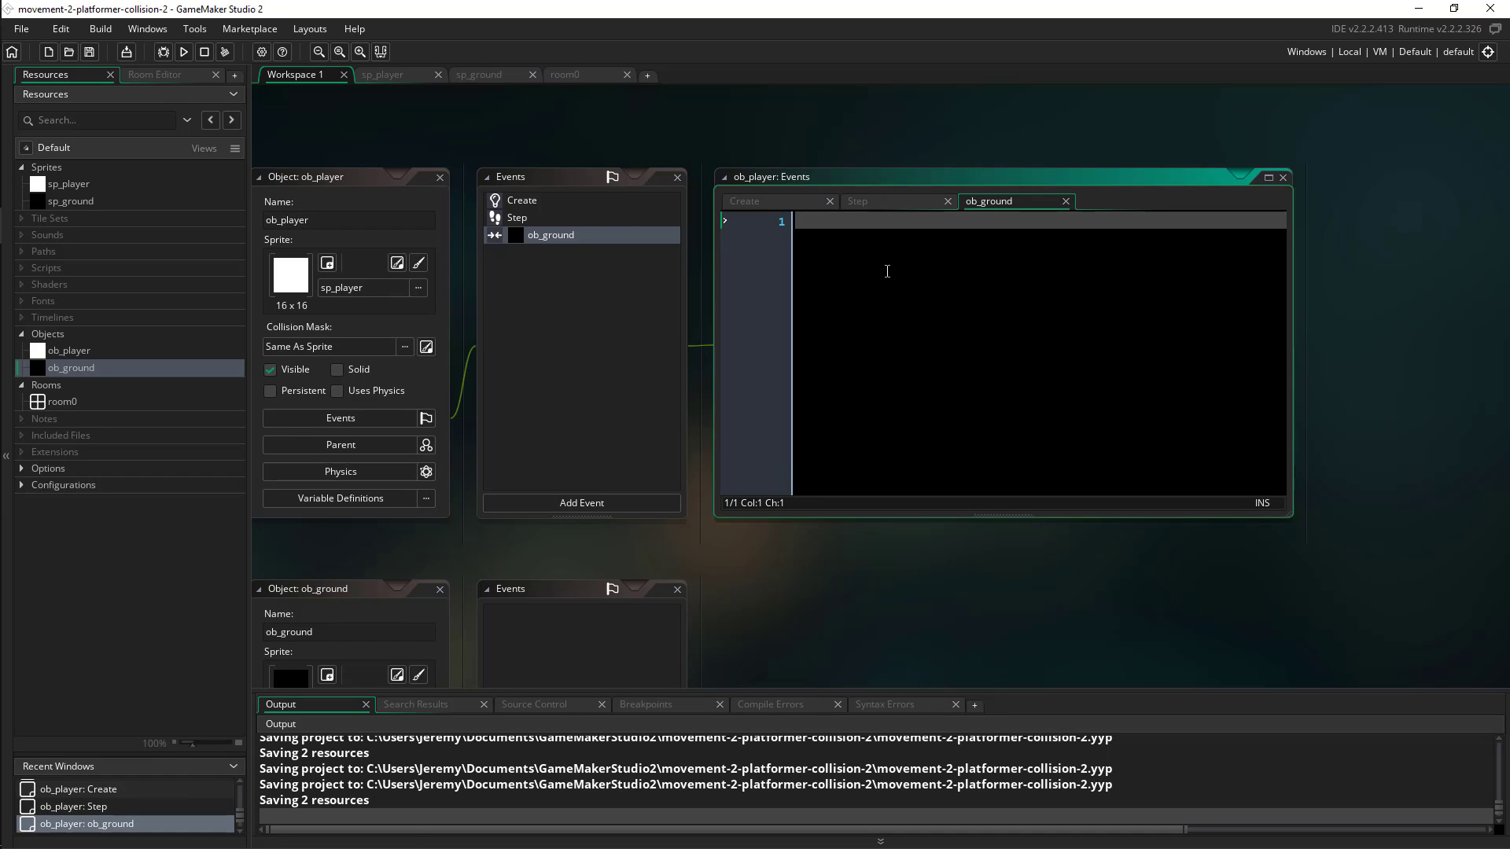
pyautogui.write('vspeed = 0;')
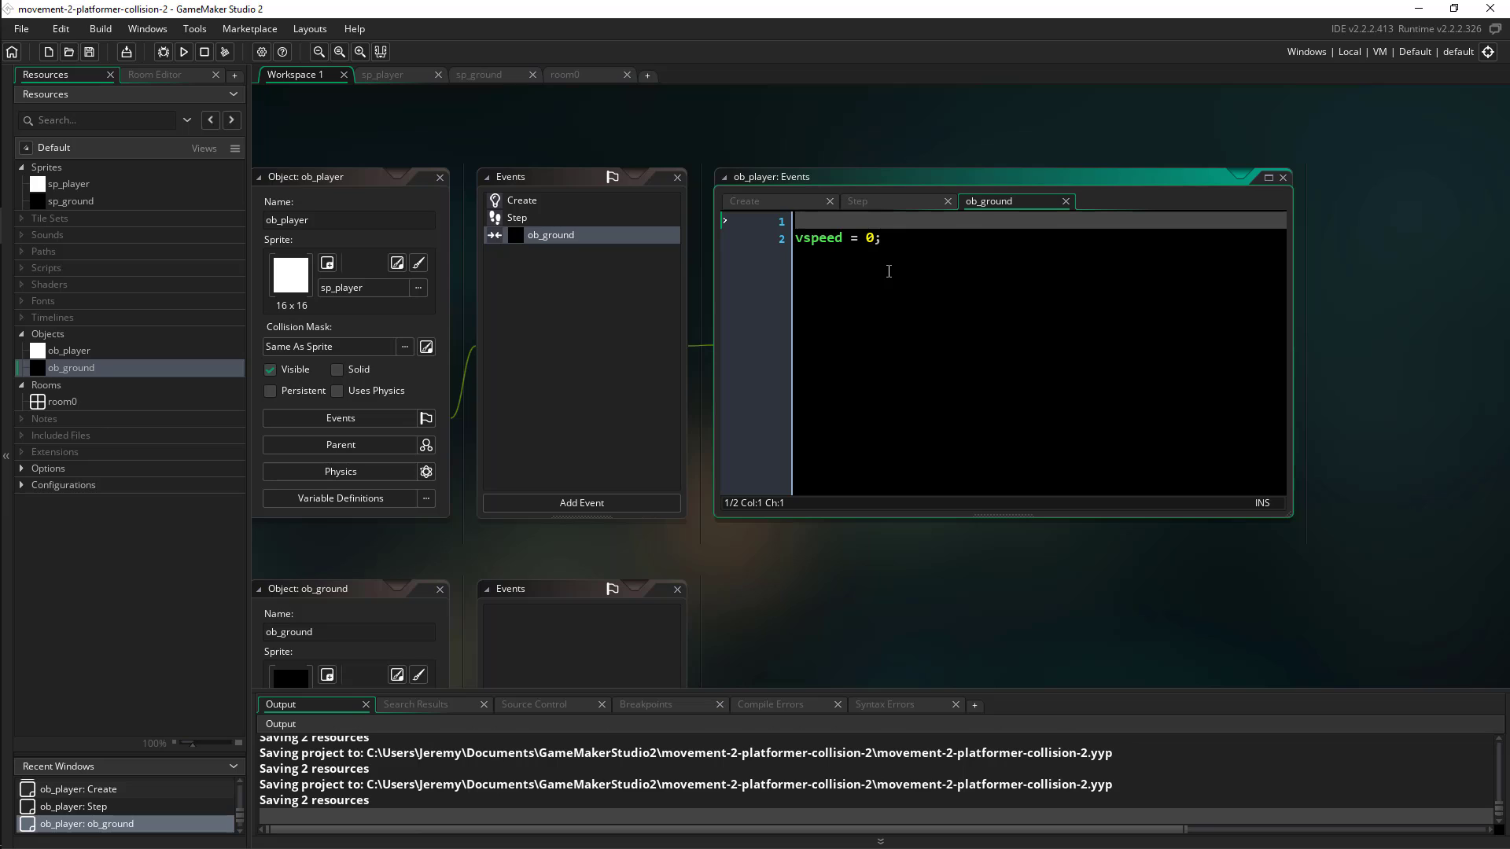
pyautogui.write('move')
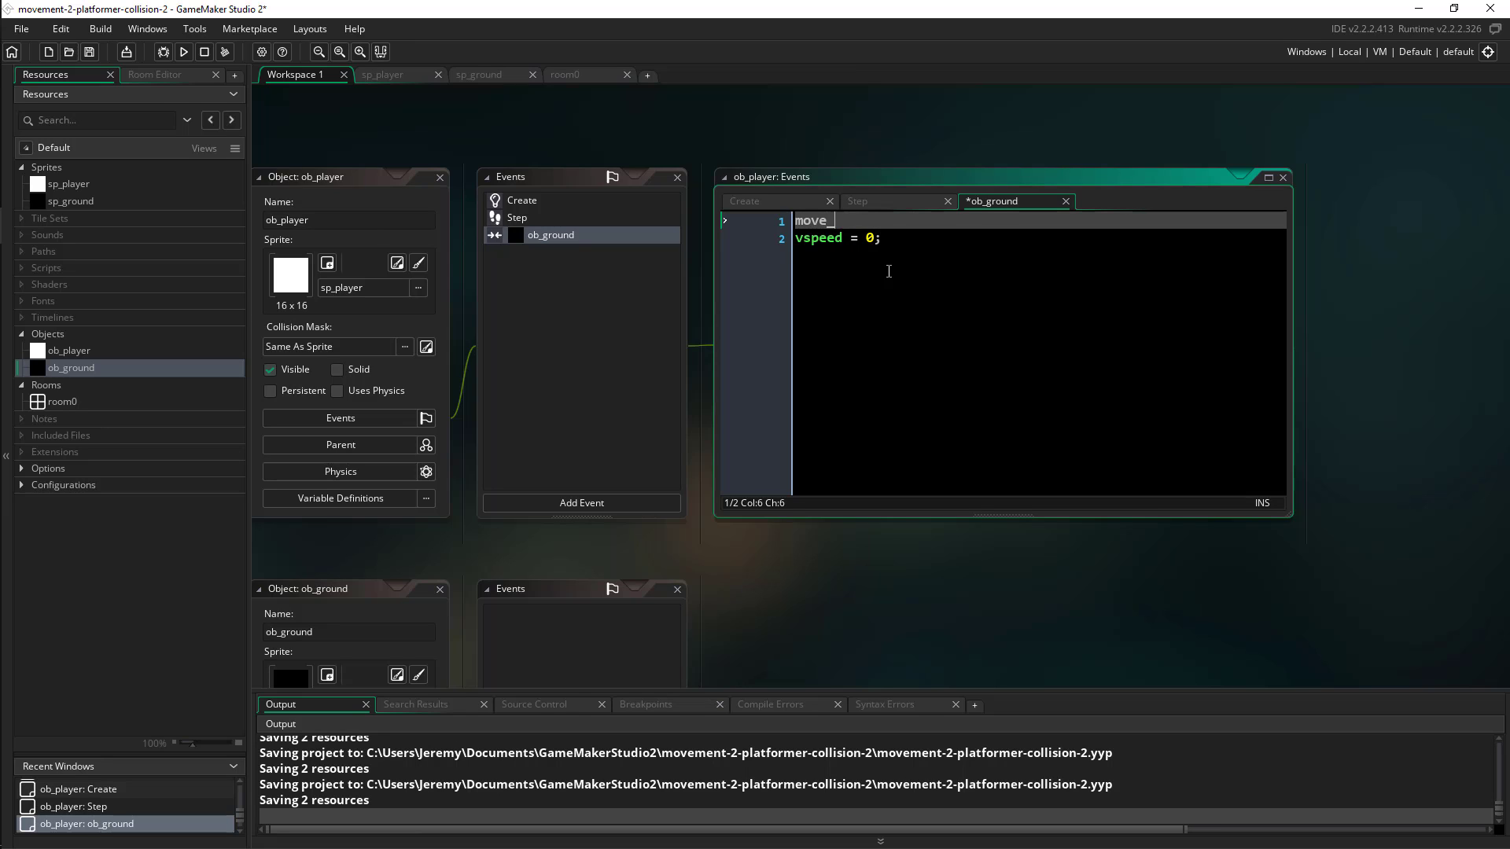
pyautogui.write('_contact_solid(')
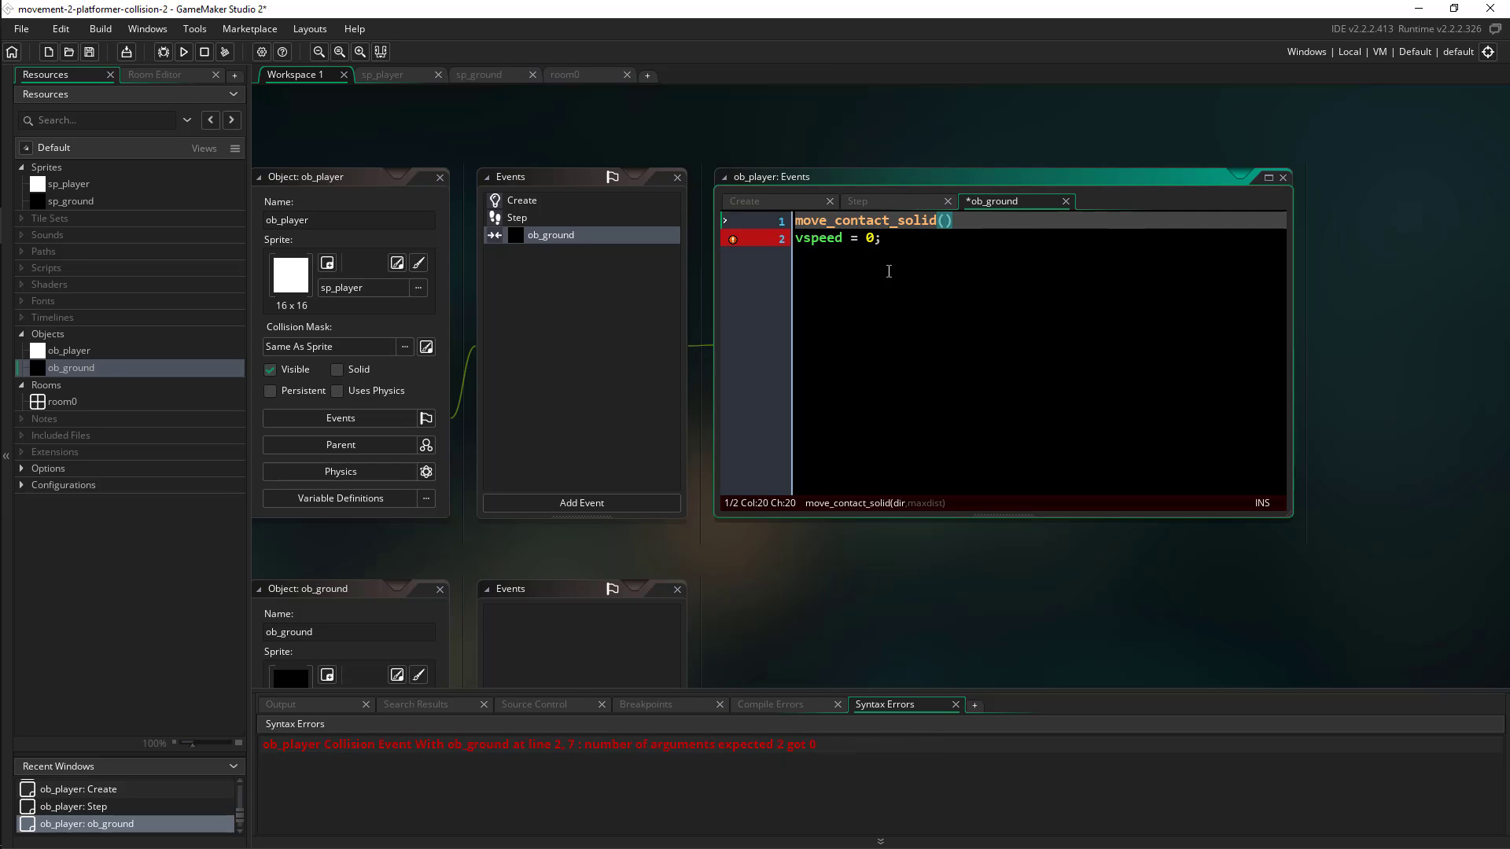
pyautogui.moveTo(902, 514)
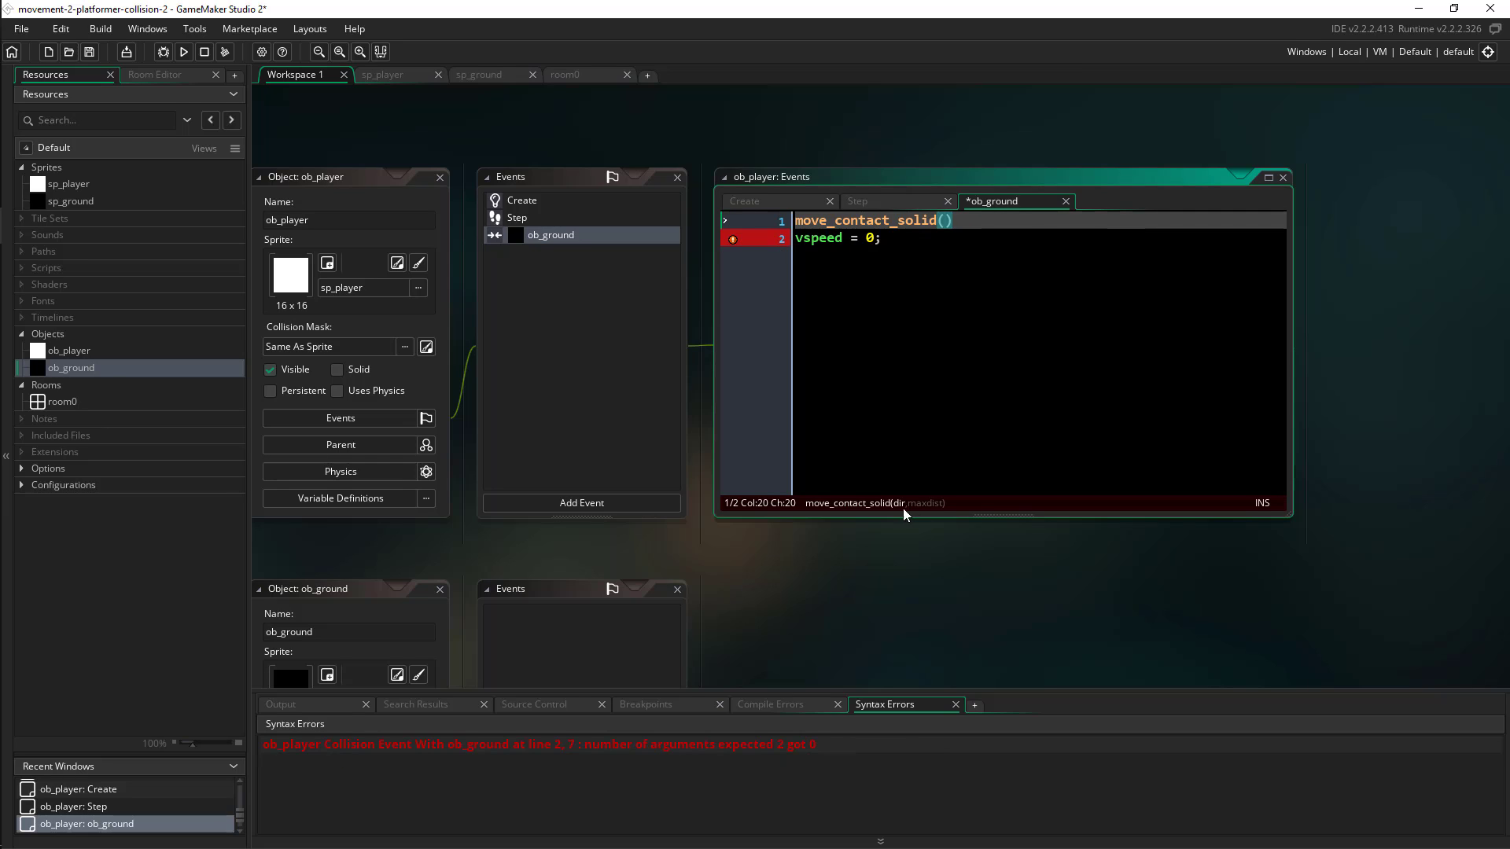
pyautogui.moveTo(910, 510)
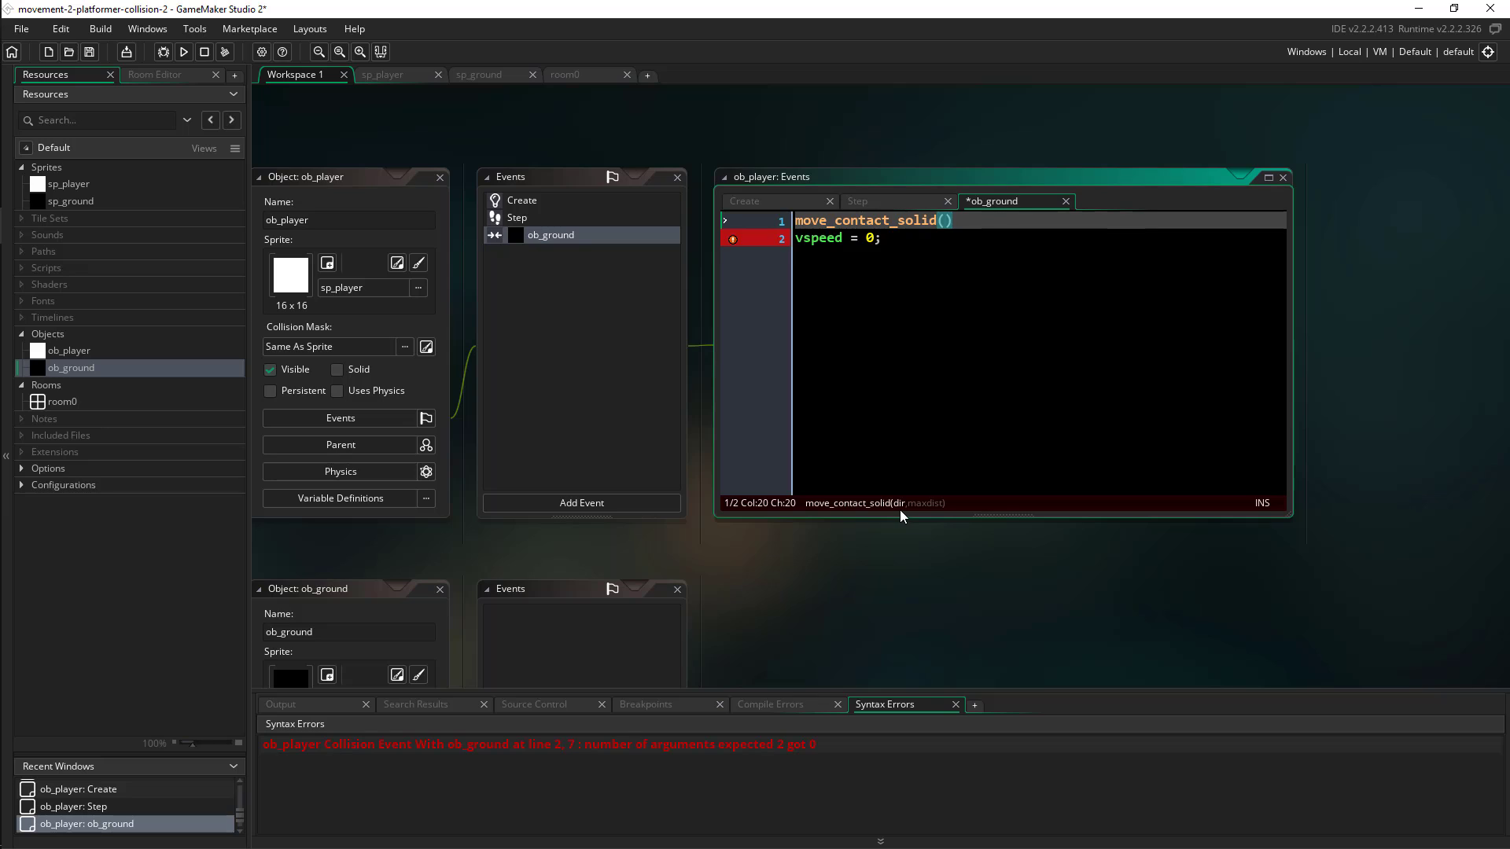
pyautogui.moveTo(933, 386)
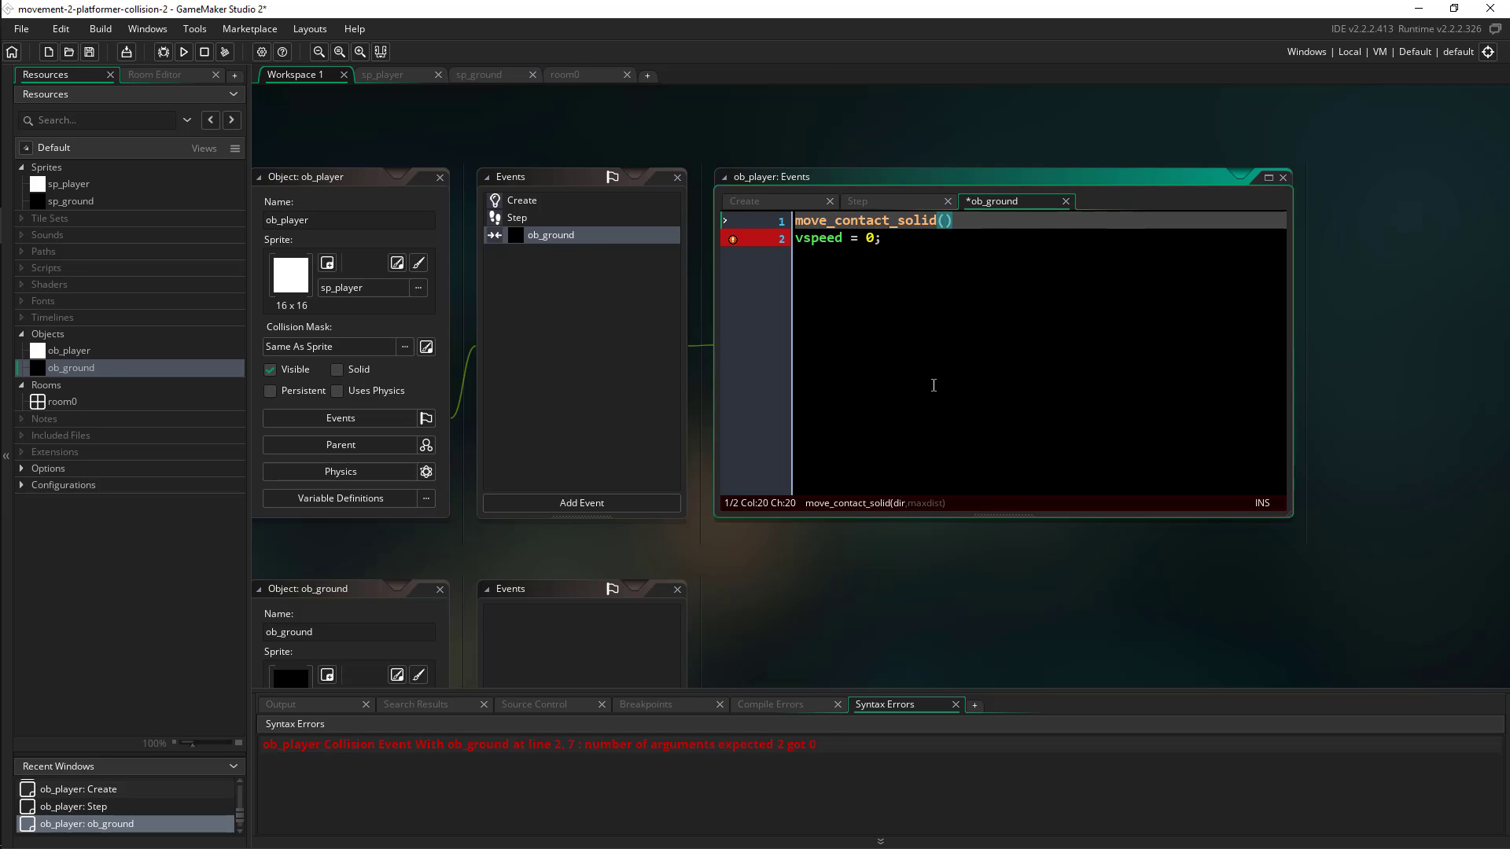
pyautogui.write('direction')
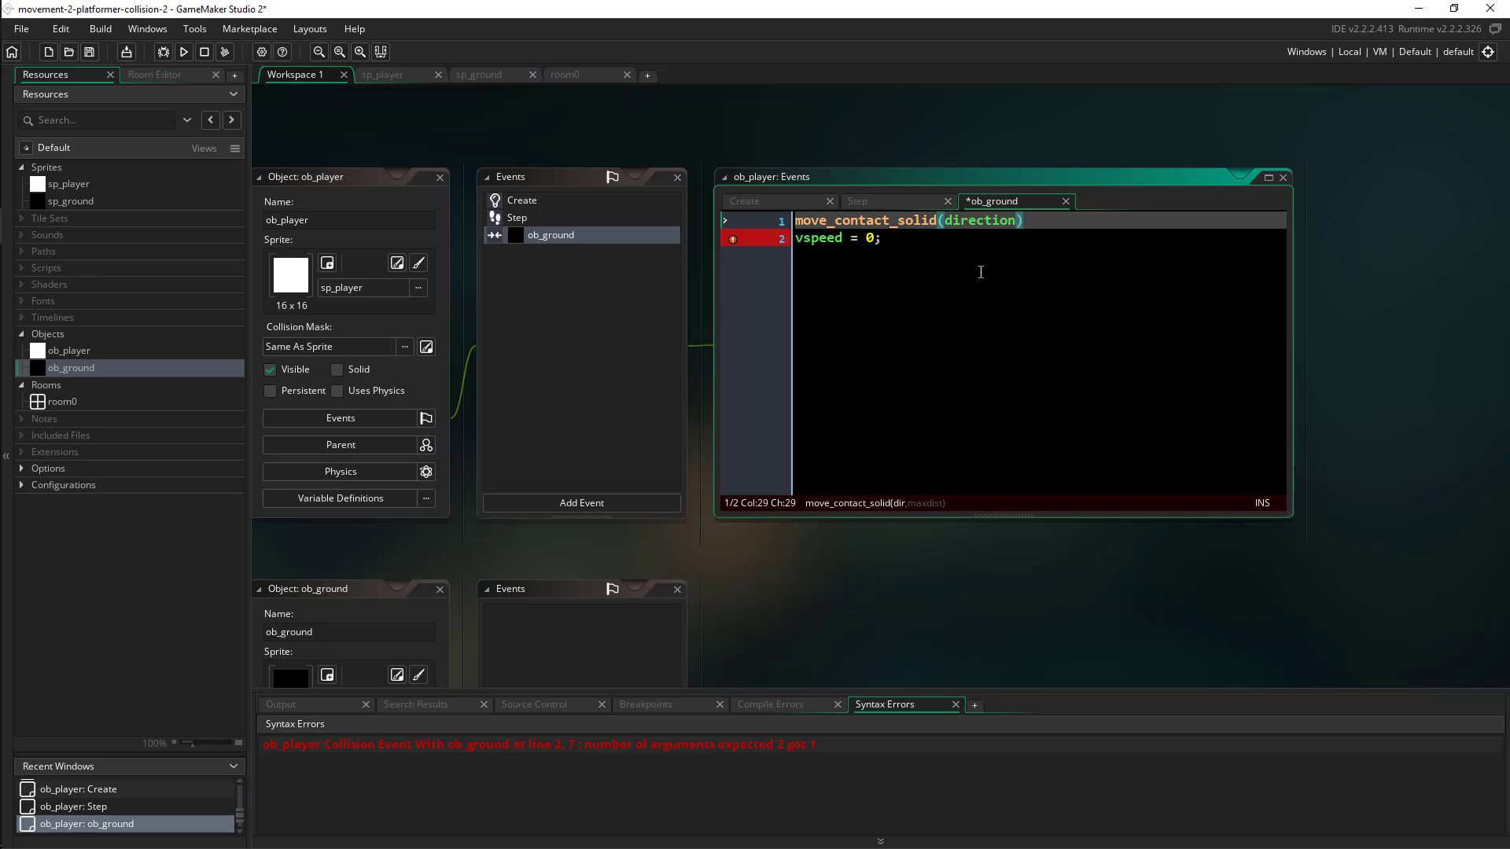
pyautogui.write(', 12')
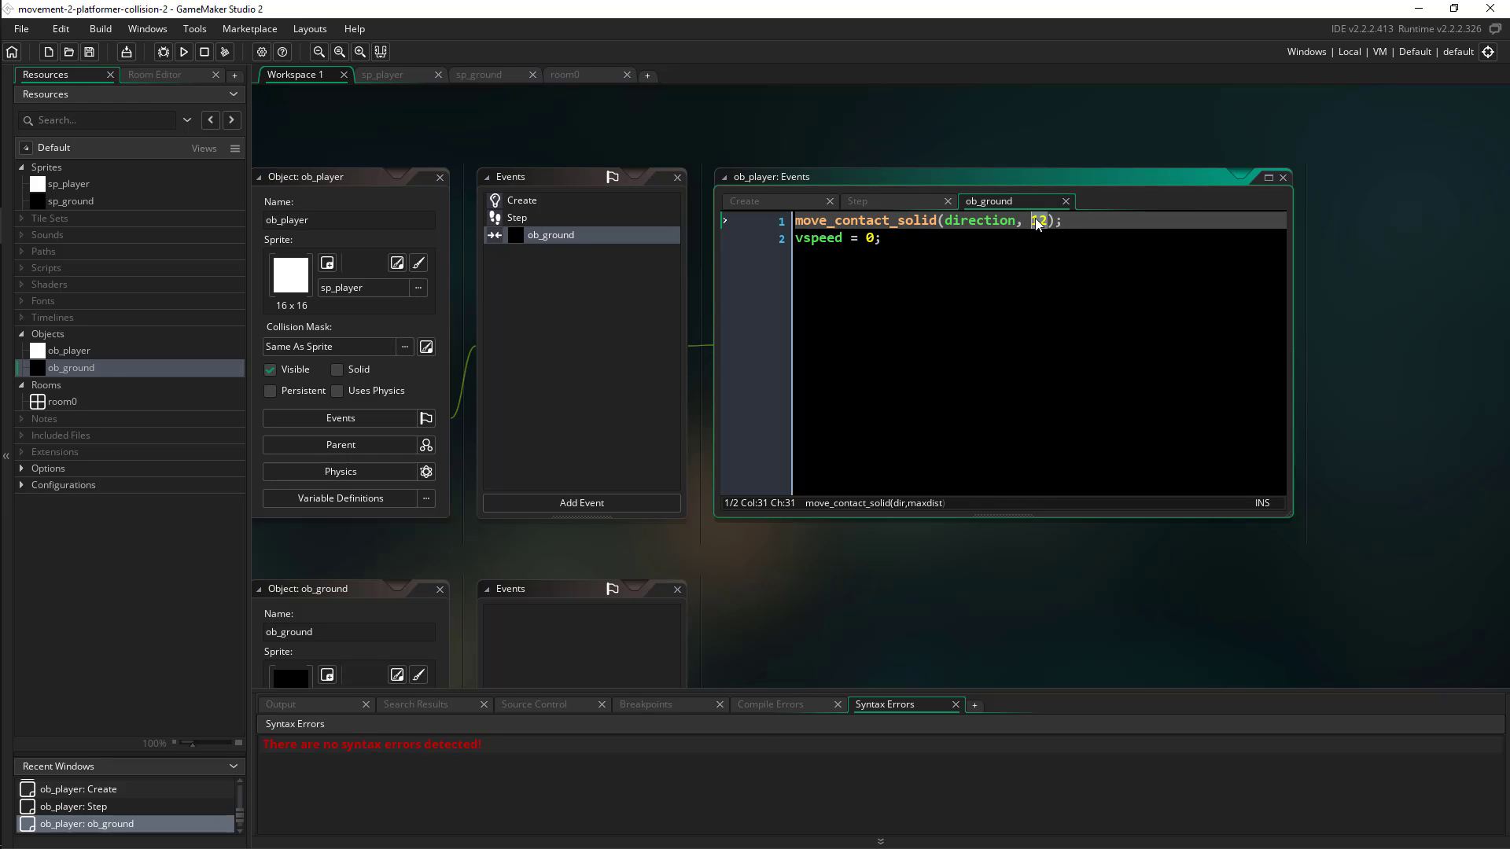
pyautogui.write('12')
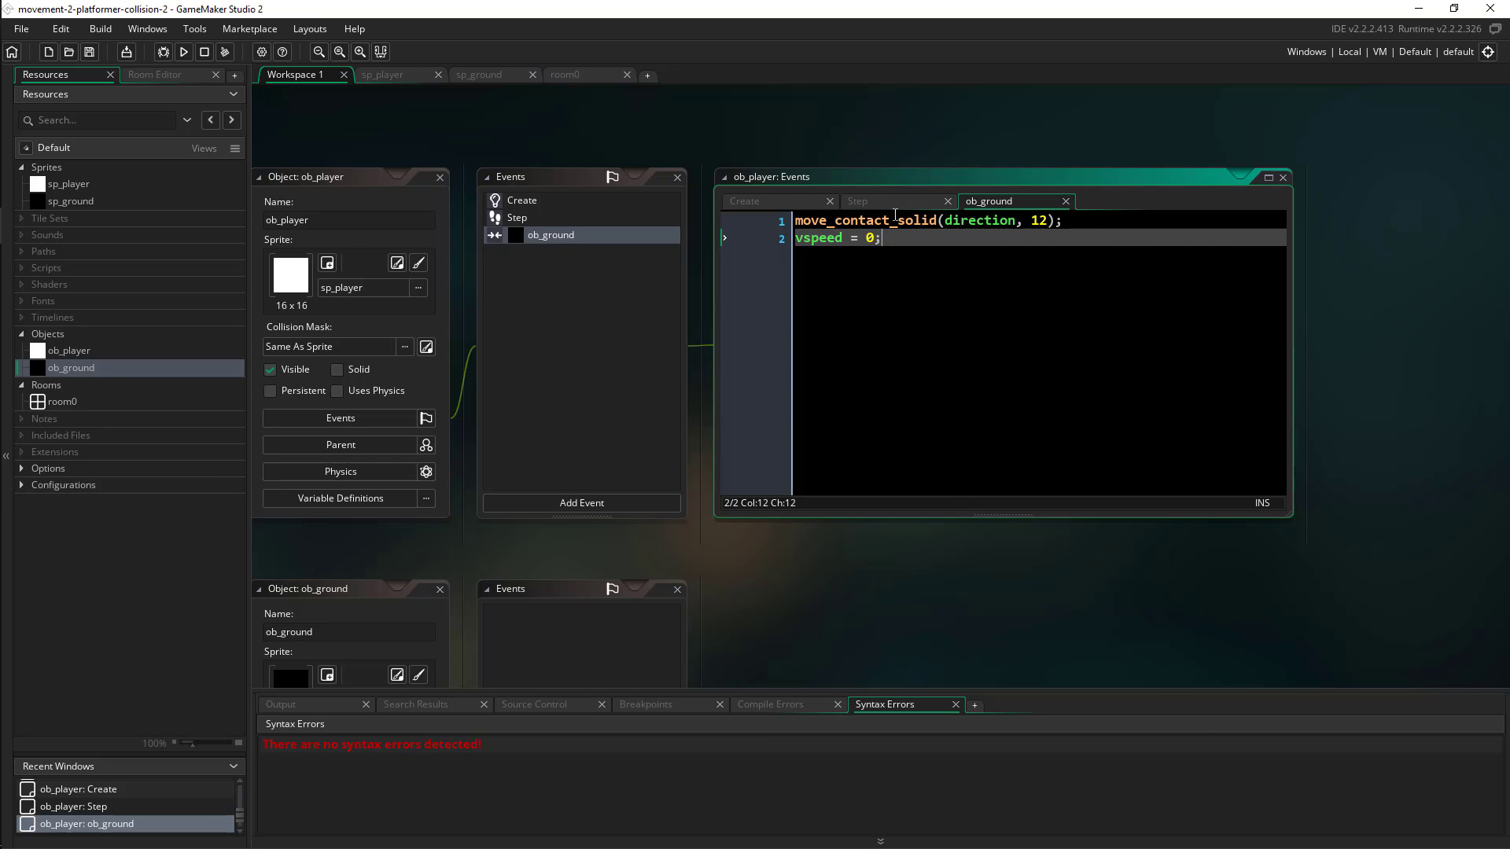
pyautogui.click(857, 200)
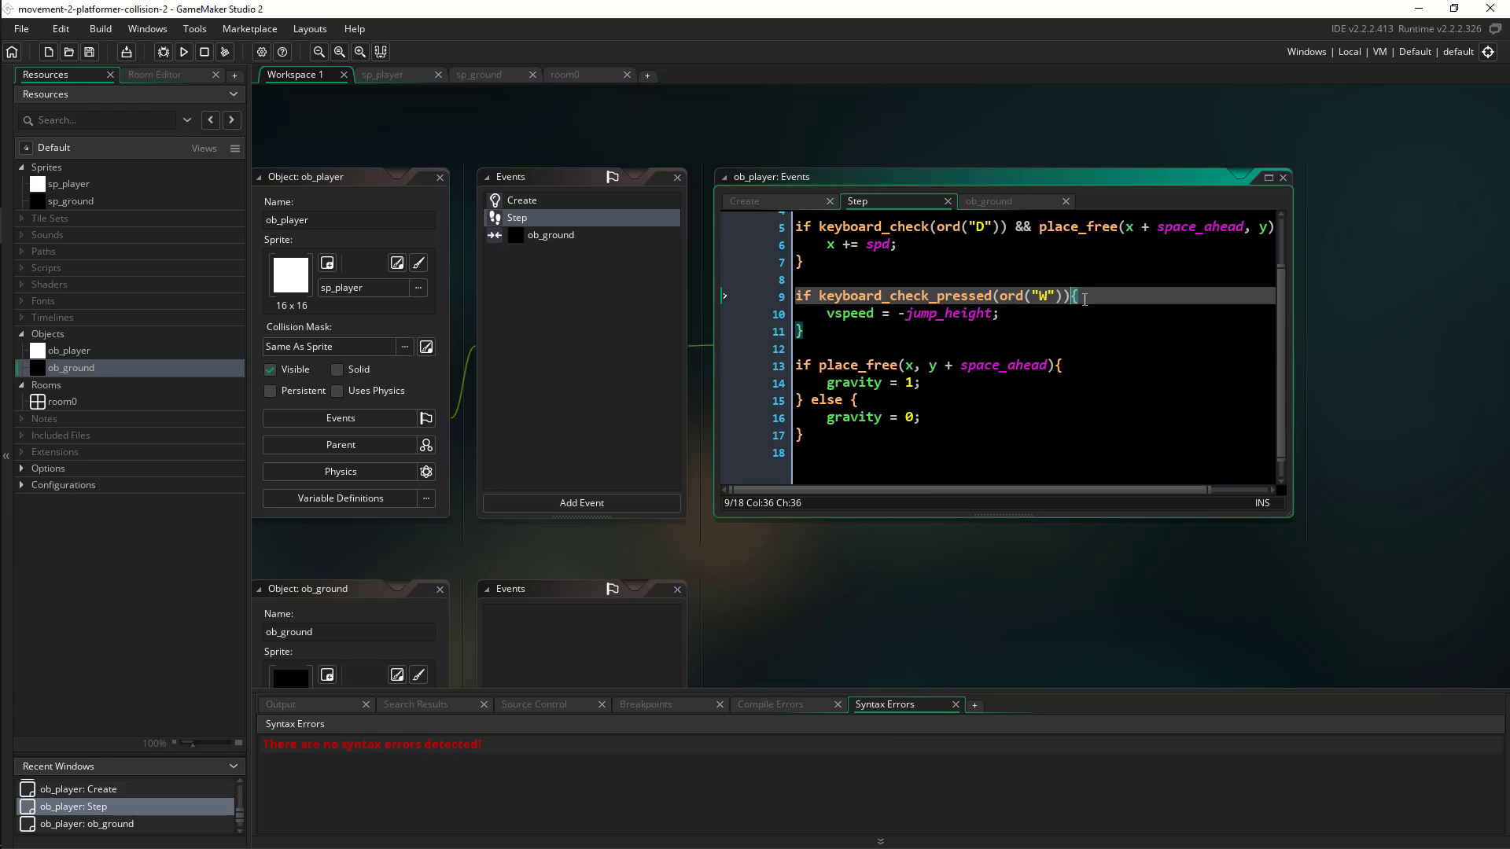
# Step: Extend the W jump condition with && !place_free(x, y + space_ahead)
pyautogui.write('&& place')
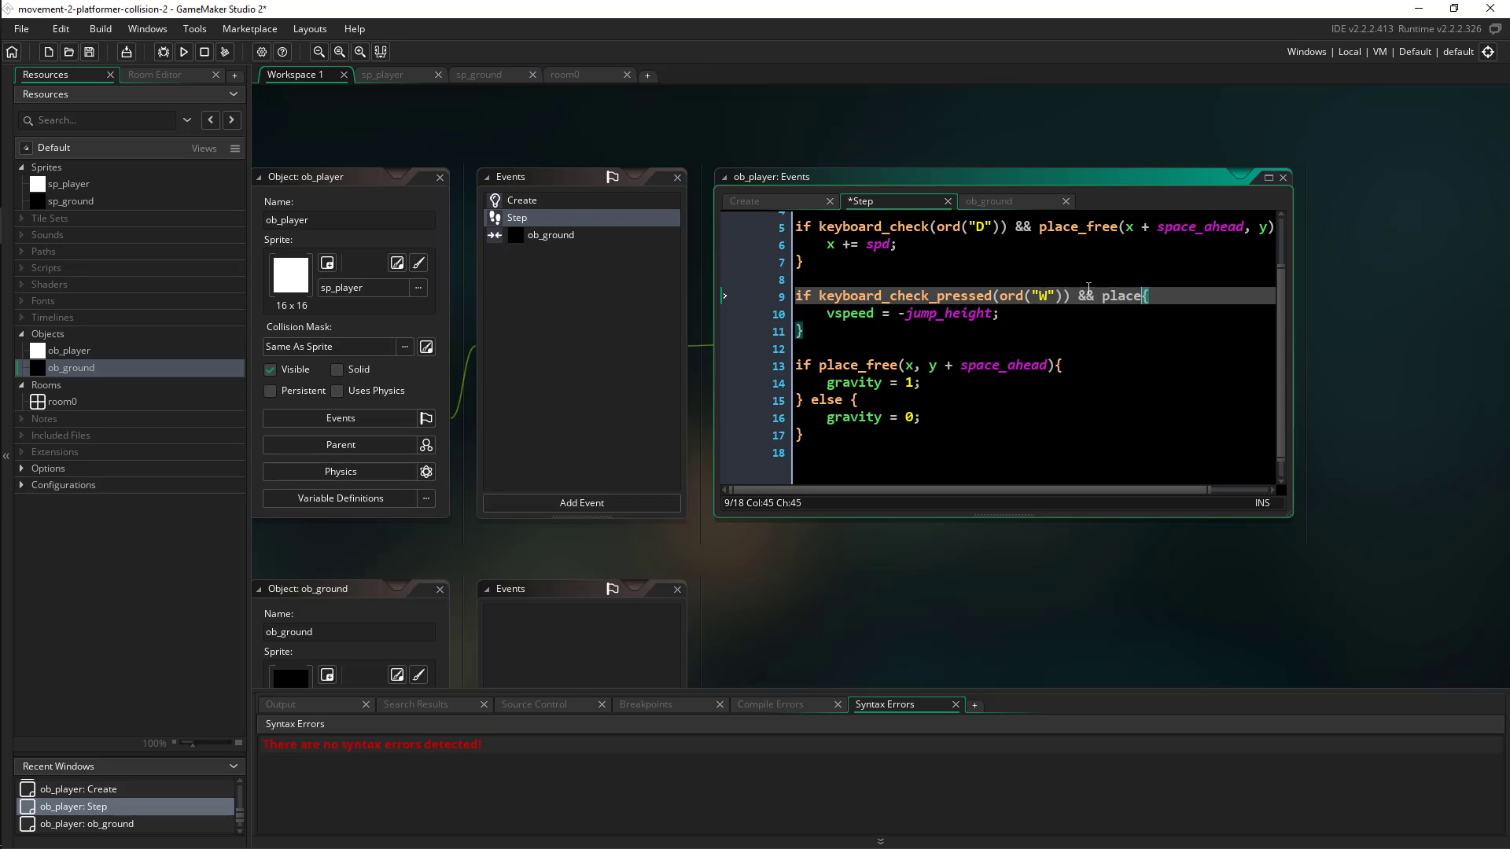
pyautogui.write('!place_free(x')
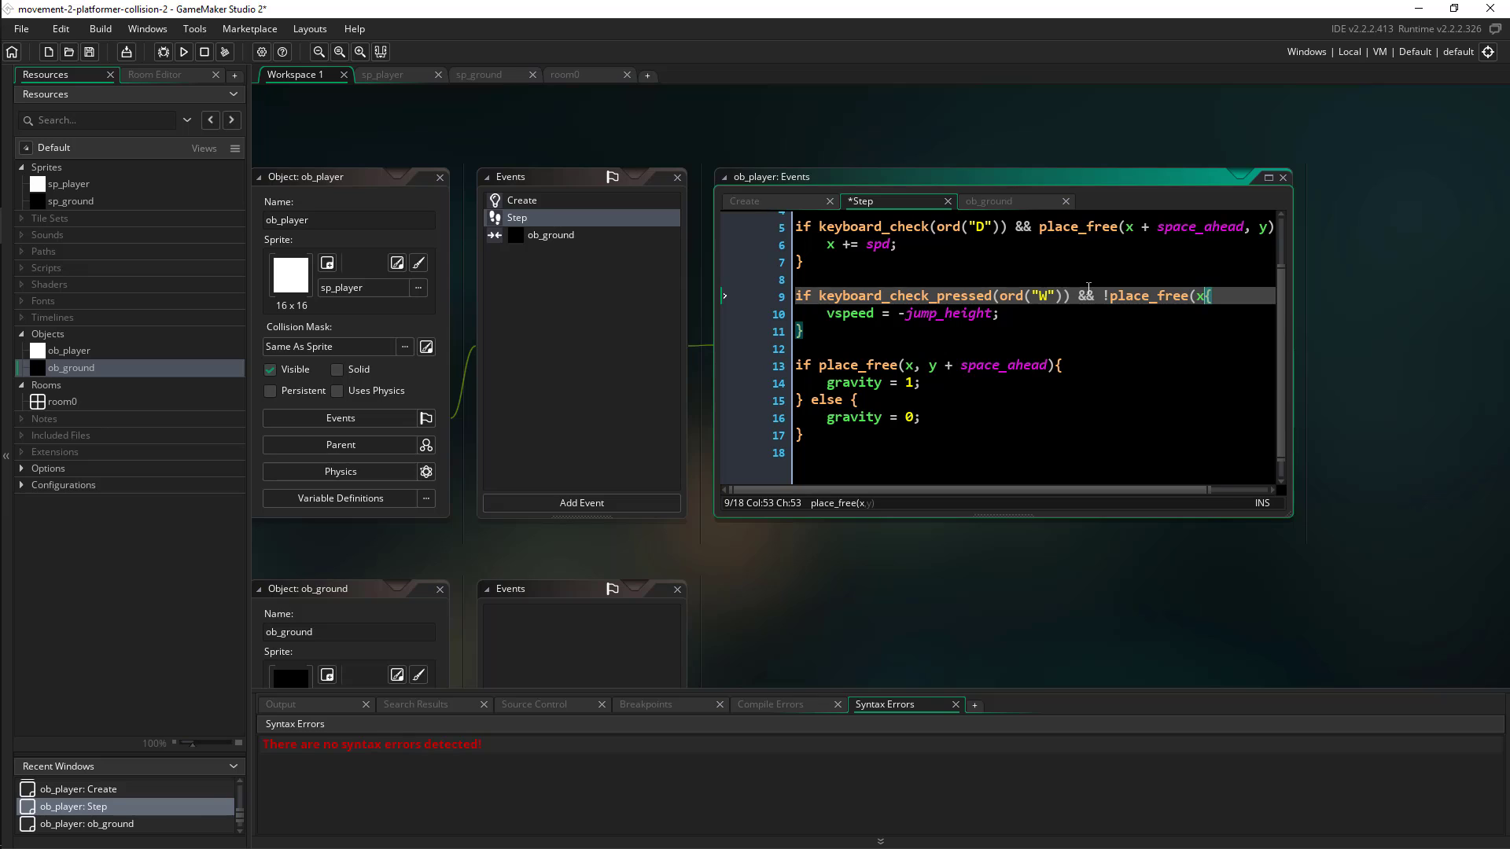
pyautogui.write(', y + spa')
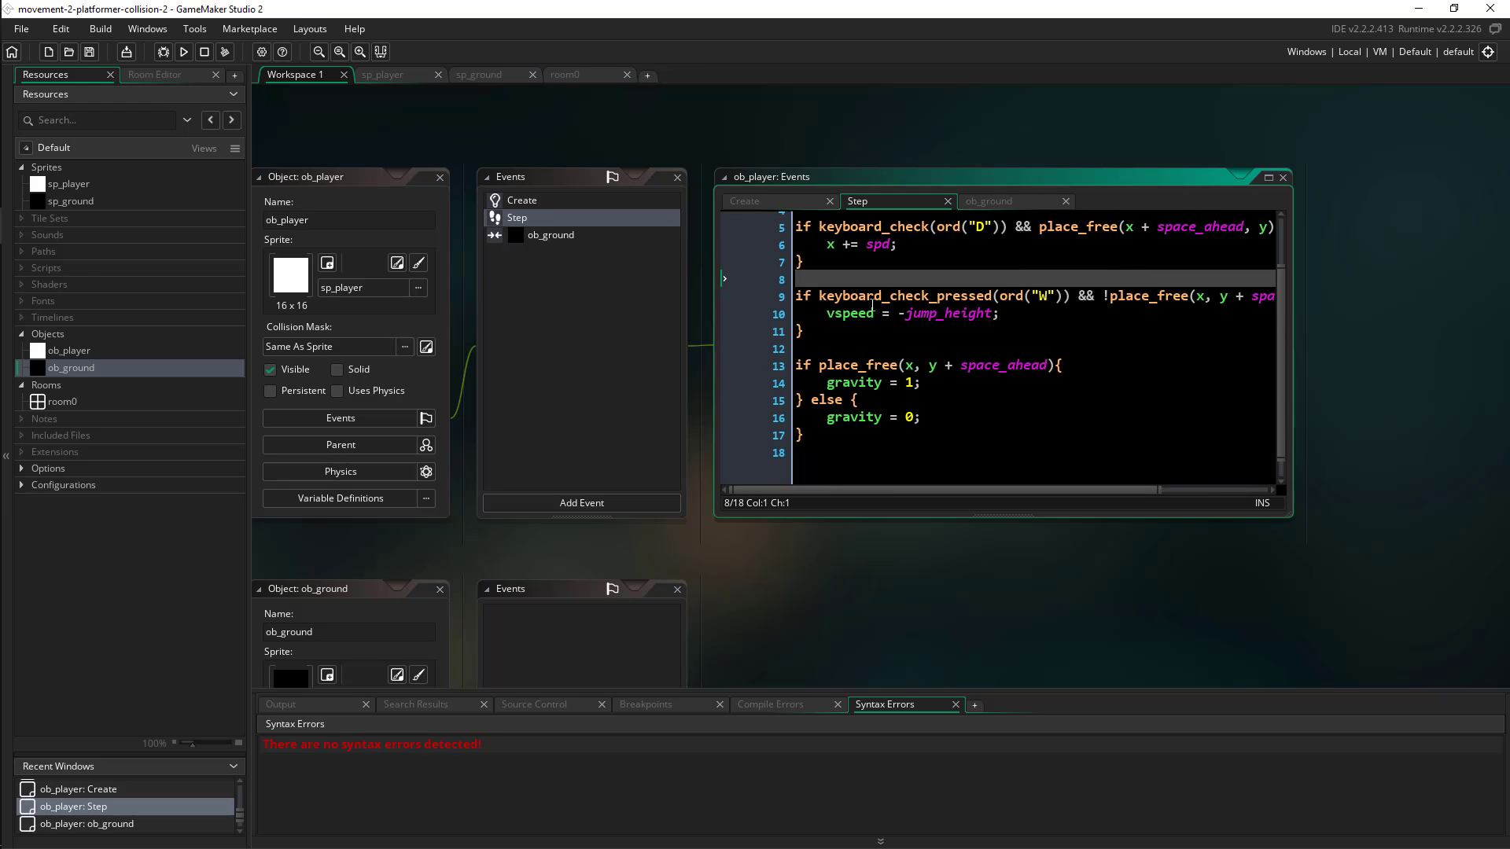
pyautogui.moveTo(1041, 298)
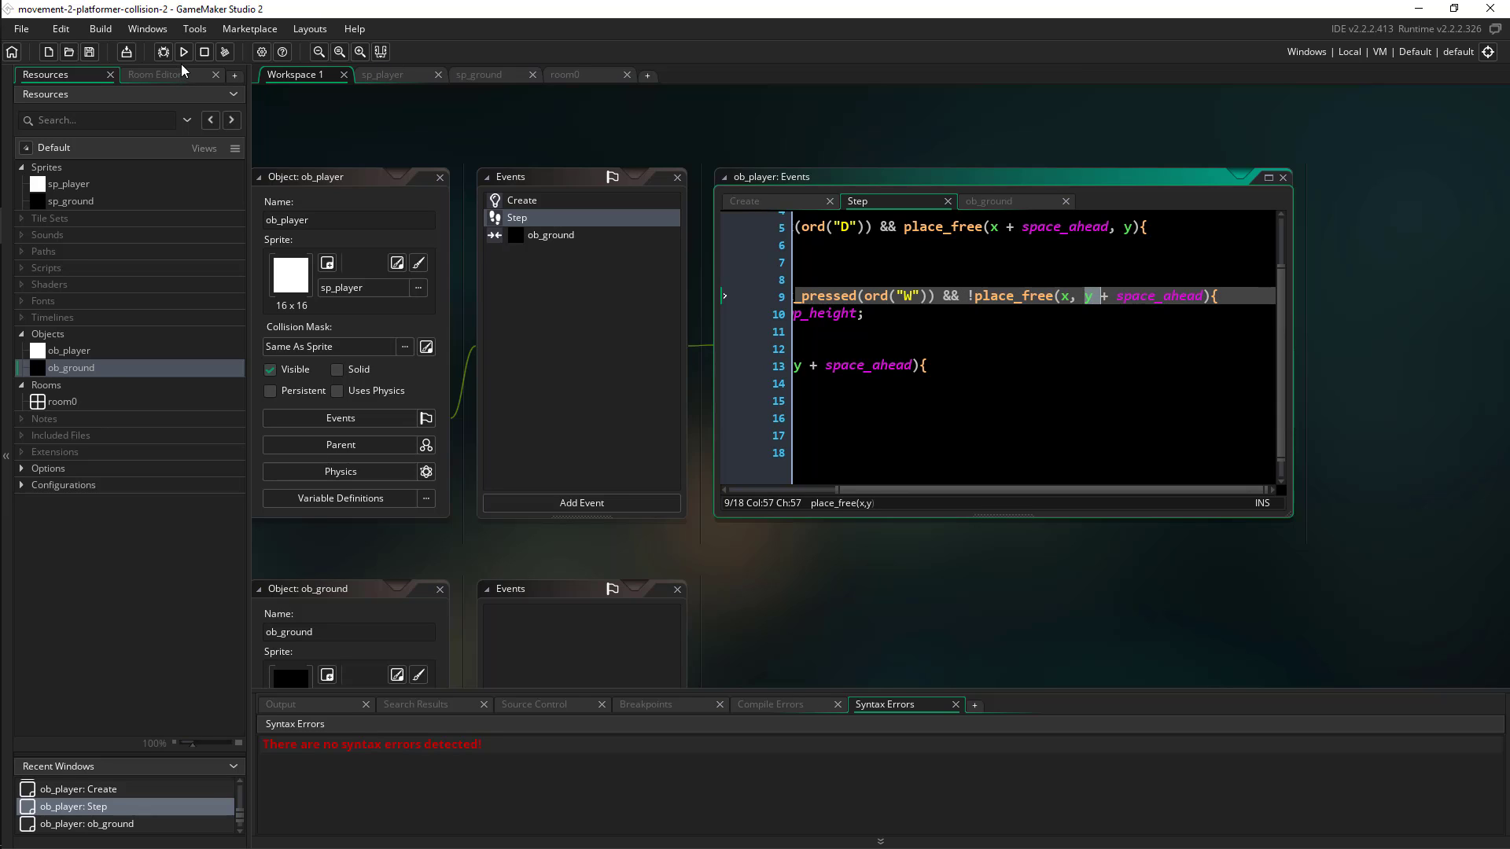
pyautogui.click(182, 52)
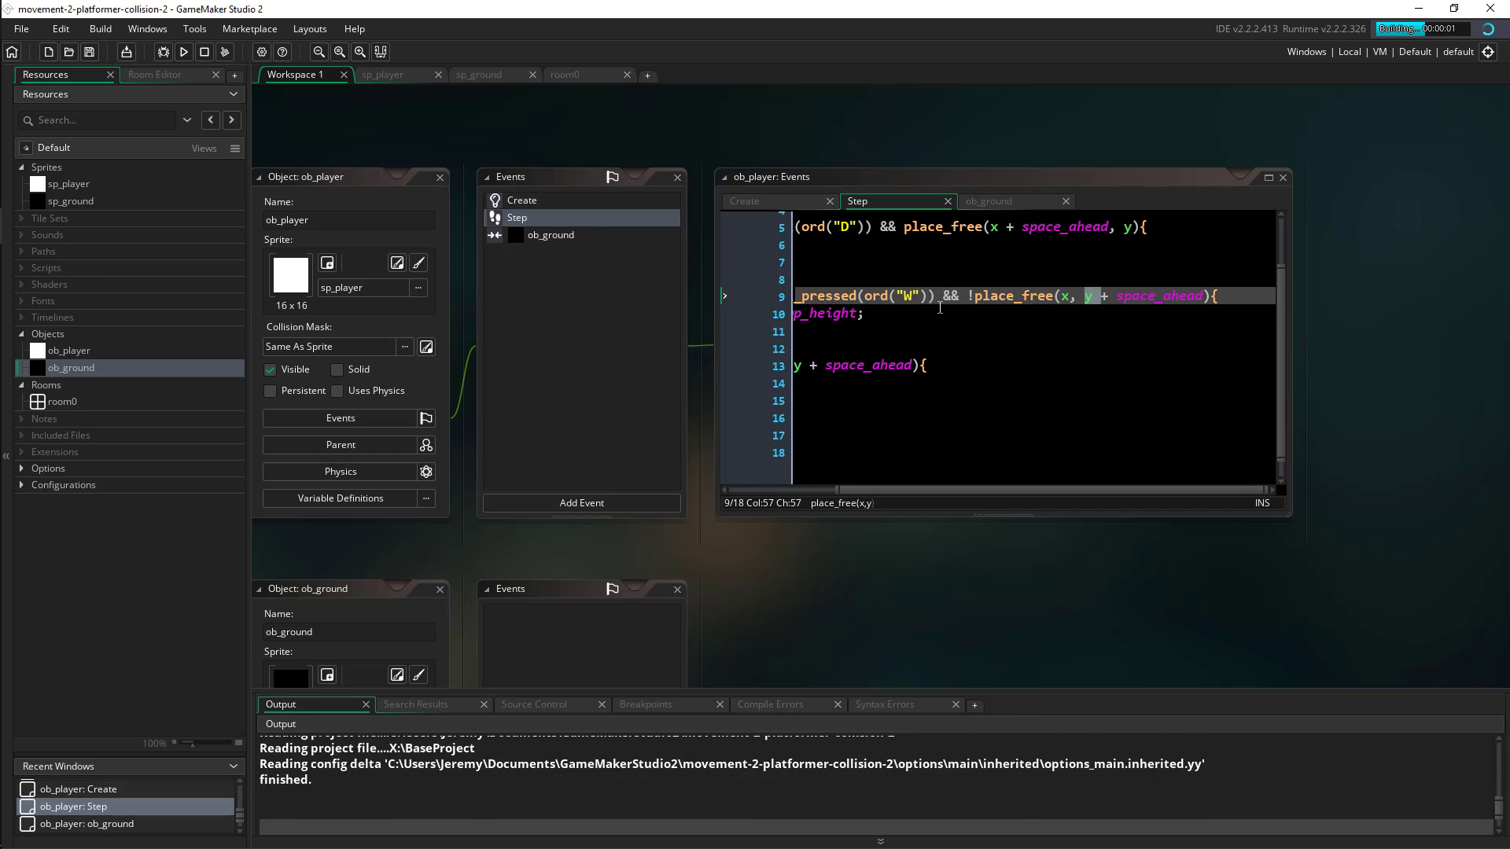
pyautogui.click(183, 52)
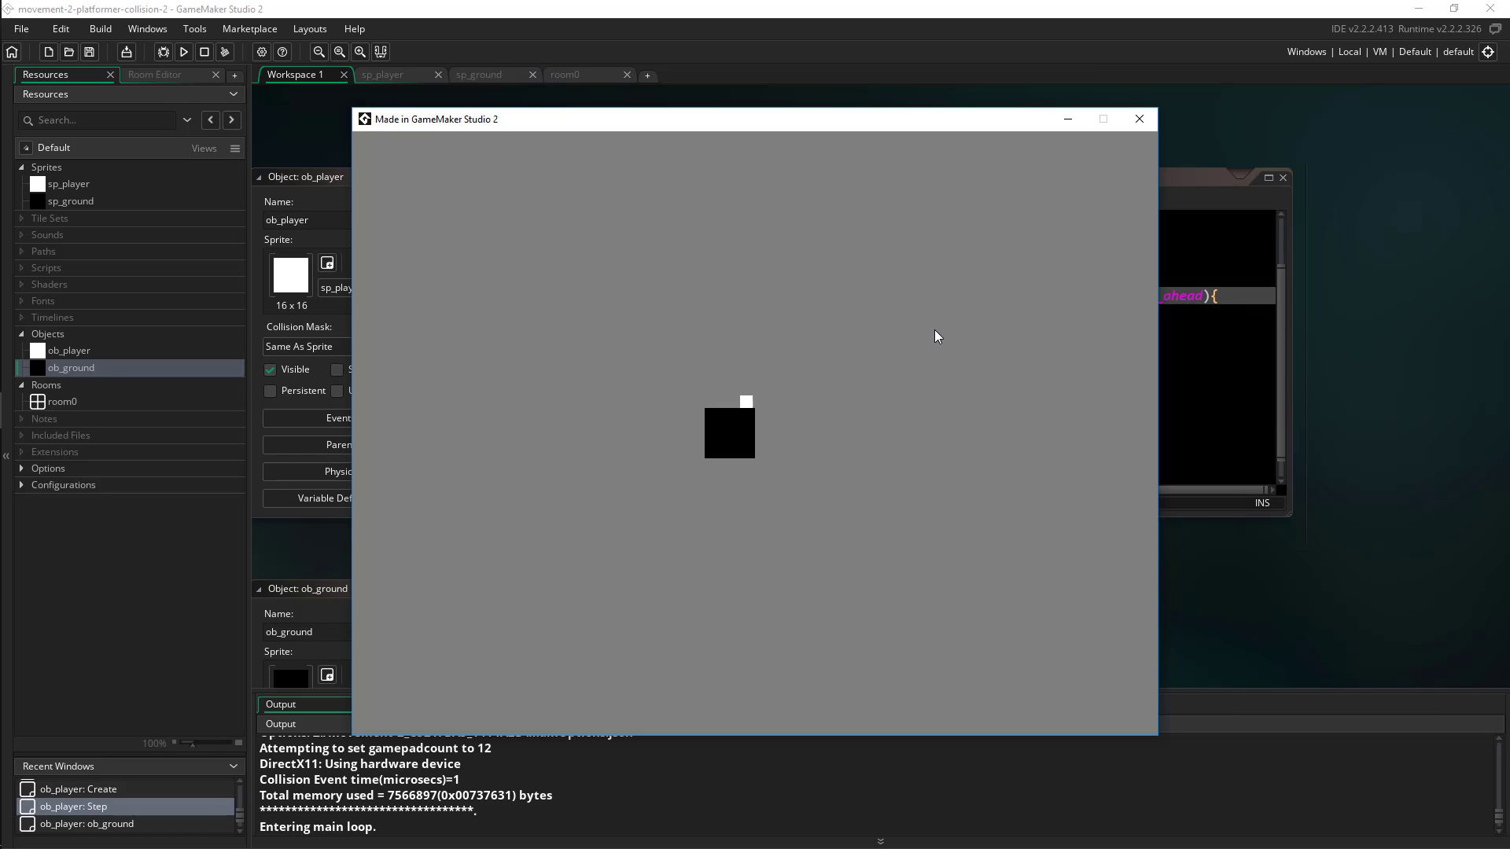
pyautogui.click(1139, 118)
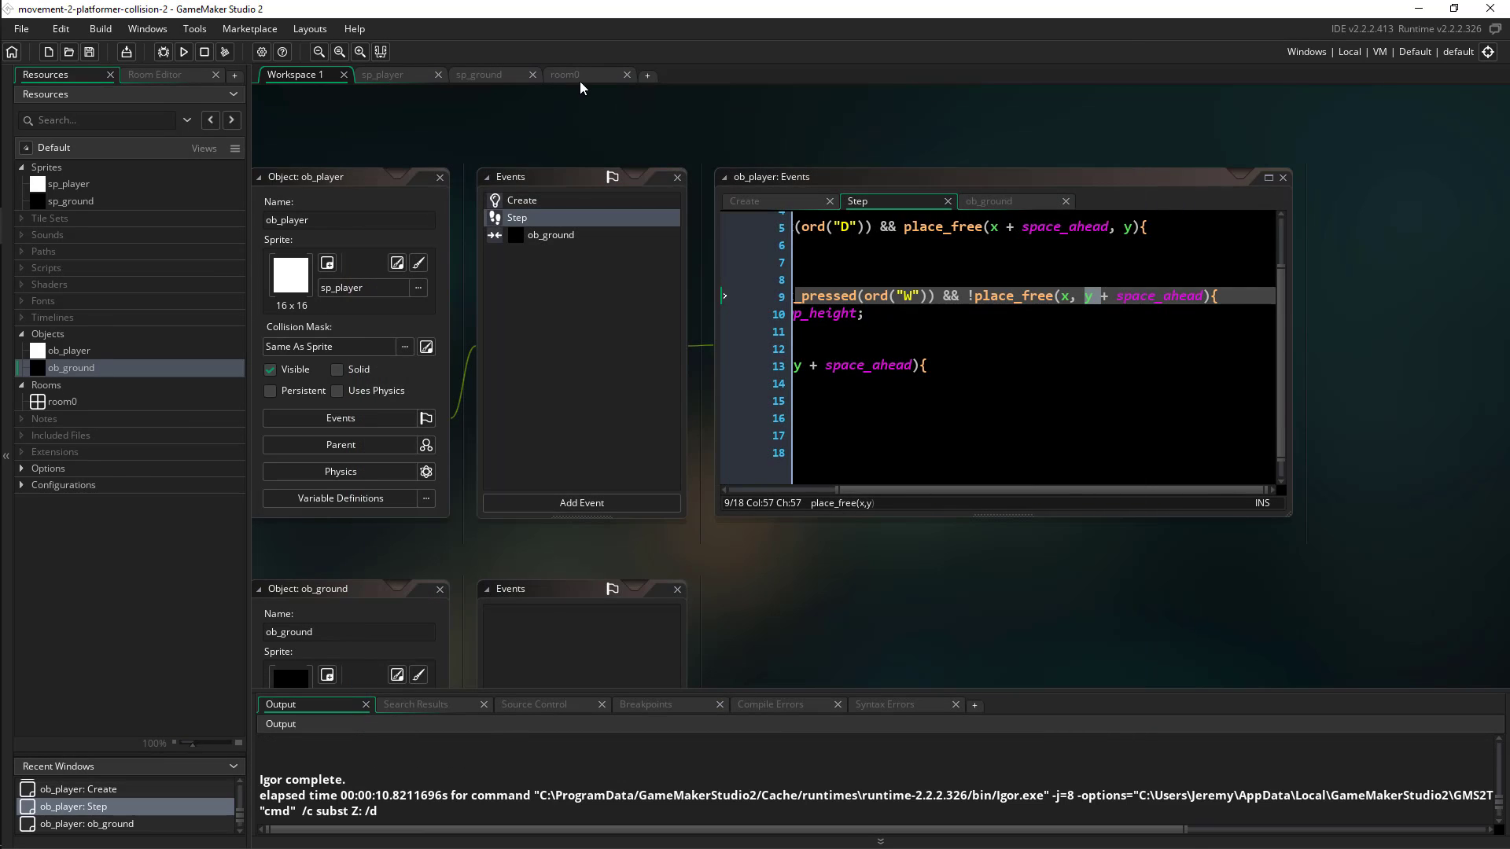
# Step: In room0, raise the top ground block a cell and select the side blocks
pyautogui.click(565, 74)
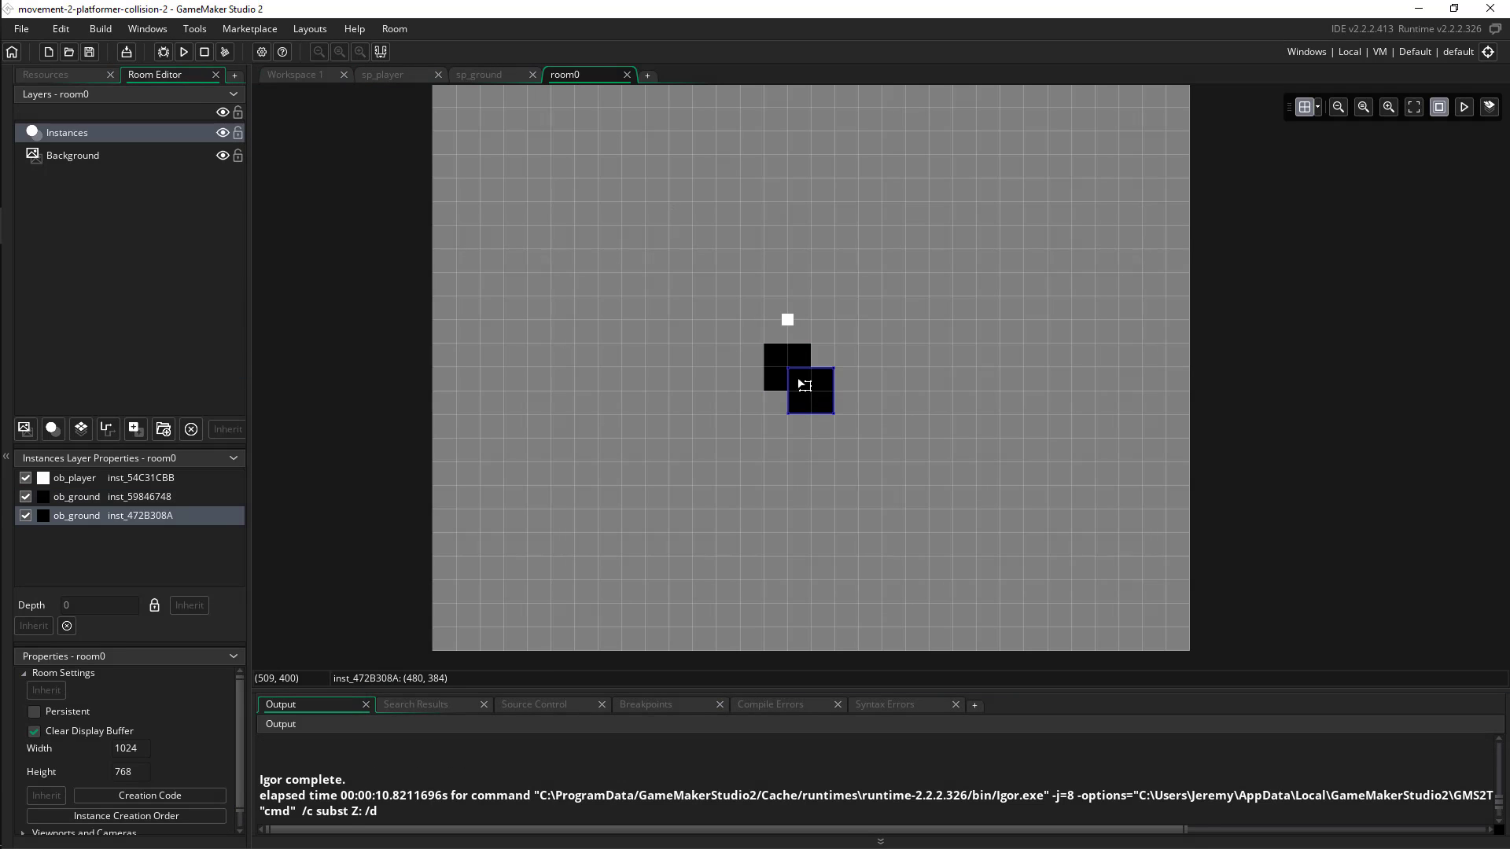
pyautogui.click(835, 368)
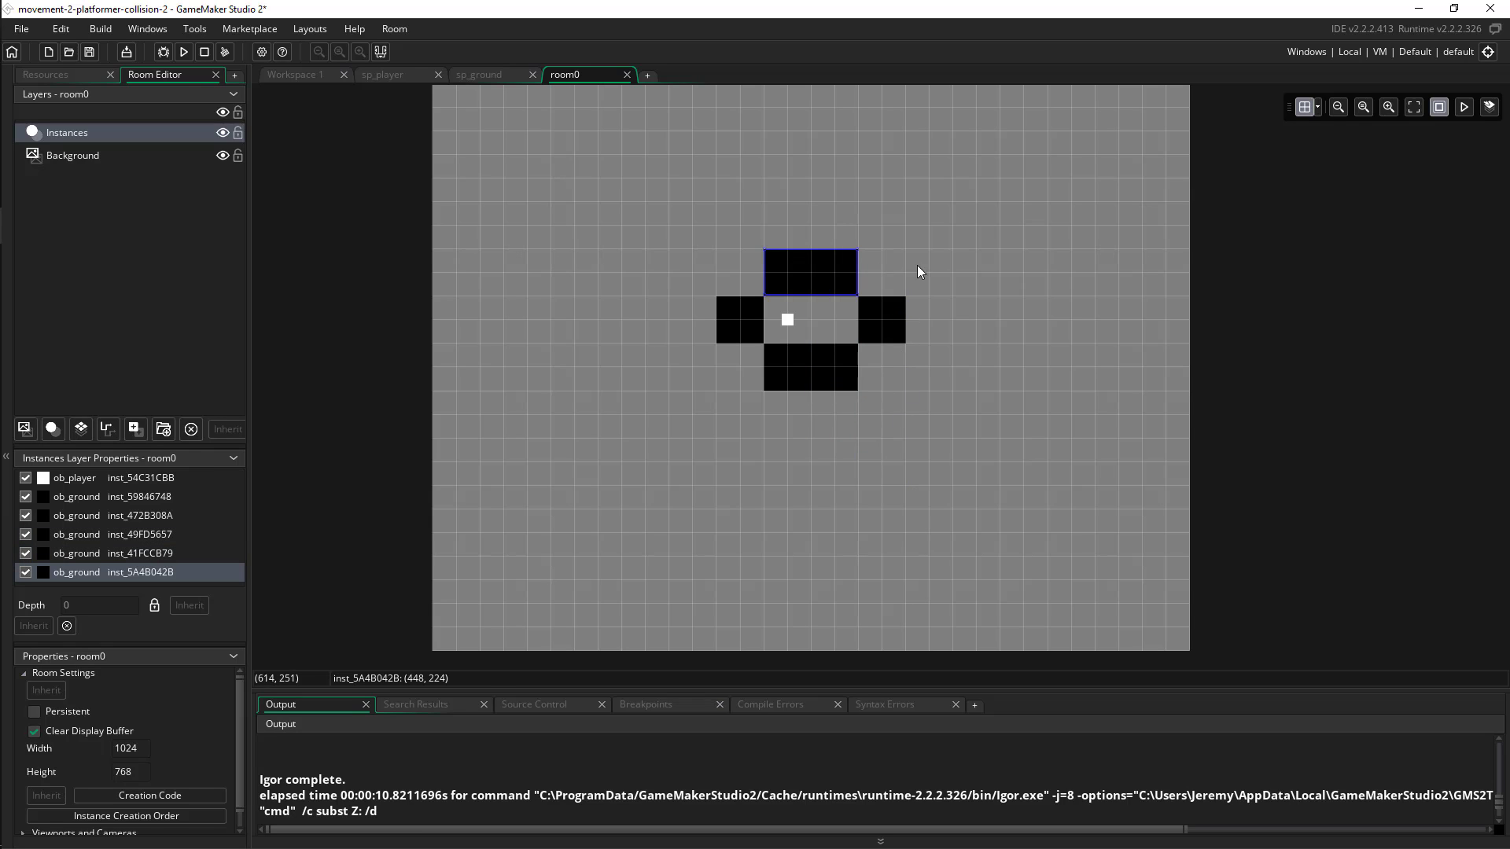
pyautogui.moveTo(810, 274); pyautogui.dragTo(810, 249)
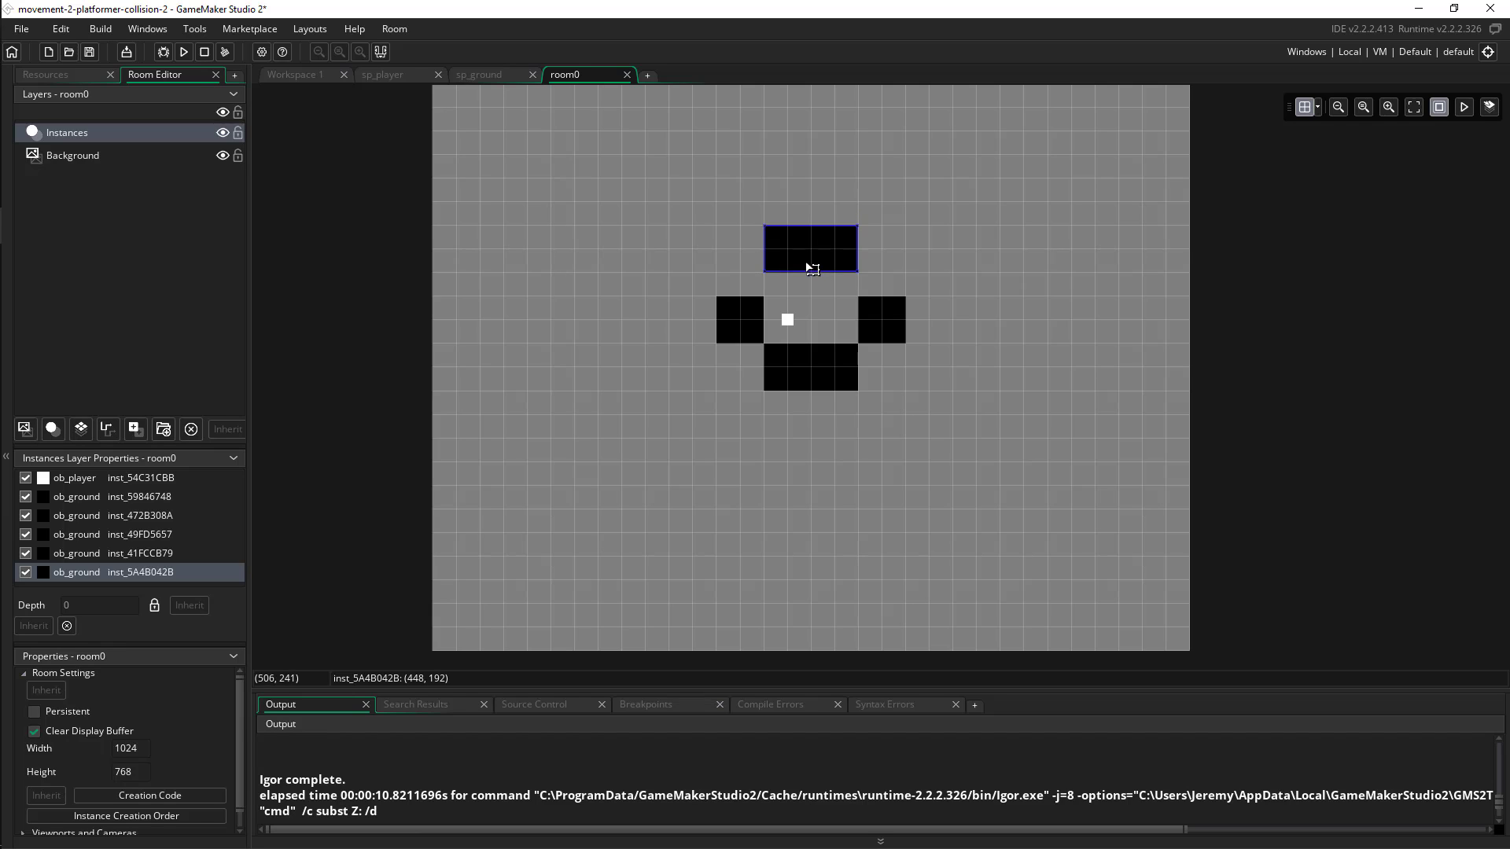
pyautogui.click(740, 319)
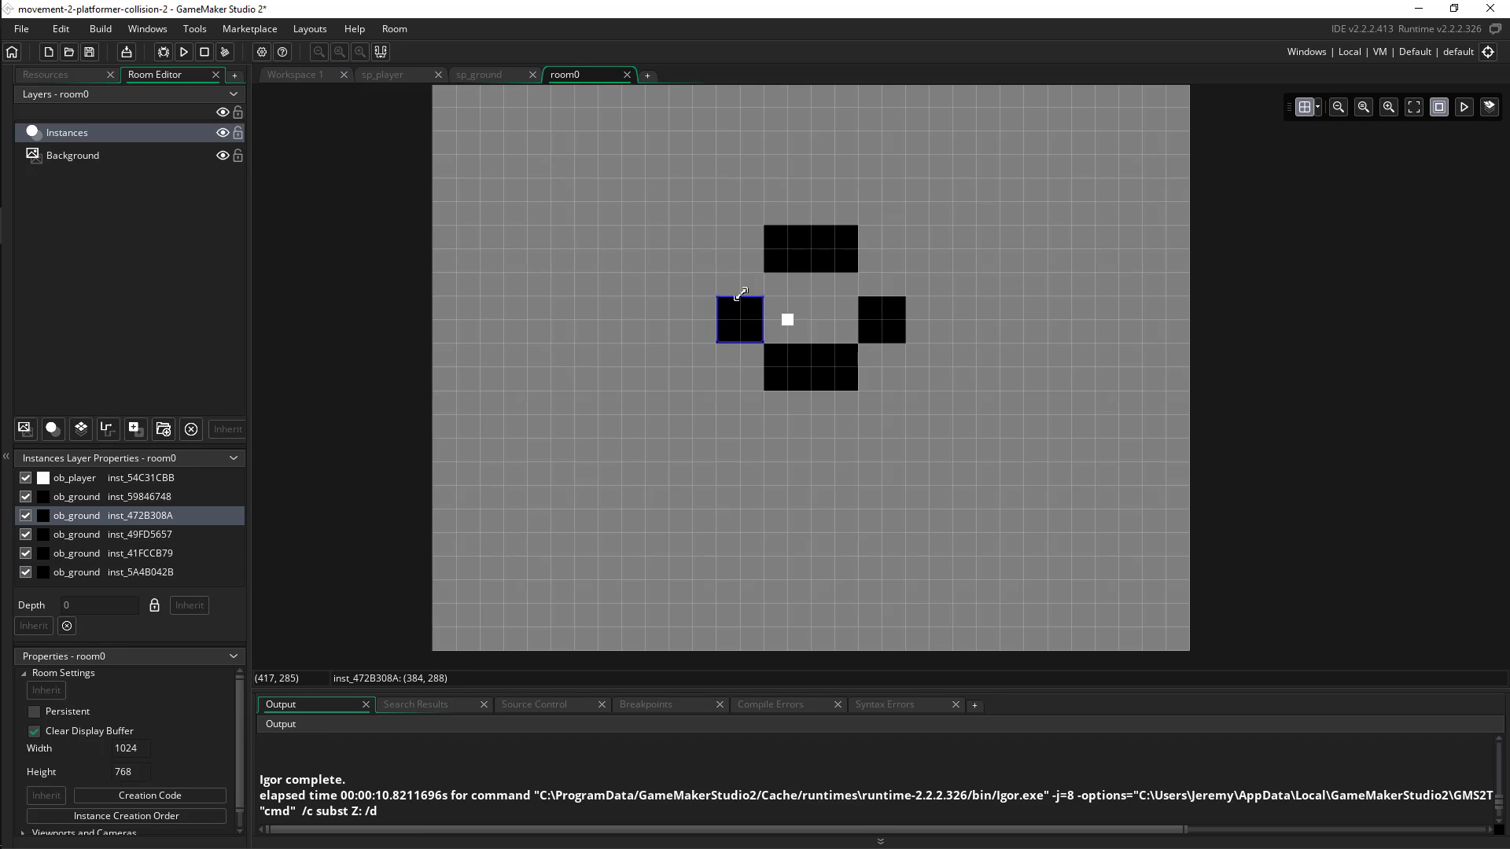
pyautogui.click(881, 319)
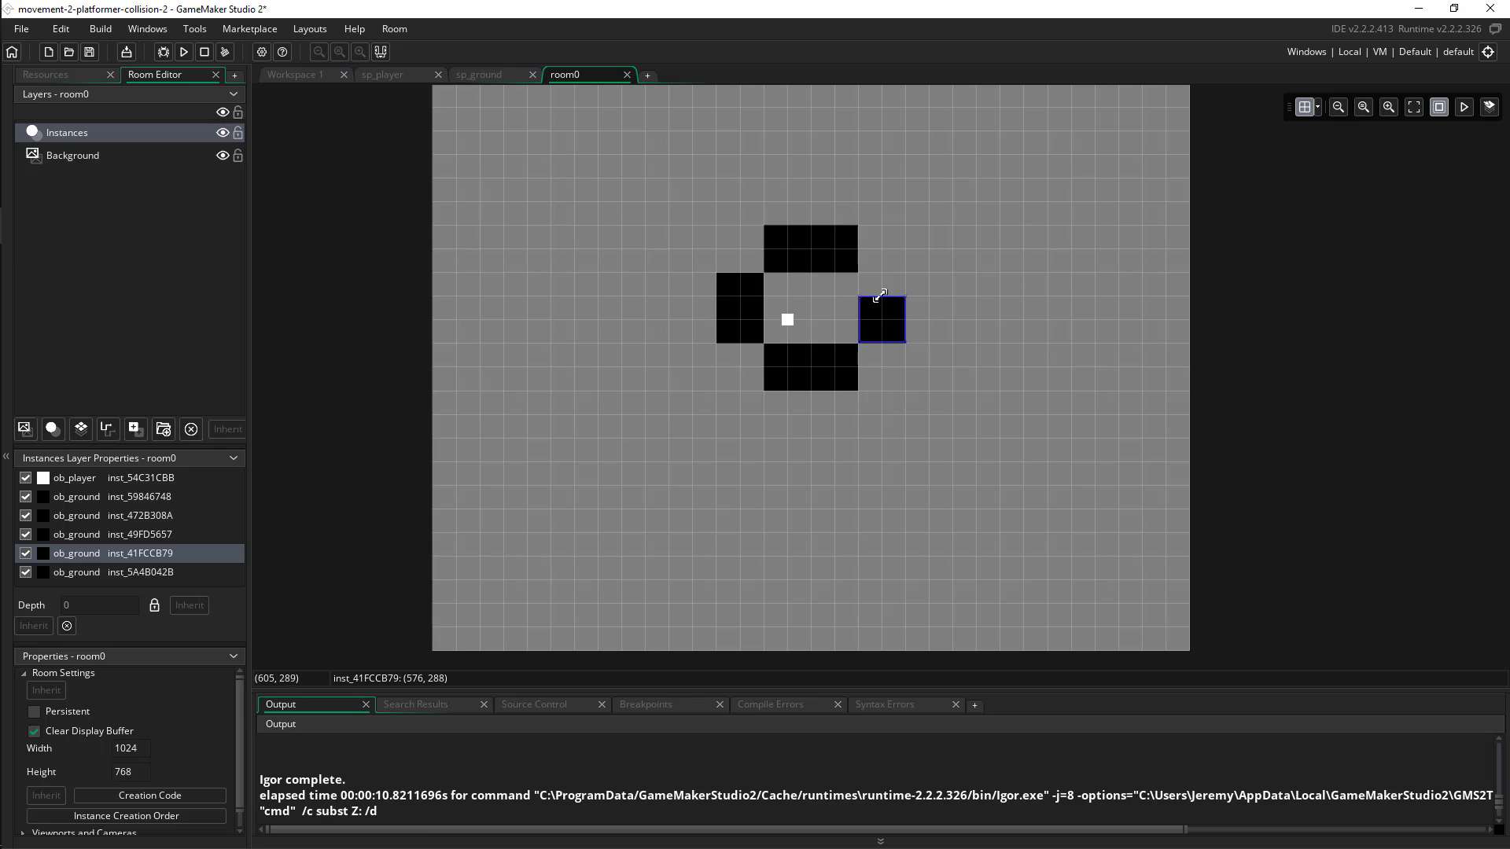
# Step: Stretch the right ground block into a tall wall and position its pieces beside the player
pyautogui.moveTo(883, 320); pyautogui.dragTo(952, 308)
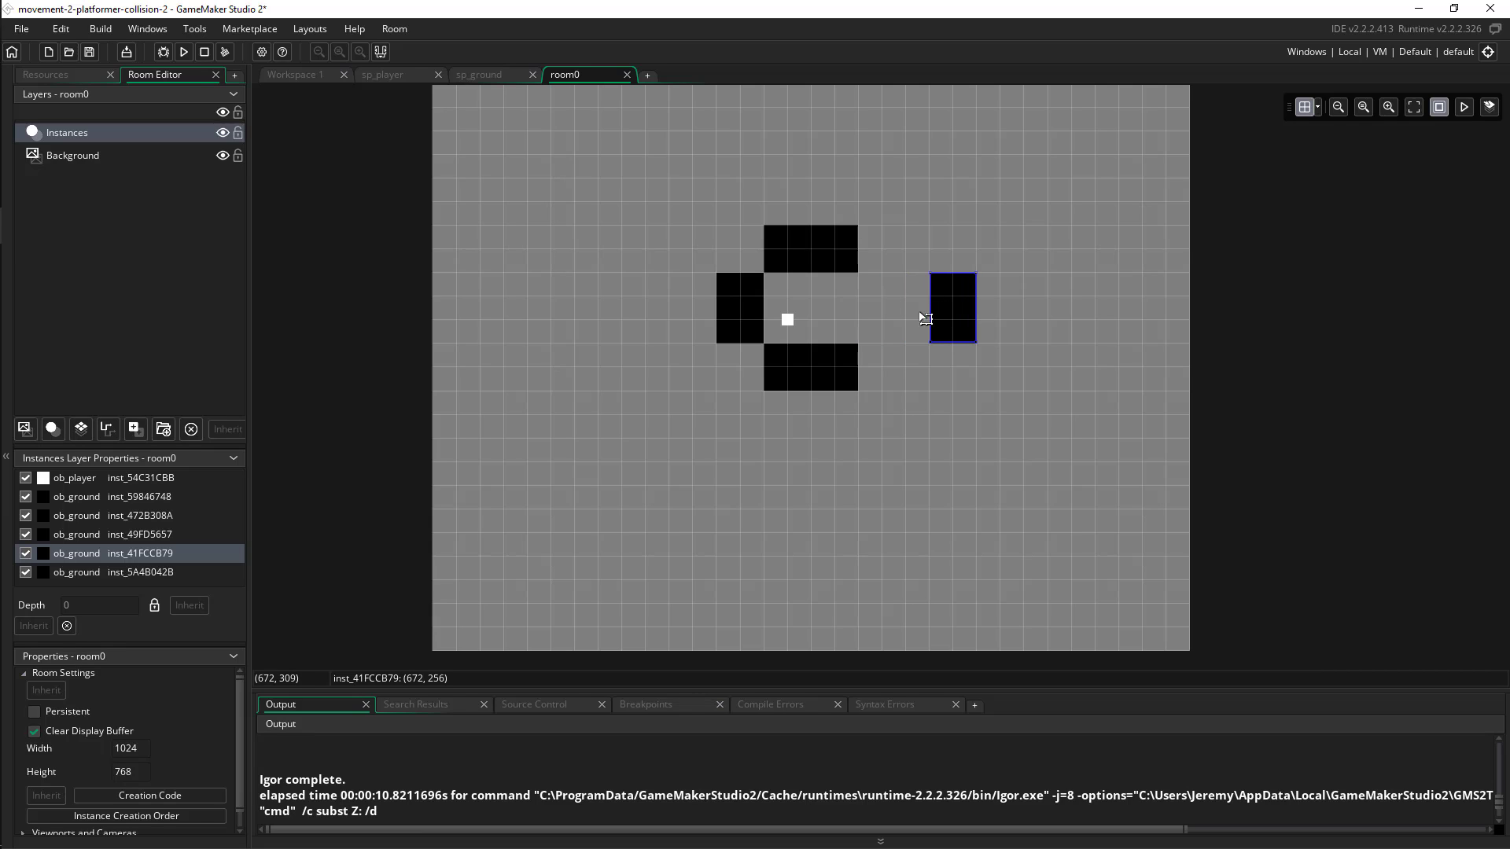
pyautogui.moveTo(952, 309); pyautogui.dragTo(866, 308)
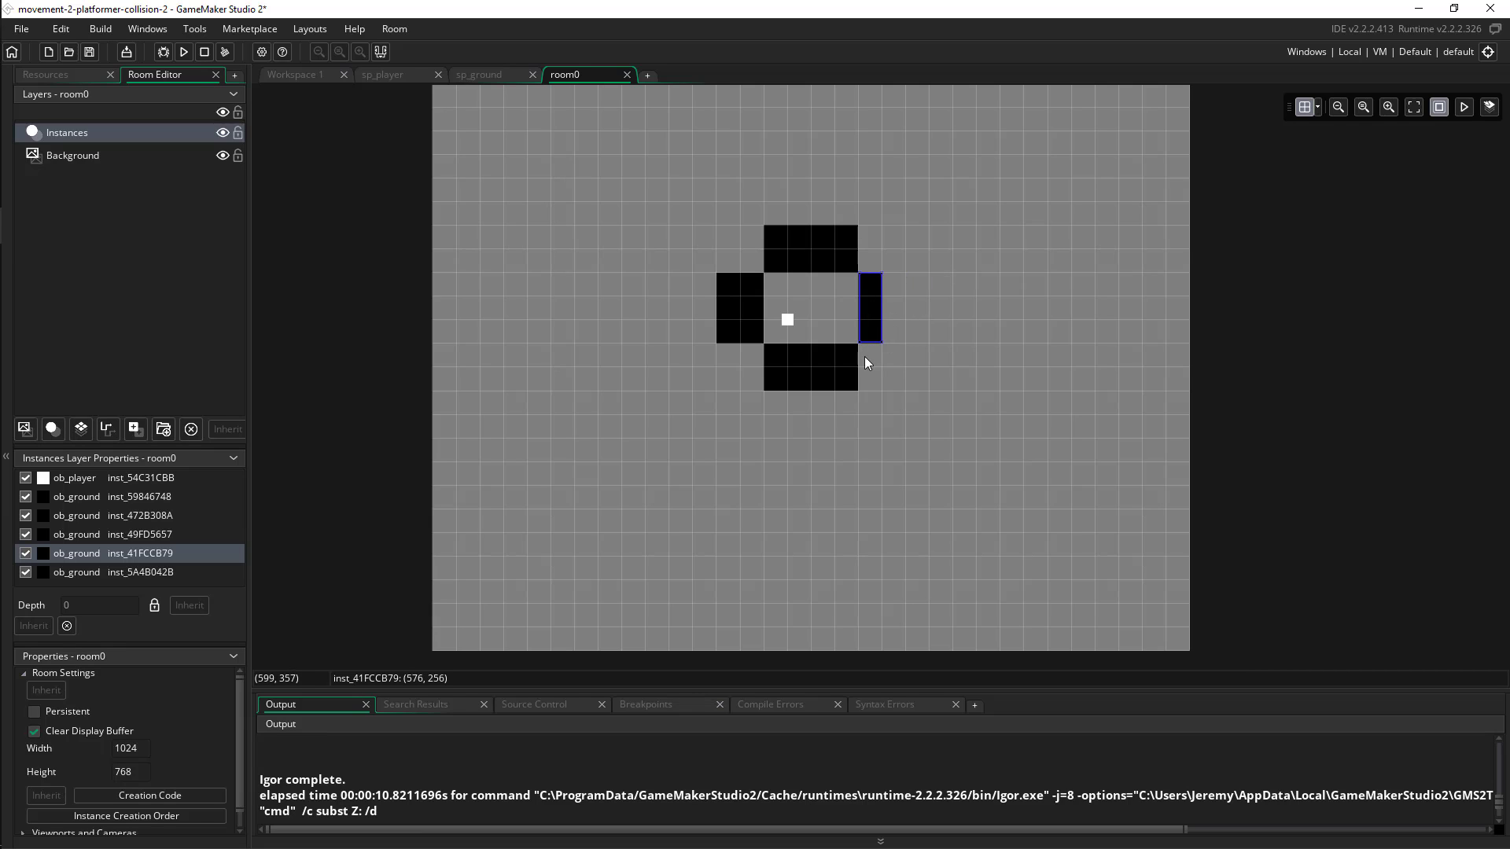
pyautogui.moveTo(867, 308); pyautogui.dragTo(906, 367)
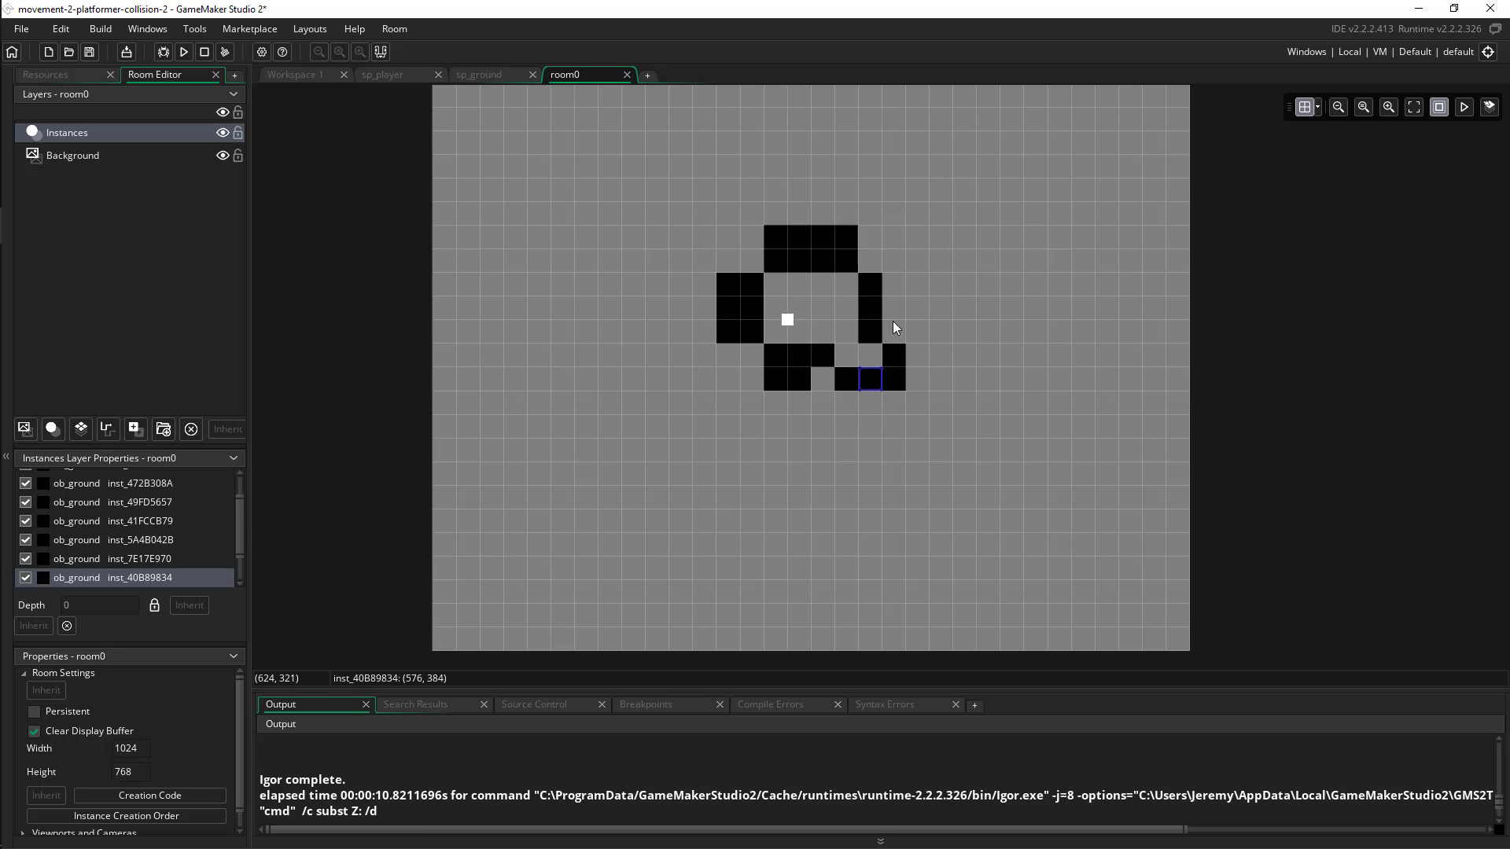
pyautogui.moveTo(871, 285); pyautogui.dragTo(963, 467)
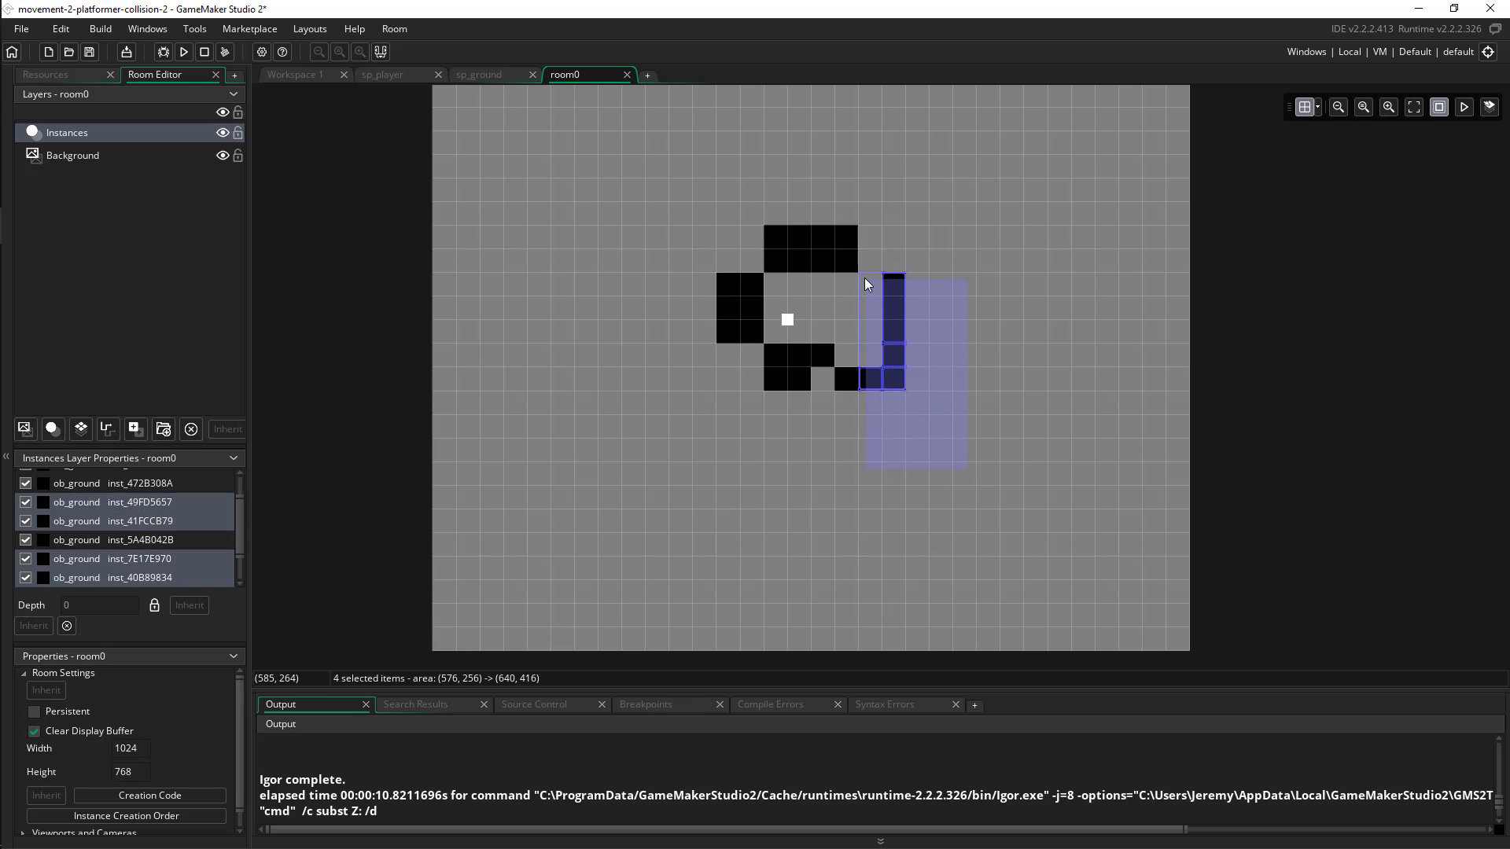
pyautogui.moveTo(865, 283); pyautogui.dragTo(932, 401)
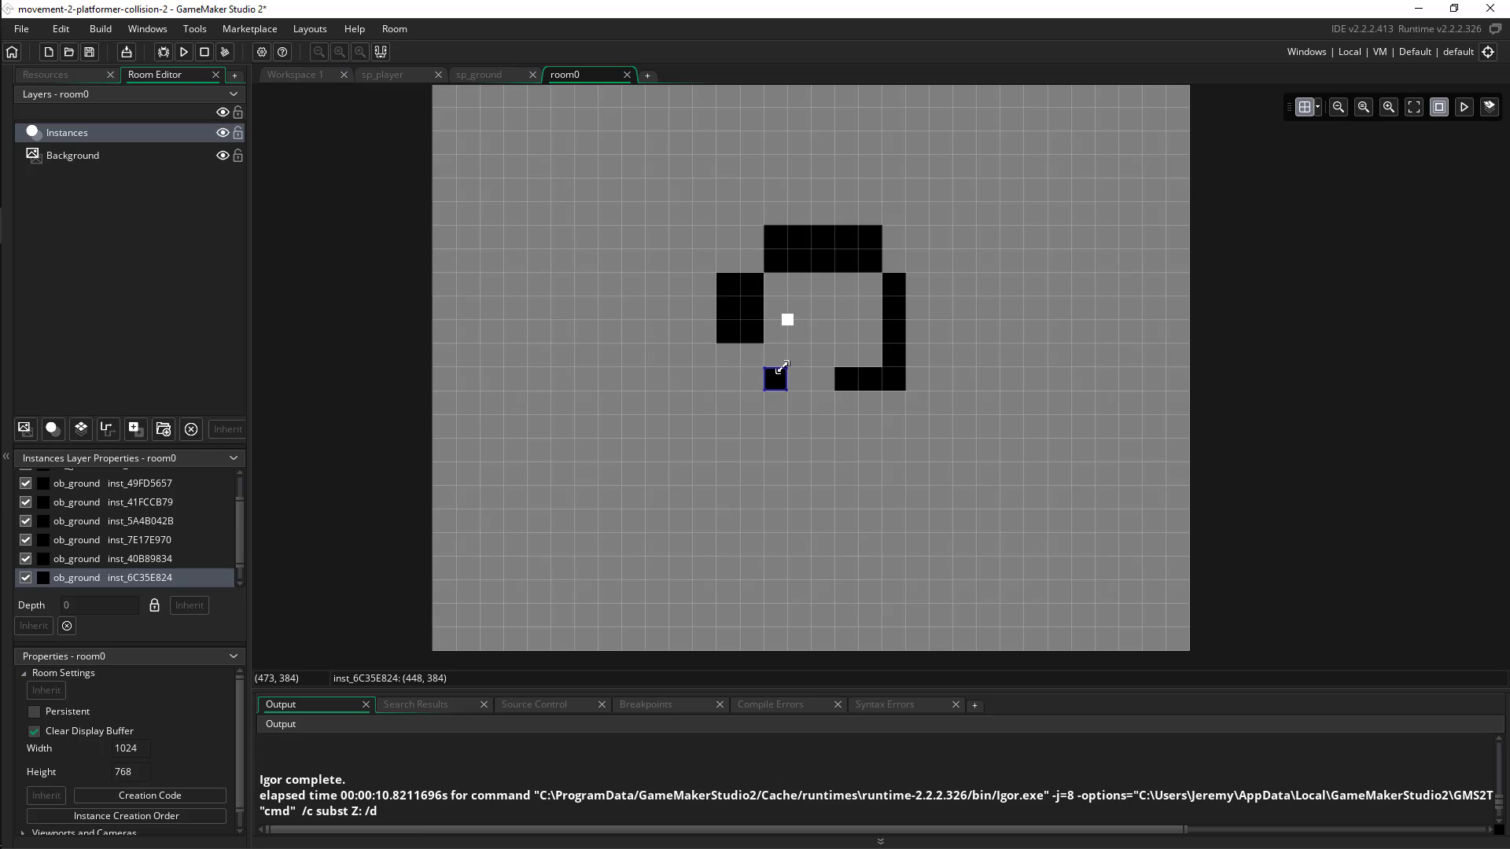
pyautogui.moveTo(780, 376)
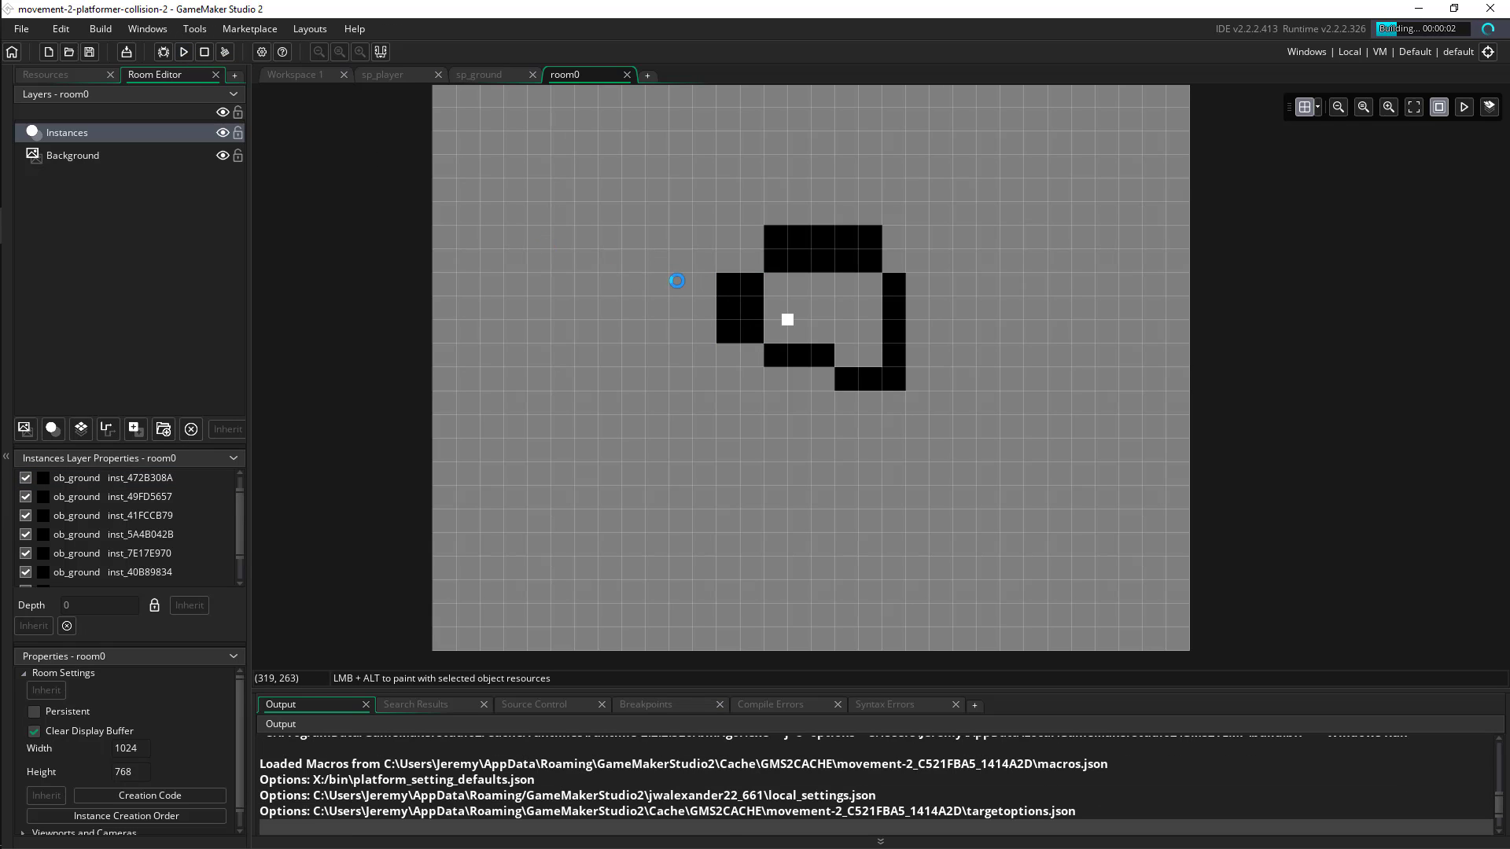
pyautogui.moveTo(821, 315)
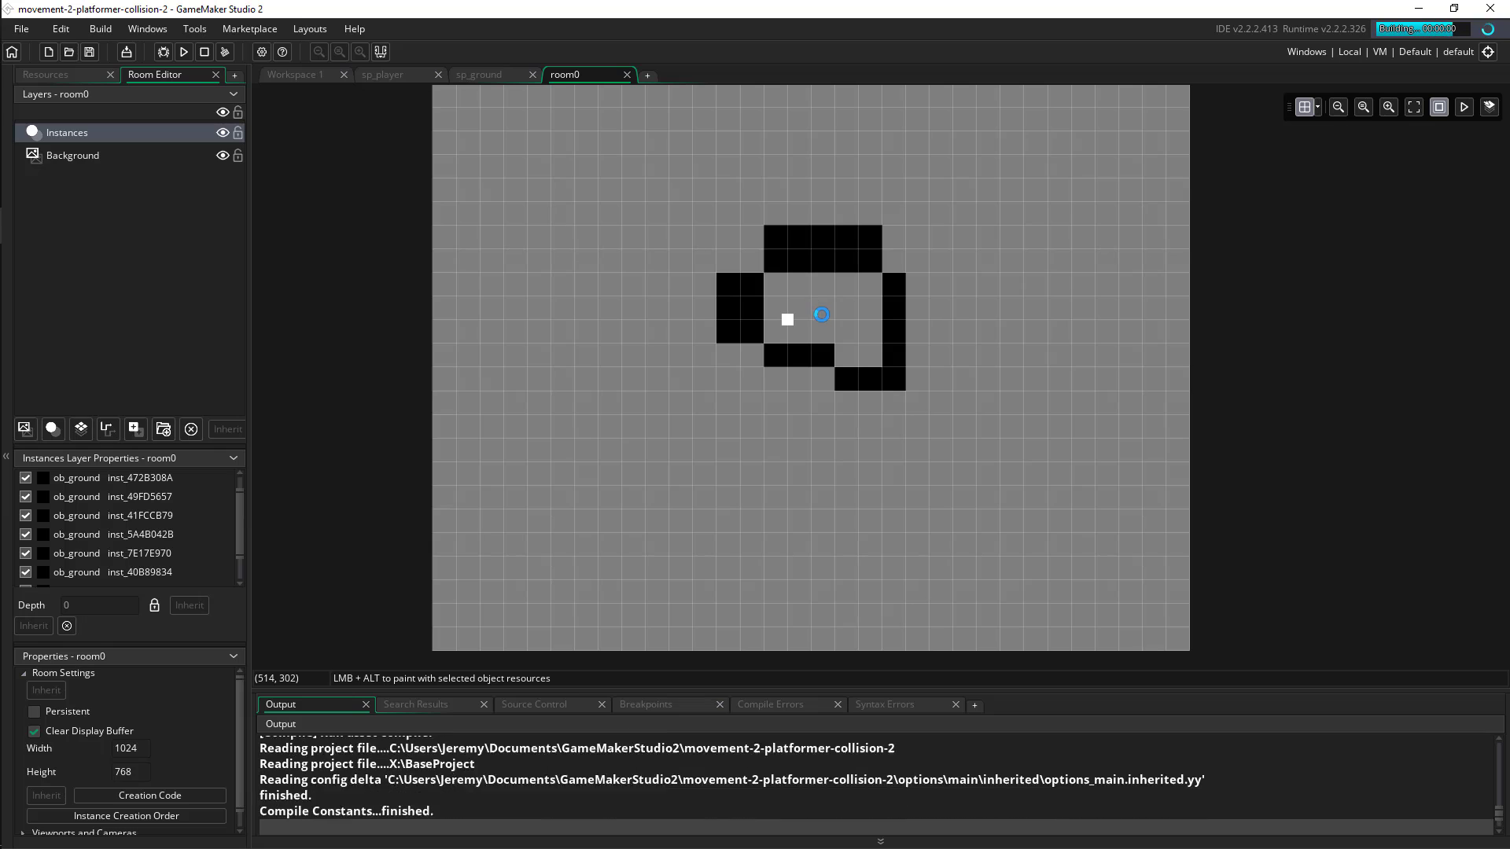
# Step: Run the game to test the walled room layout
pyautogui.click(183, 52)
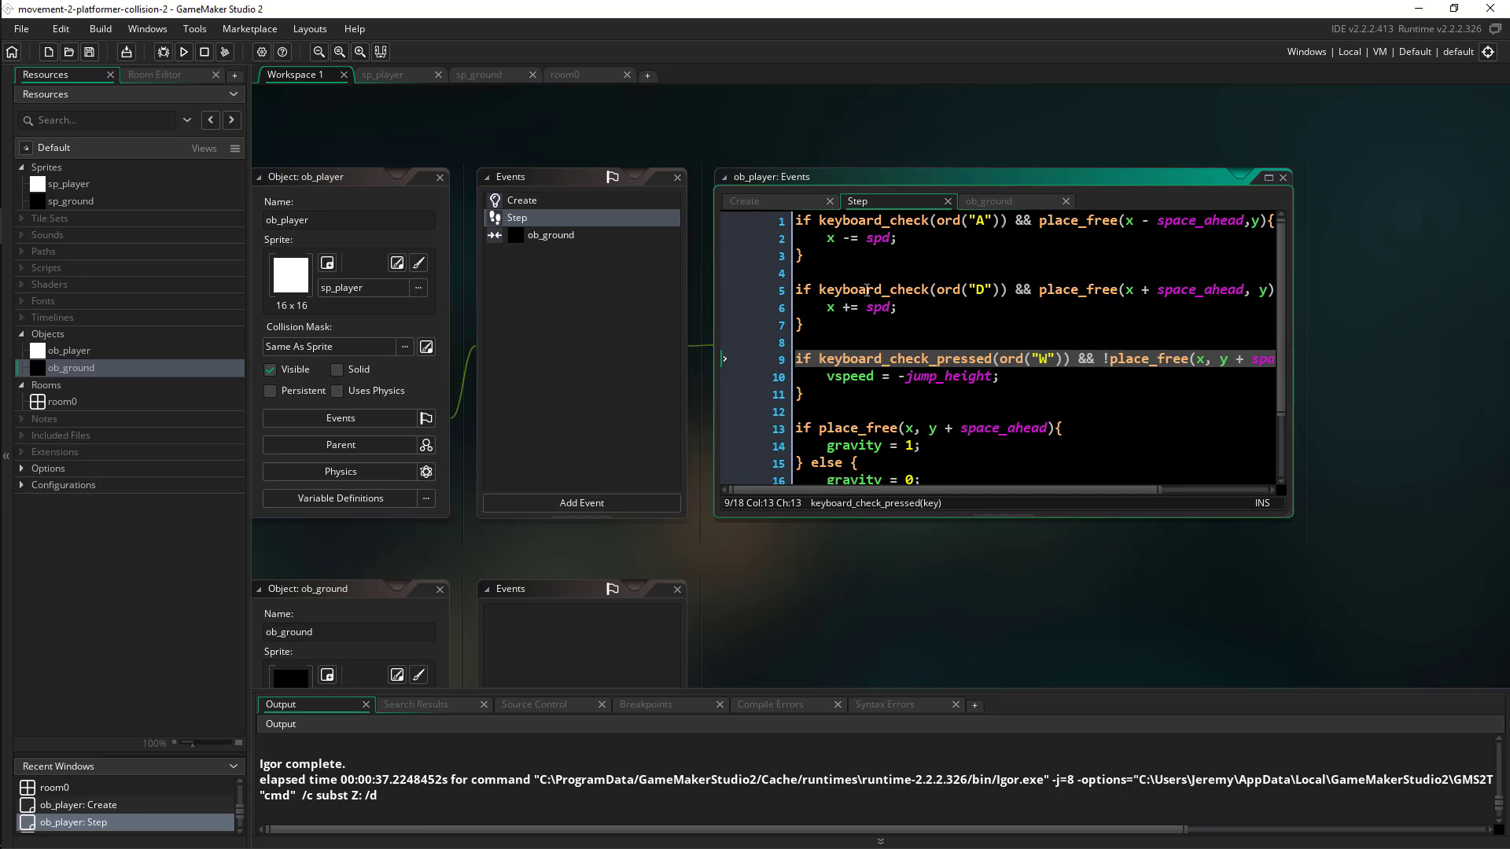
# Step: Scroll the ob_player event code to show the Create event settings
pyautogui.scroll(-3)
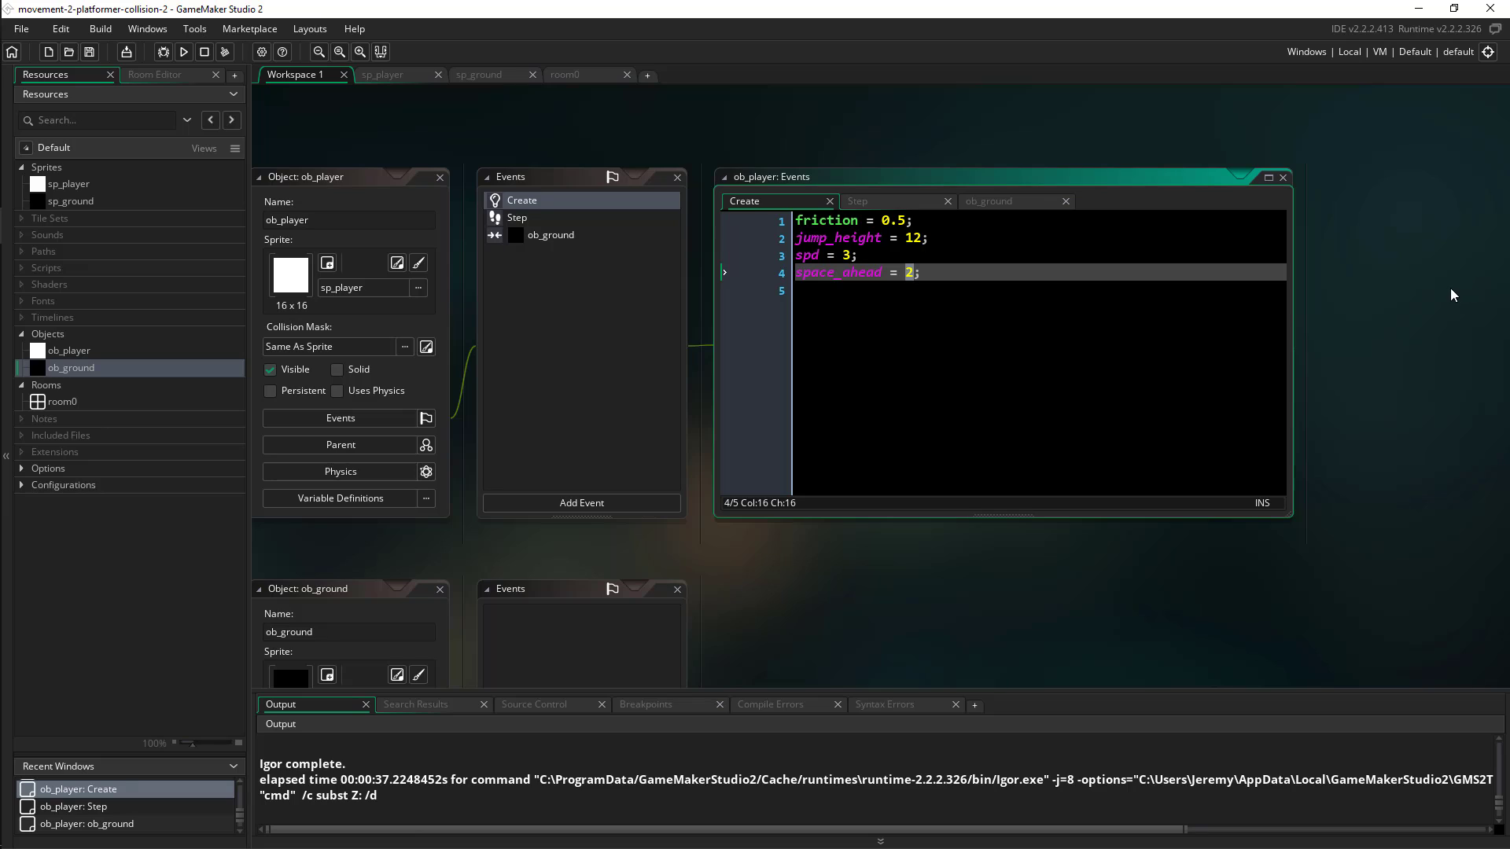
pyautogui.moveTo(1418, 318)
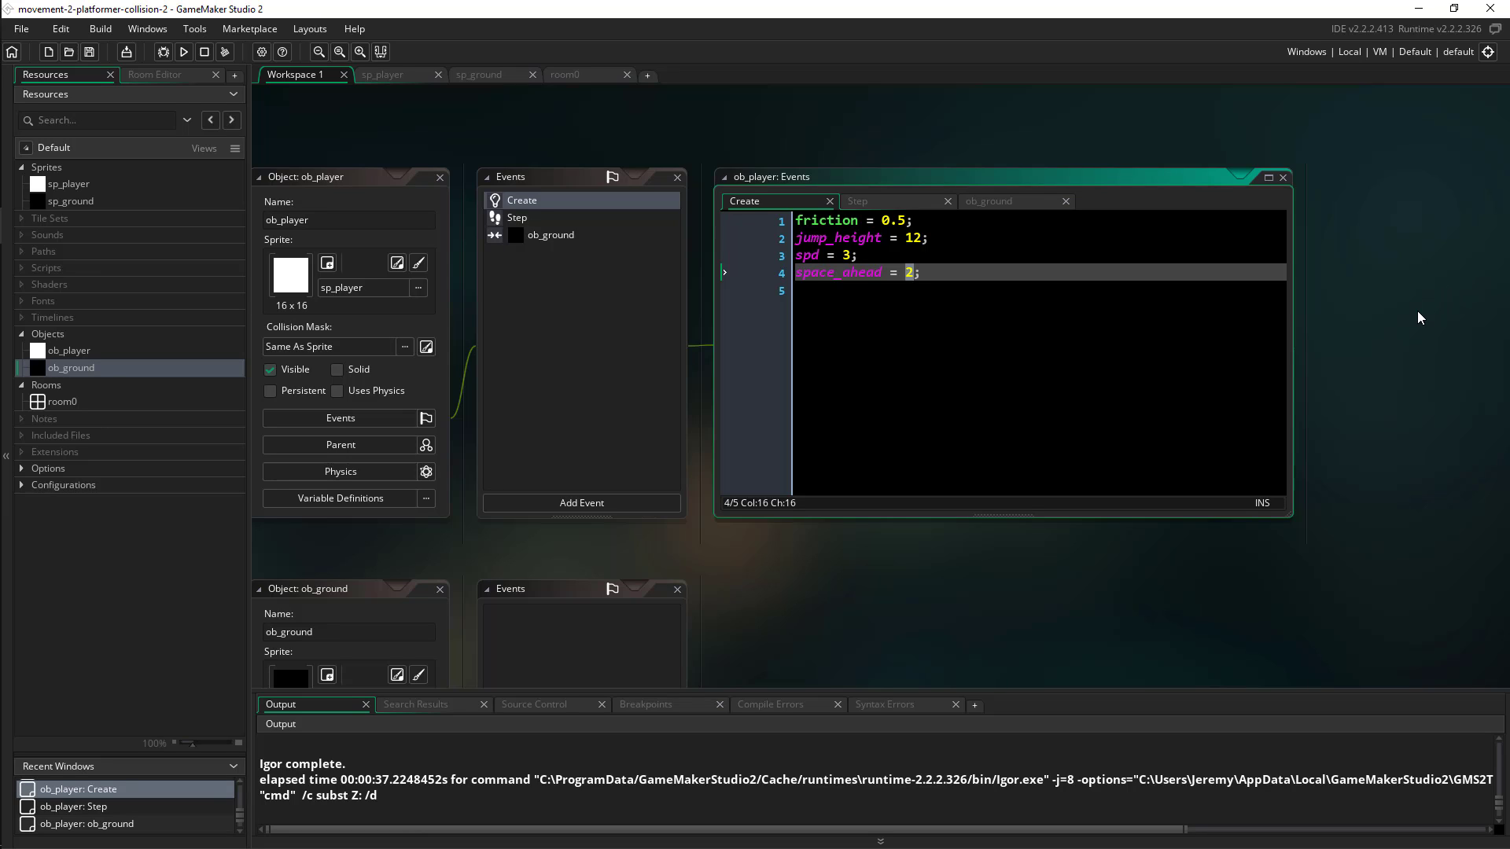